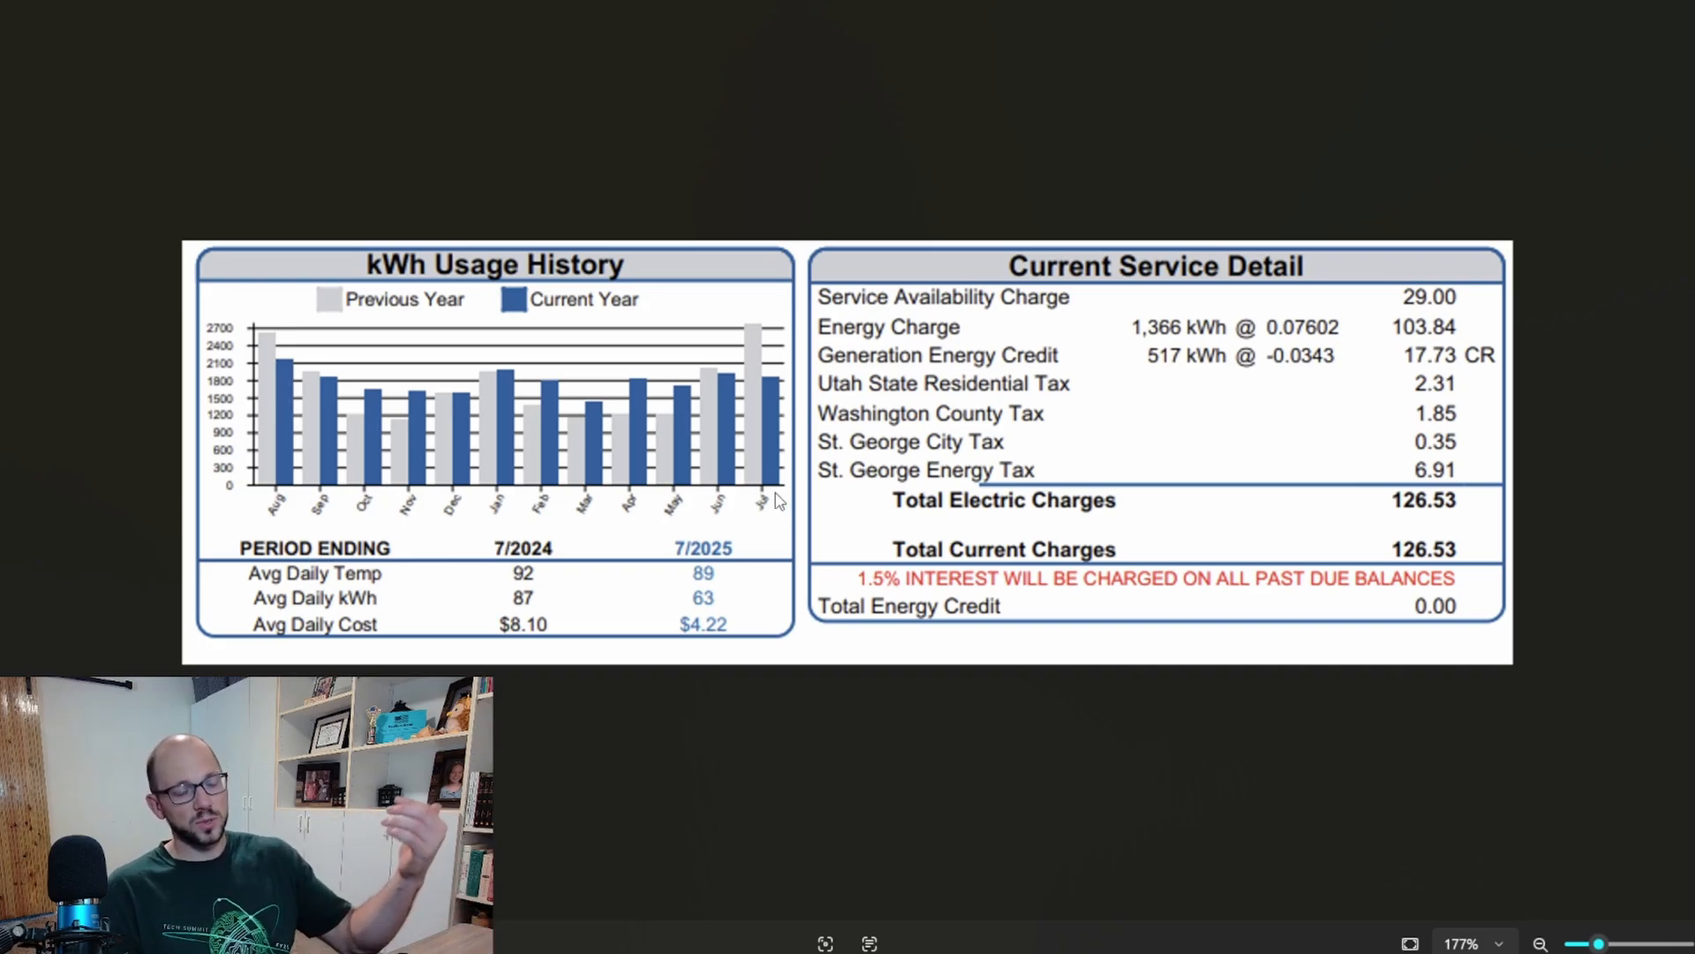
pyautogui.moveTo(391, 478)
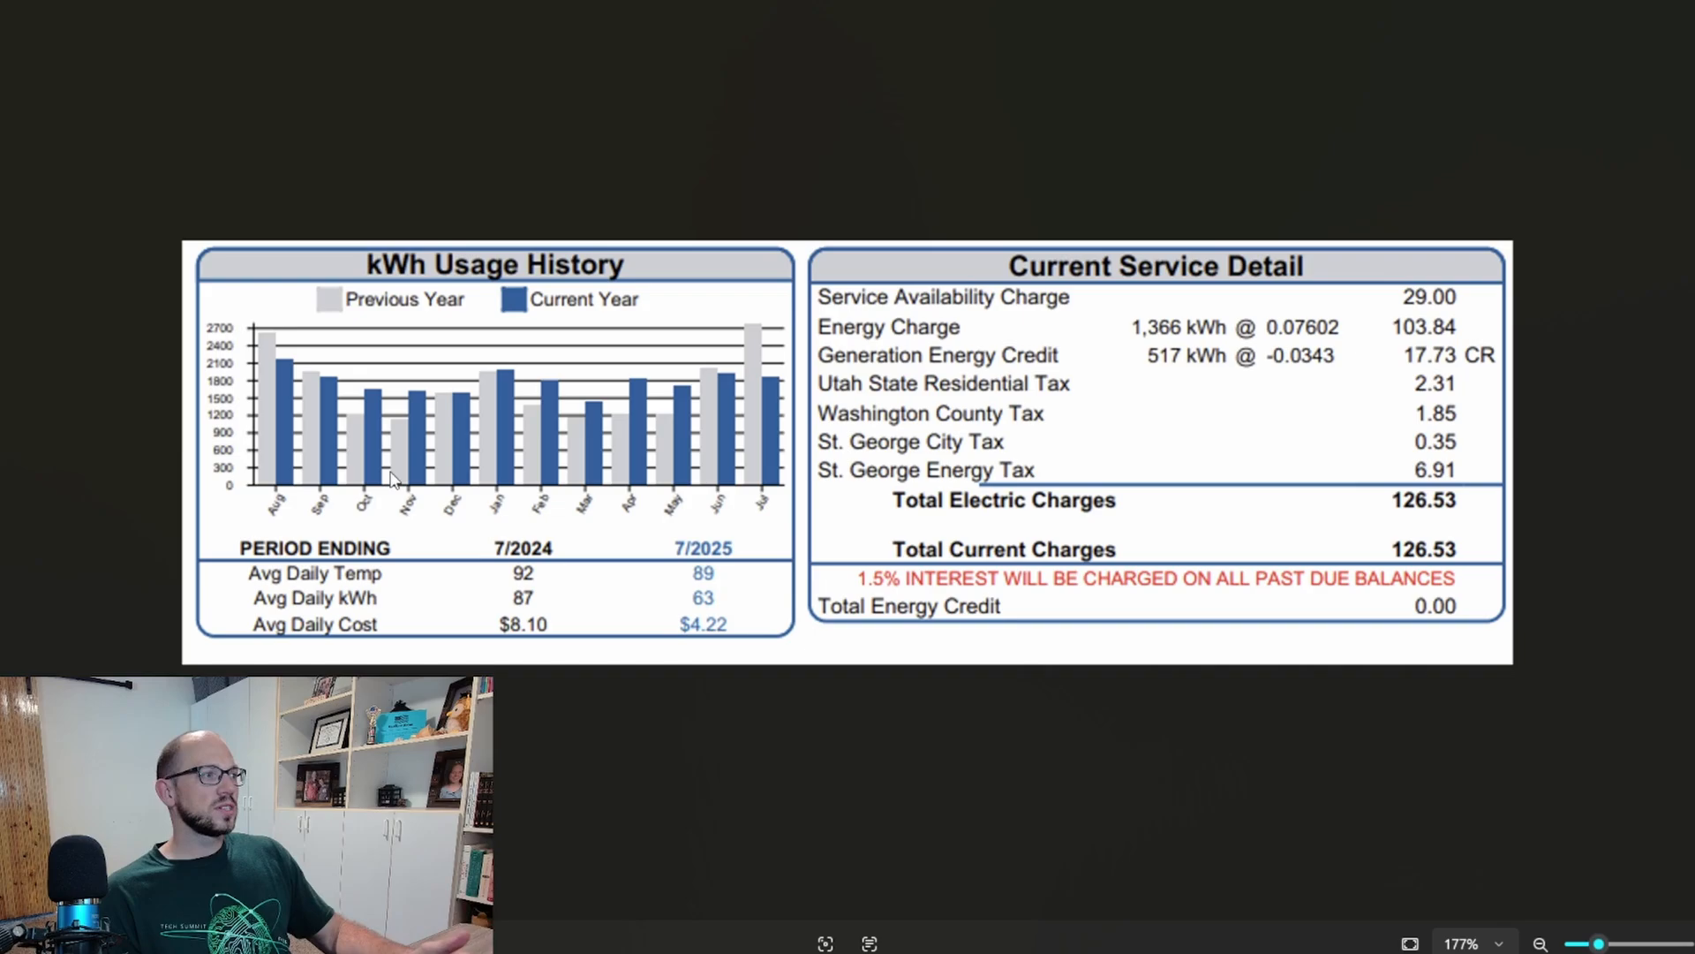
pyautogui.moveTo(269, 386)
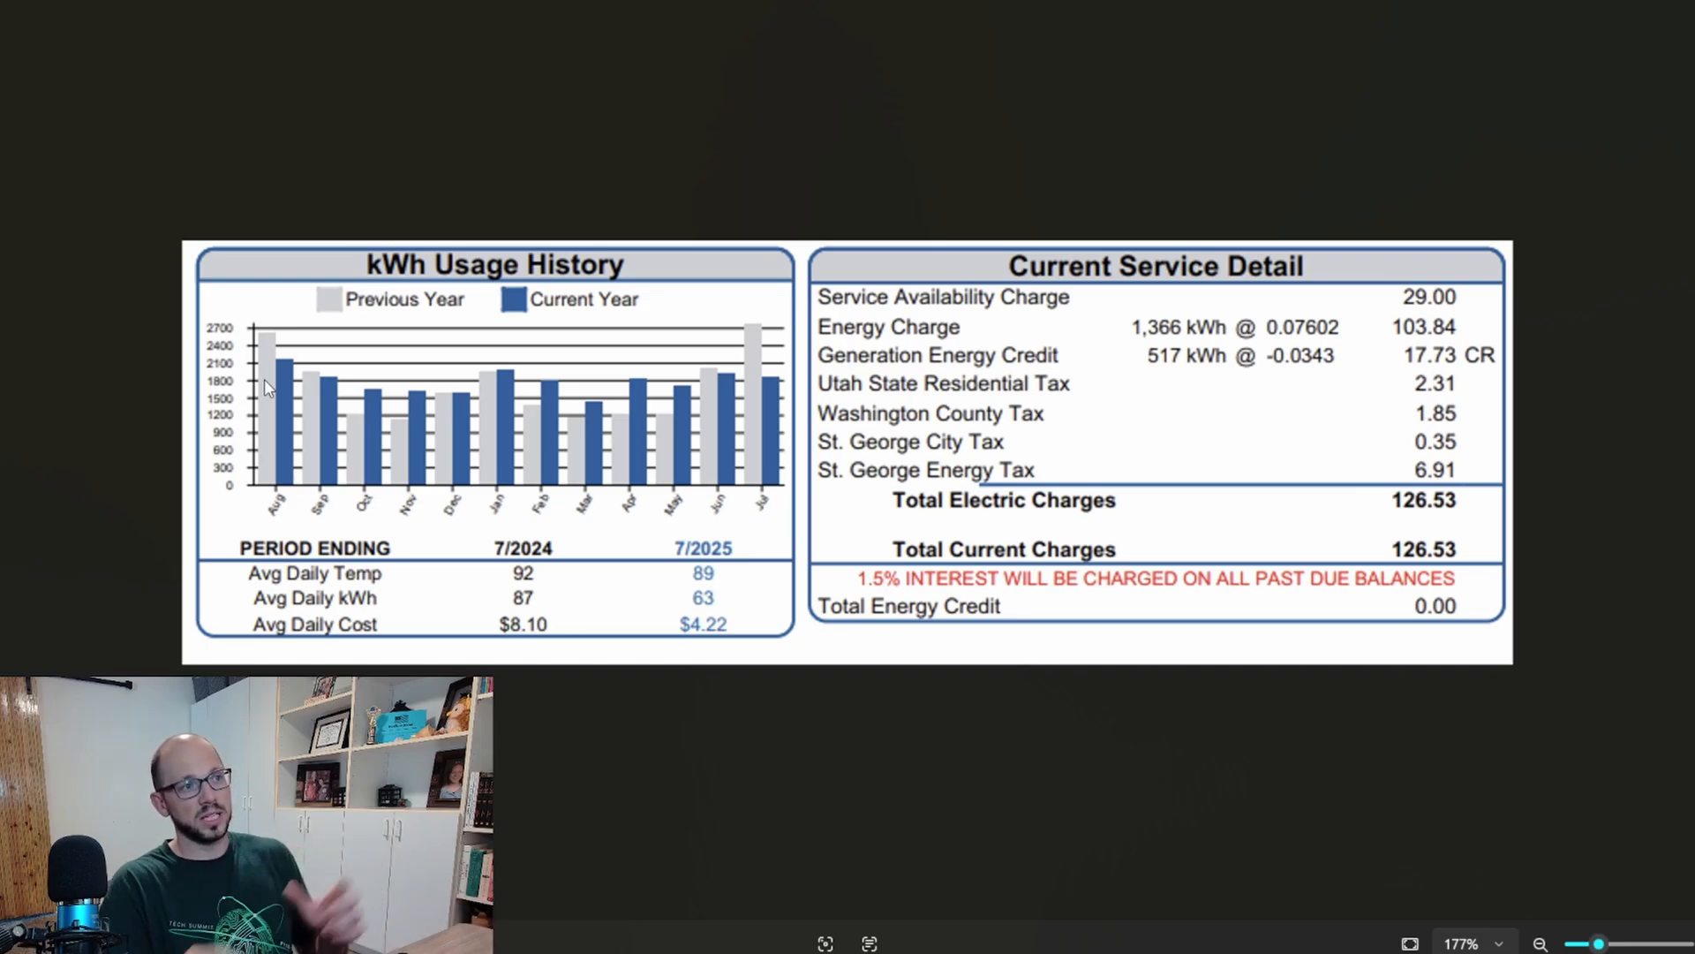
pyautogui.moveTo(1152, 449)
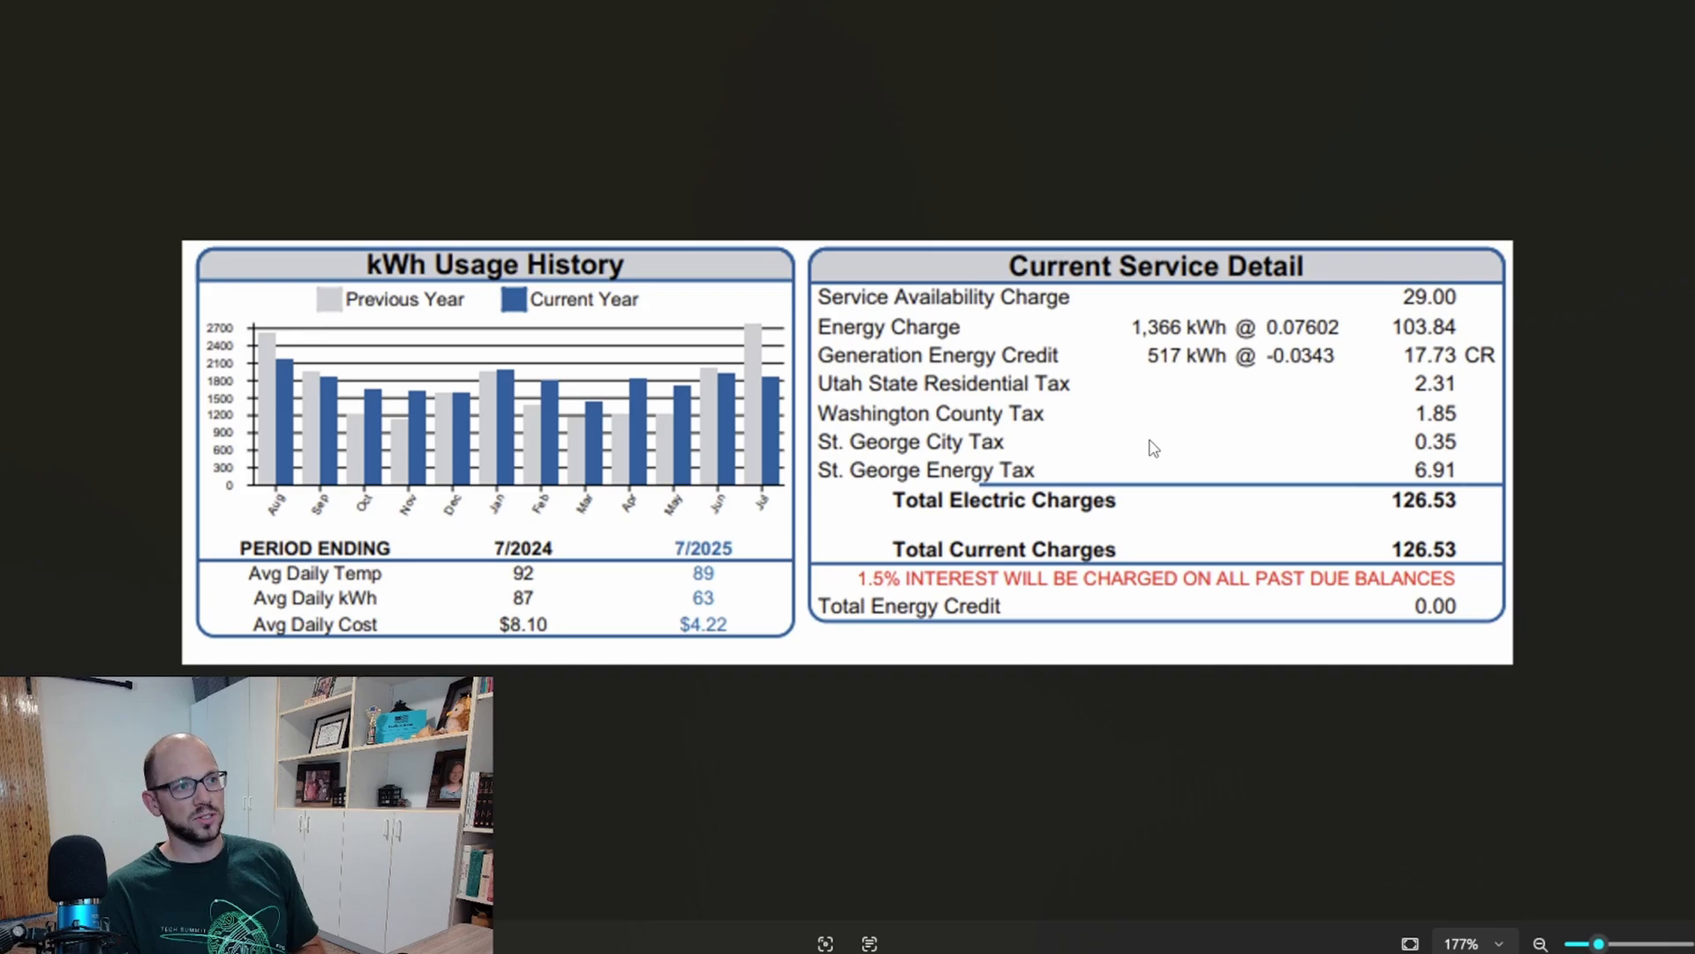
pyautogui.moveTo(1309, 386)
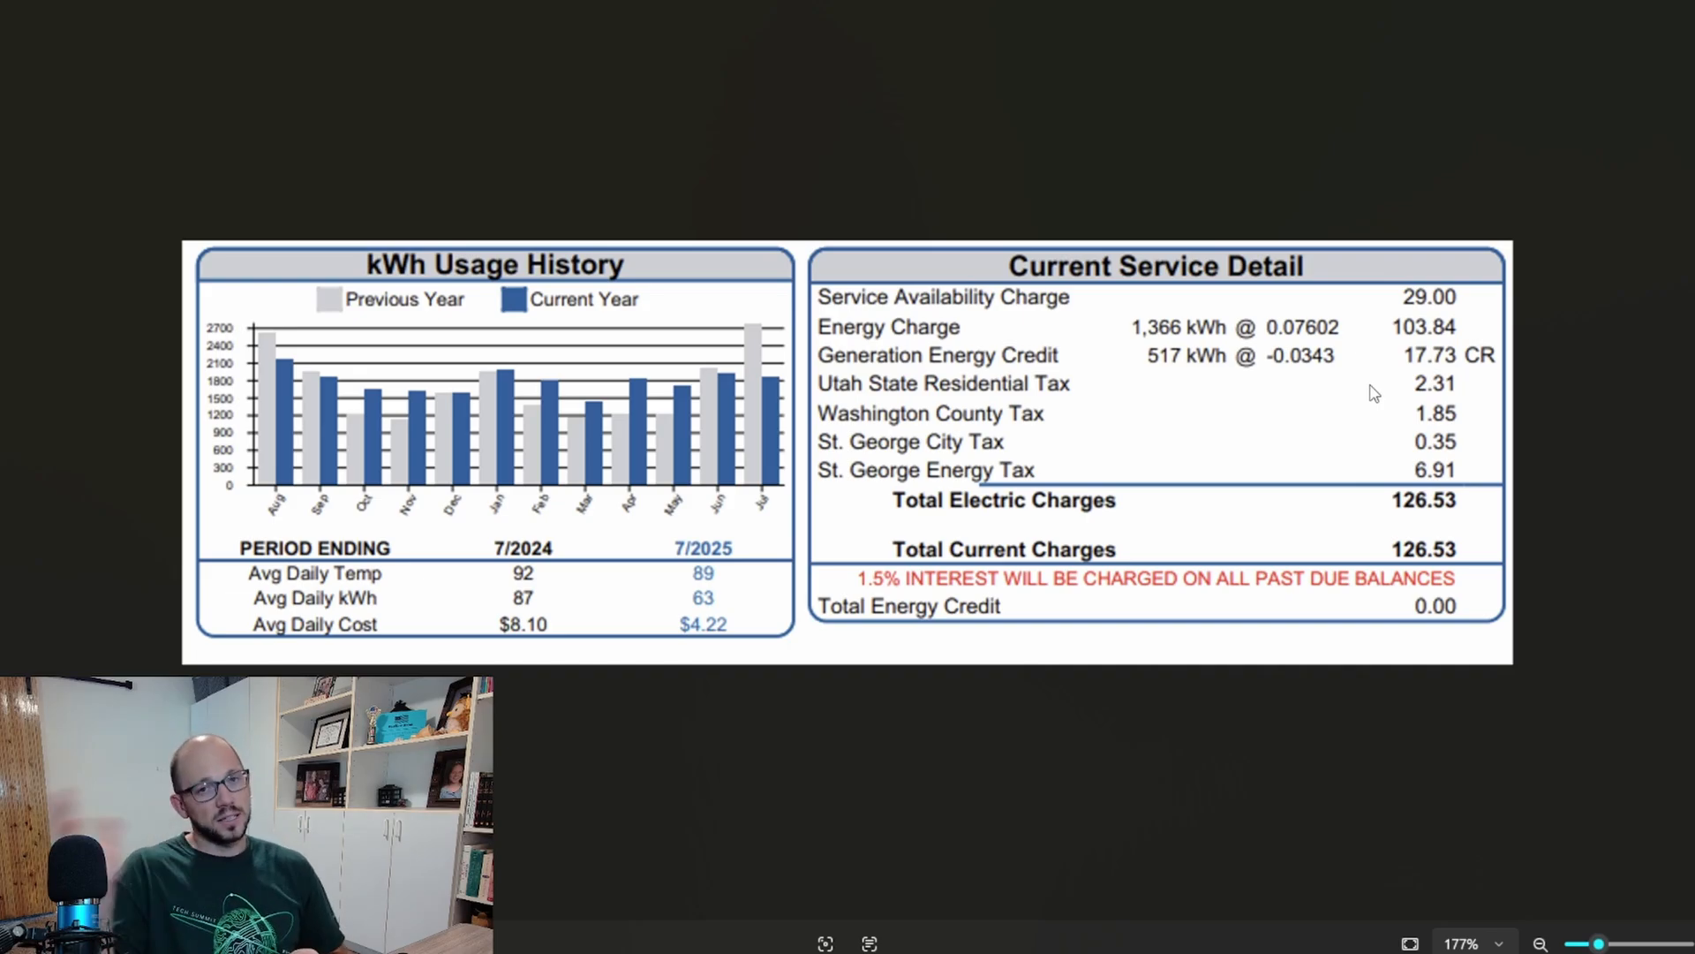
pyautogui.moveTo(1131, 367)
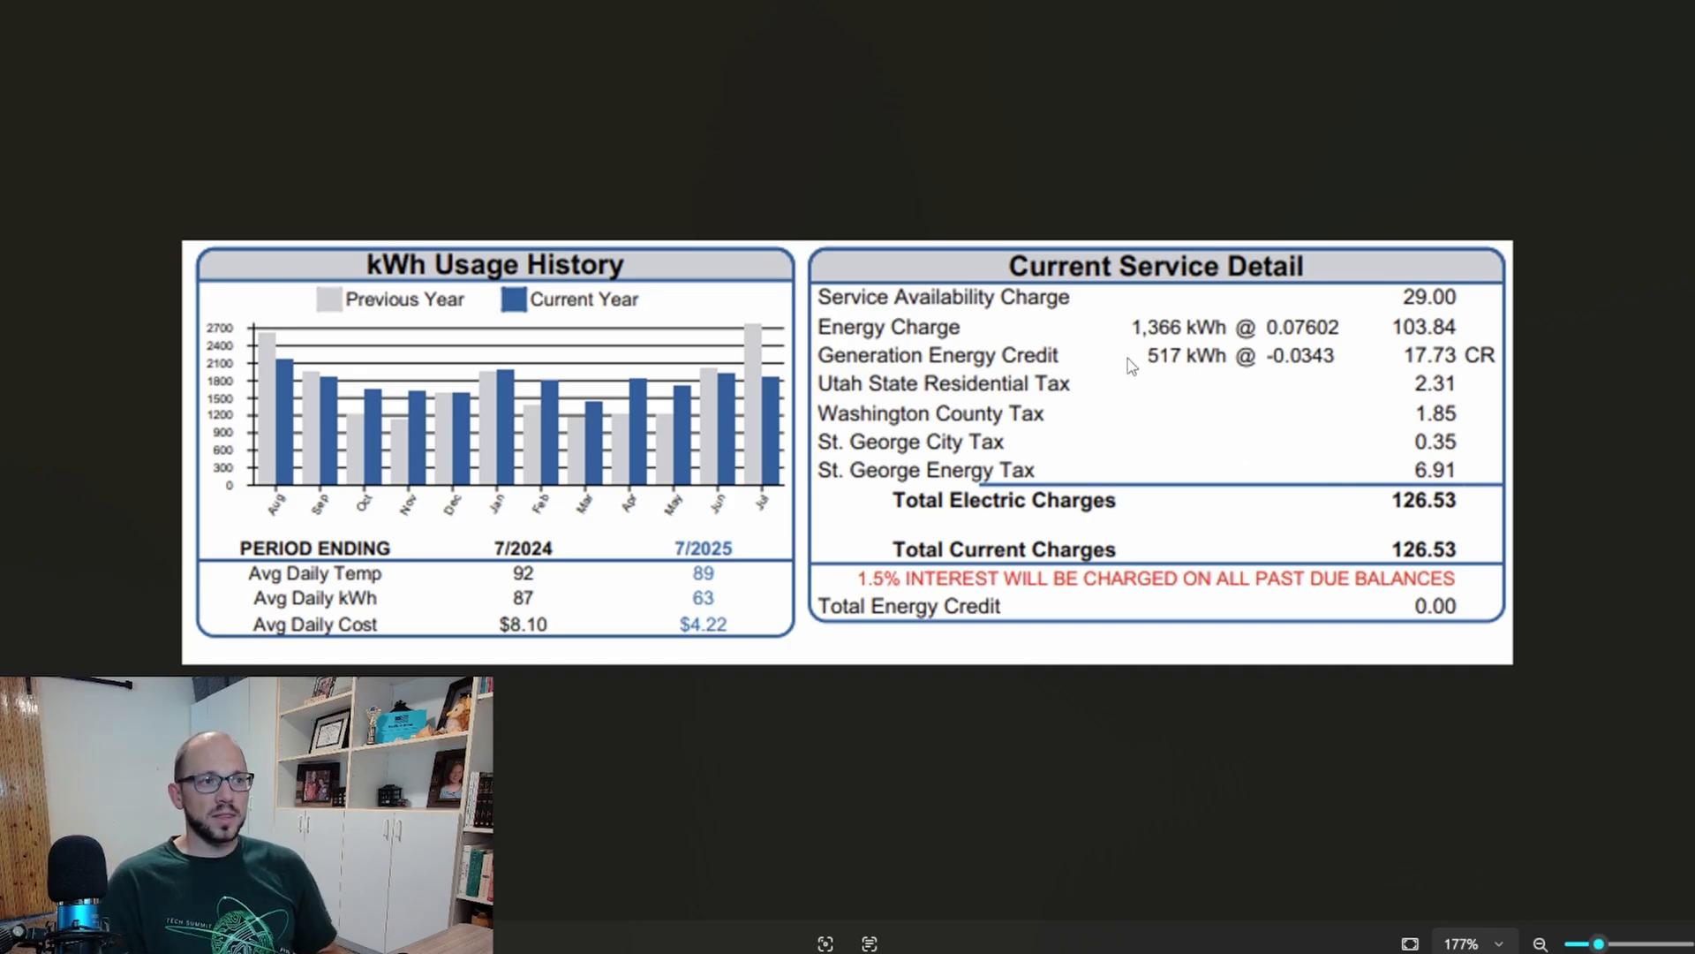
pyautogui.moveTo(1146, 369)
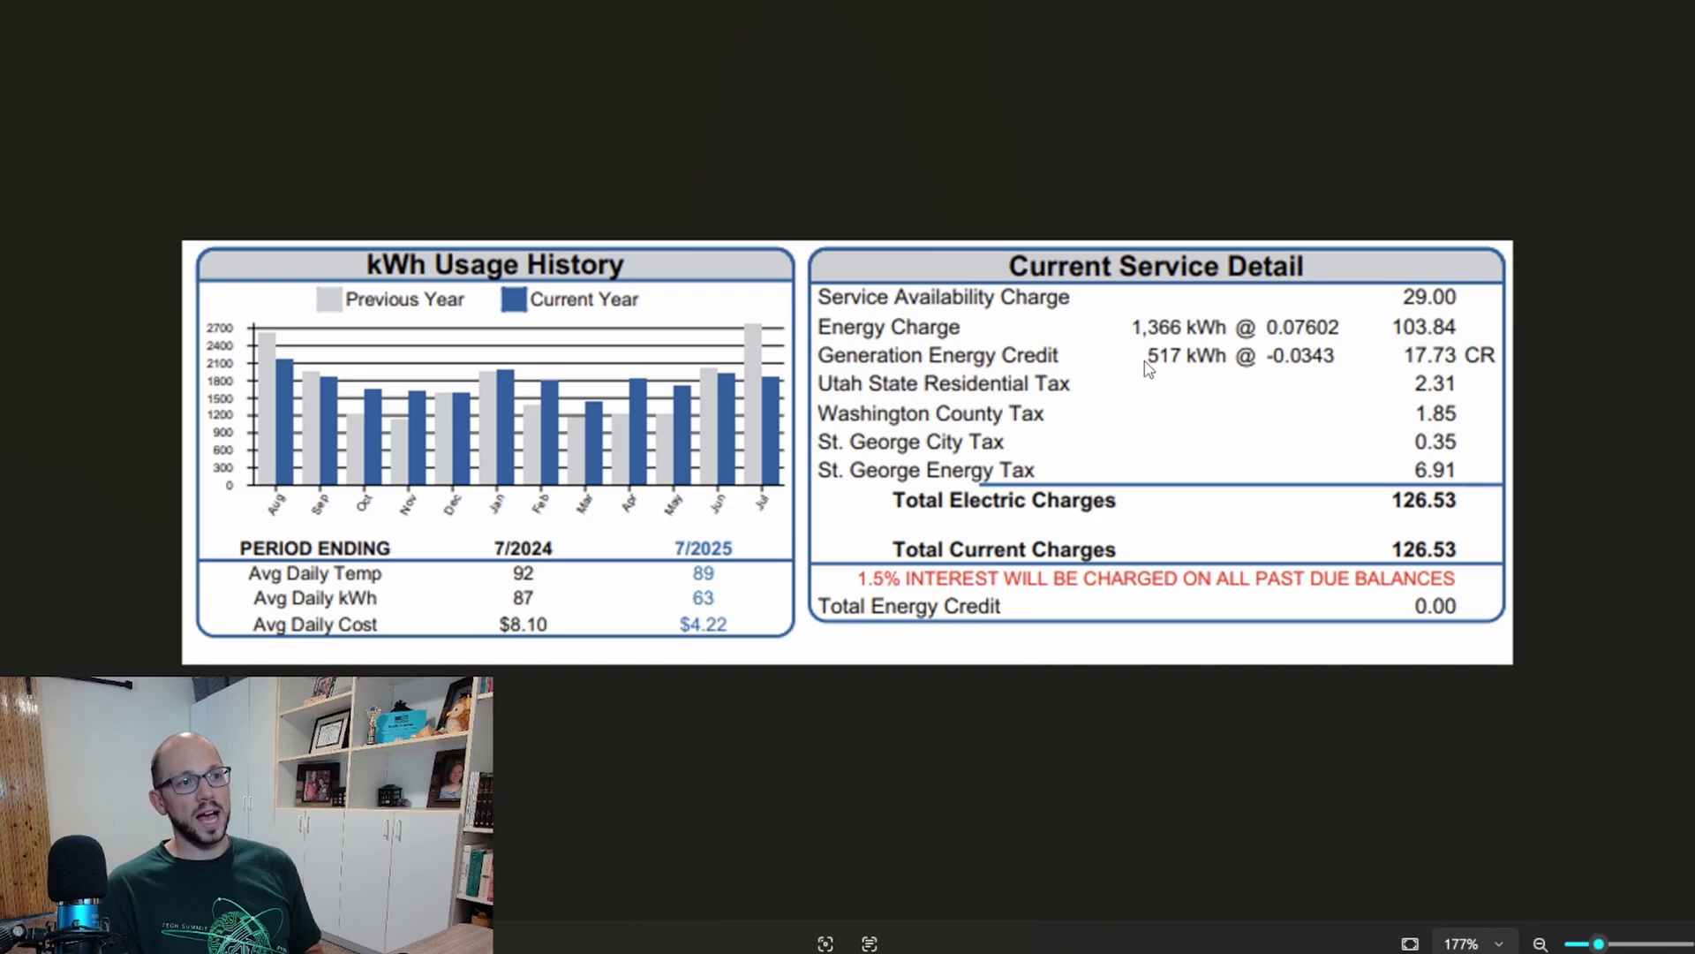
pyautogui.moveTo(1160, 392)
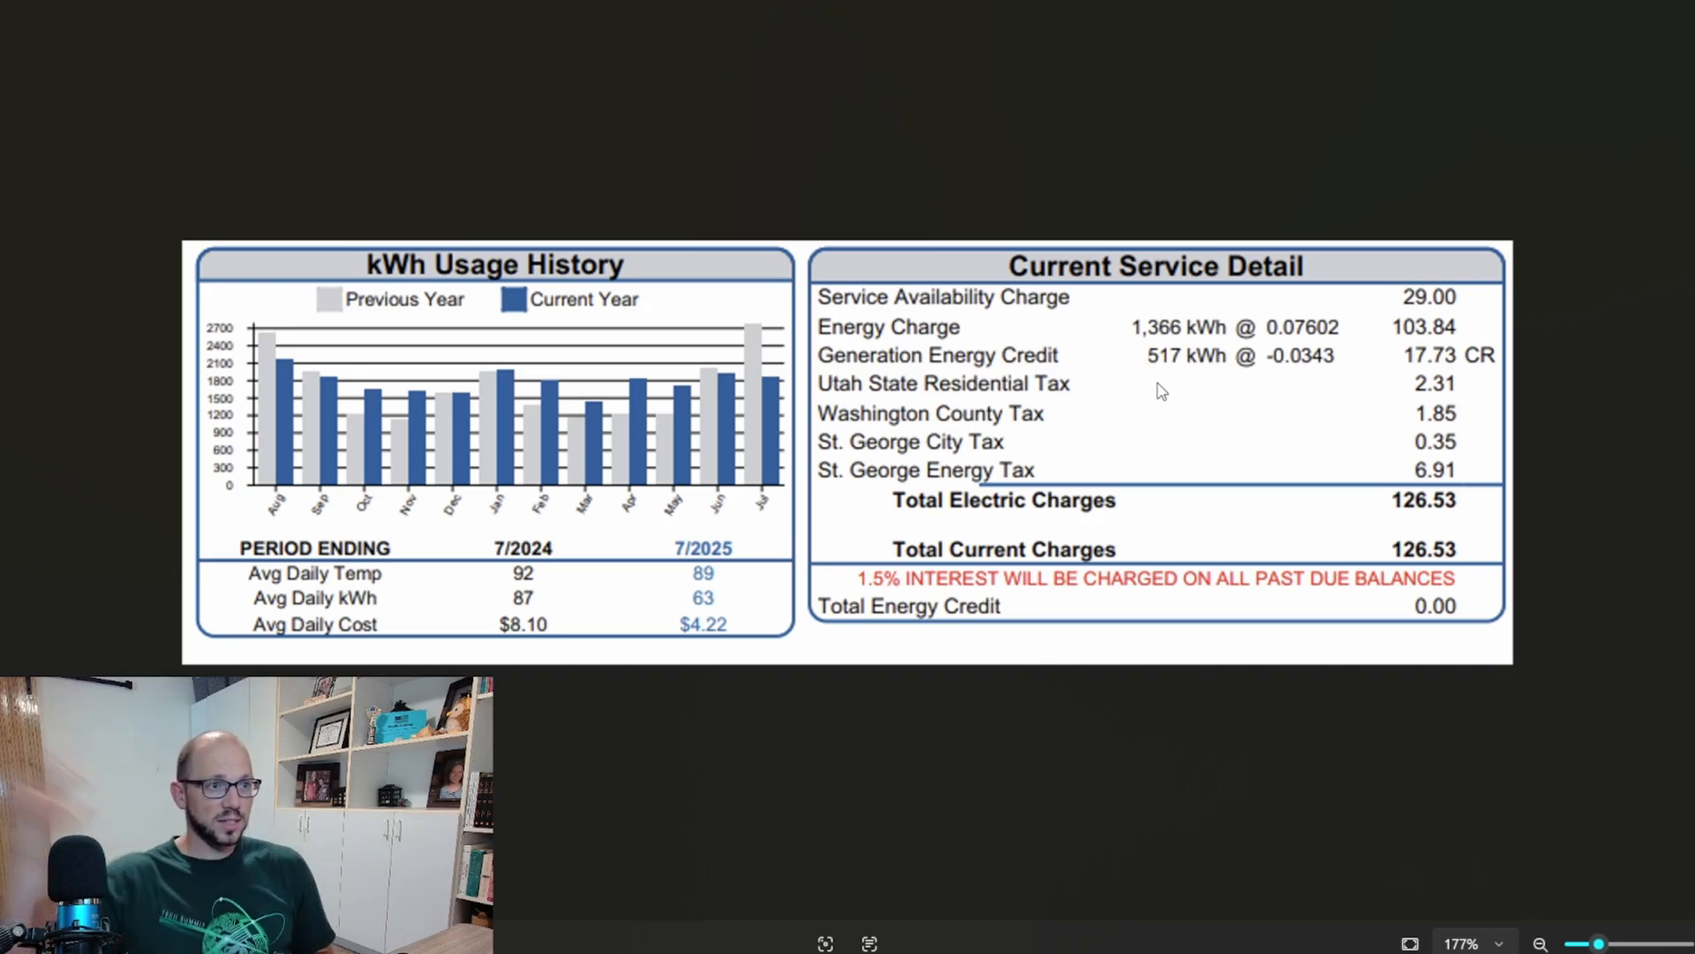
pyautogui.moveTo(1257, 386)
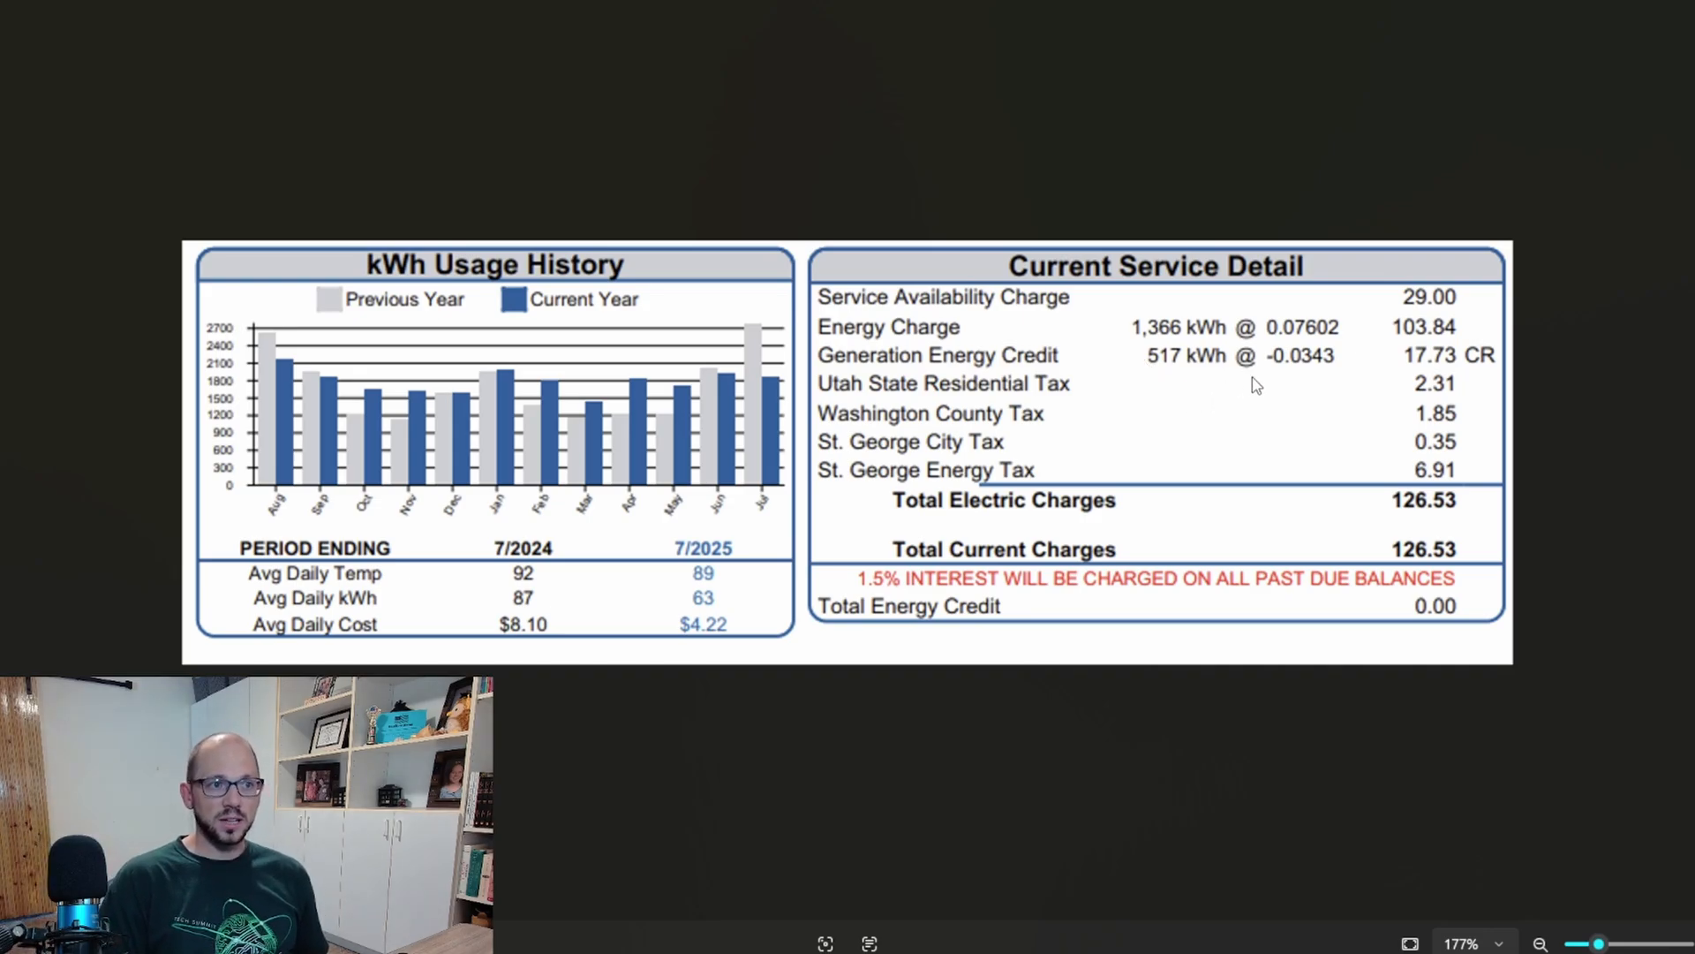
pyautogui.moveTo(1328, 465)
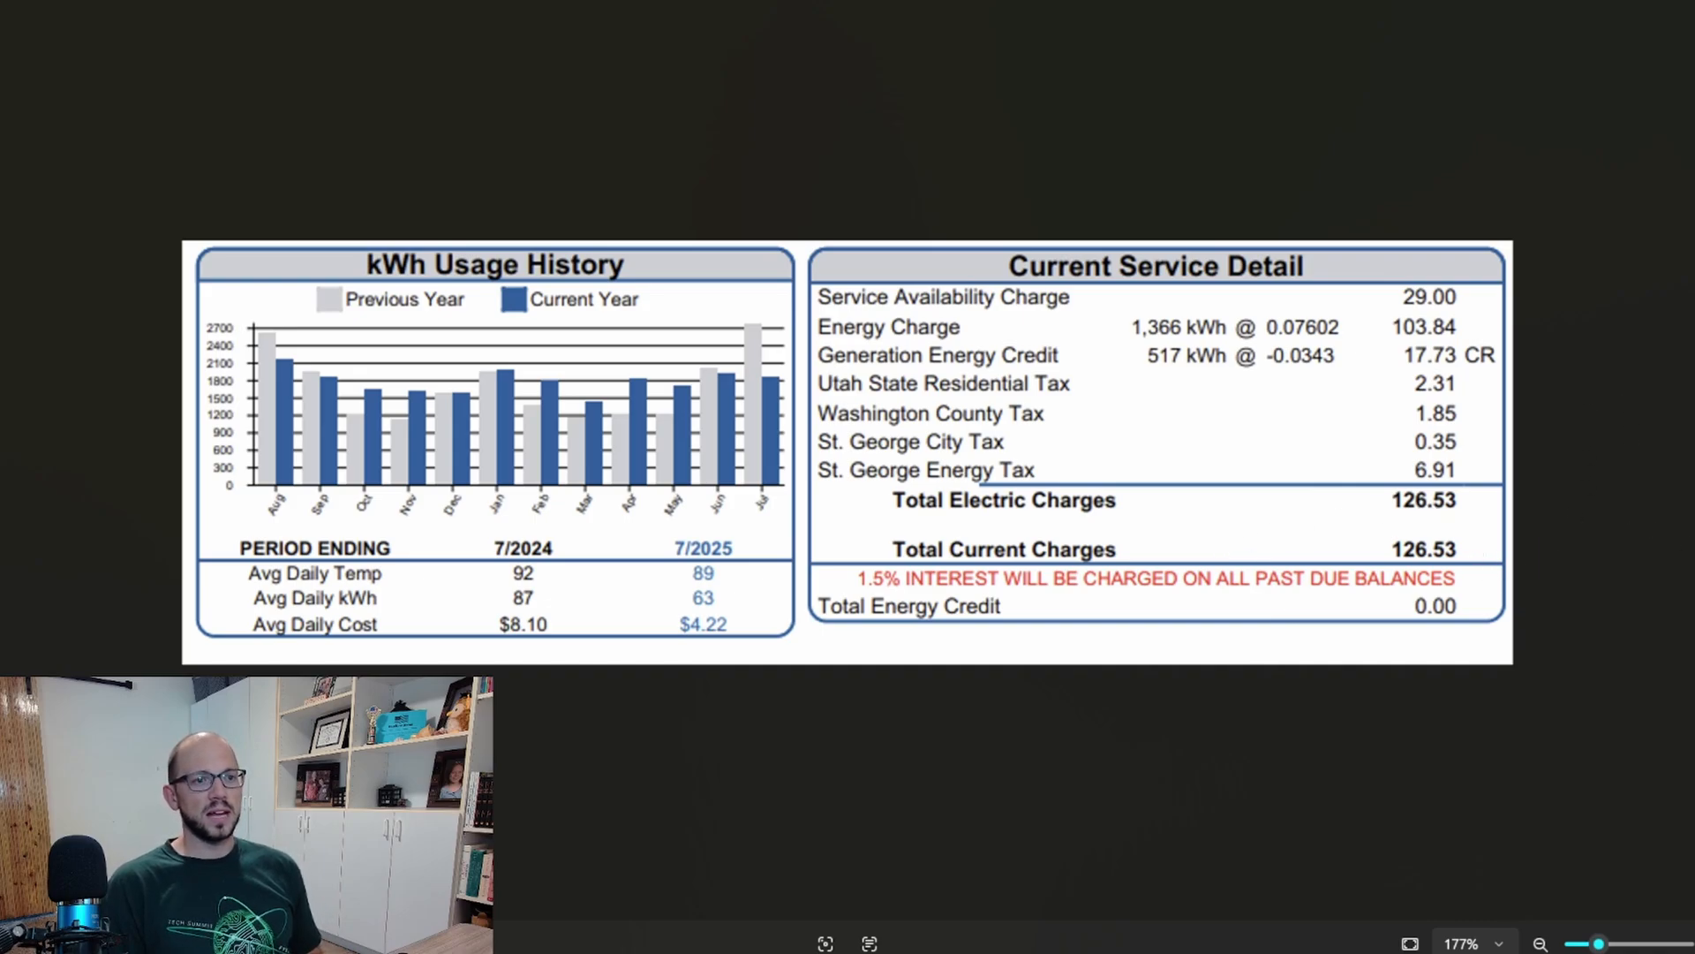
pyautogui.moveTo(1608, 545)
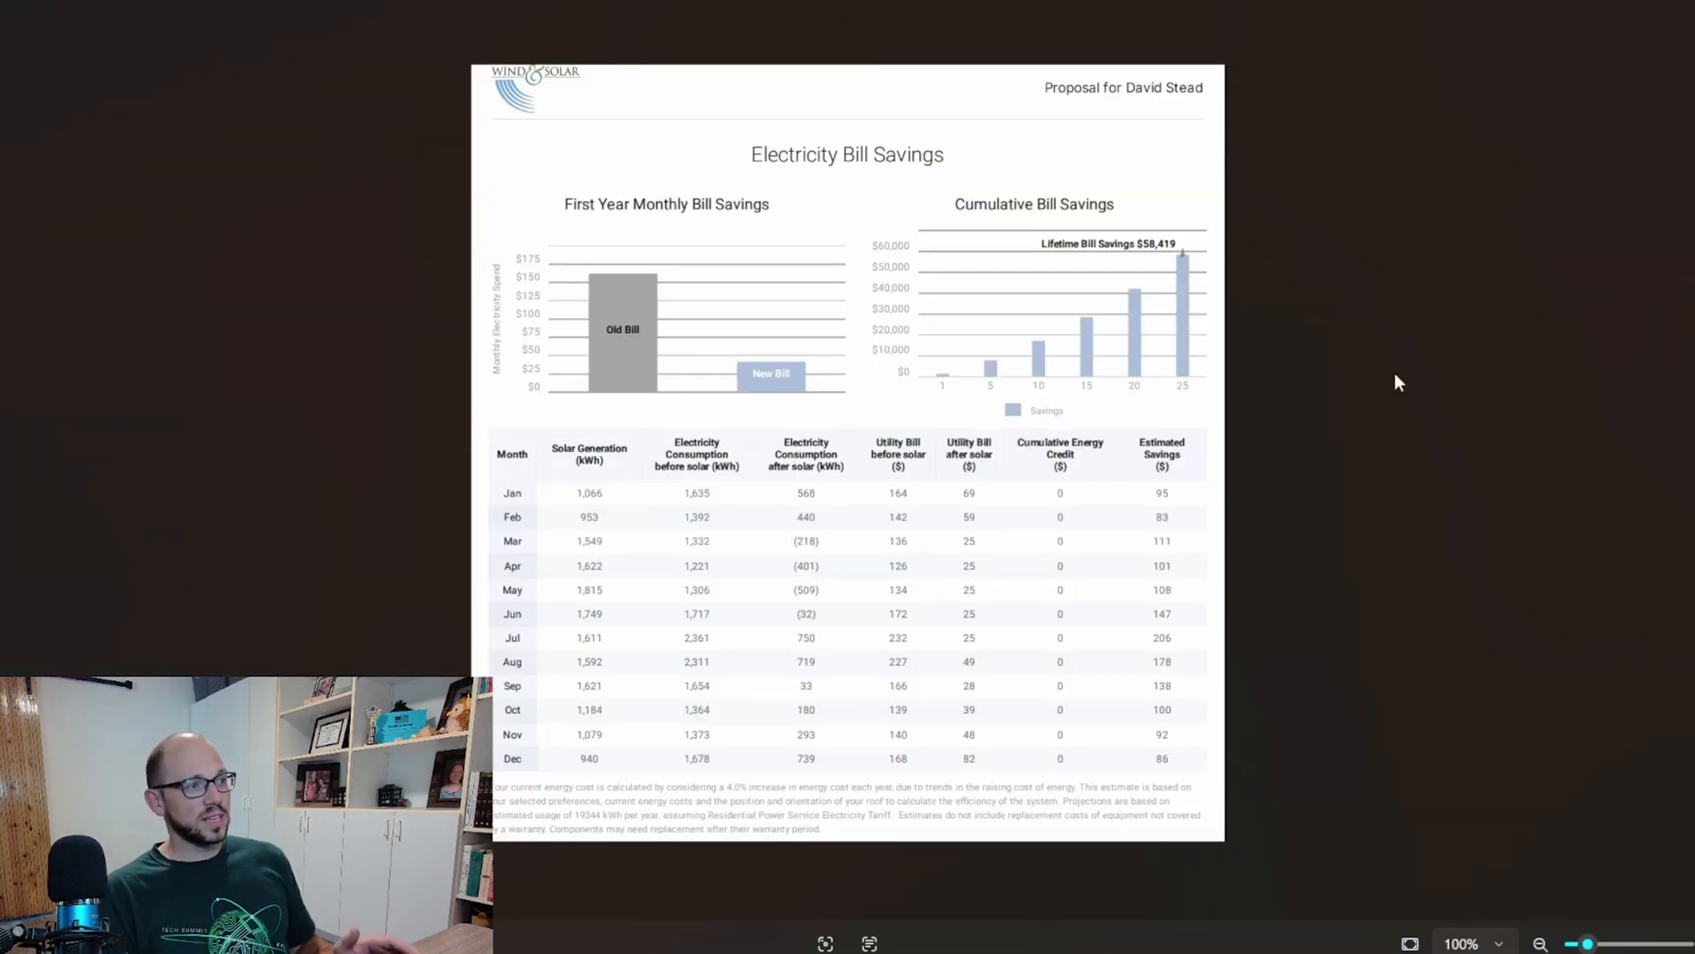
pyautogui.moveTo(1397, 498)
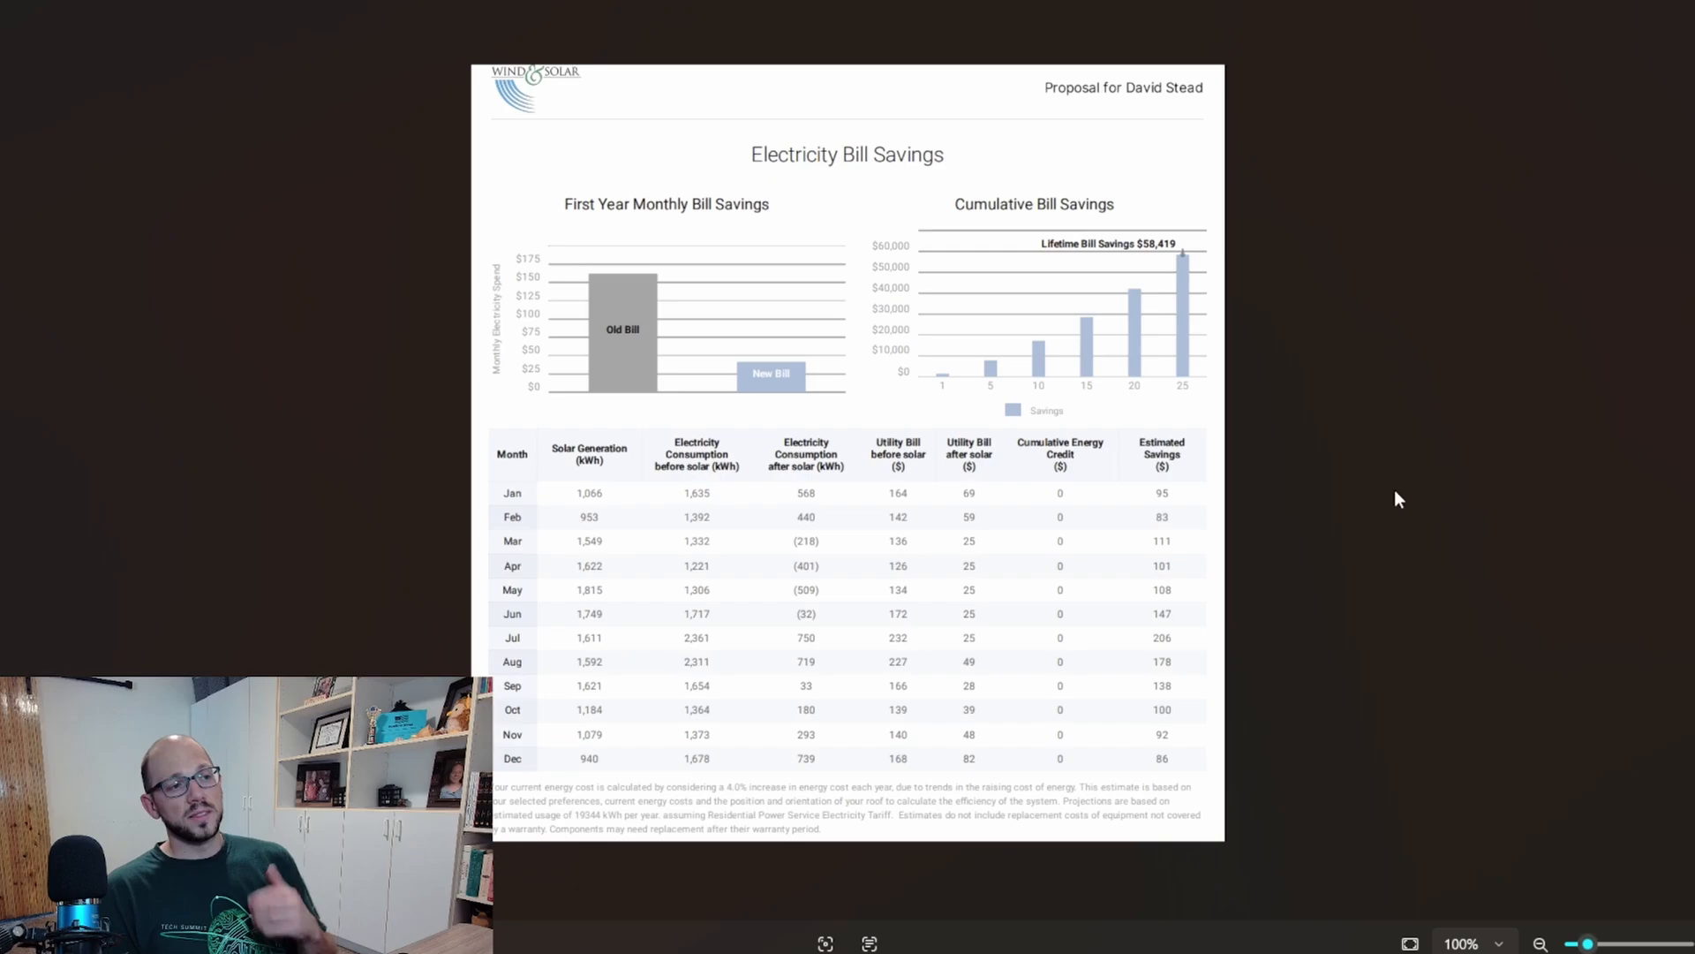
pyautogui.moveTo(1287, 519)
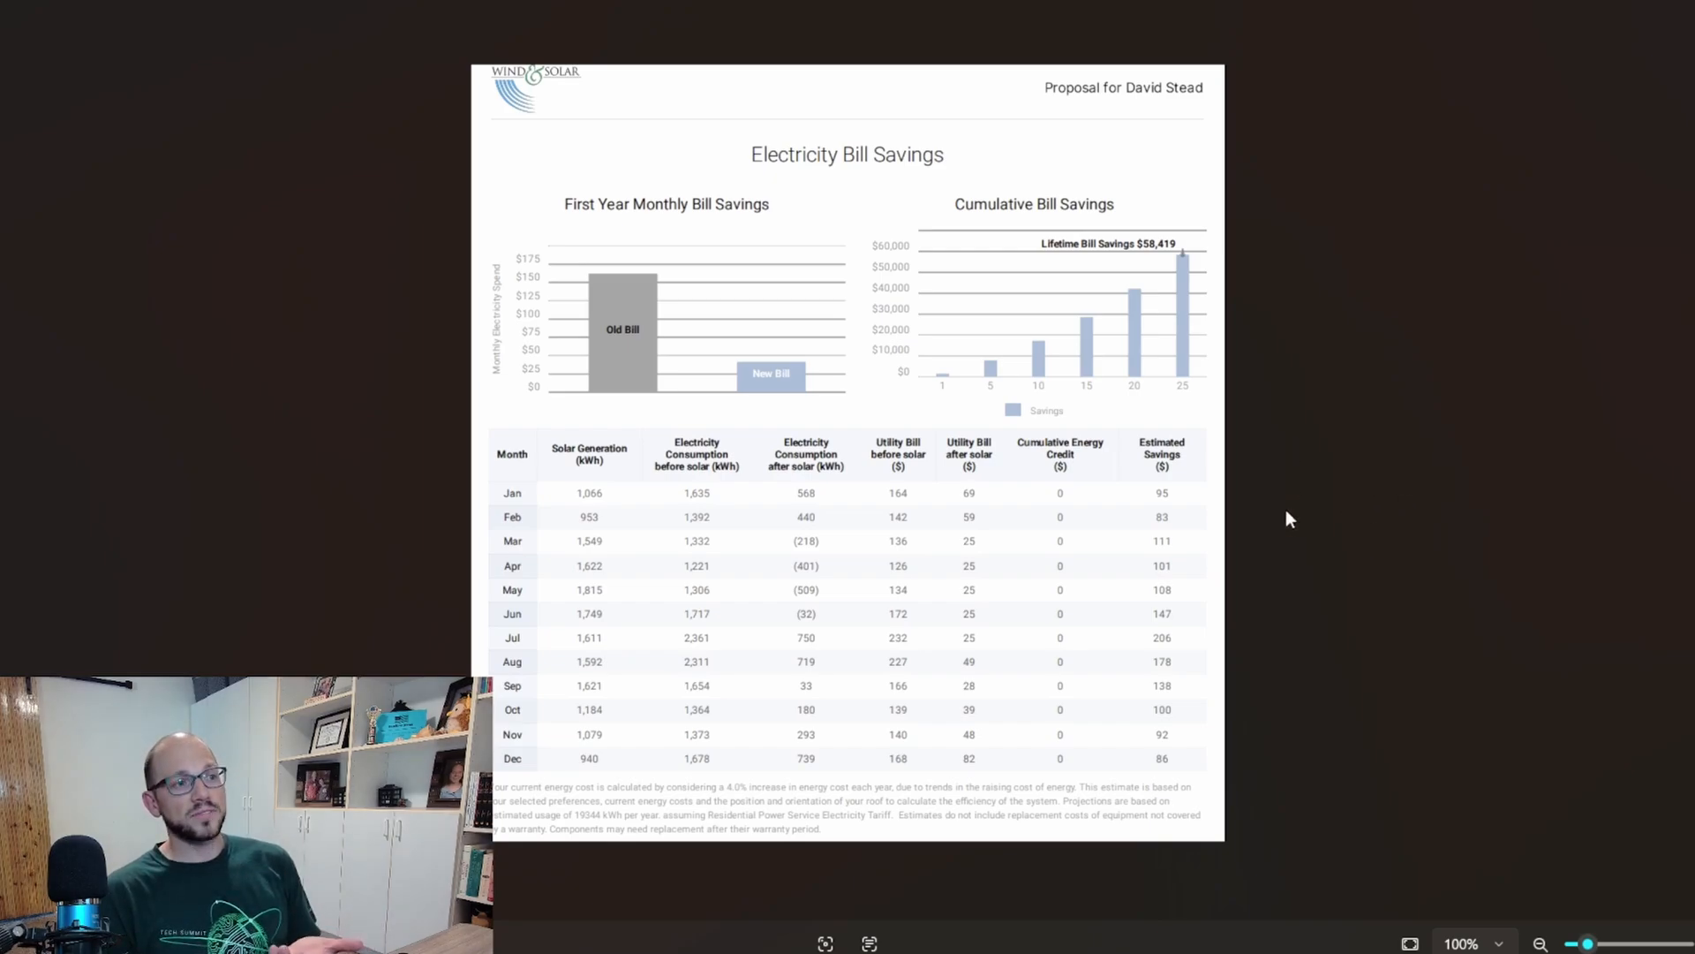
pyautogui.moveTo(969, 659)
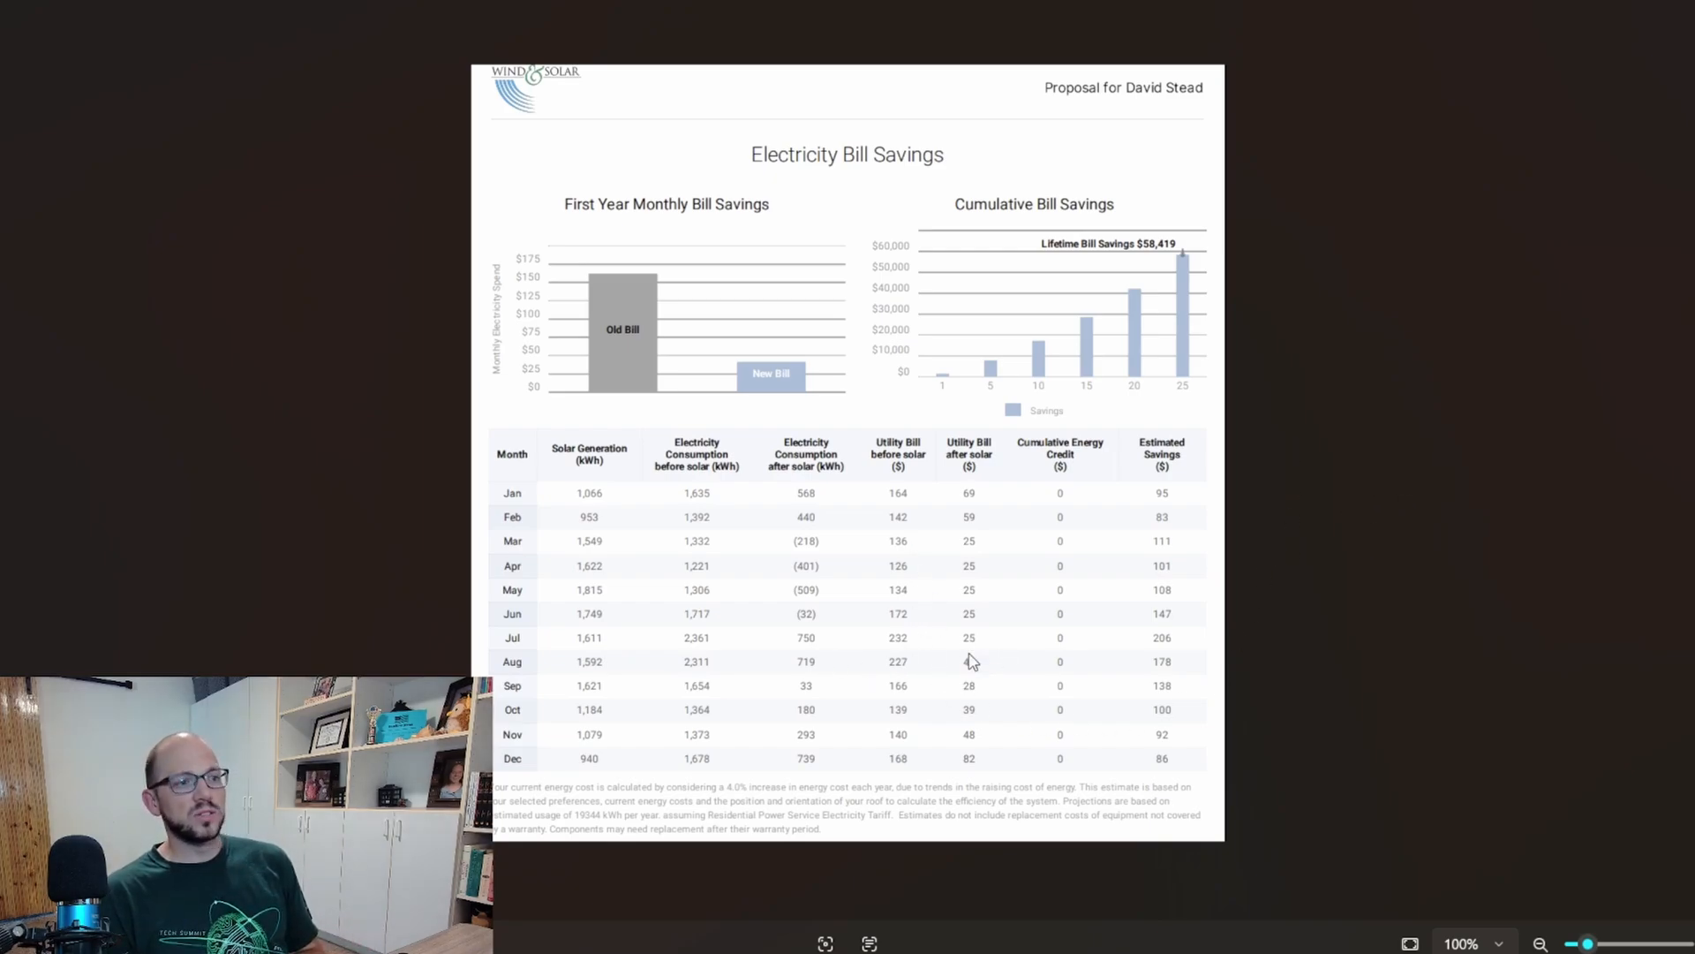
pyautogui.moveTo(977, 641)
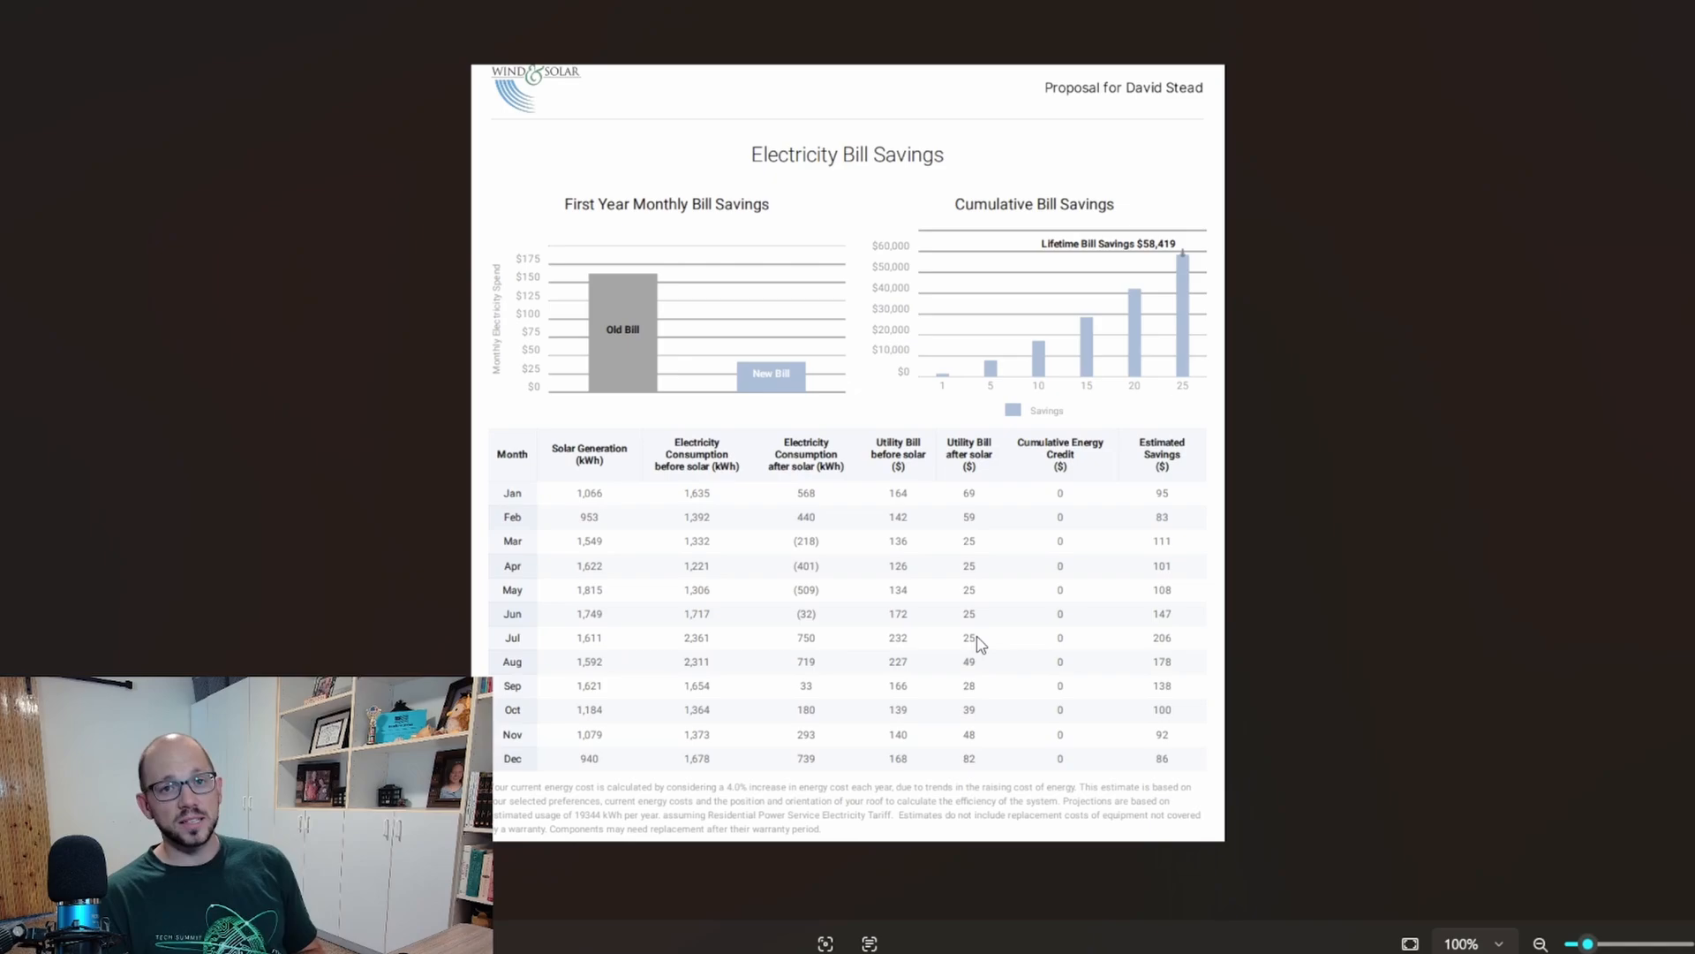
pyautogui.moveTo(1075, 454)
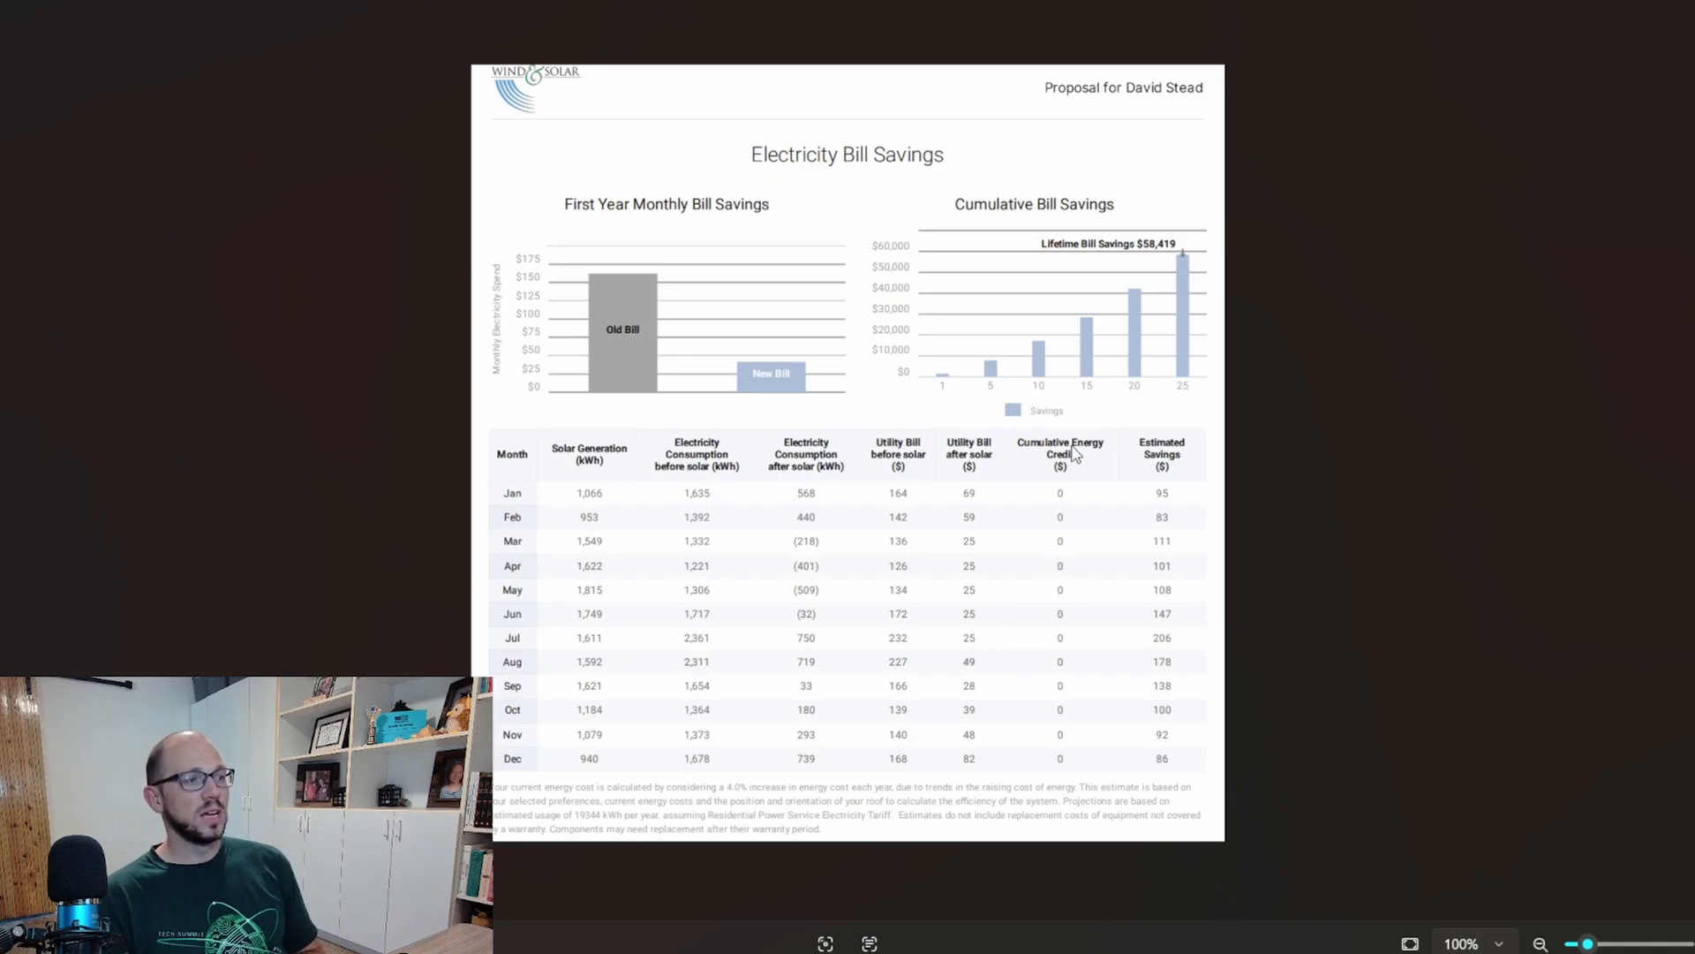
pyautogui.moveTo(911, 408)
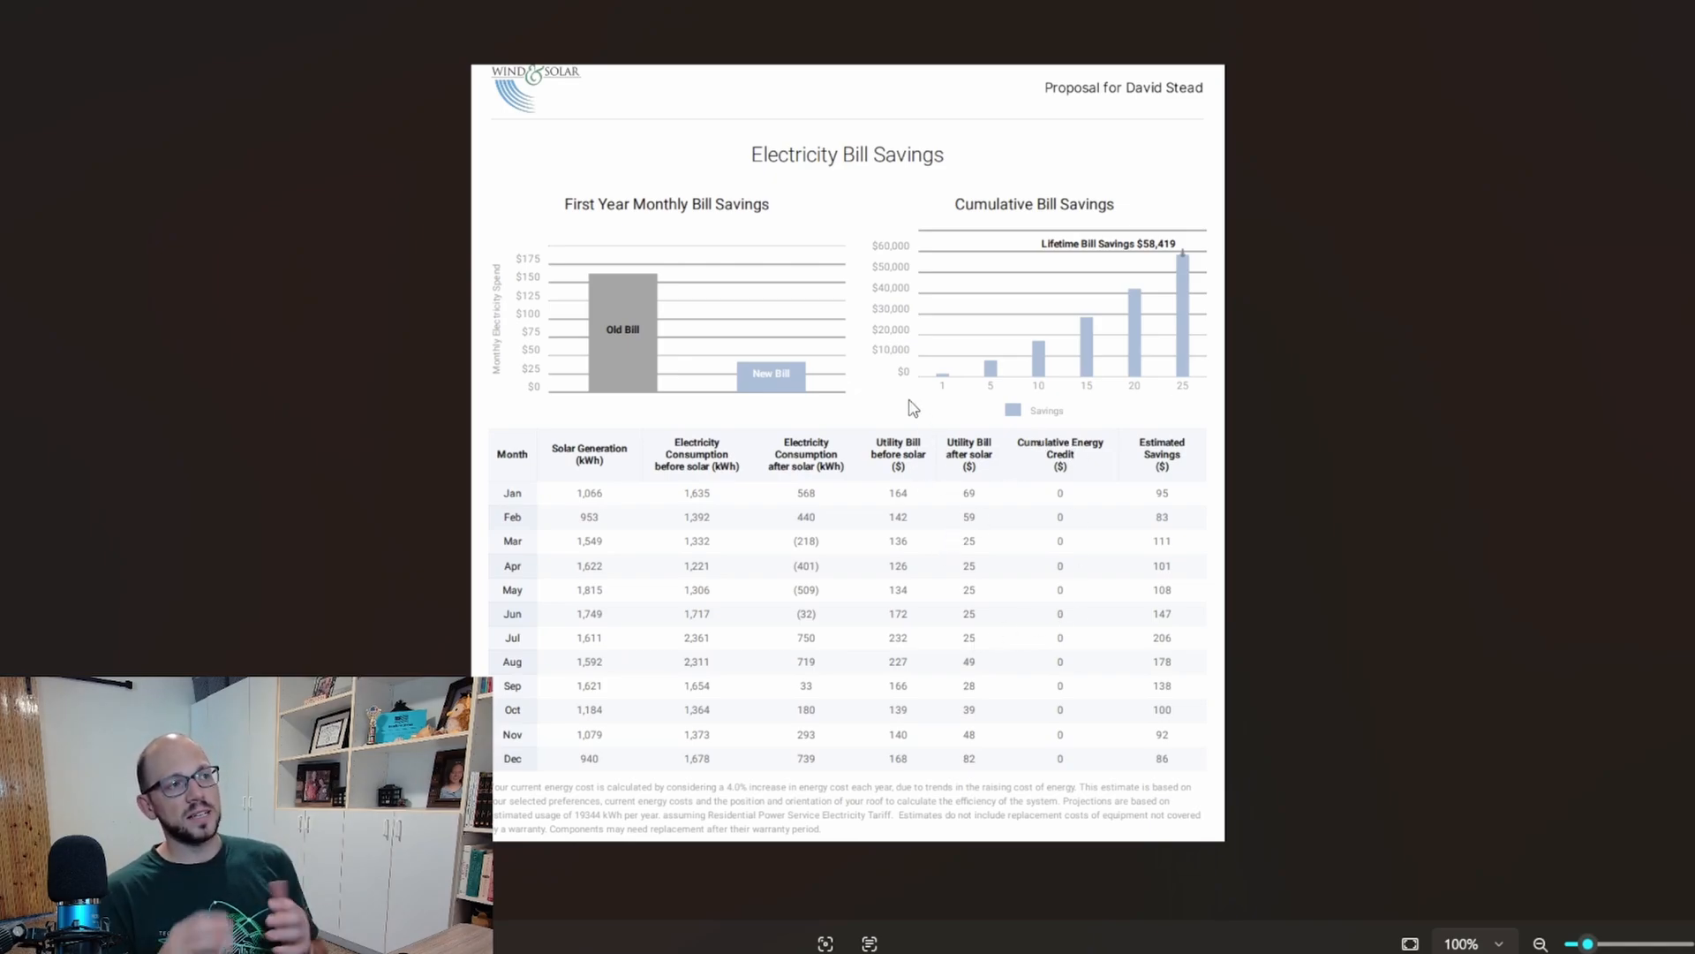
pyautogui.moveTo(915, 177)
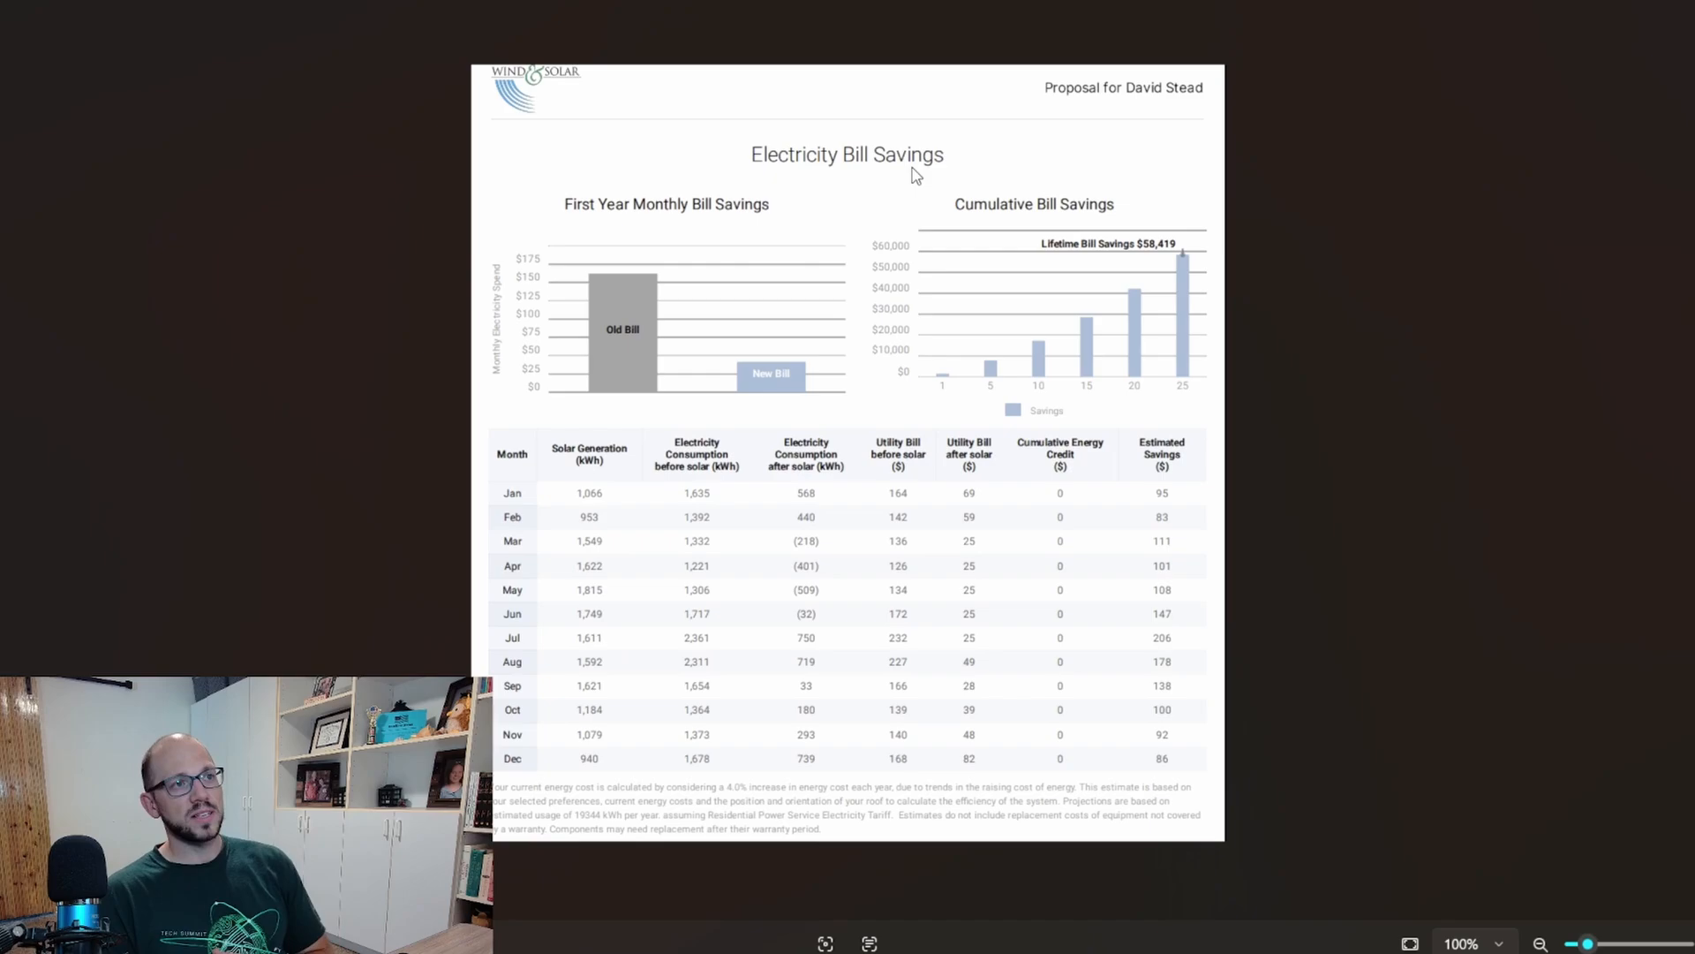
pyautogui.moveTo(1599, 478)
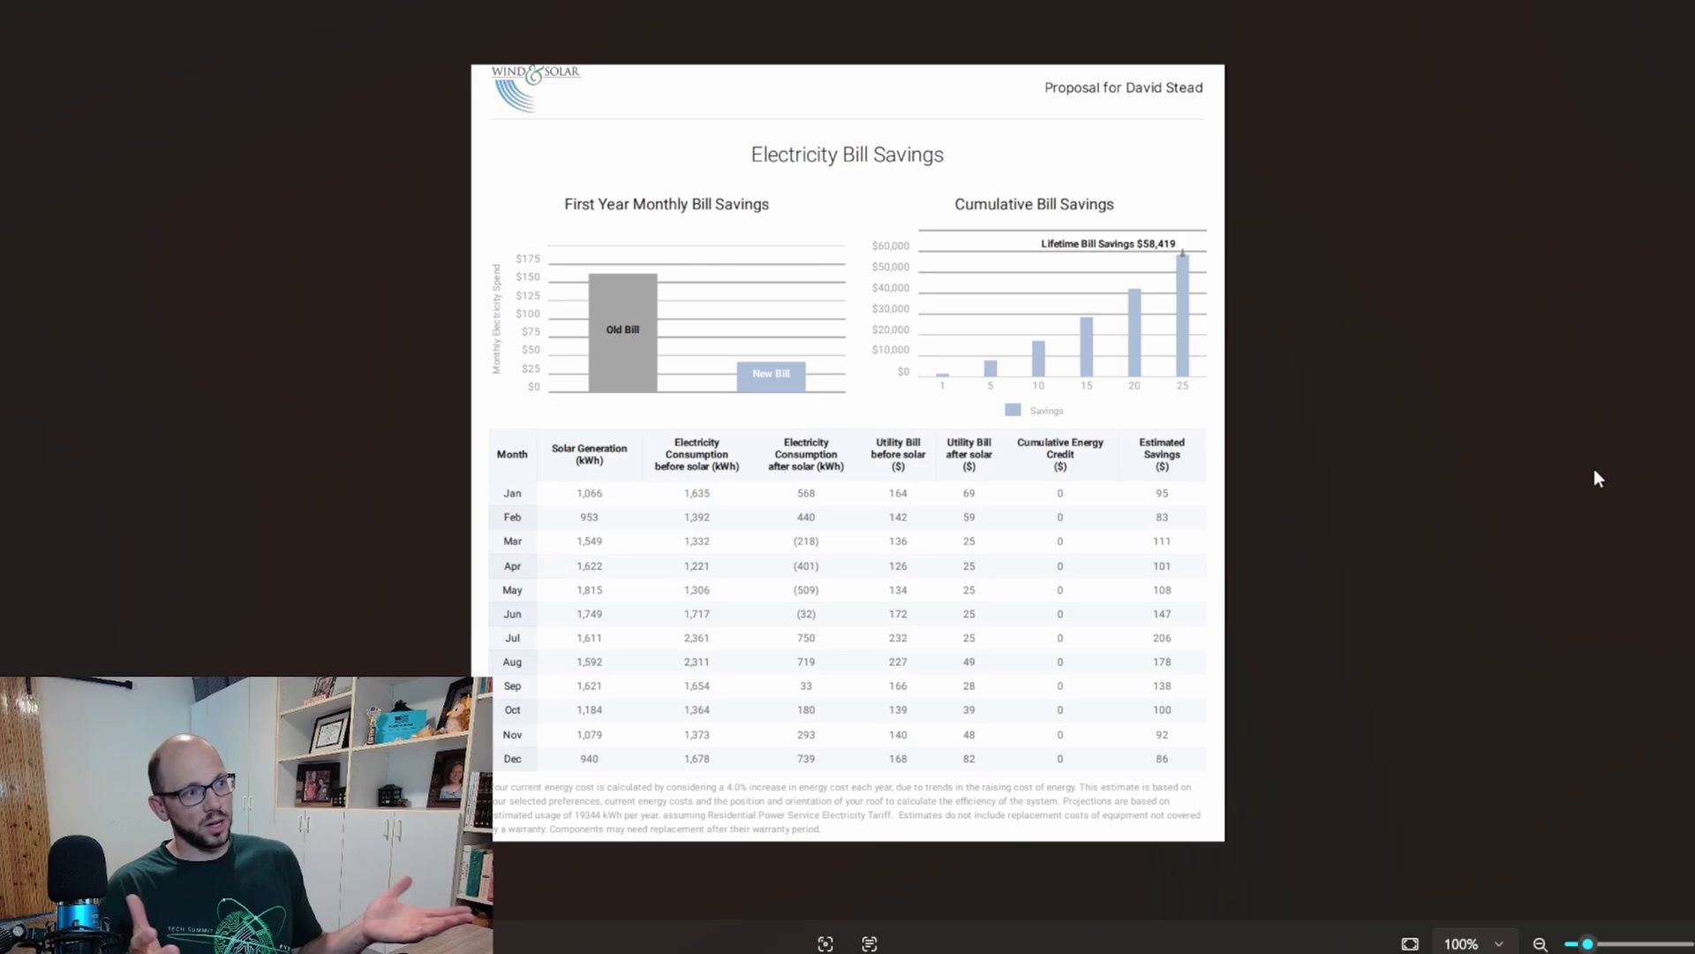
pyautogui.moveTo(532, 657)
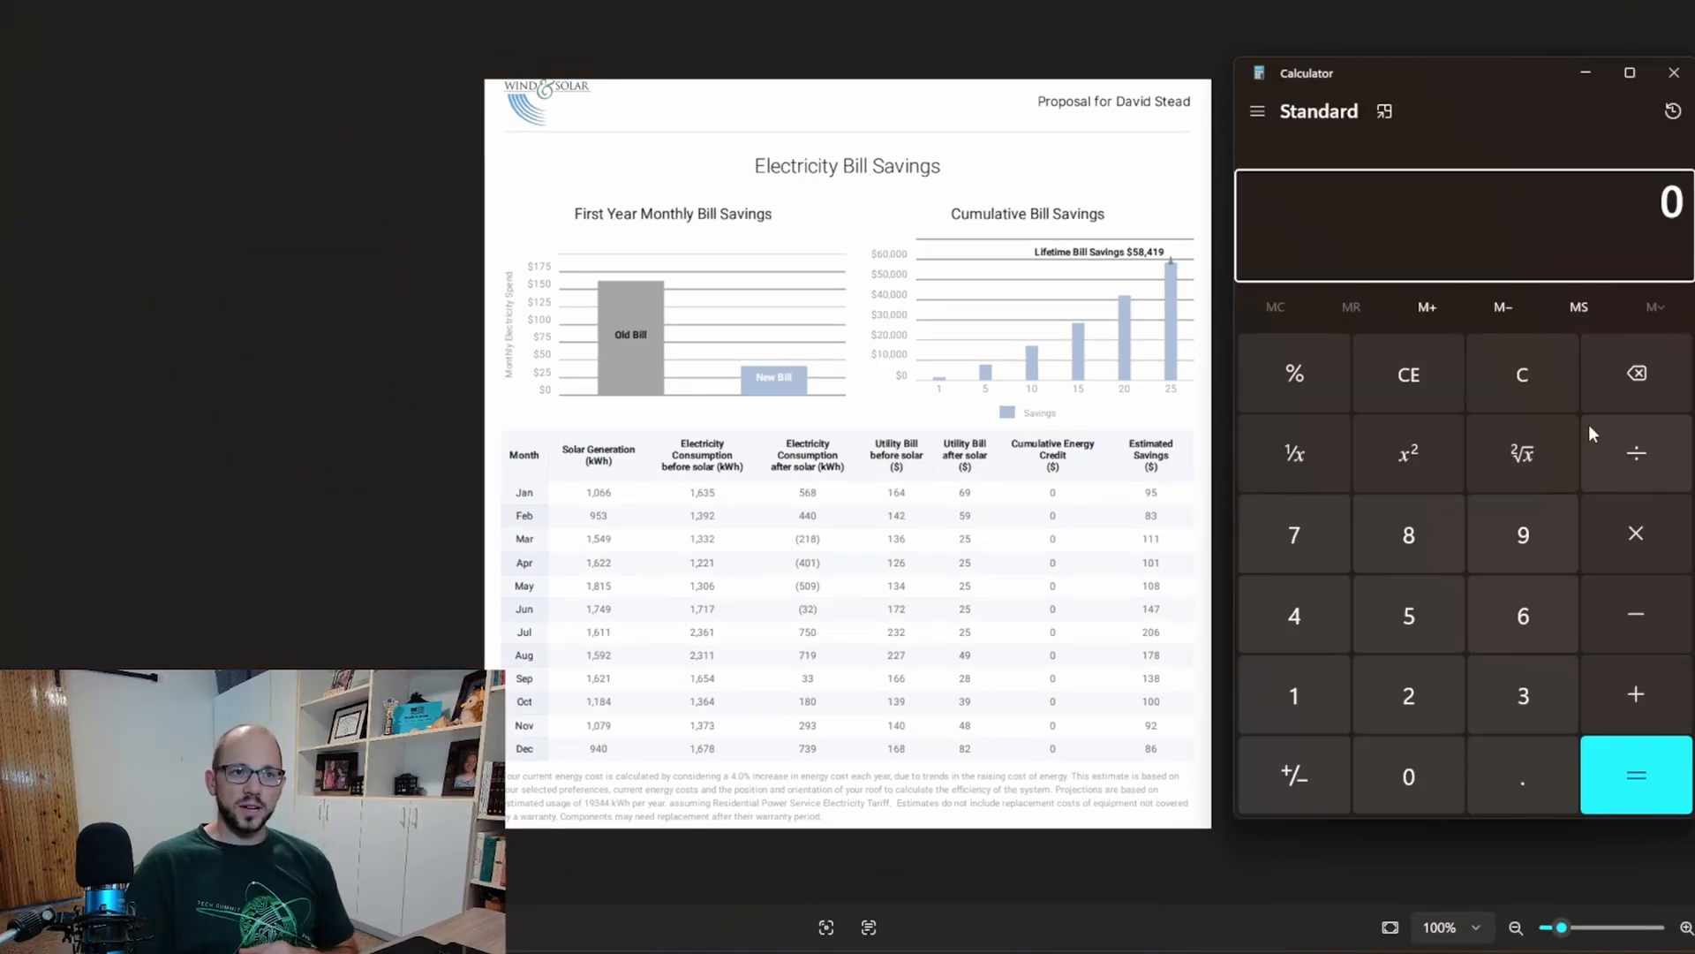
pyautogui.moveTo(593, 641)
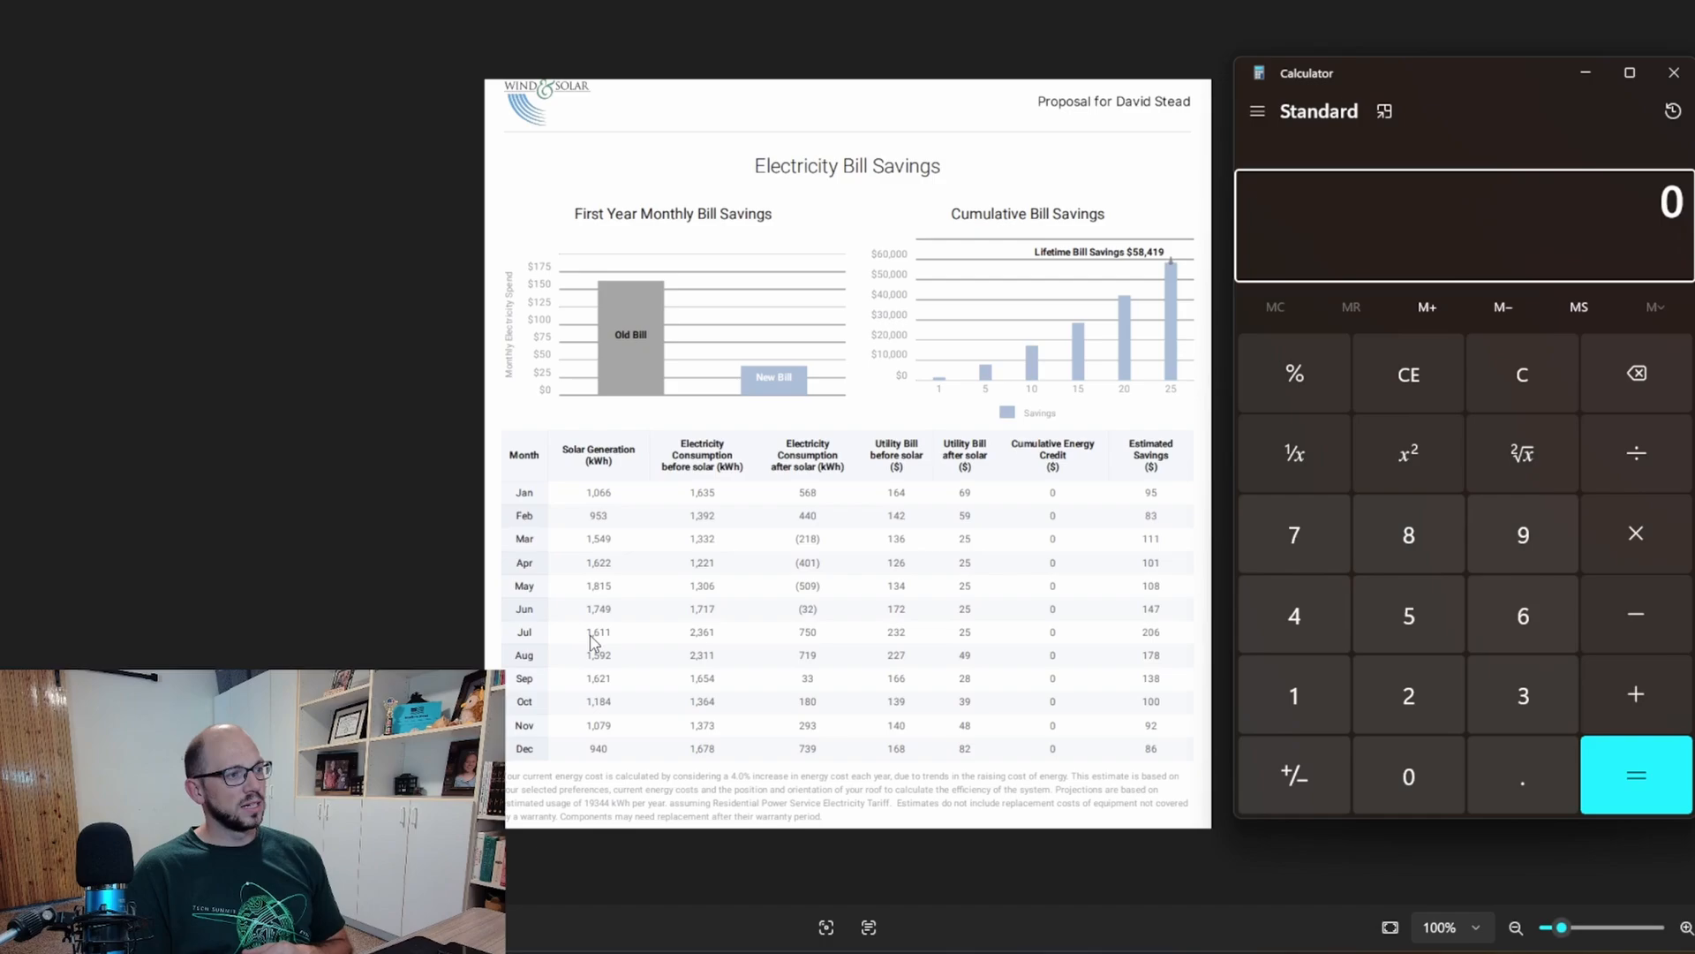
pyautogui.moveTo(673, 646)
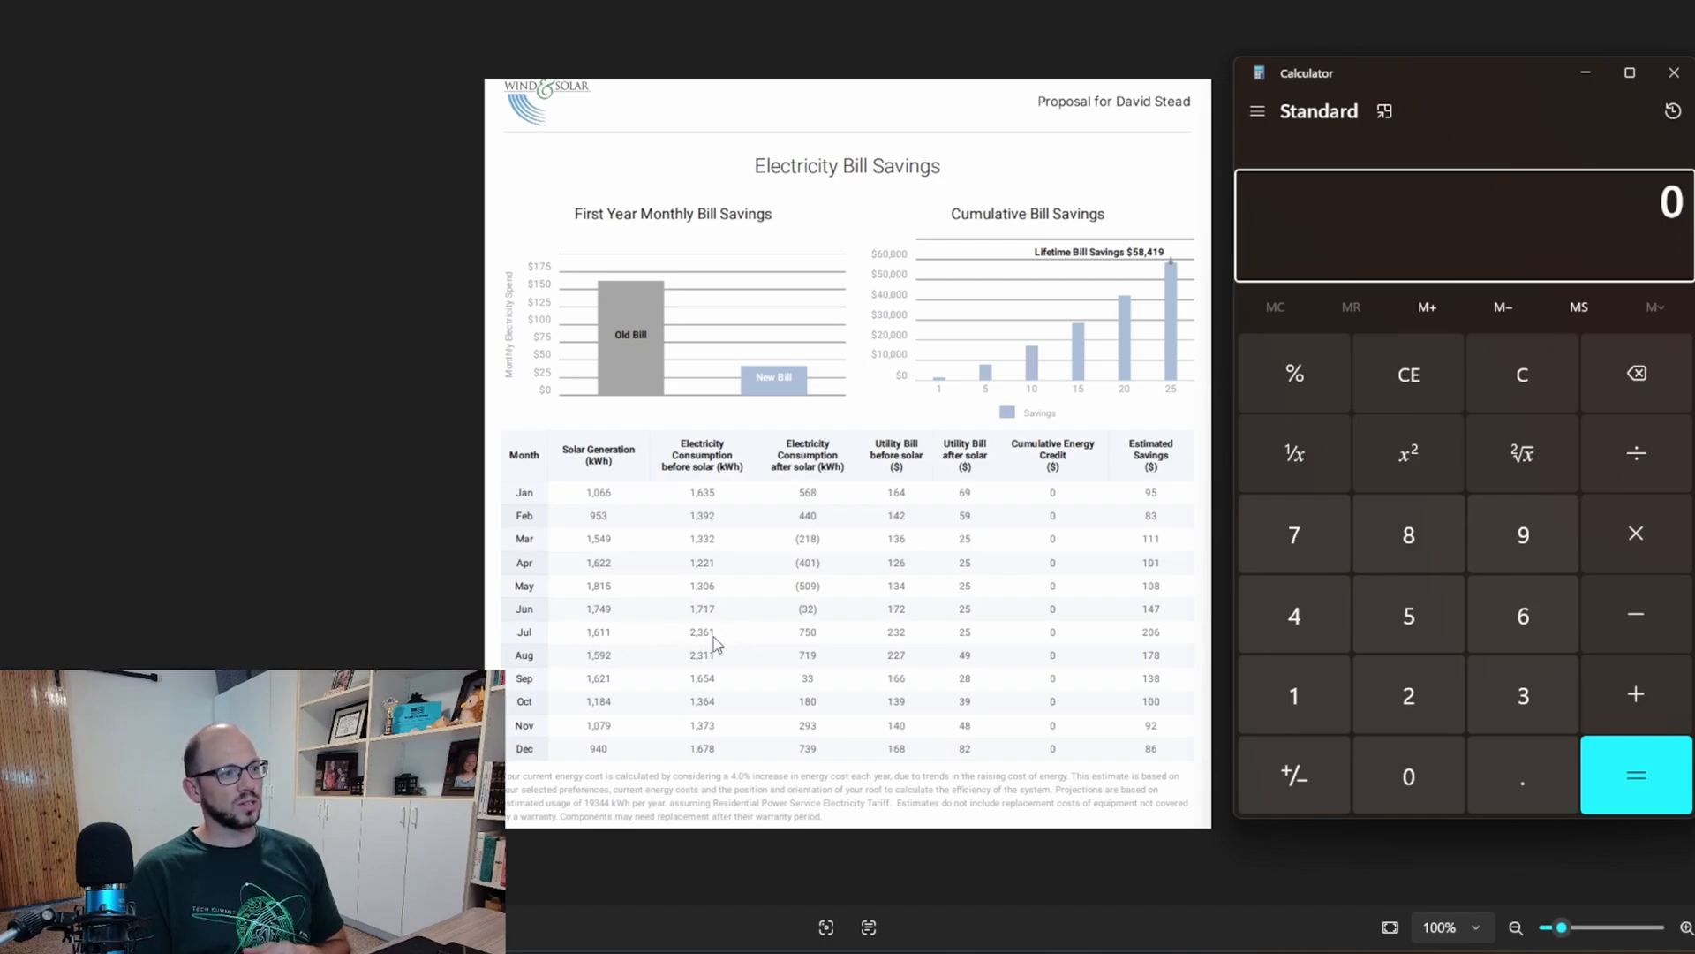
pyautogui.moveTo(864, 674)
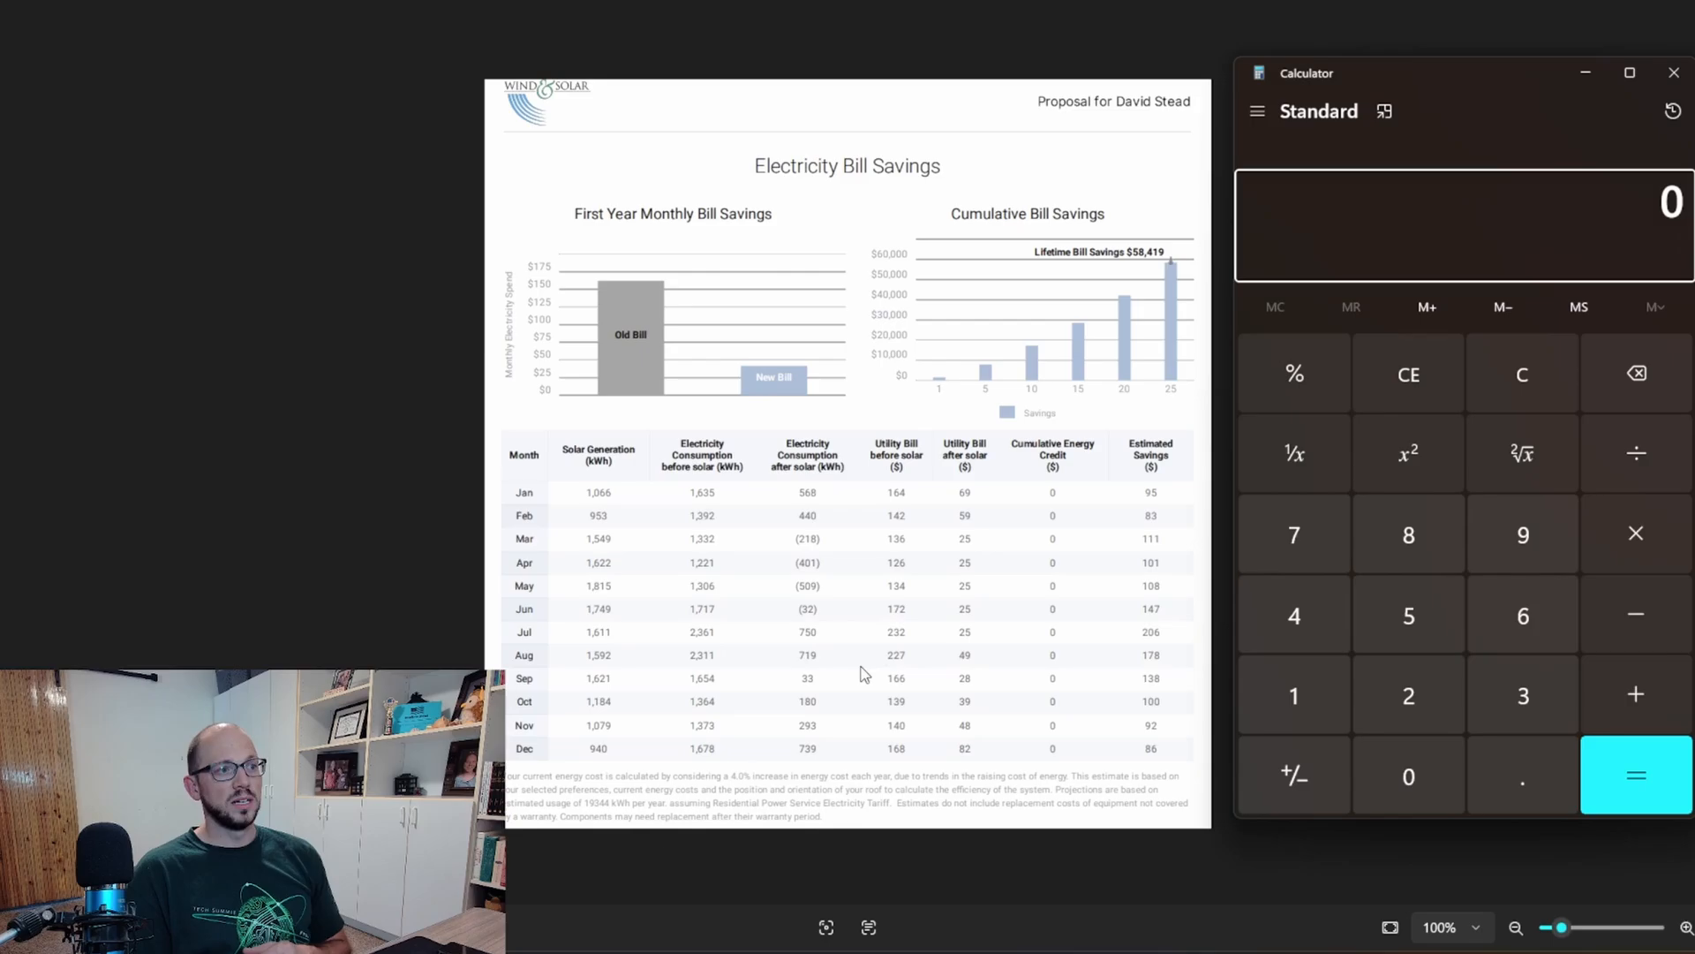
pyautogui.moveTo(856, 625)
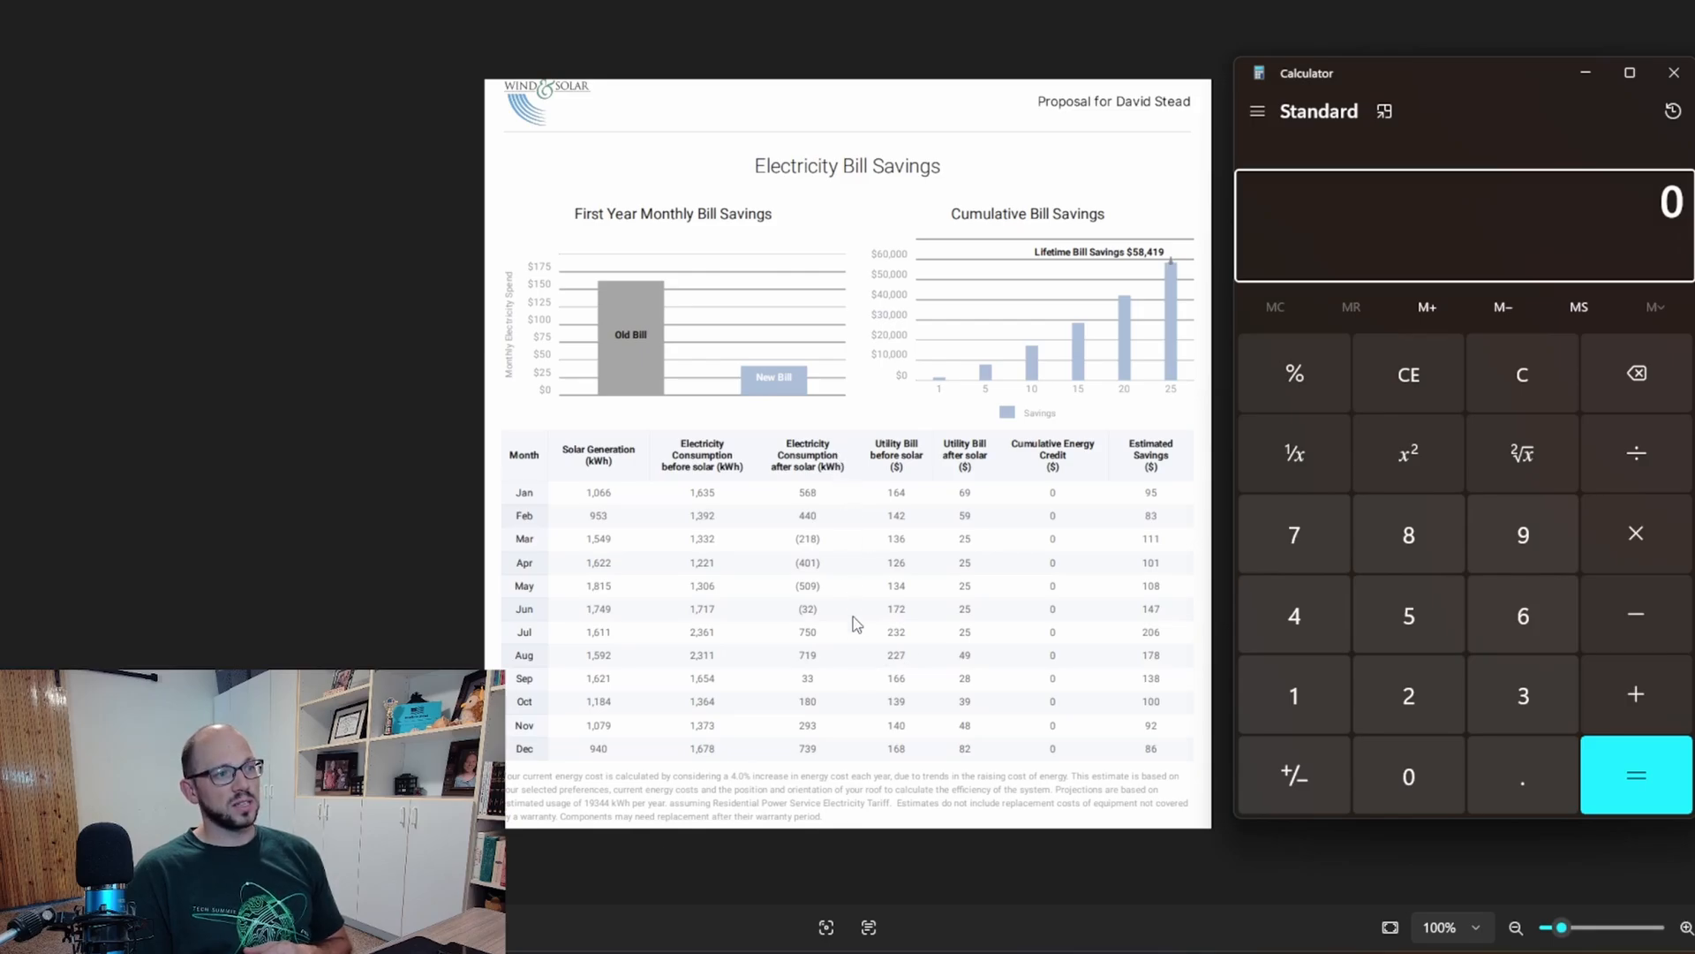
pyautogui.moveTo(804, 646)
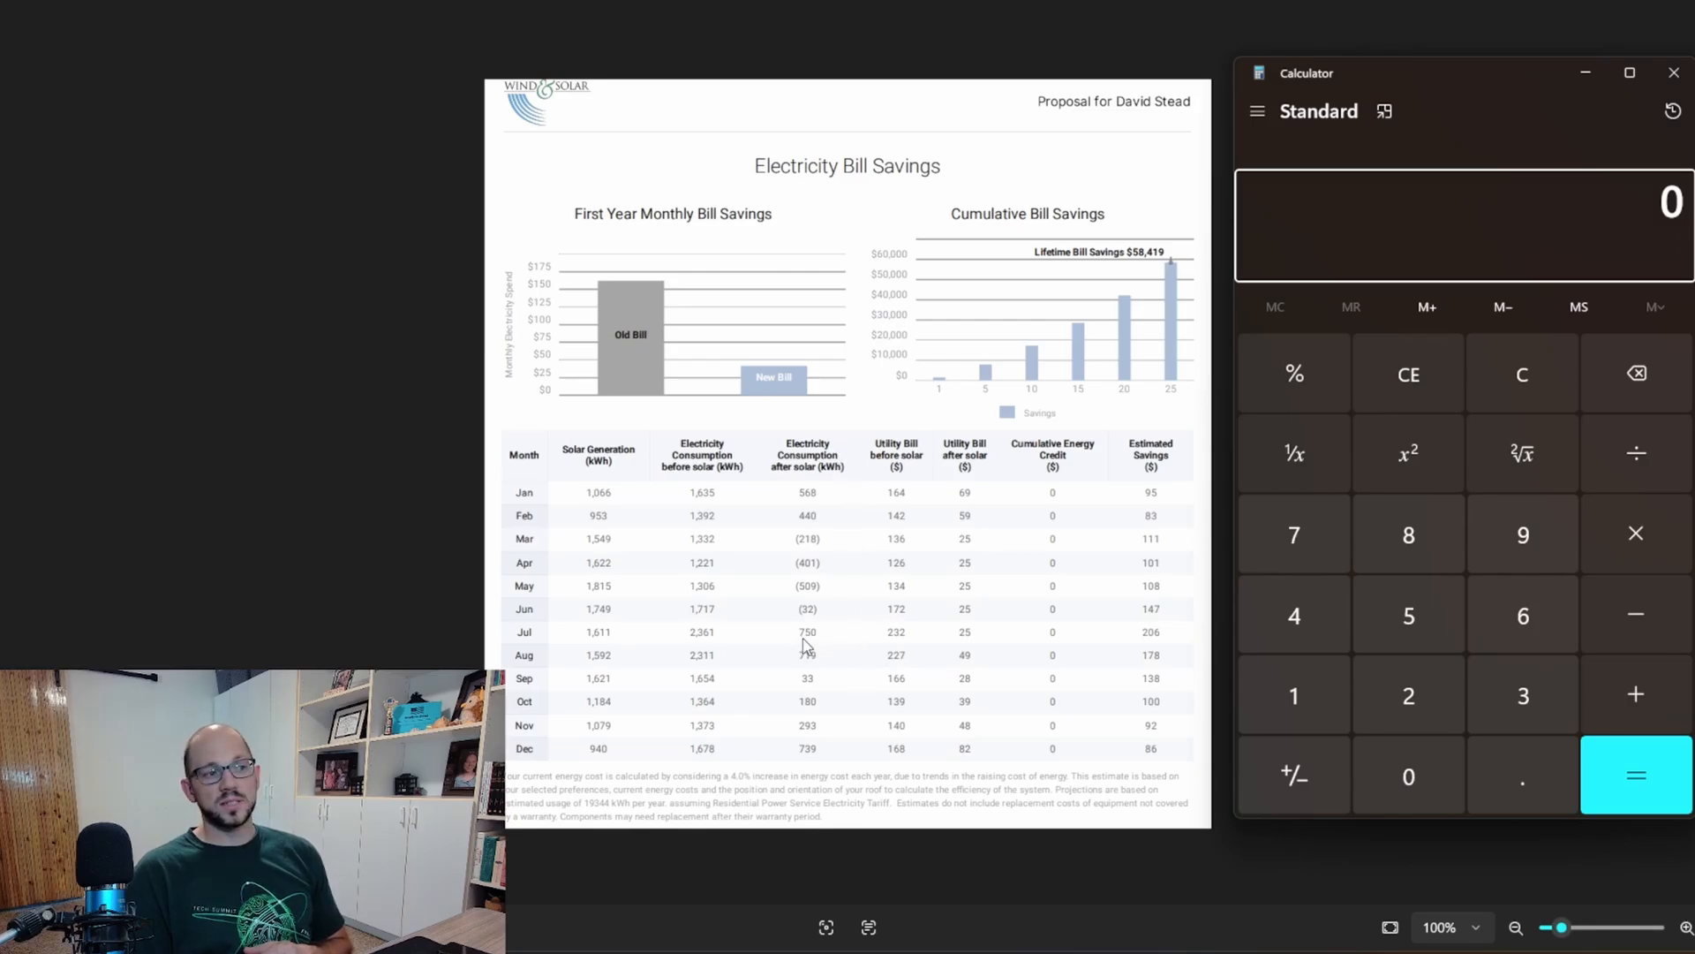
pyautogui.moveTo(940, 638)
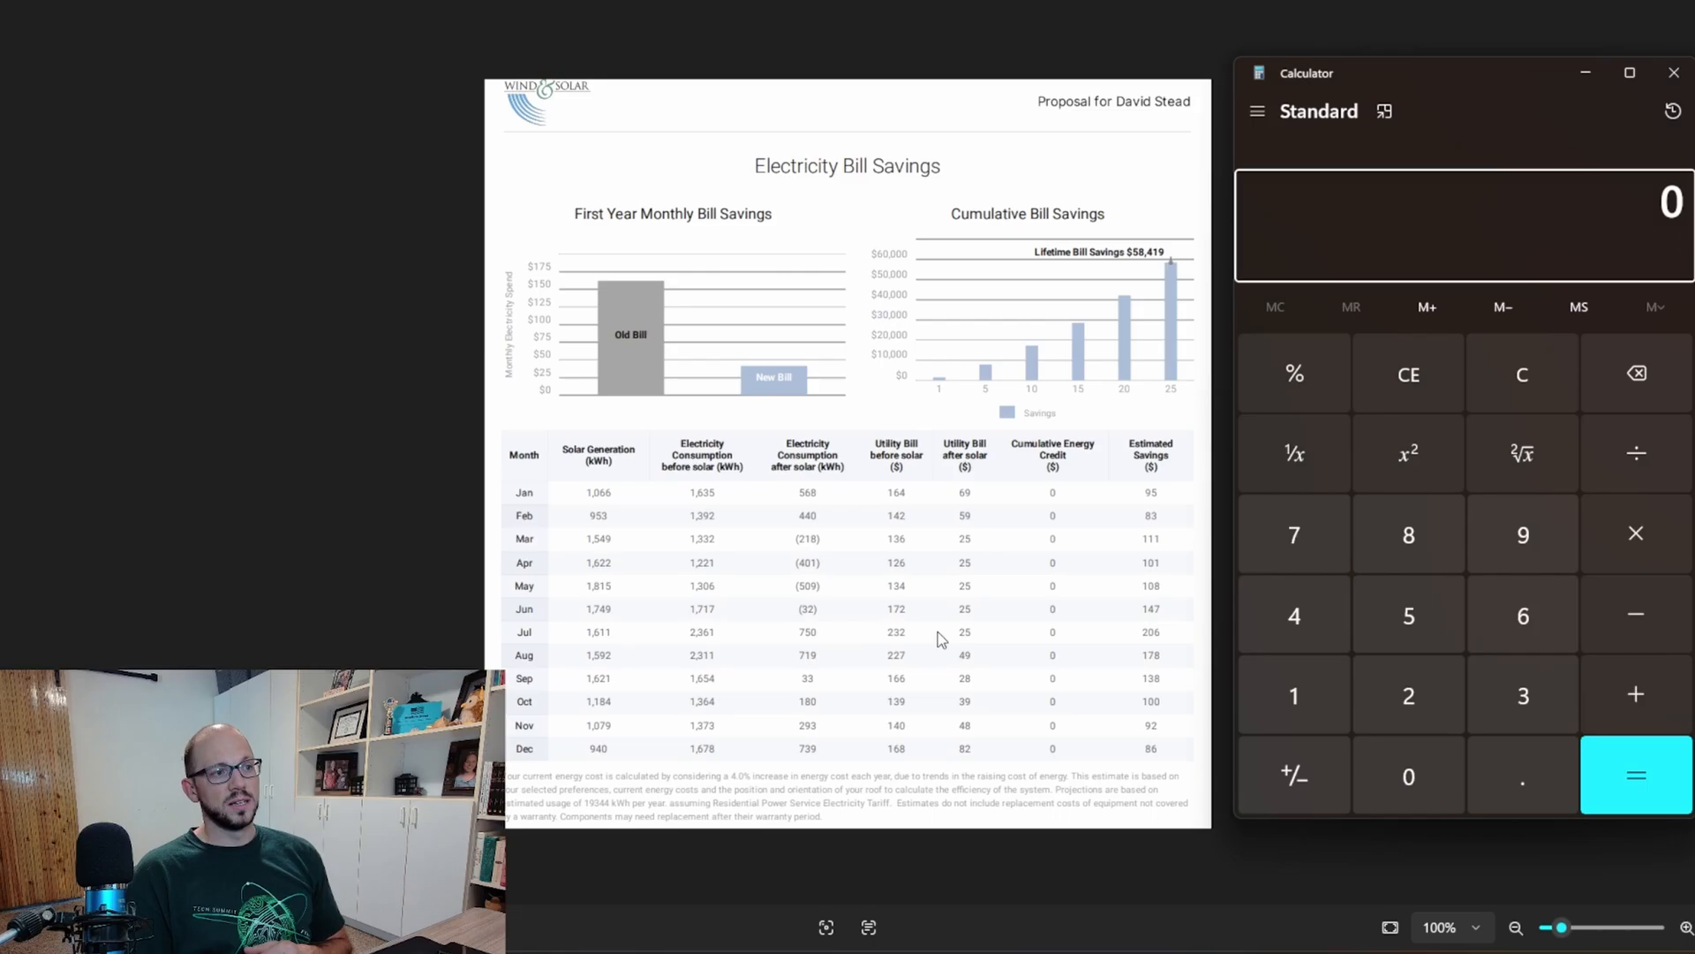
pyautogui.moveTo(893, 645)
pyautogui.write('25')
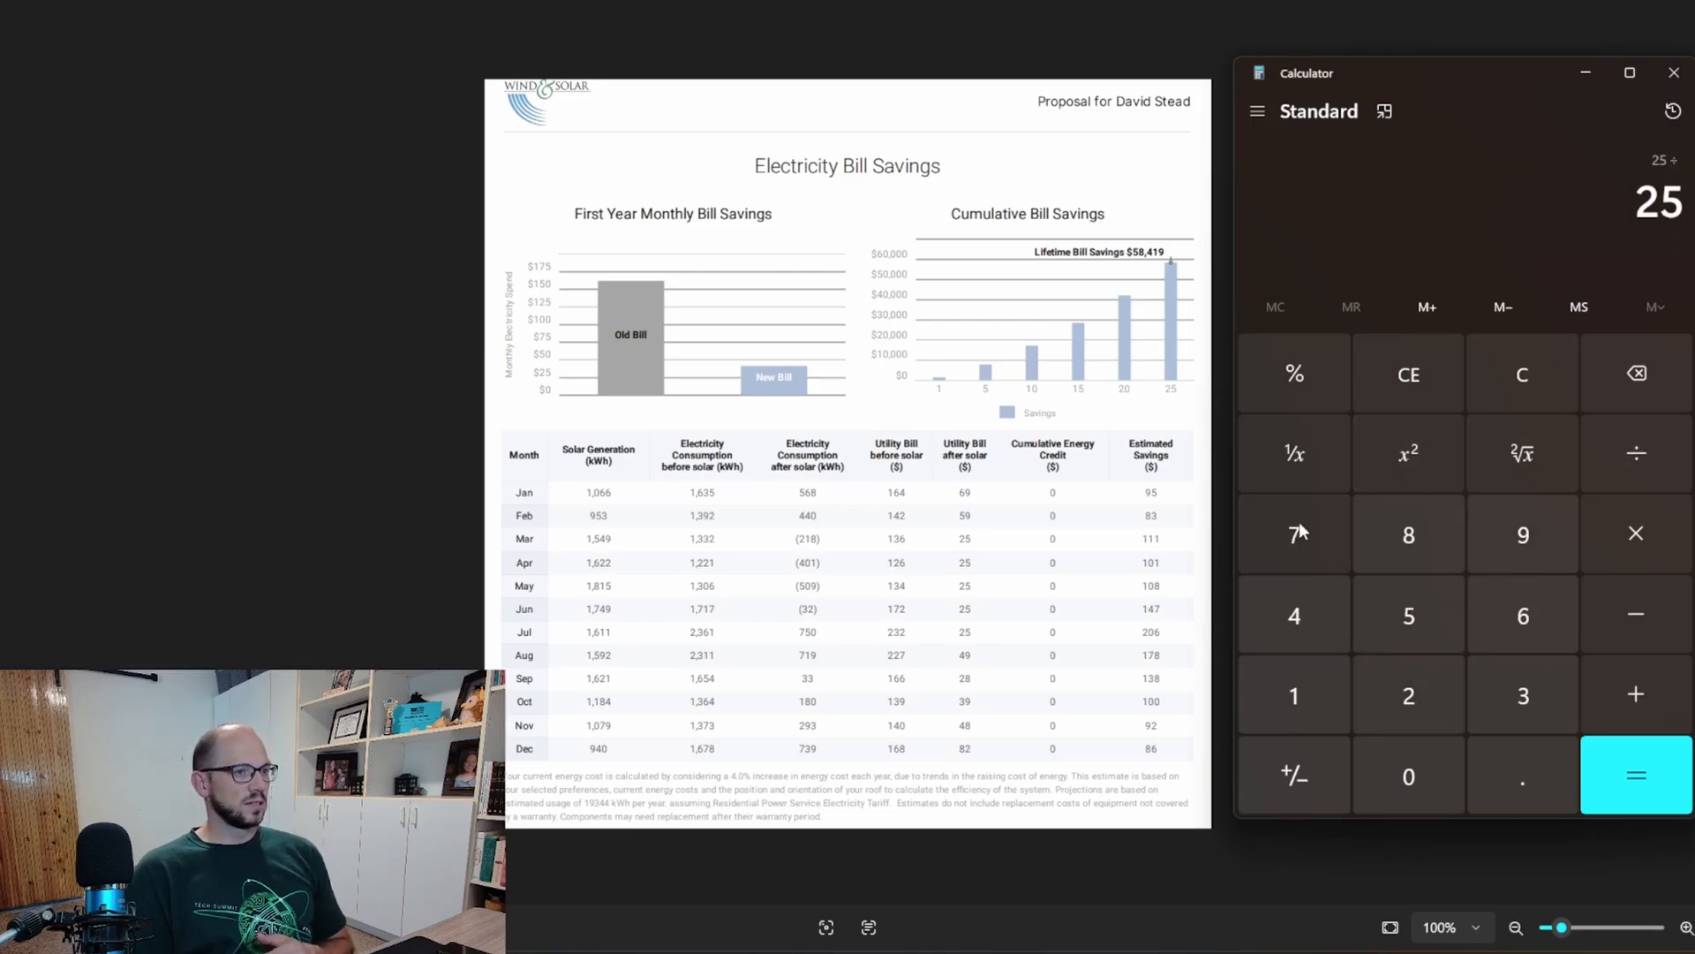
# - Compute 25 ÷ 750 in Calculator, about 0.0333, then clear it to zero
pyautogui.click(1634, 776)
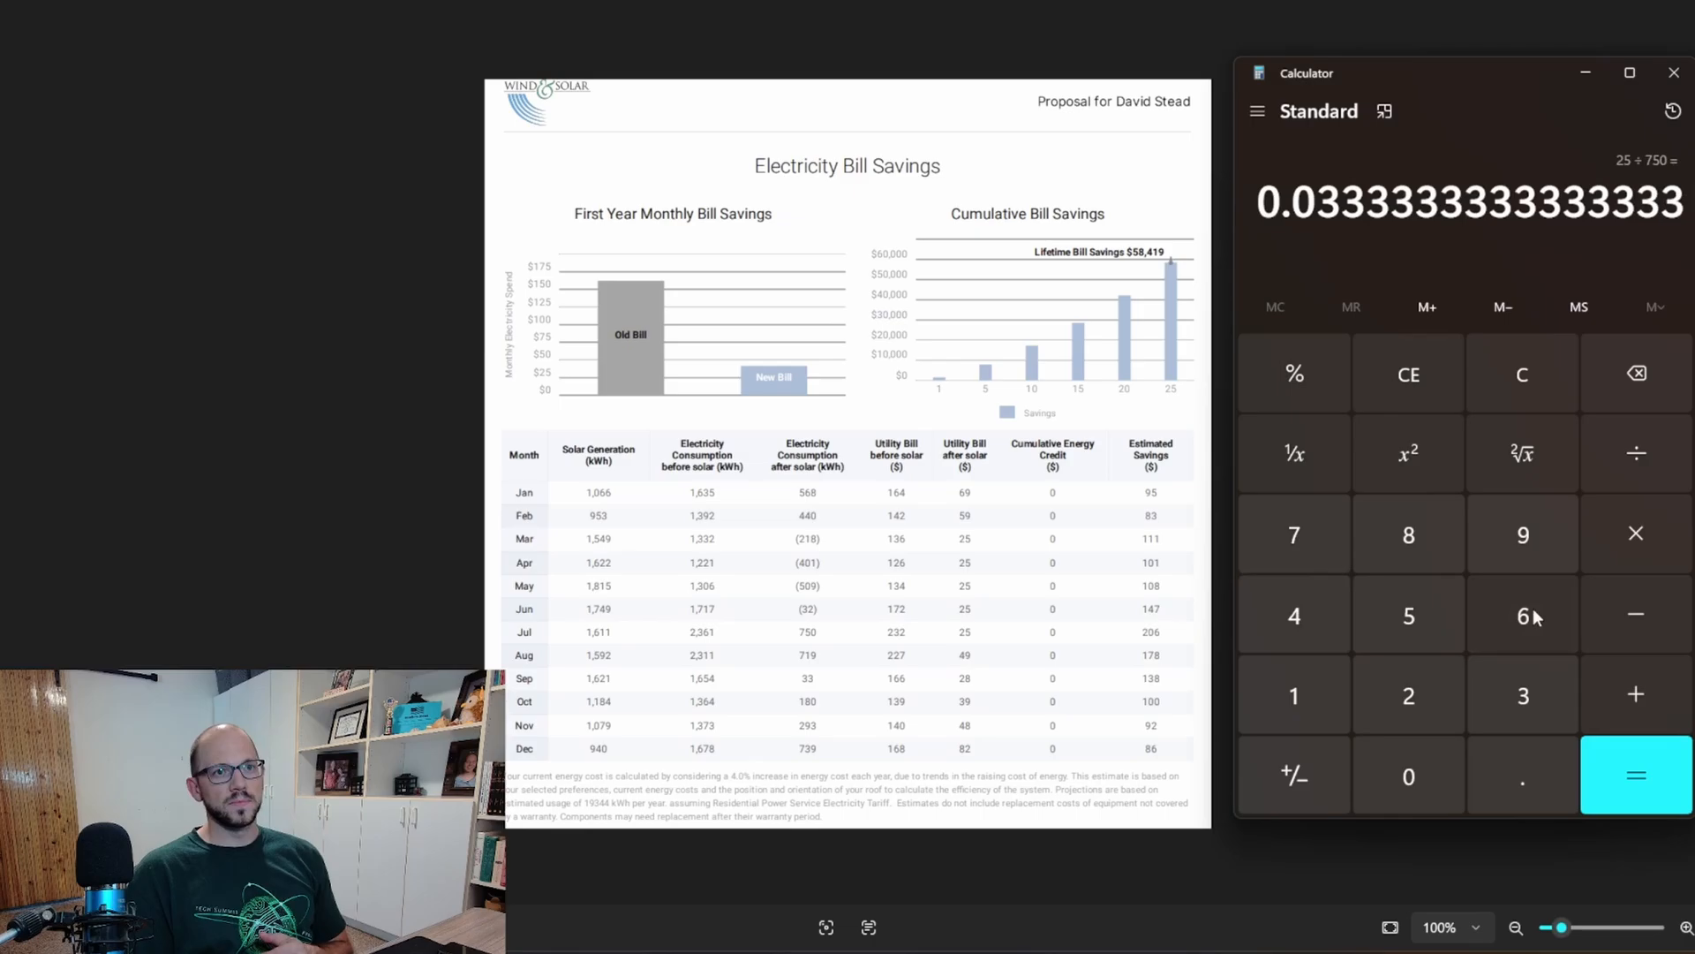
pyautogui.moveTo(1403, 355)
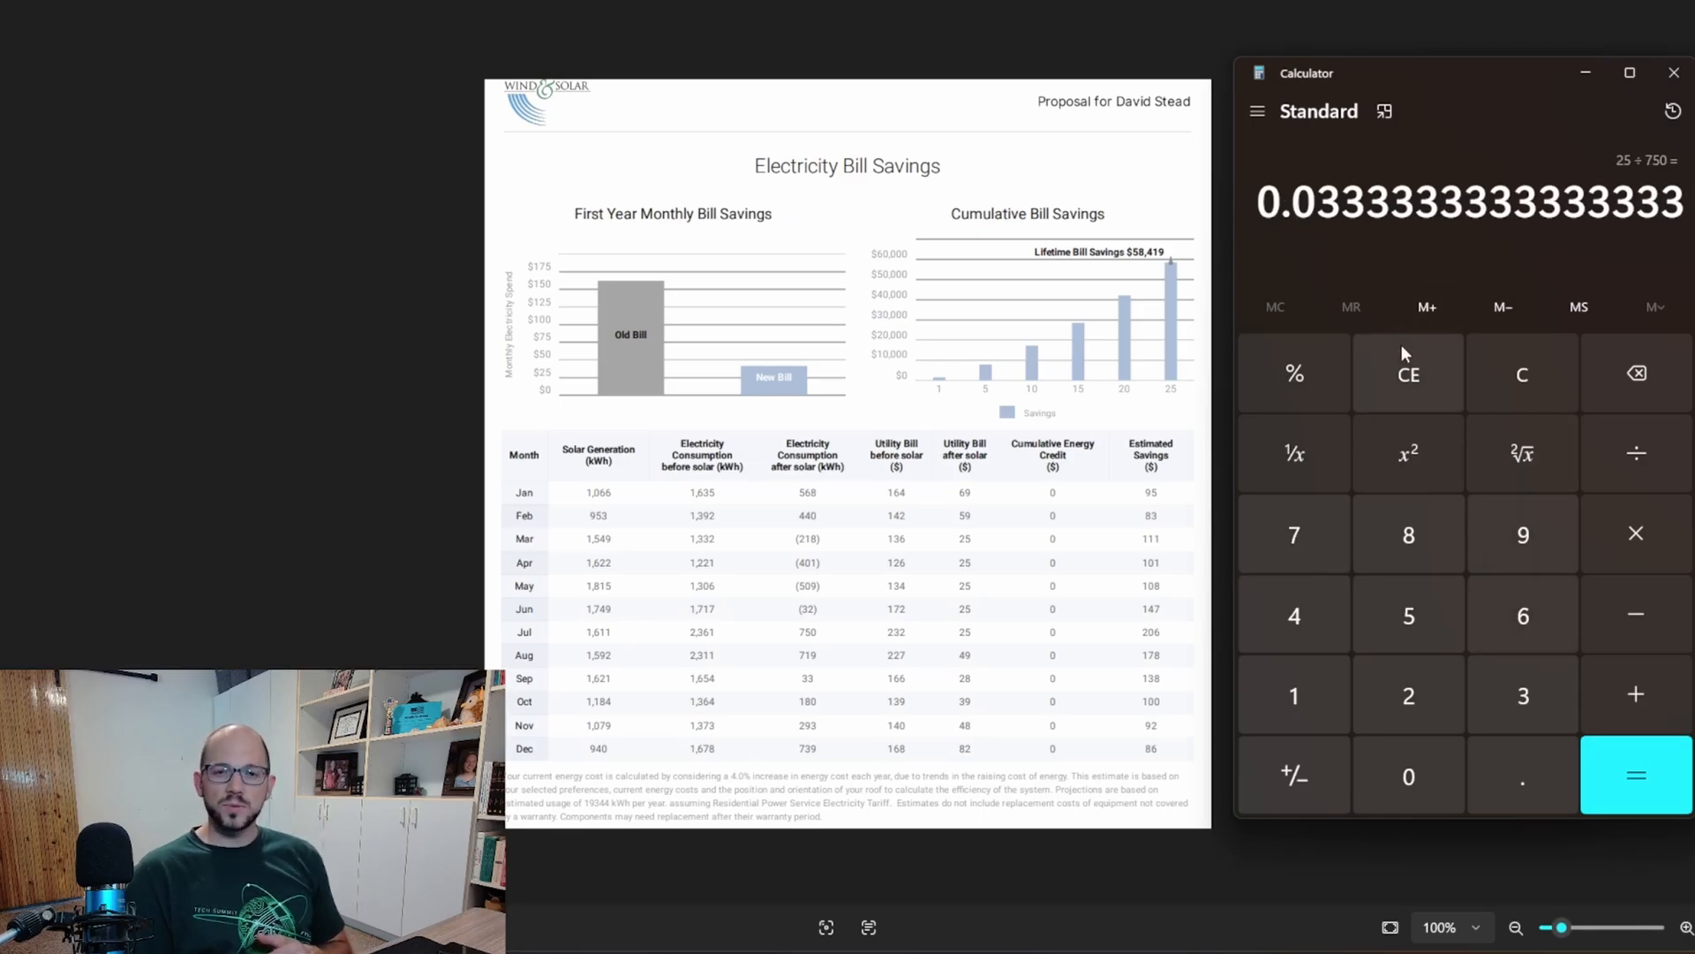
pyautogui.moveTo(909, 629)
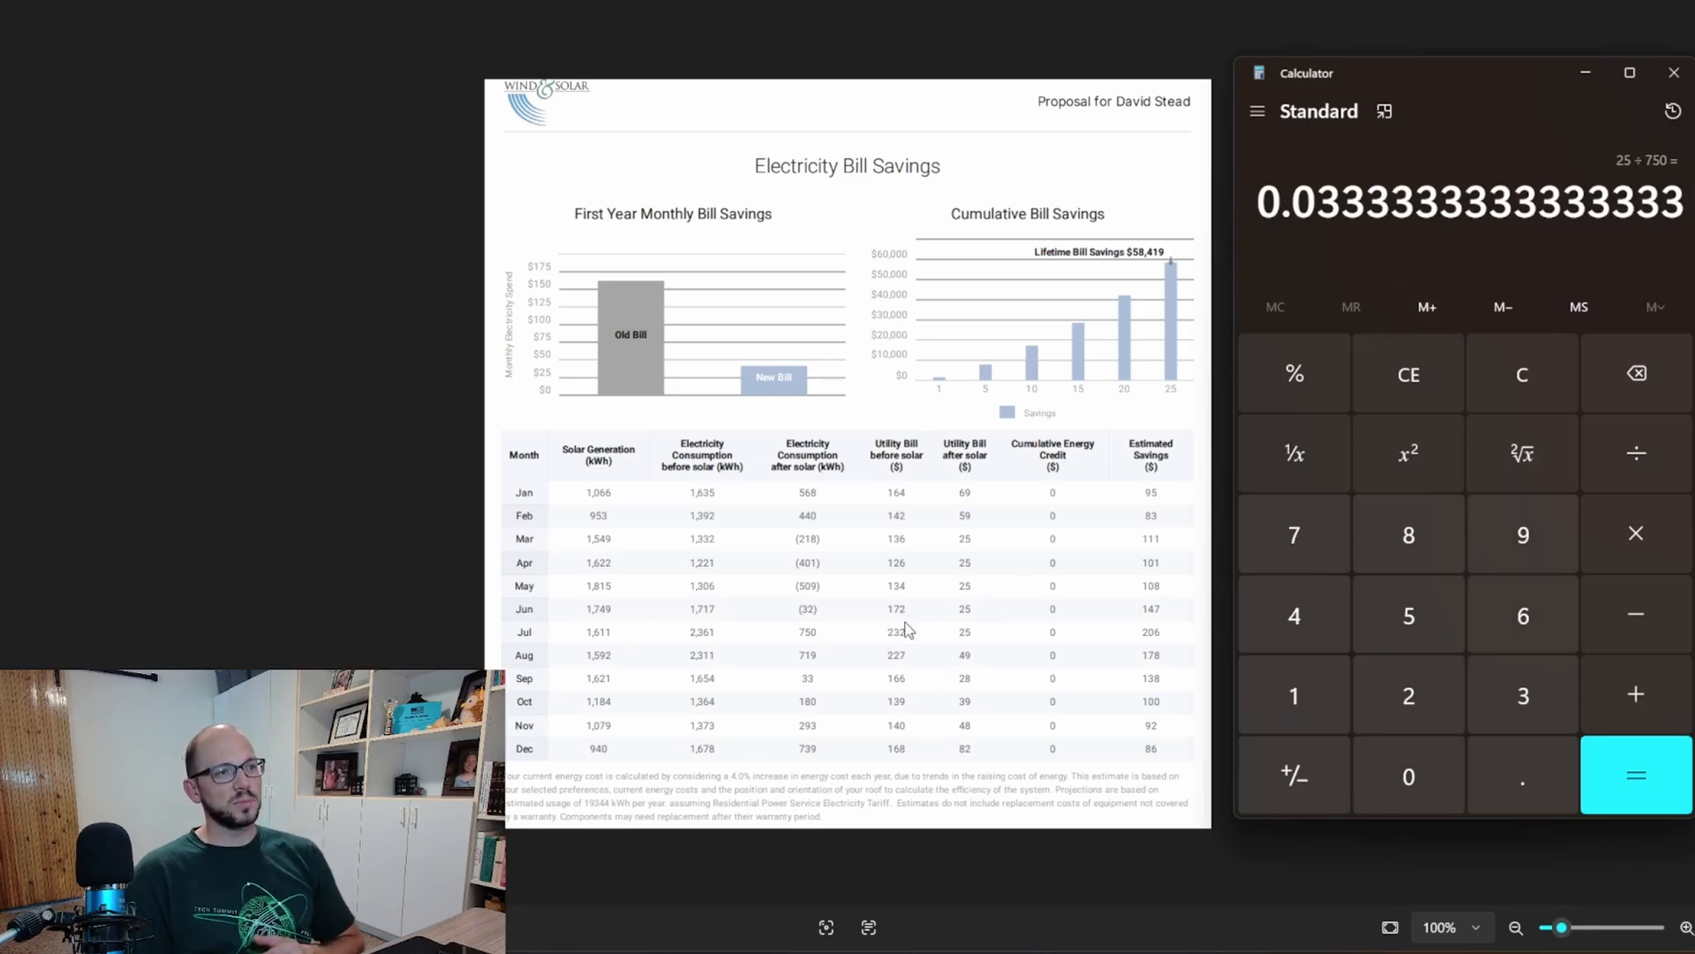
pyautogui.moveTo(921, 628)
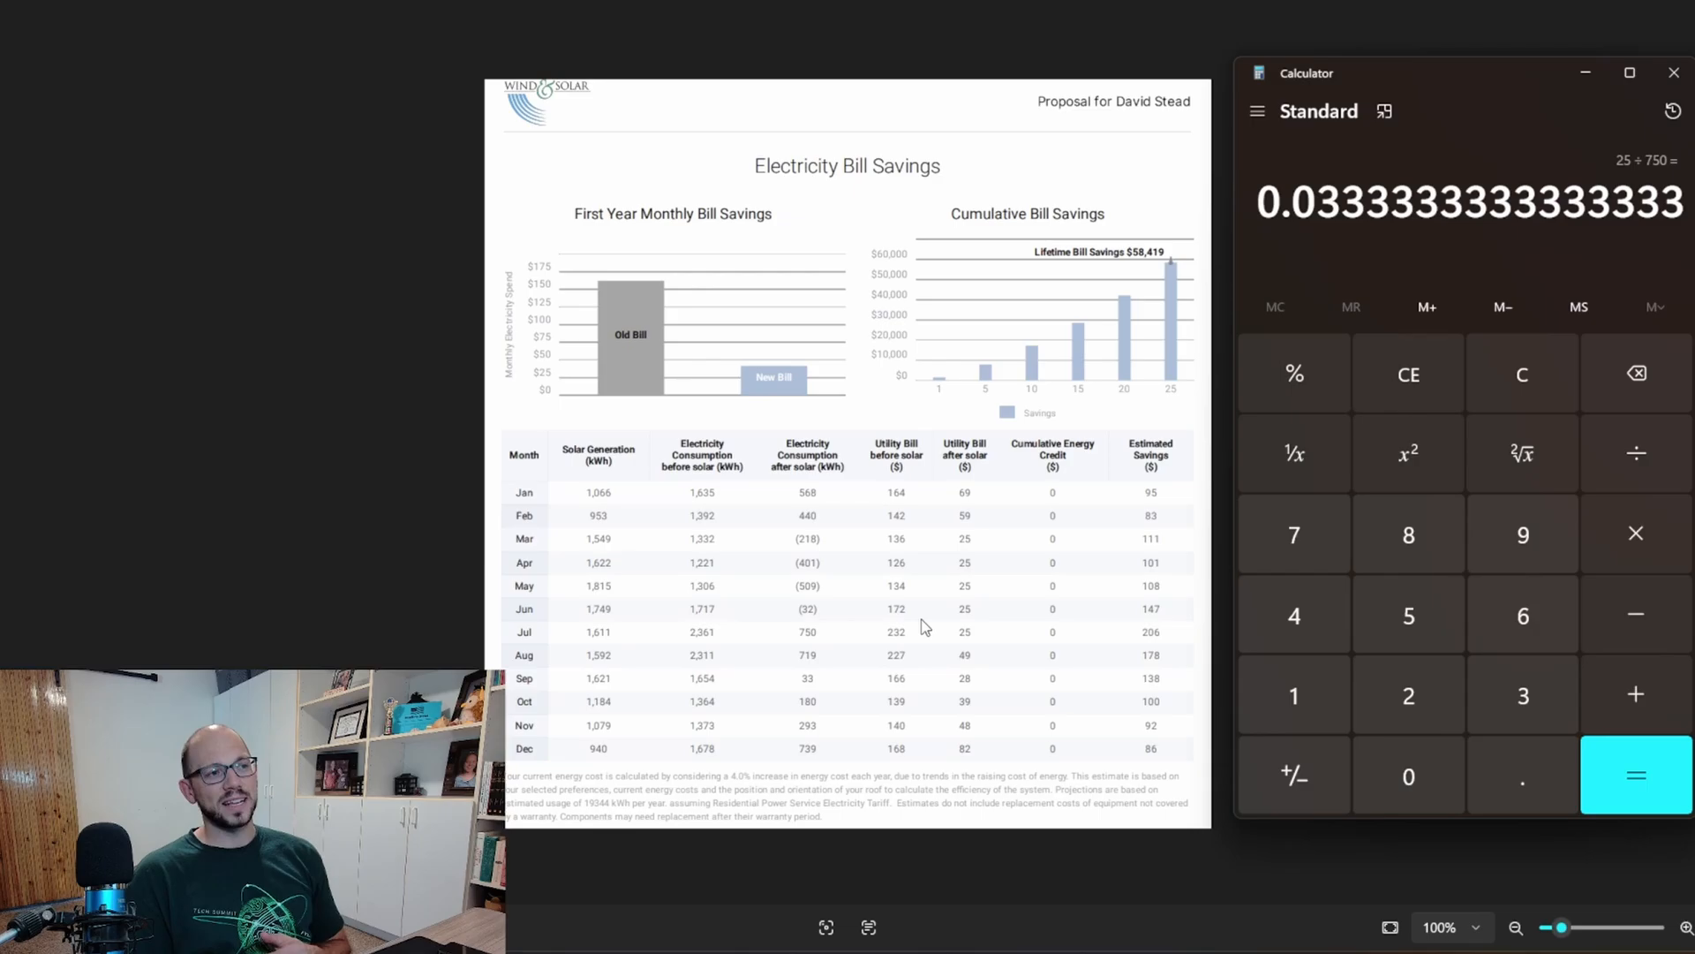
pyautogui.moveTo(935, 540)
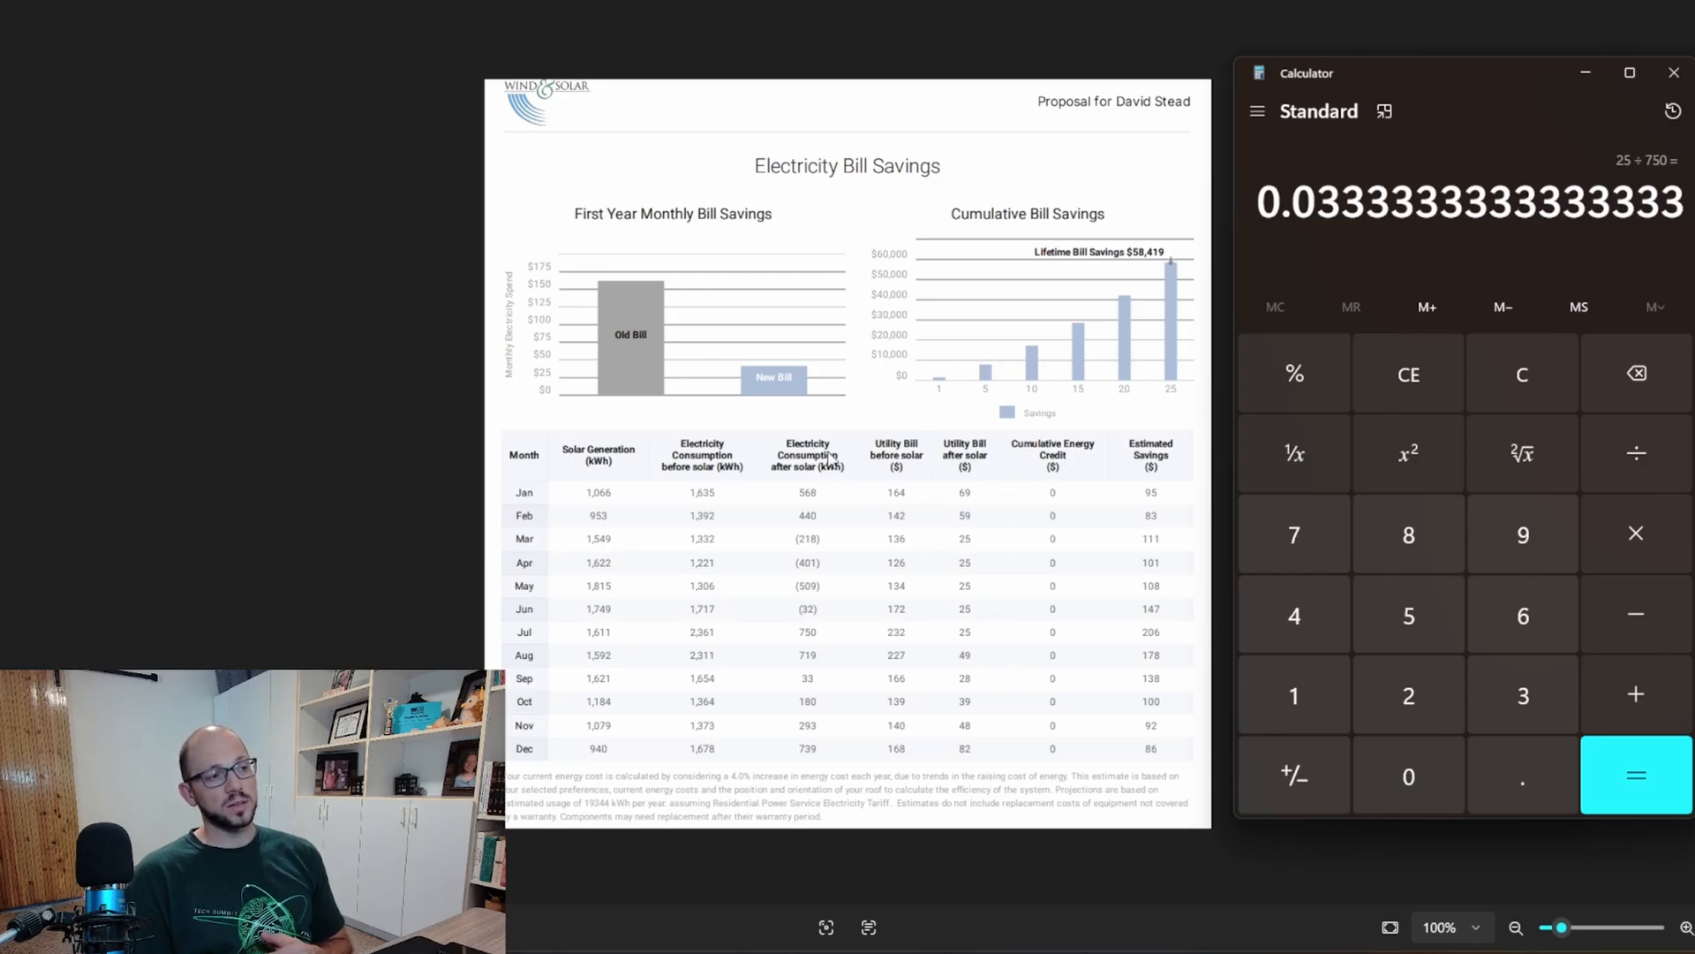
pyautogui.click(1521, 373)
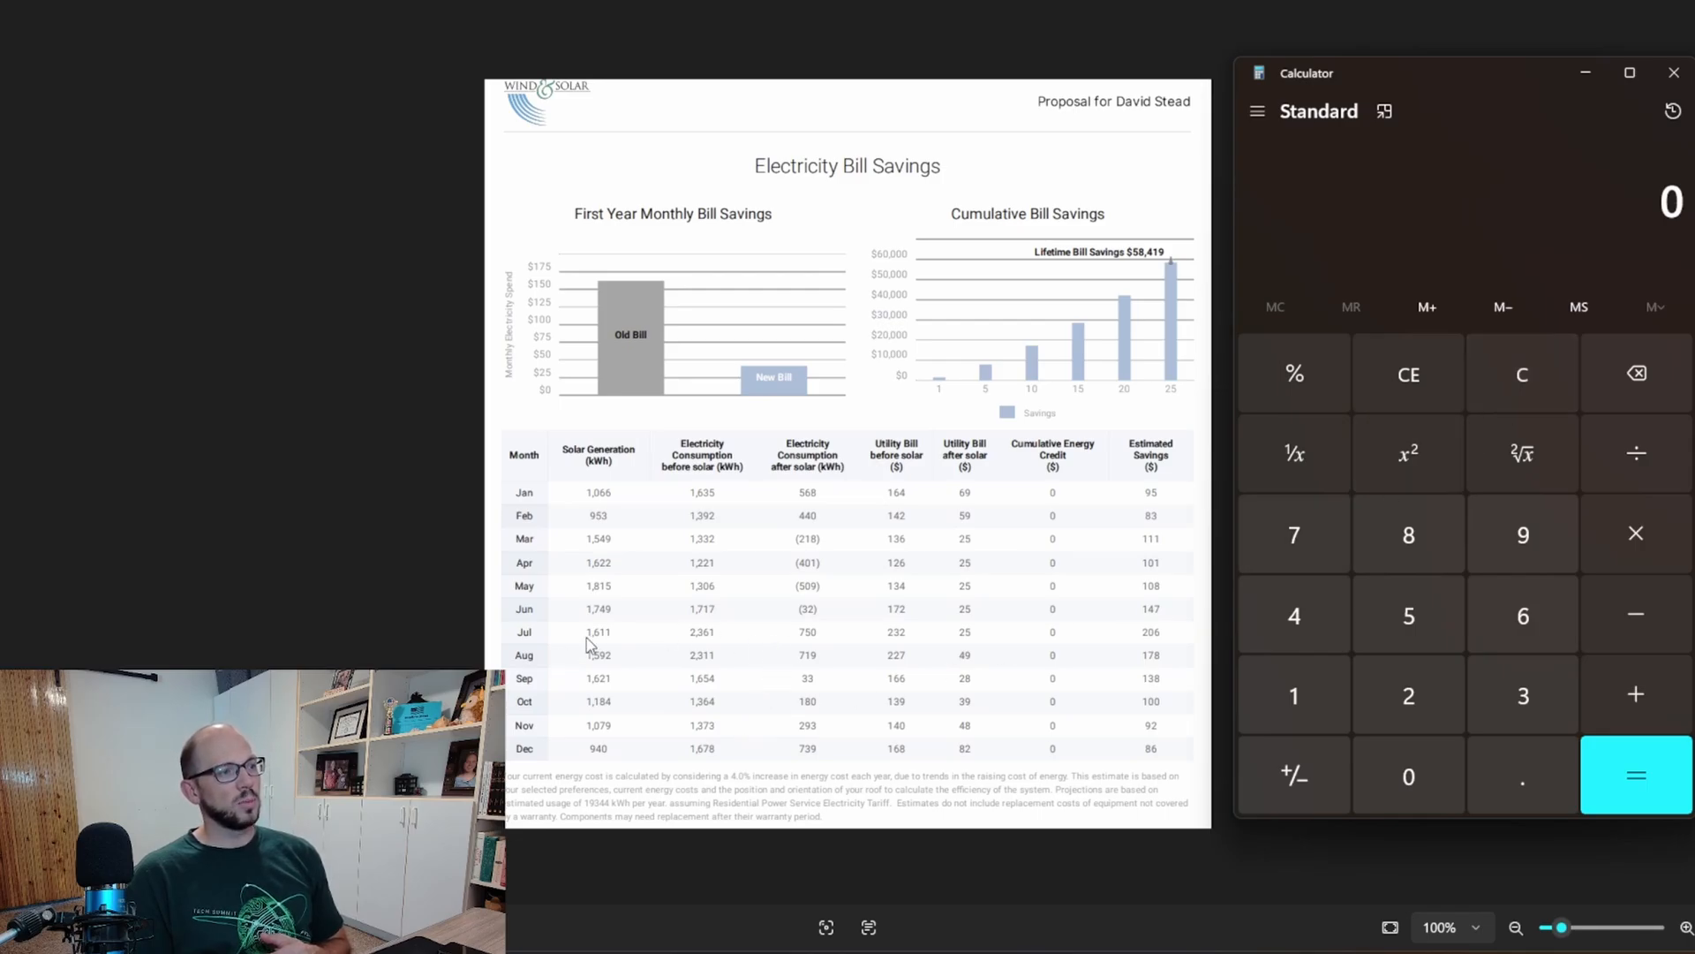
pyautogui.moveTo(607, 646)
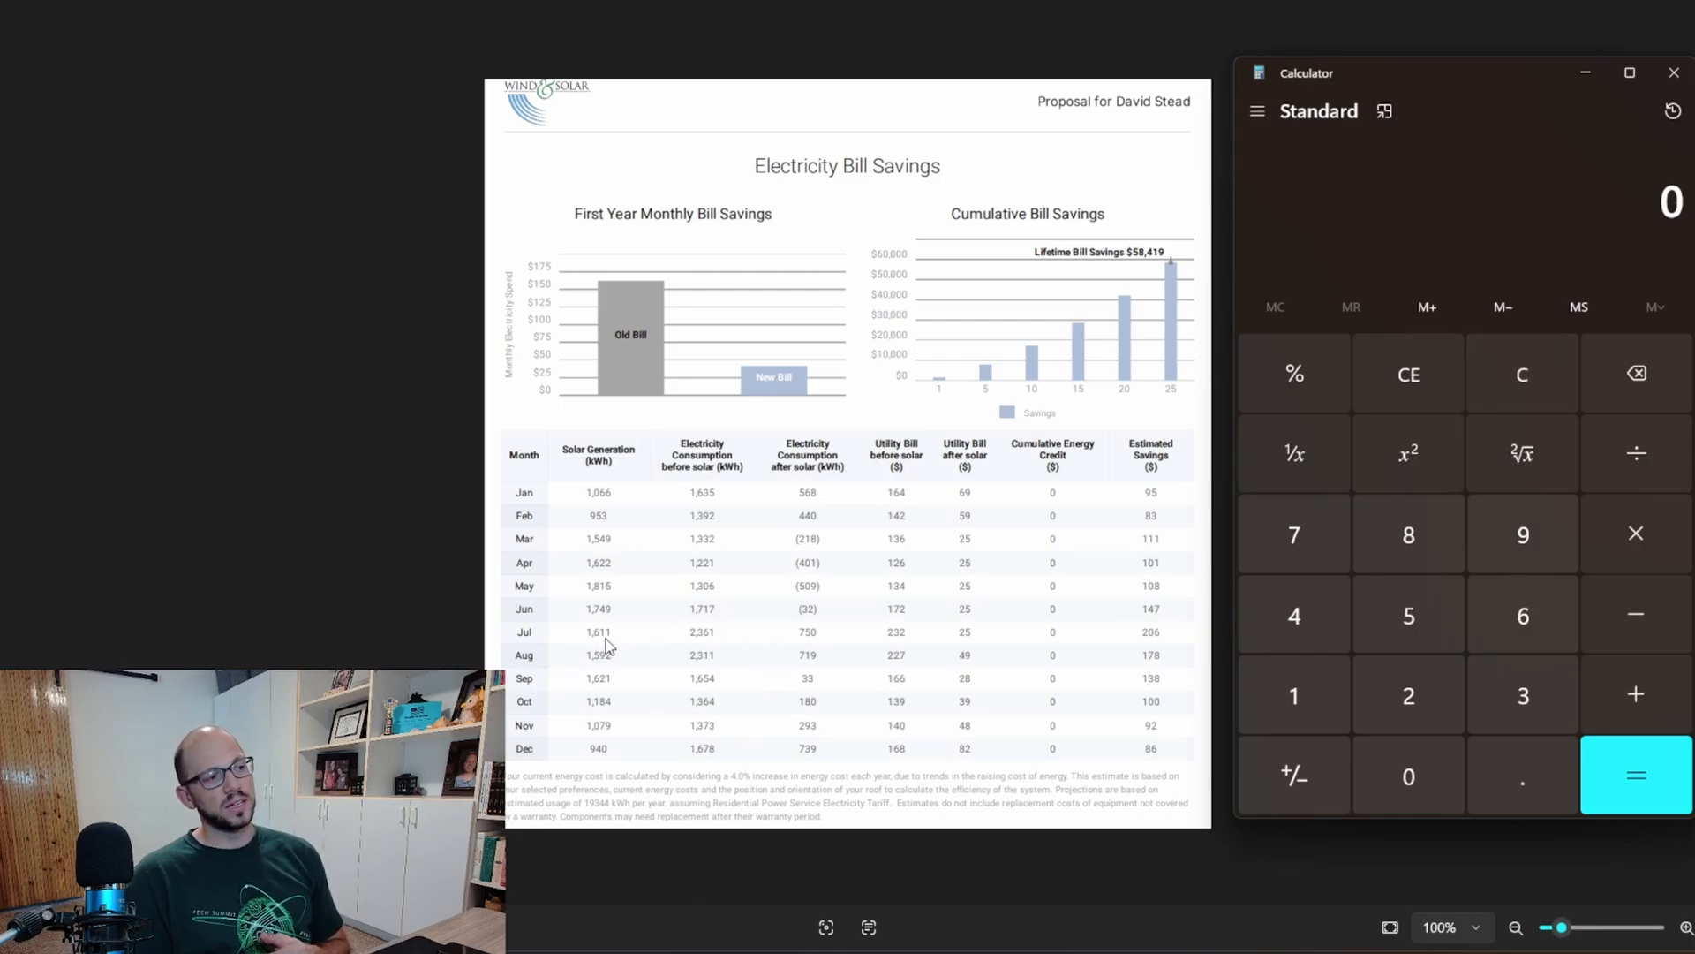
pyautogui.moveTo(1465, 676)
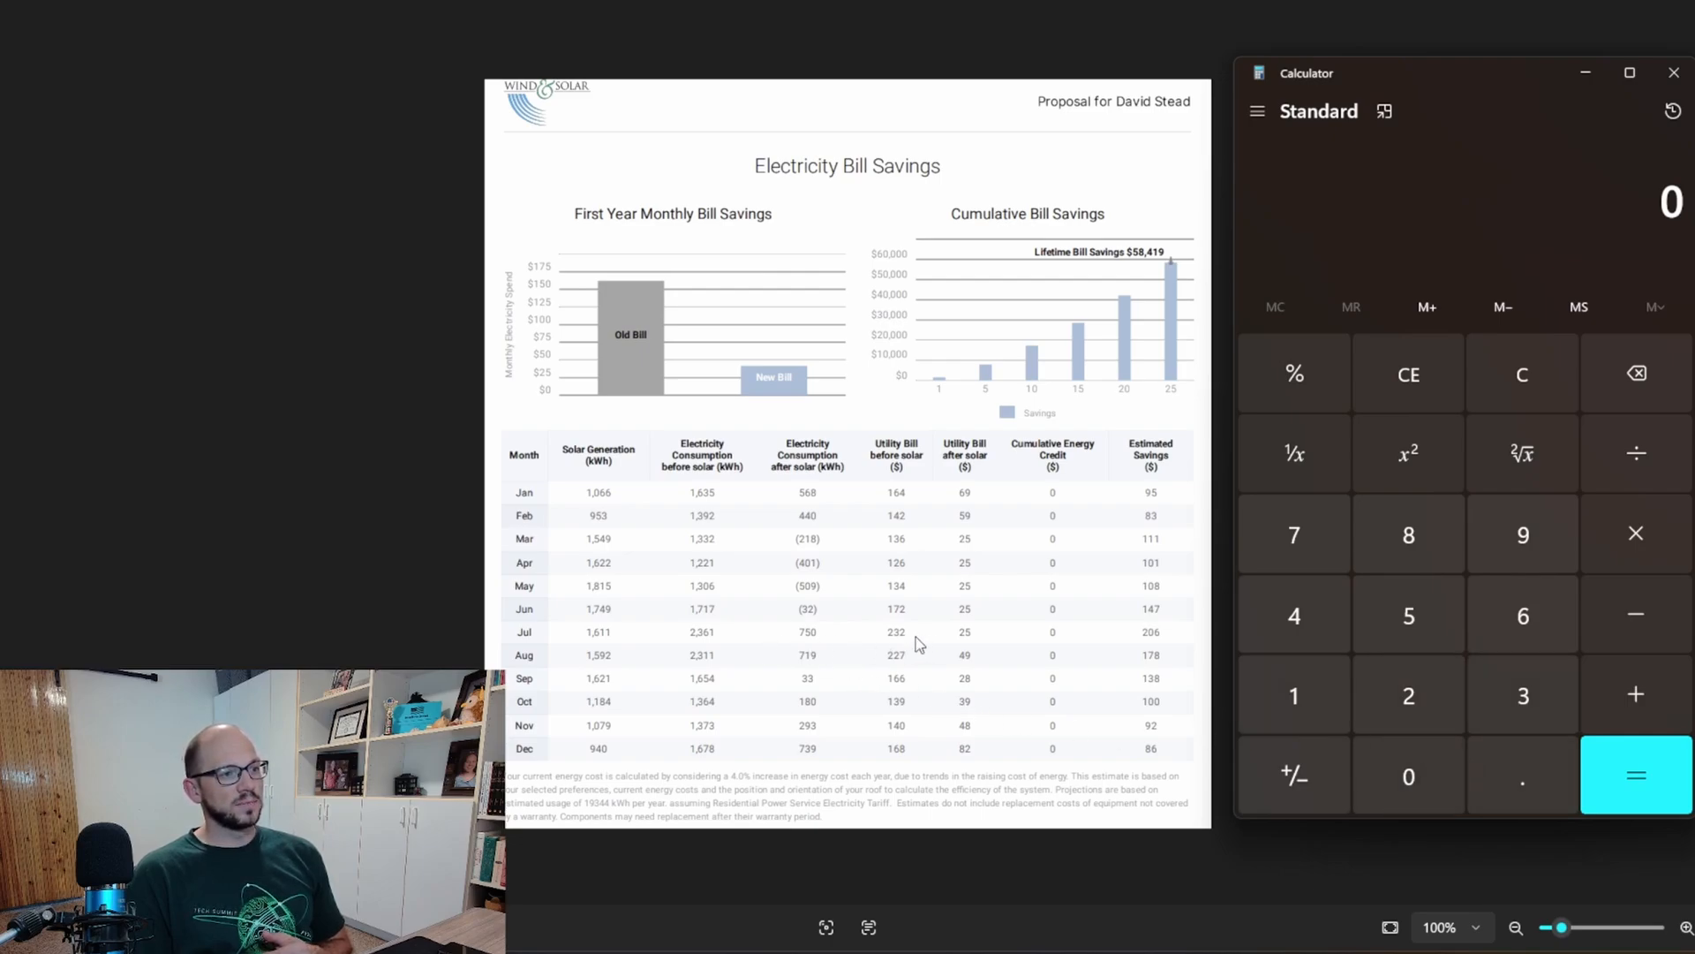
pyautogui.moveTo(1410, 695)
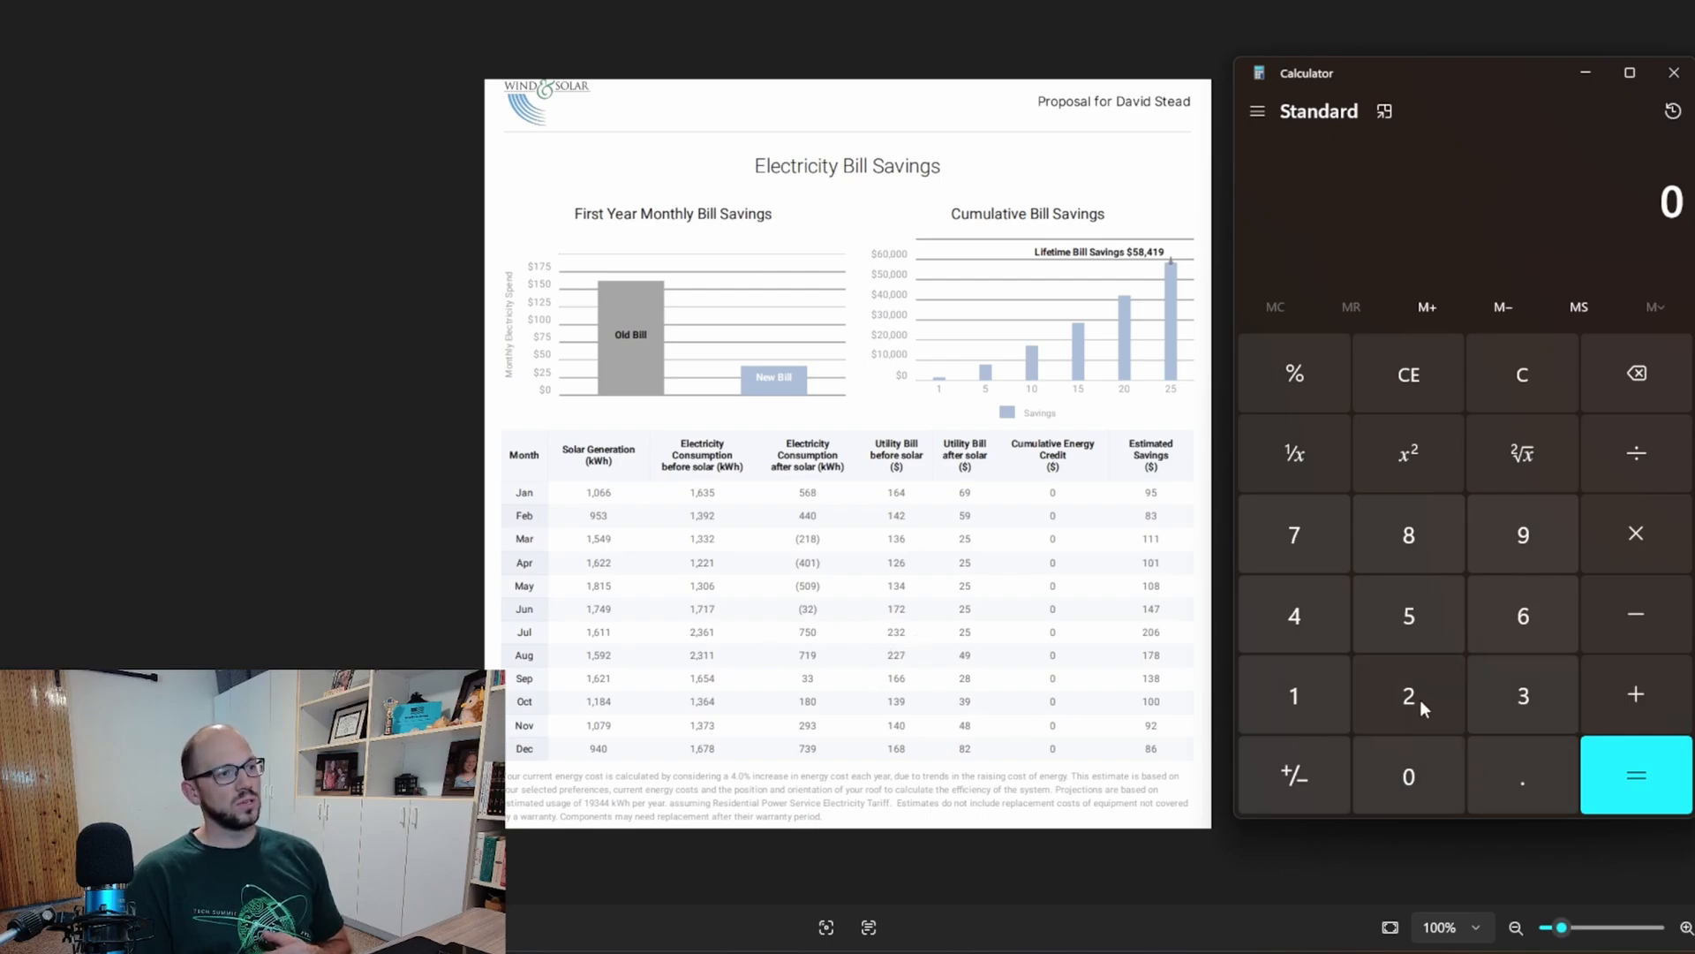
pyautogui.moveTo(908, 654)
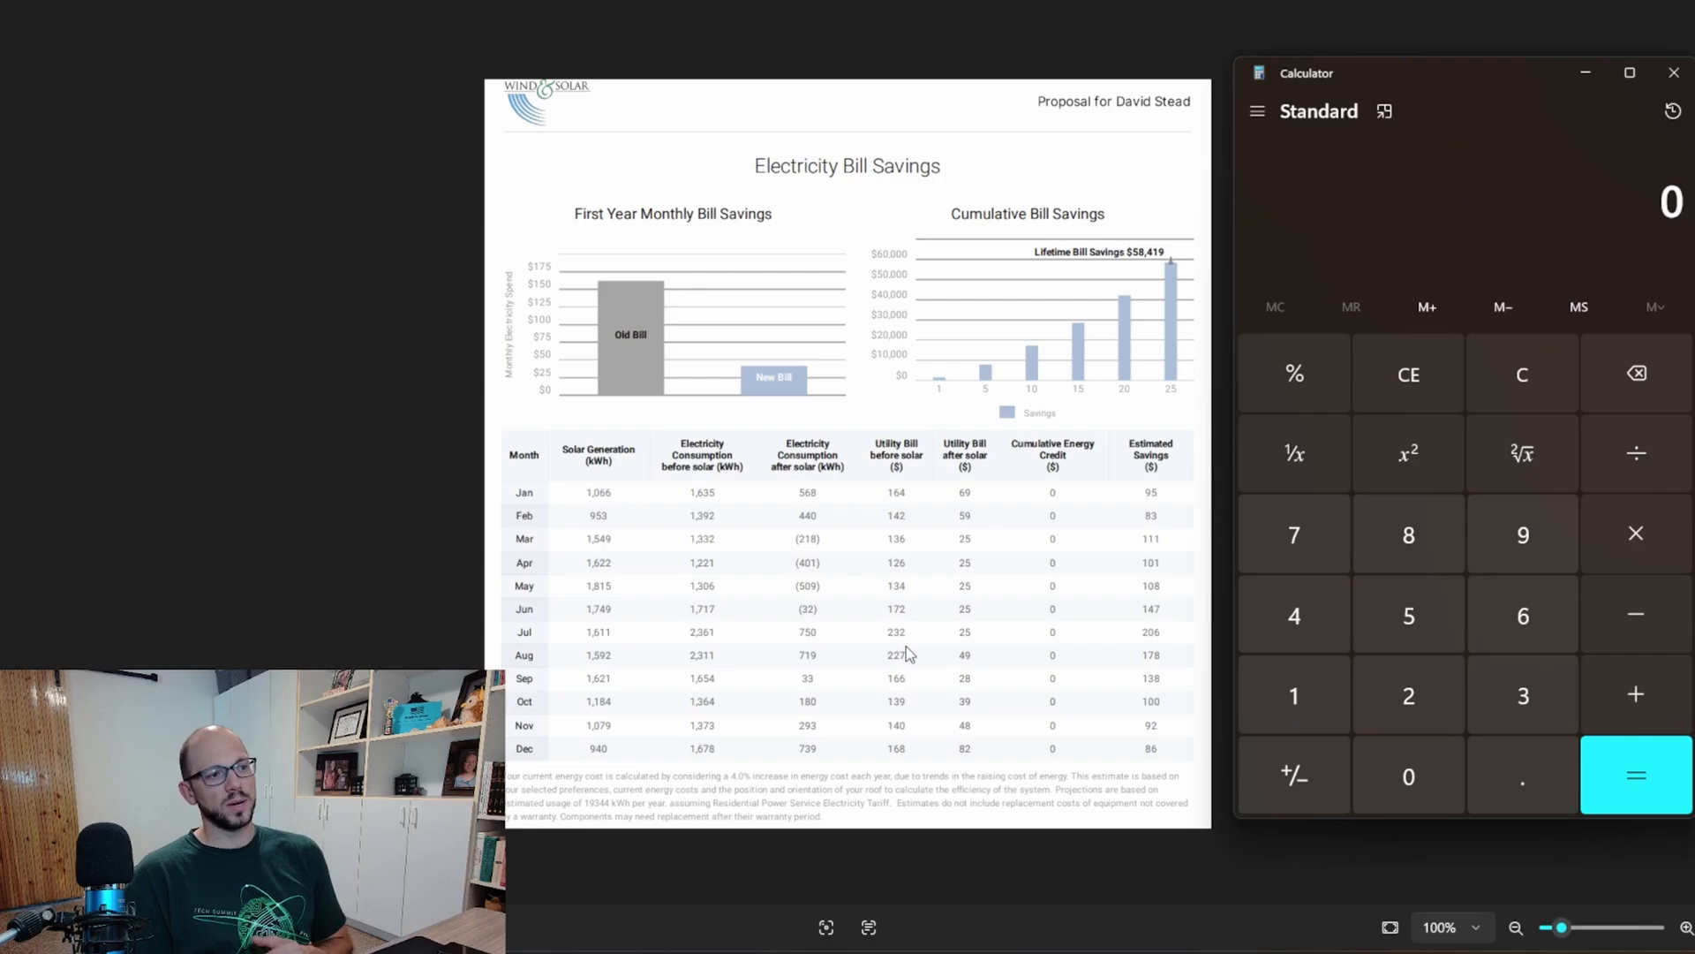
pyautogui.moveTo(1409, 694)
pyautogui.write('207 ÷ 1611 =')
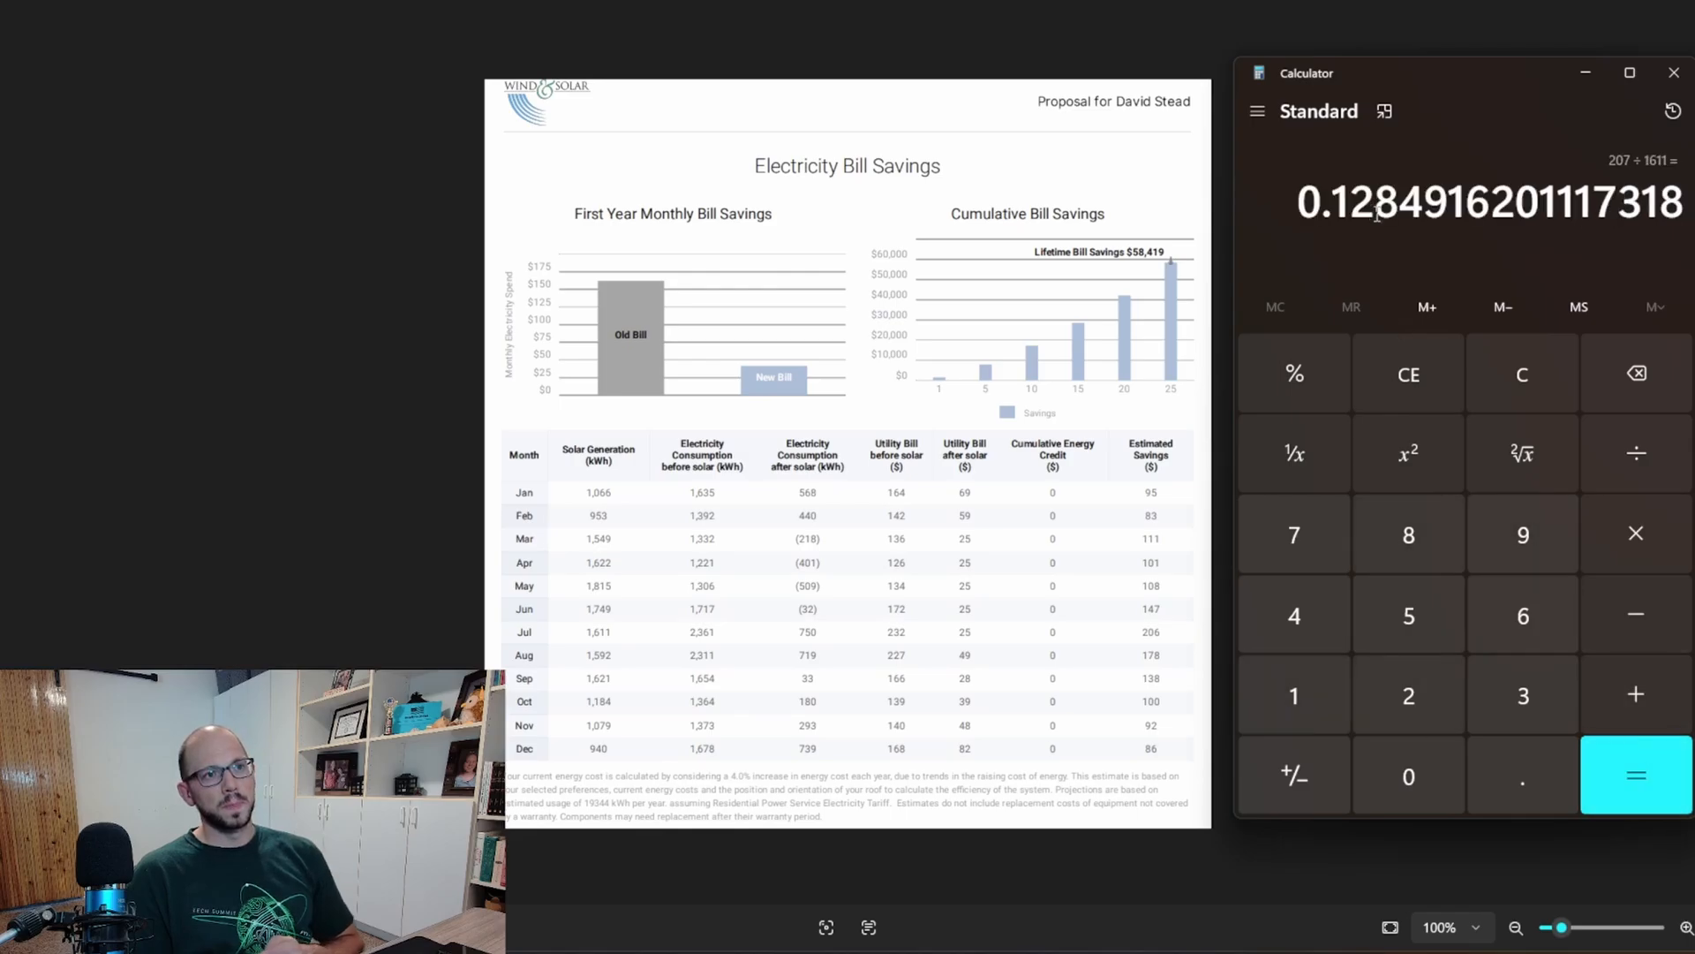
pyautogui.moveTo(1328, 240)
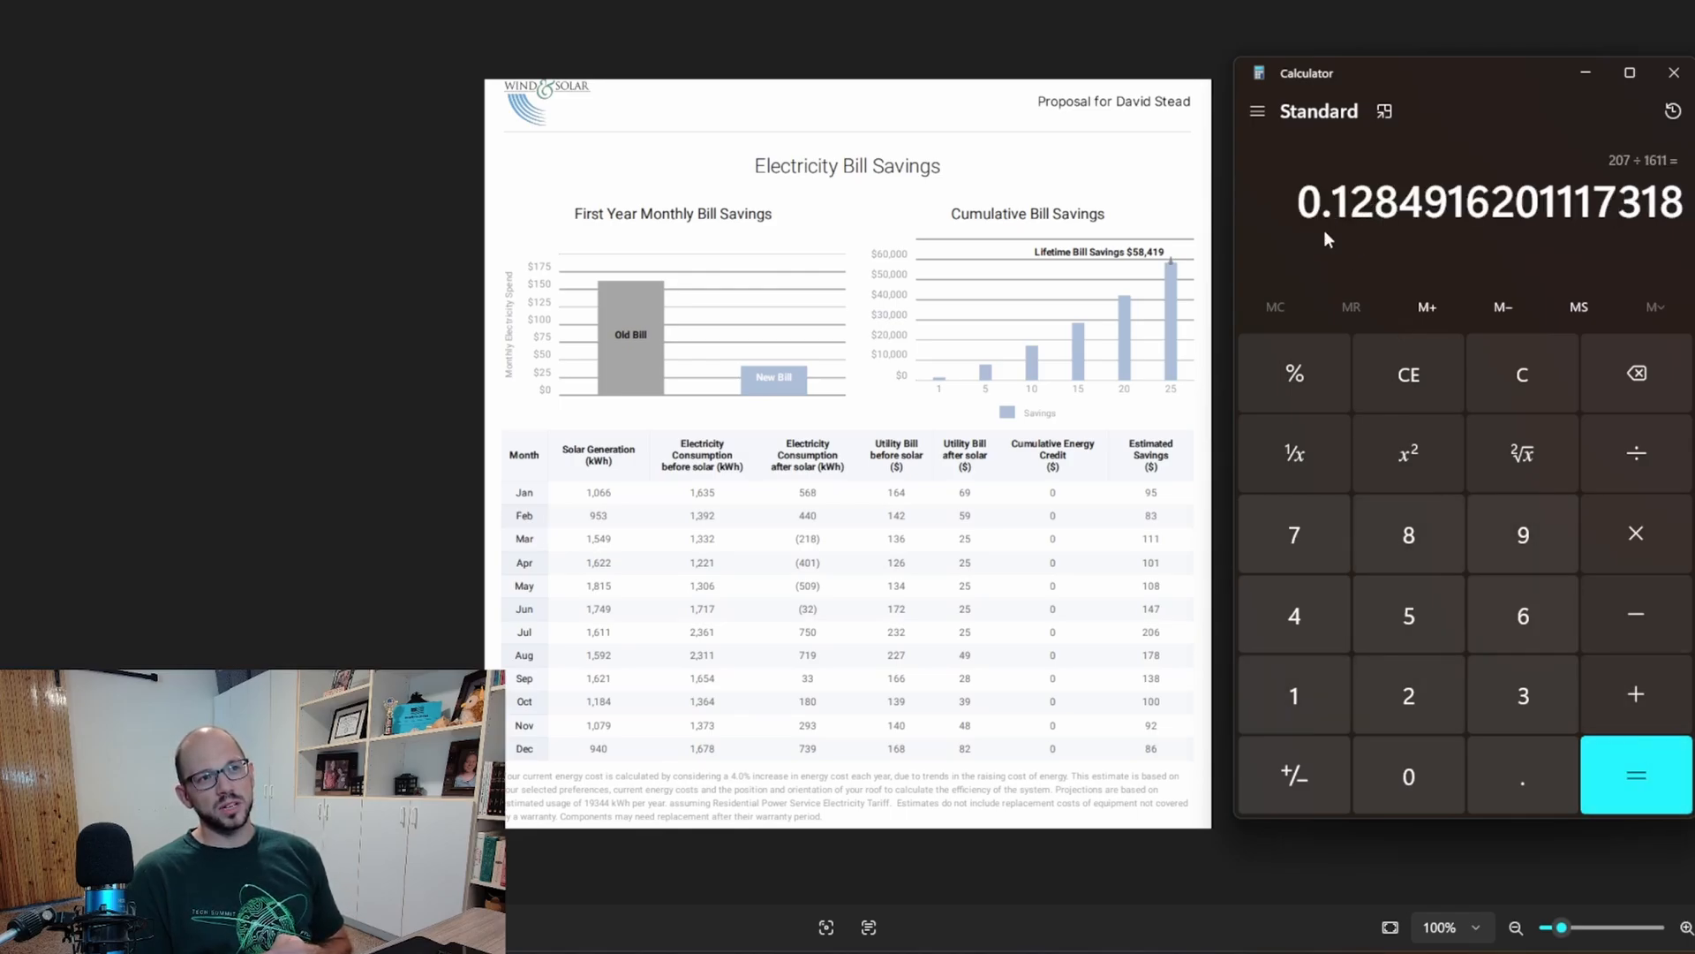
pyautogui.moveTo(1330, 265)
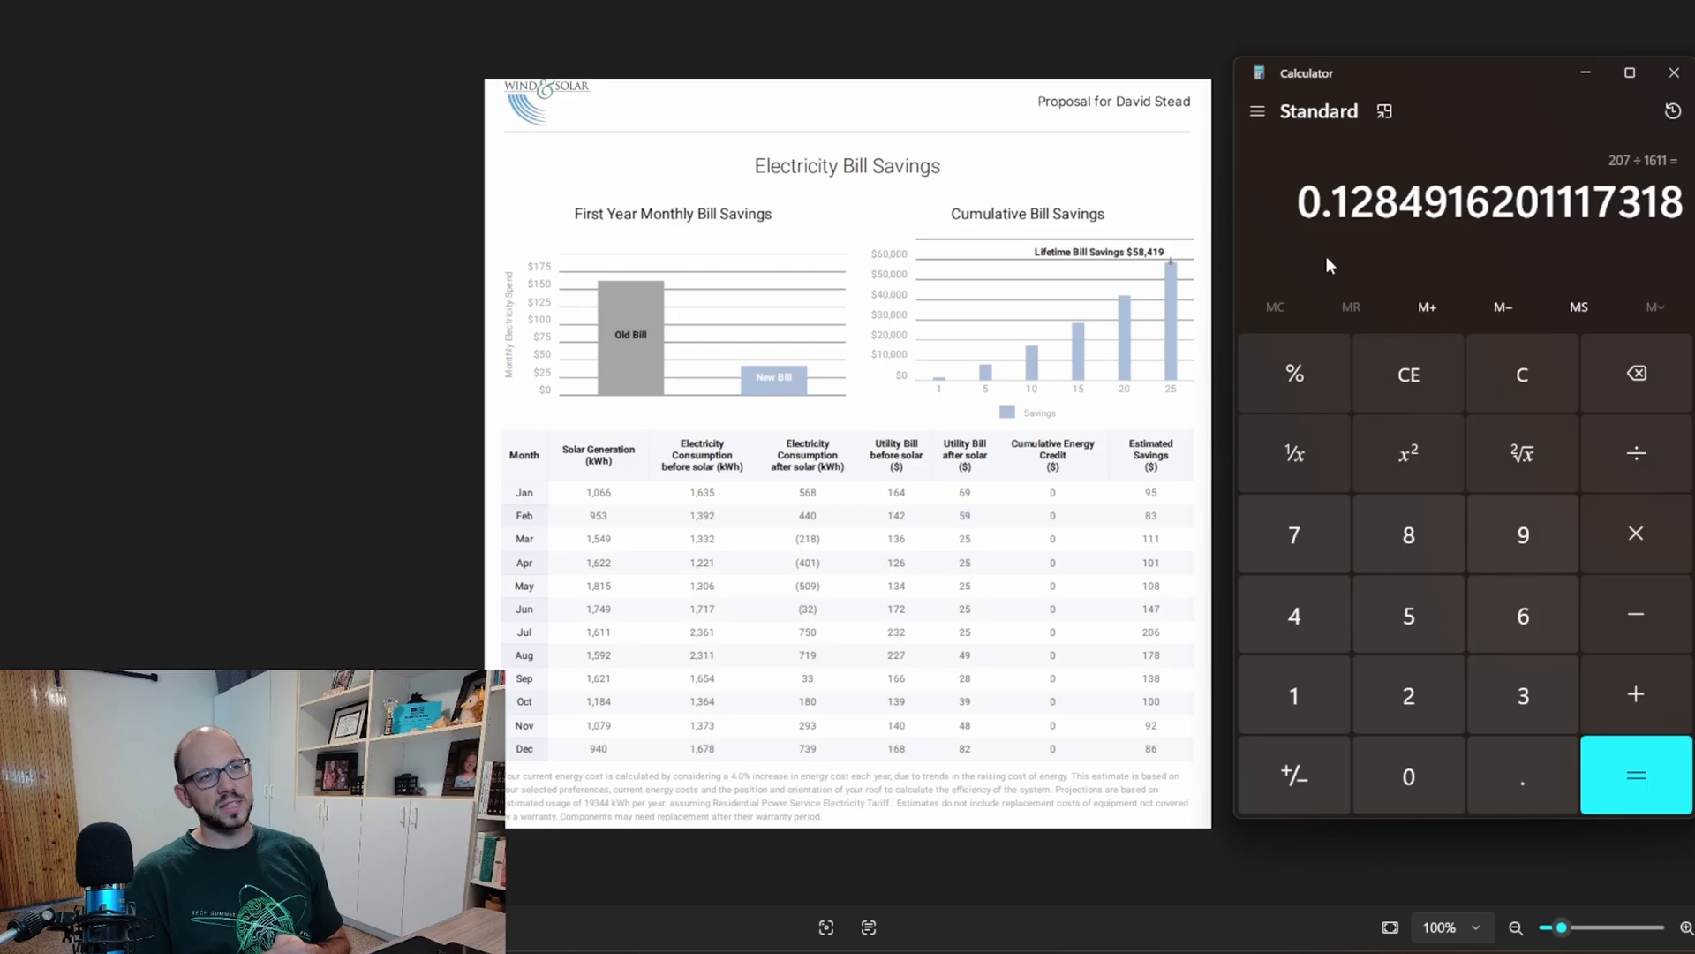
pyautogui.moveTo(1373, 267)
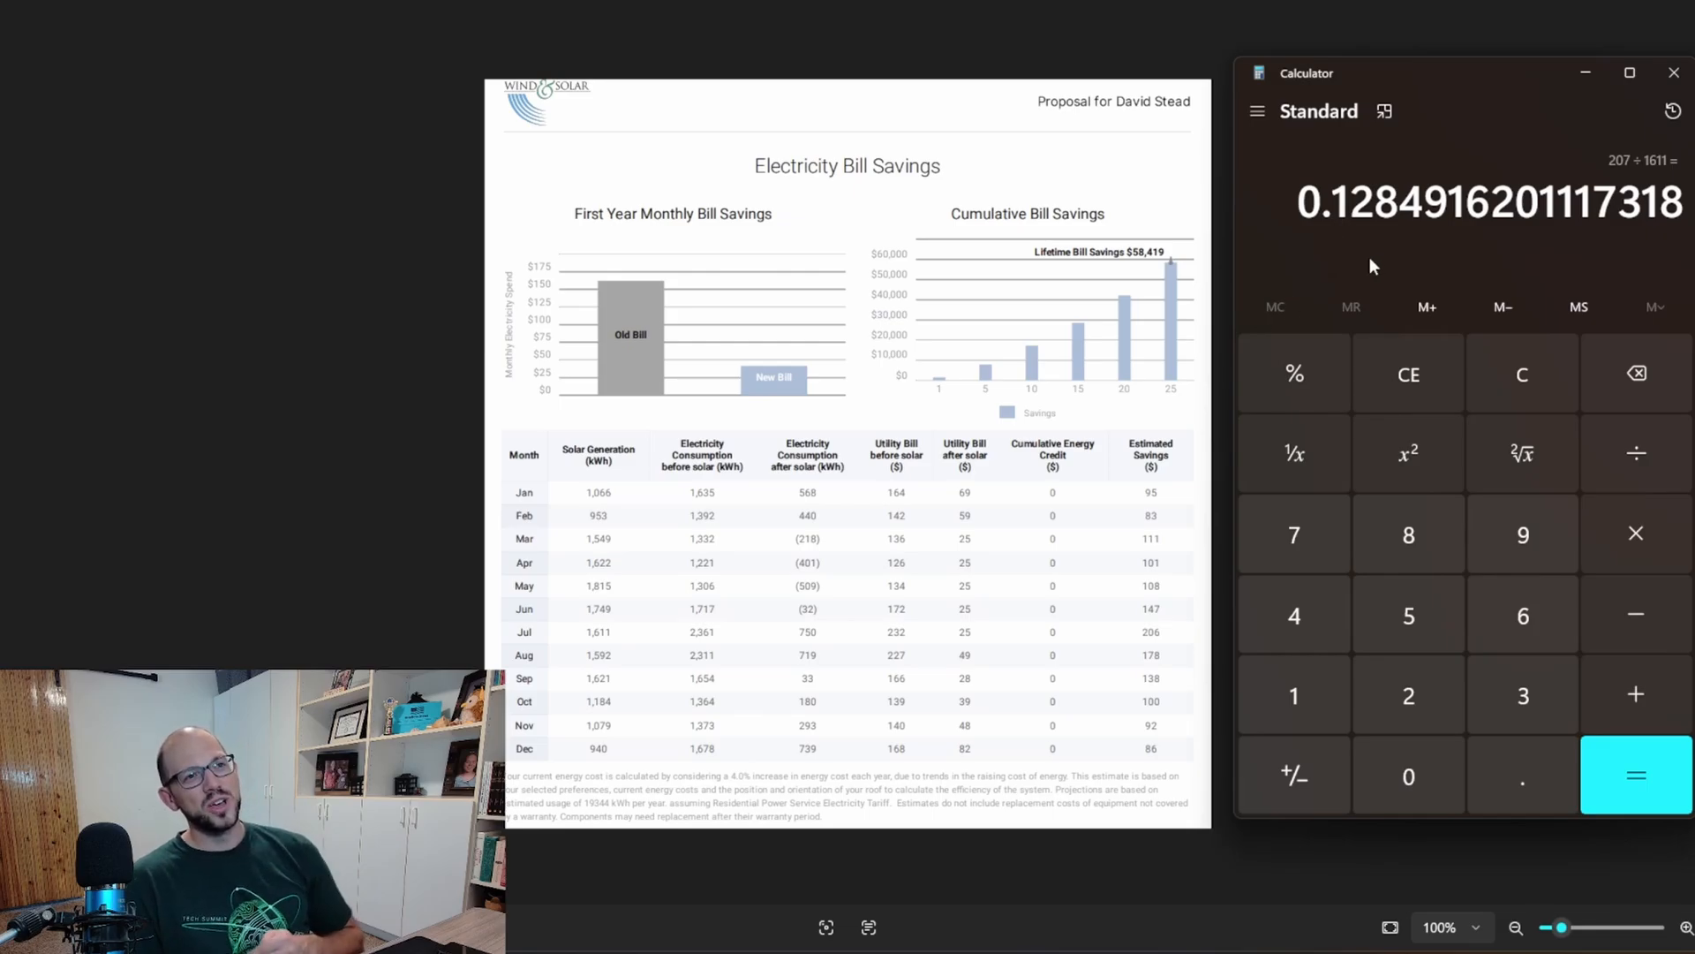
pyautogui.moveTo(1369, 216)
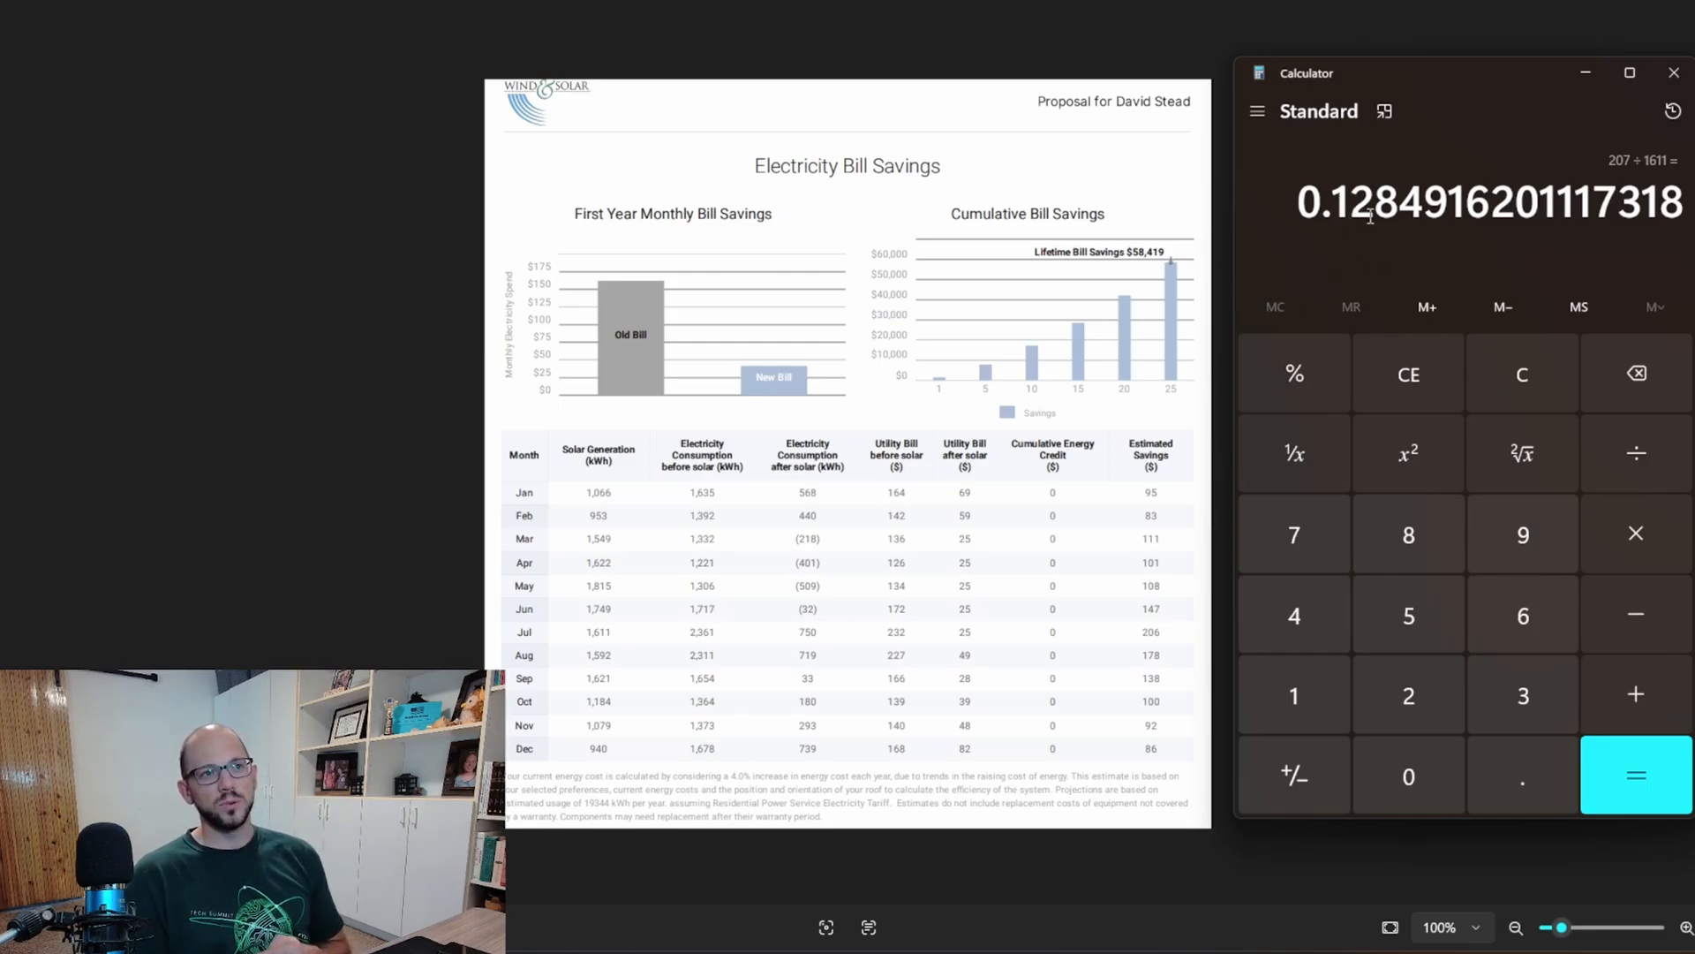
pyautogui.moveTo(1128, 632)
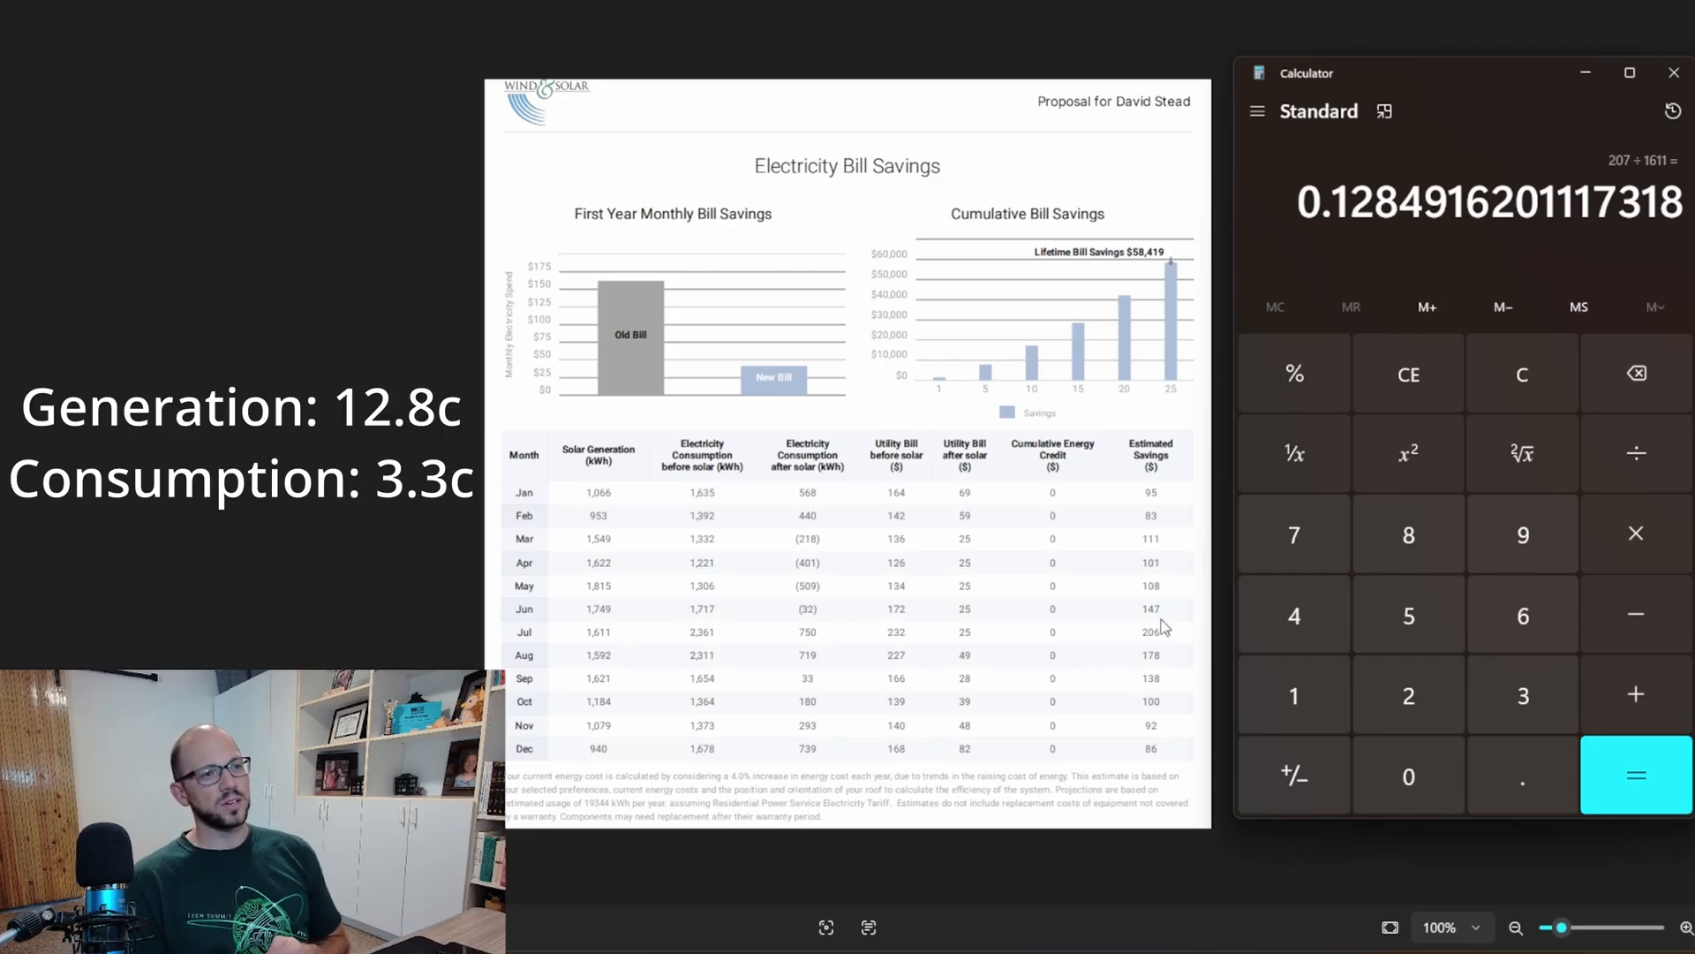
pyautogui.moveTo(1385, 659)
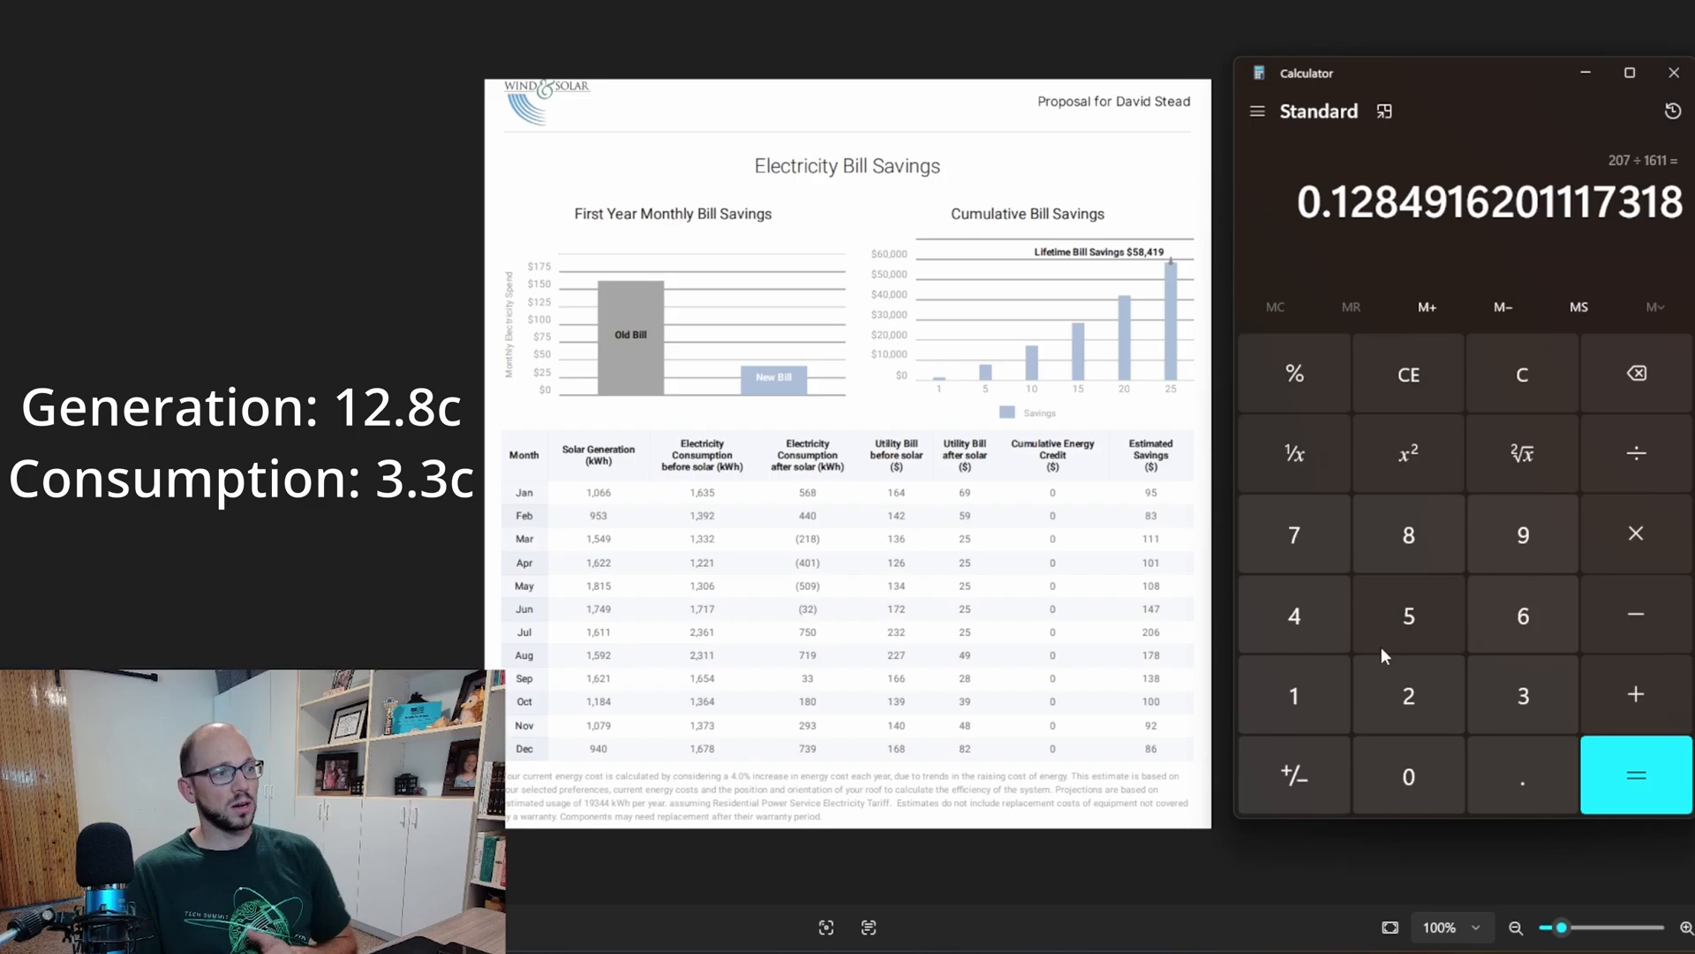
pyautogui.moveTo(805, 645)
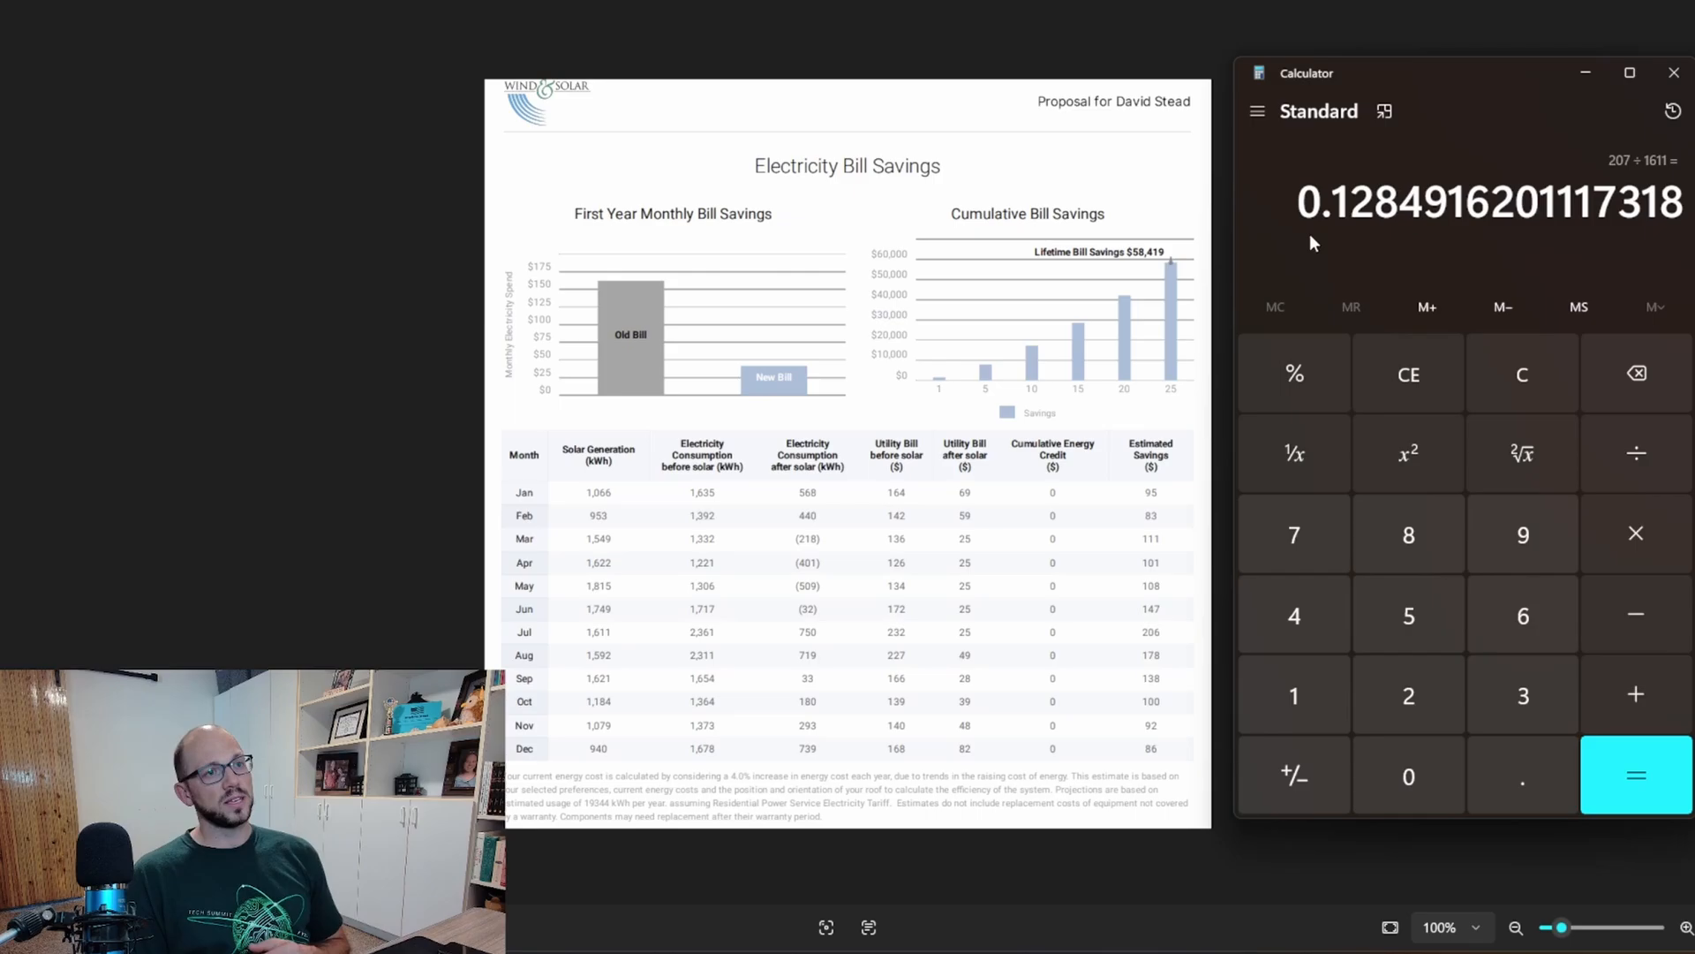
pyautogui.moveTo(1649, 549)
pyautogui.write('750')
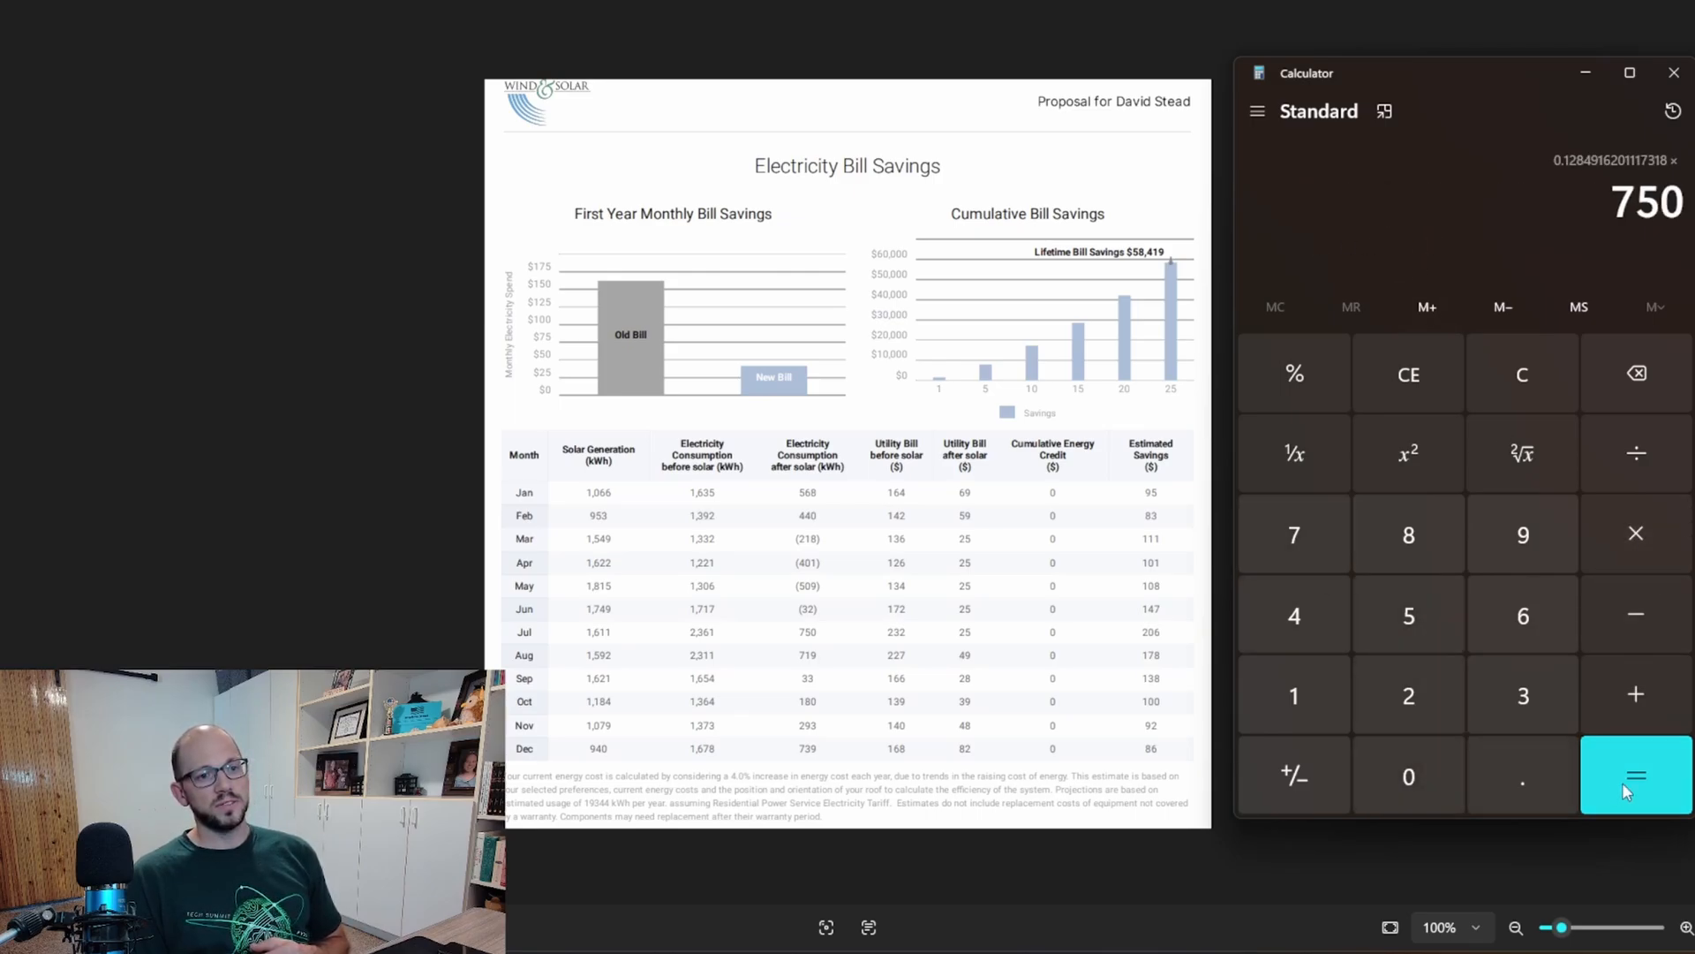
# - Multiply July's 207 ÷ 1611 rate by 750 to get about 96.37
pyautogui.click(1635, 775)
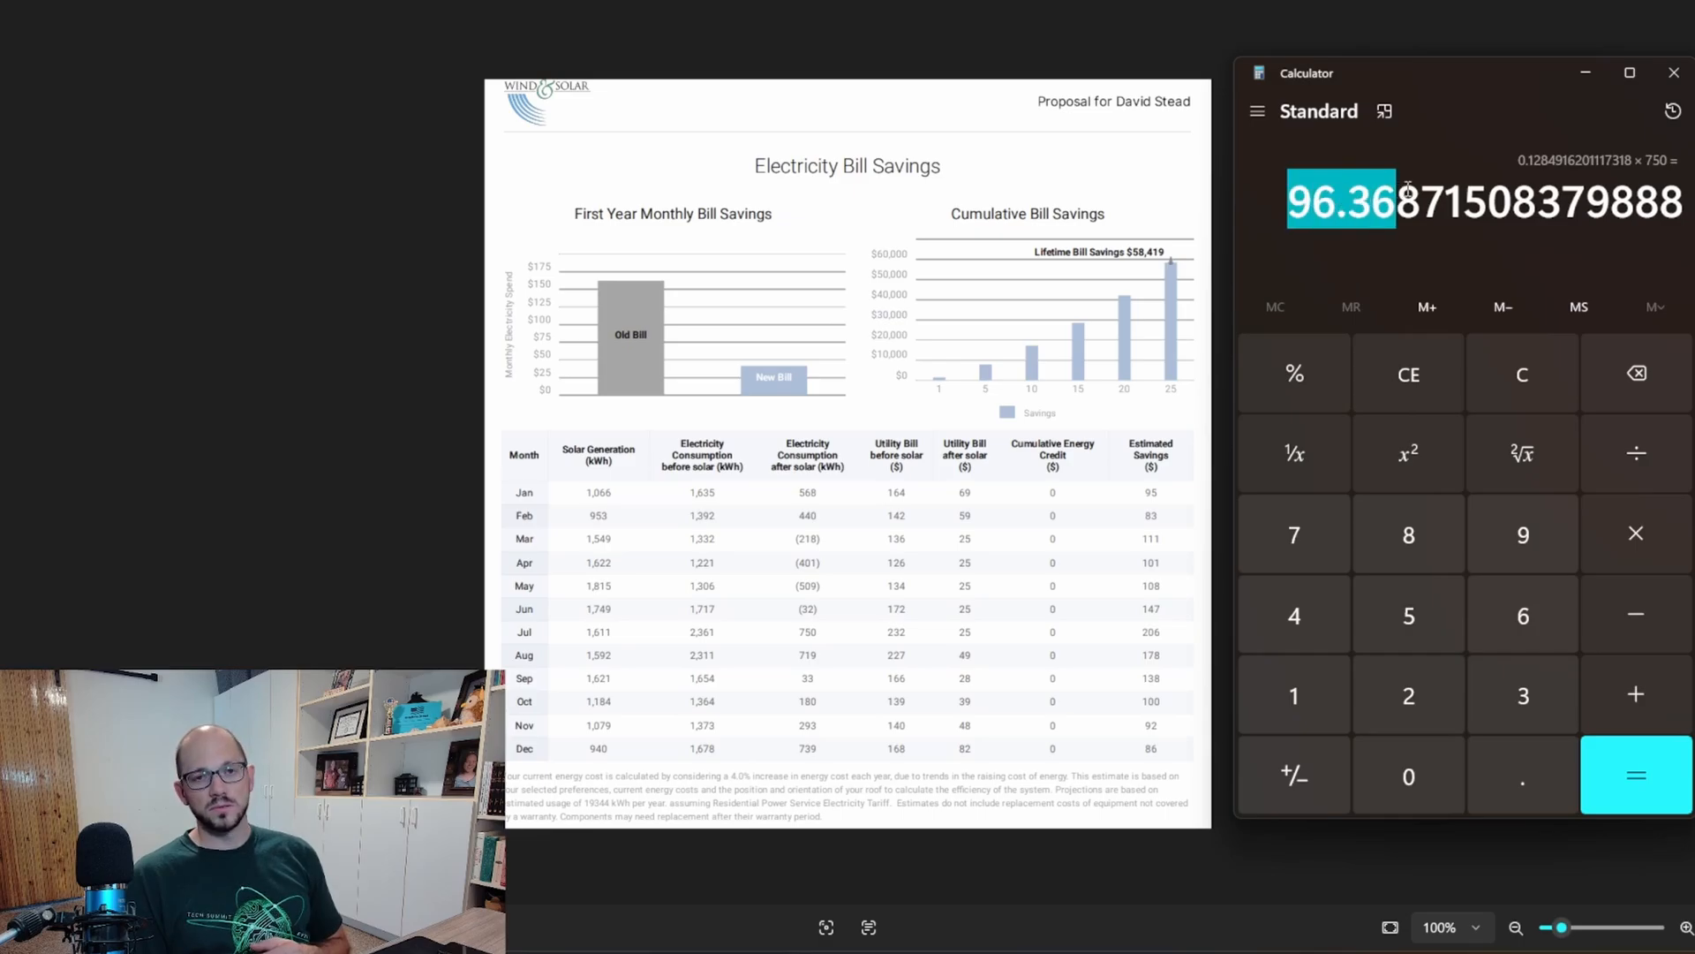
pyautogui.moveTo(1017, 611)
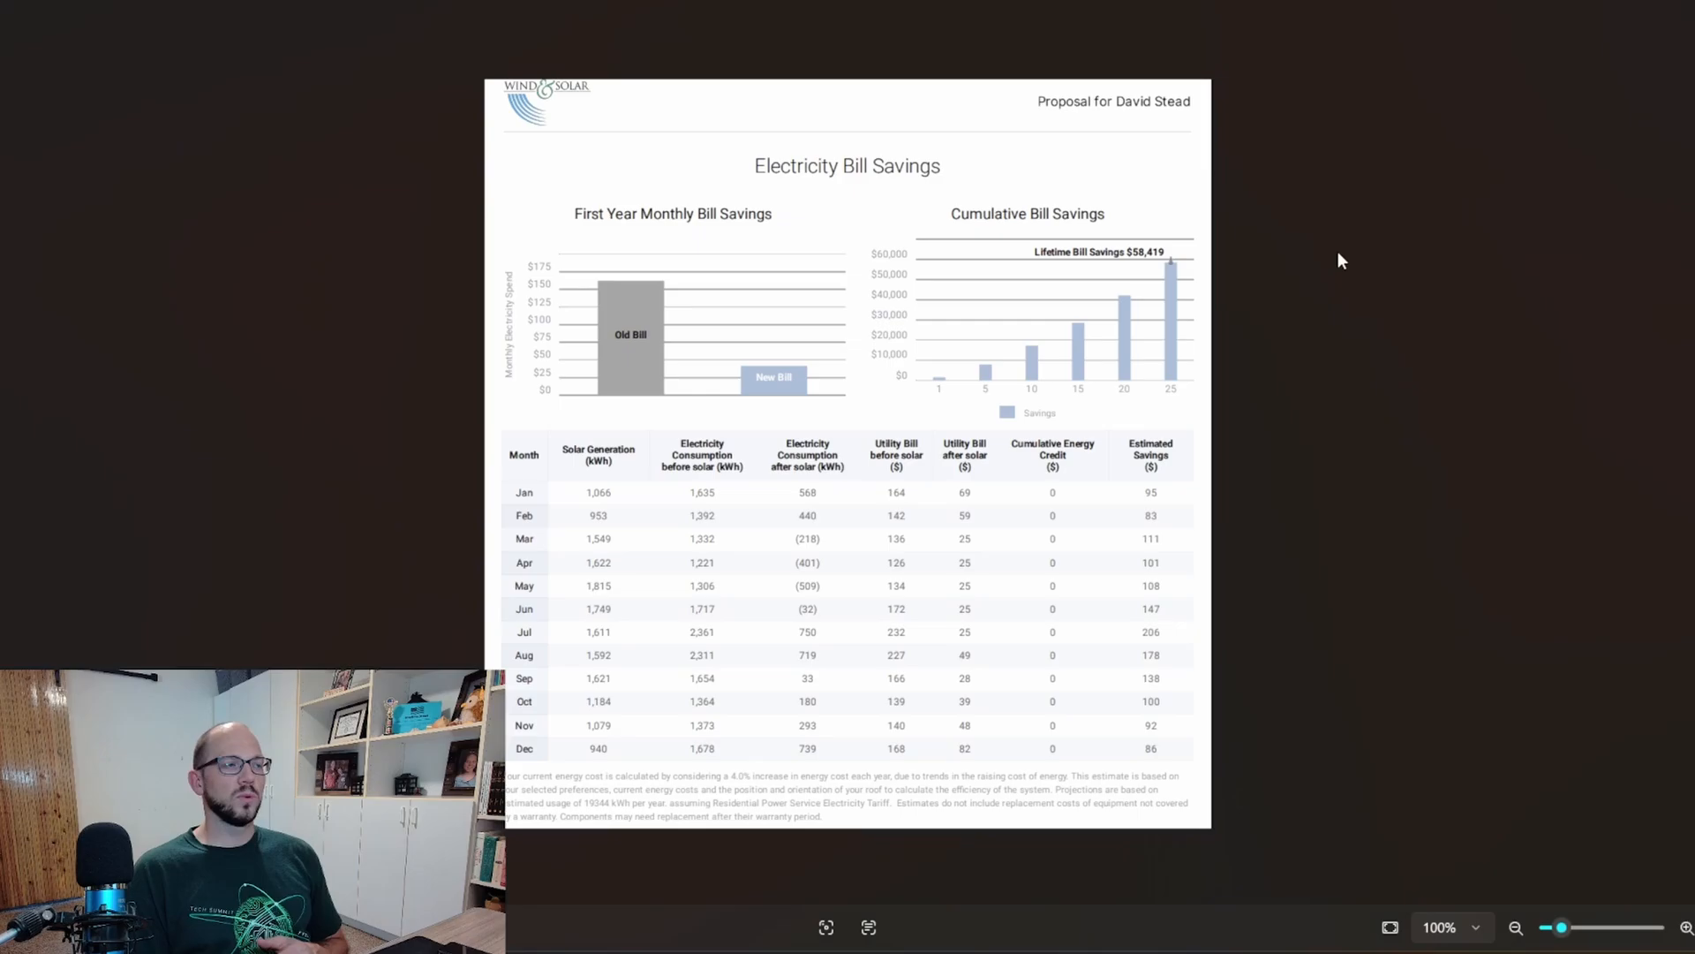
pyautogui.moveTo(1474, 700)
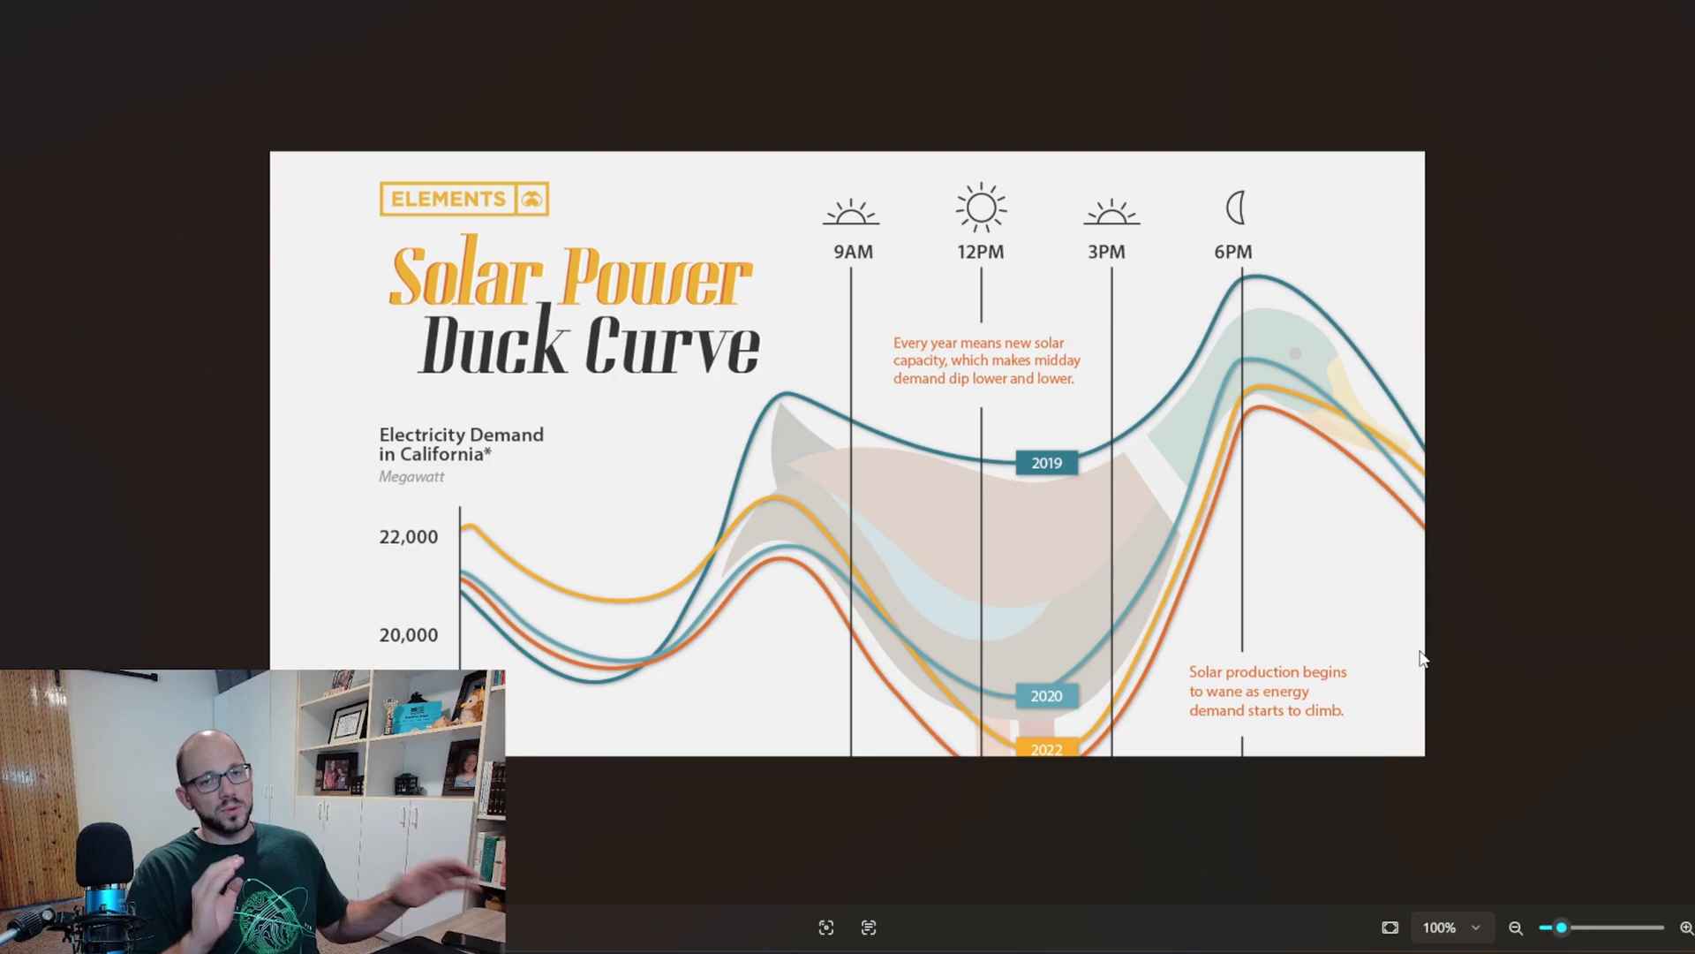
pyautogui.moveTo(588, 638)
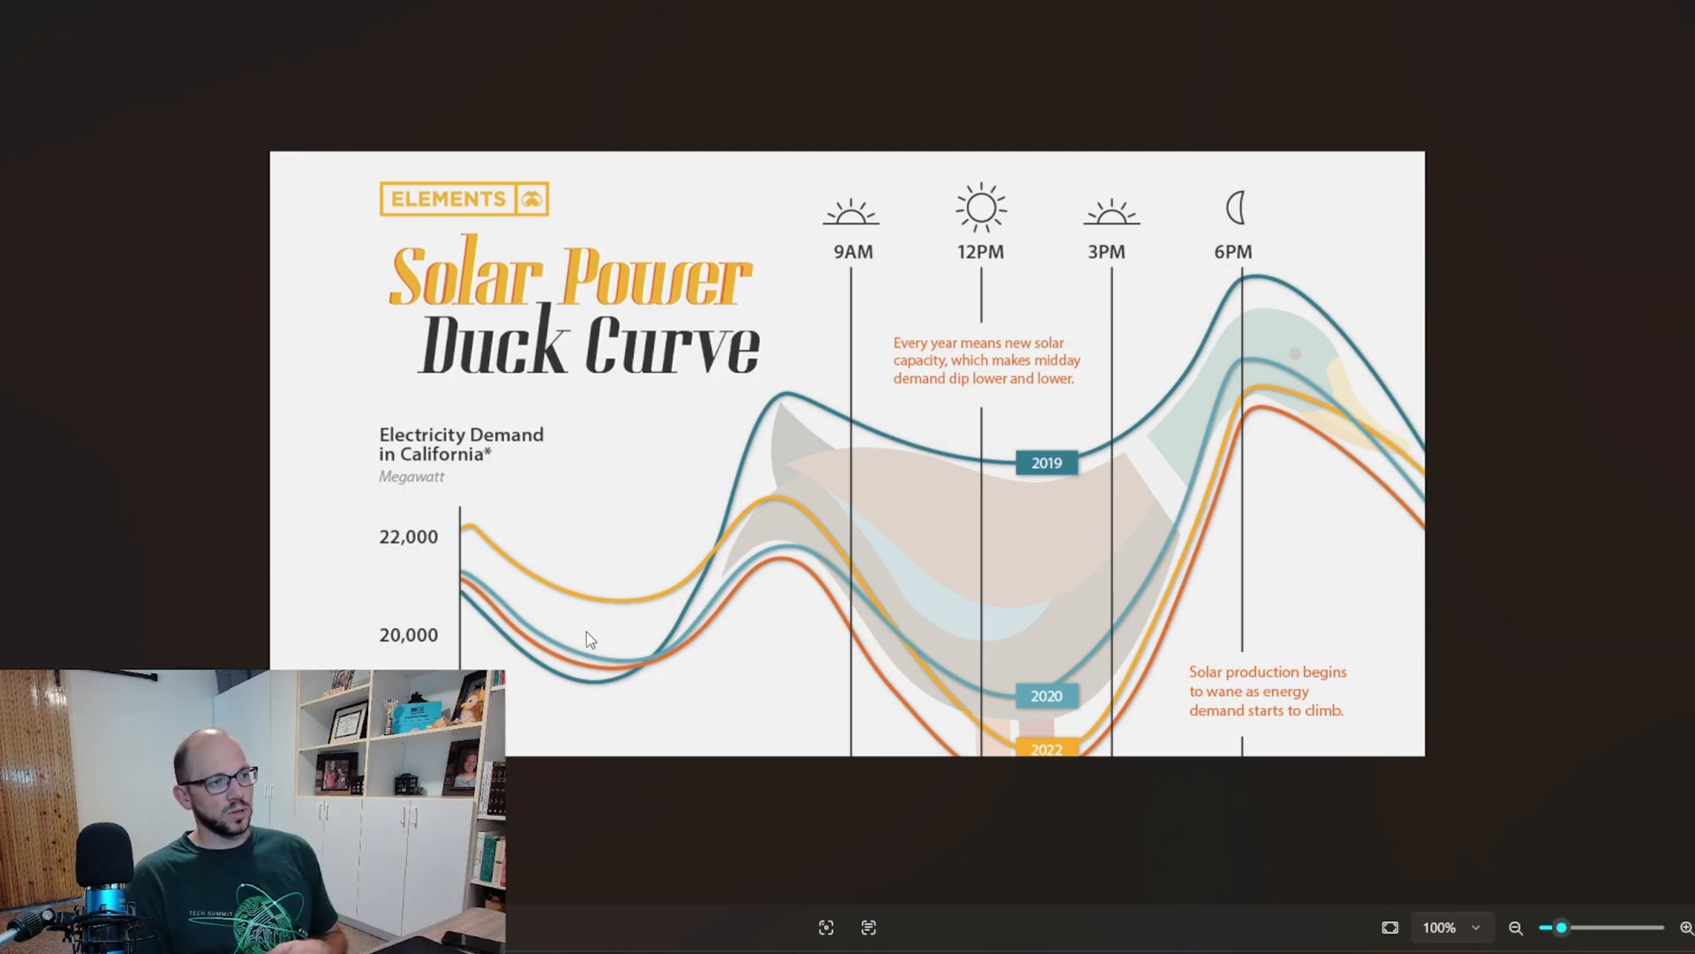
pyautogui.moveTo(805, 557)
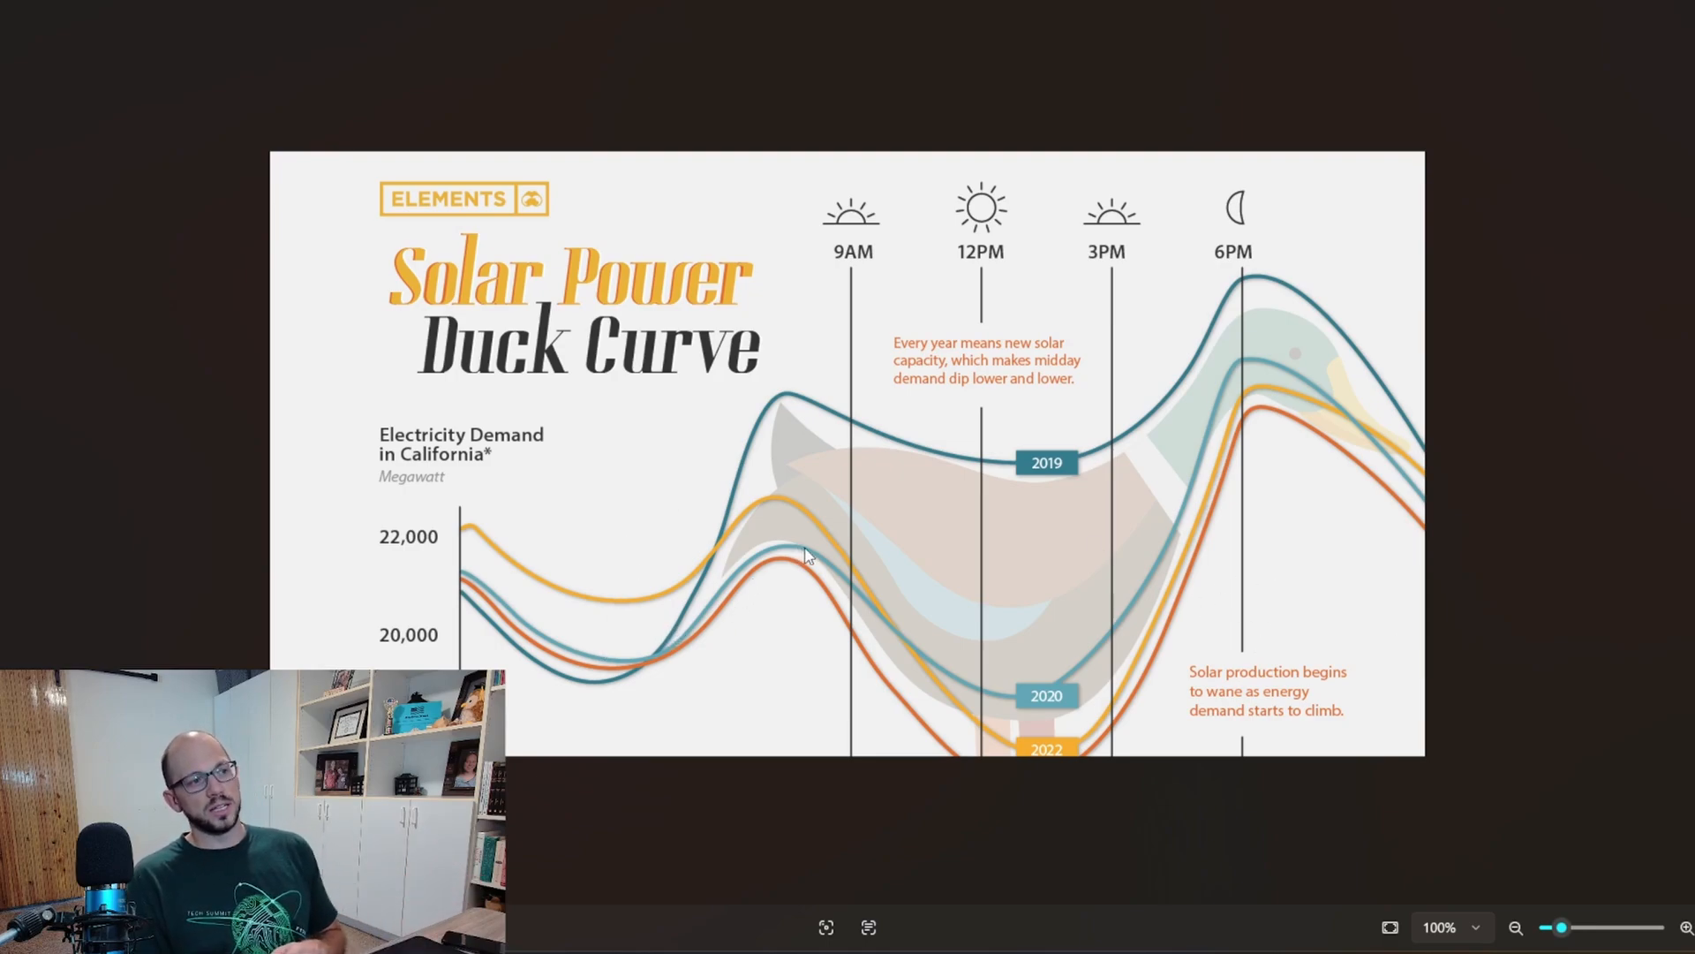
pyautogui.moveTo(779, 370)
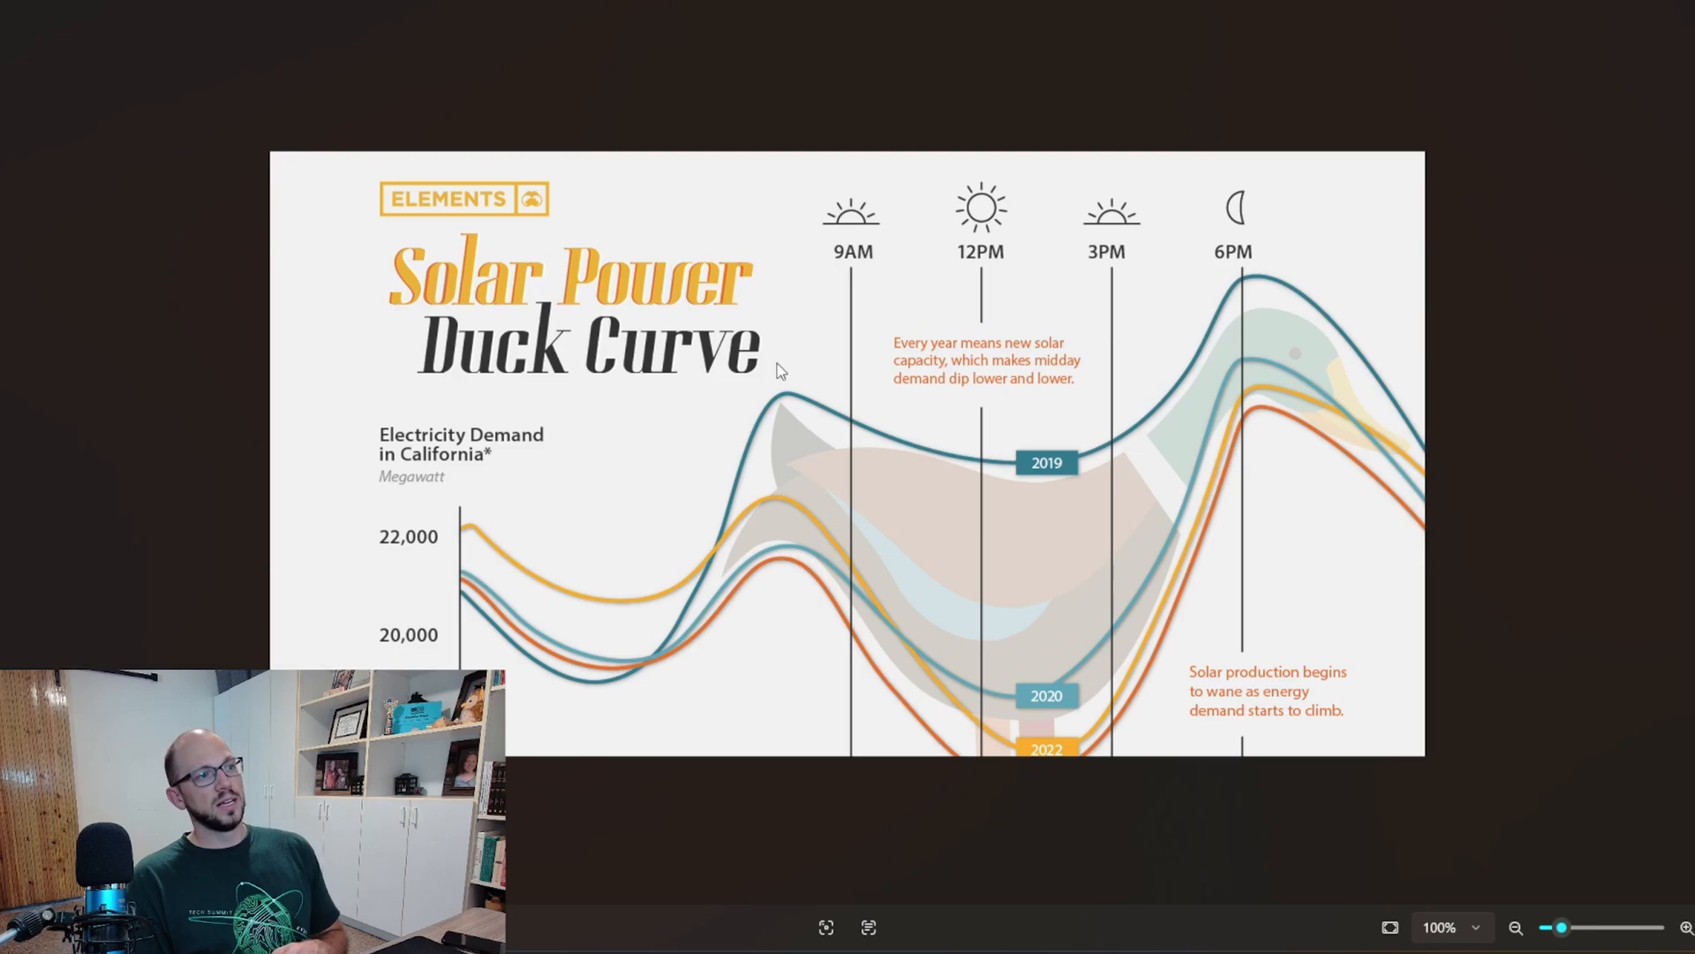
pyautogui.moveTo(872, 444)
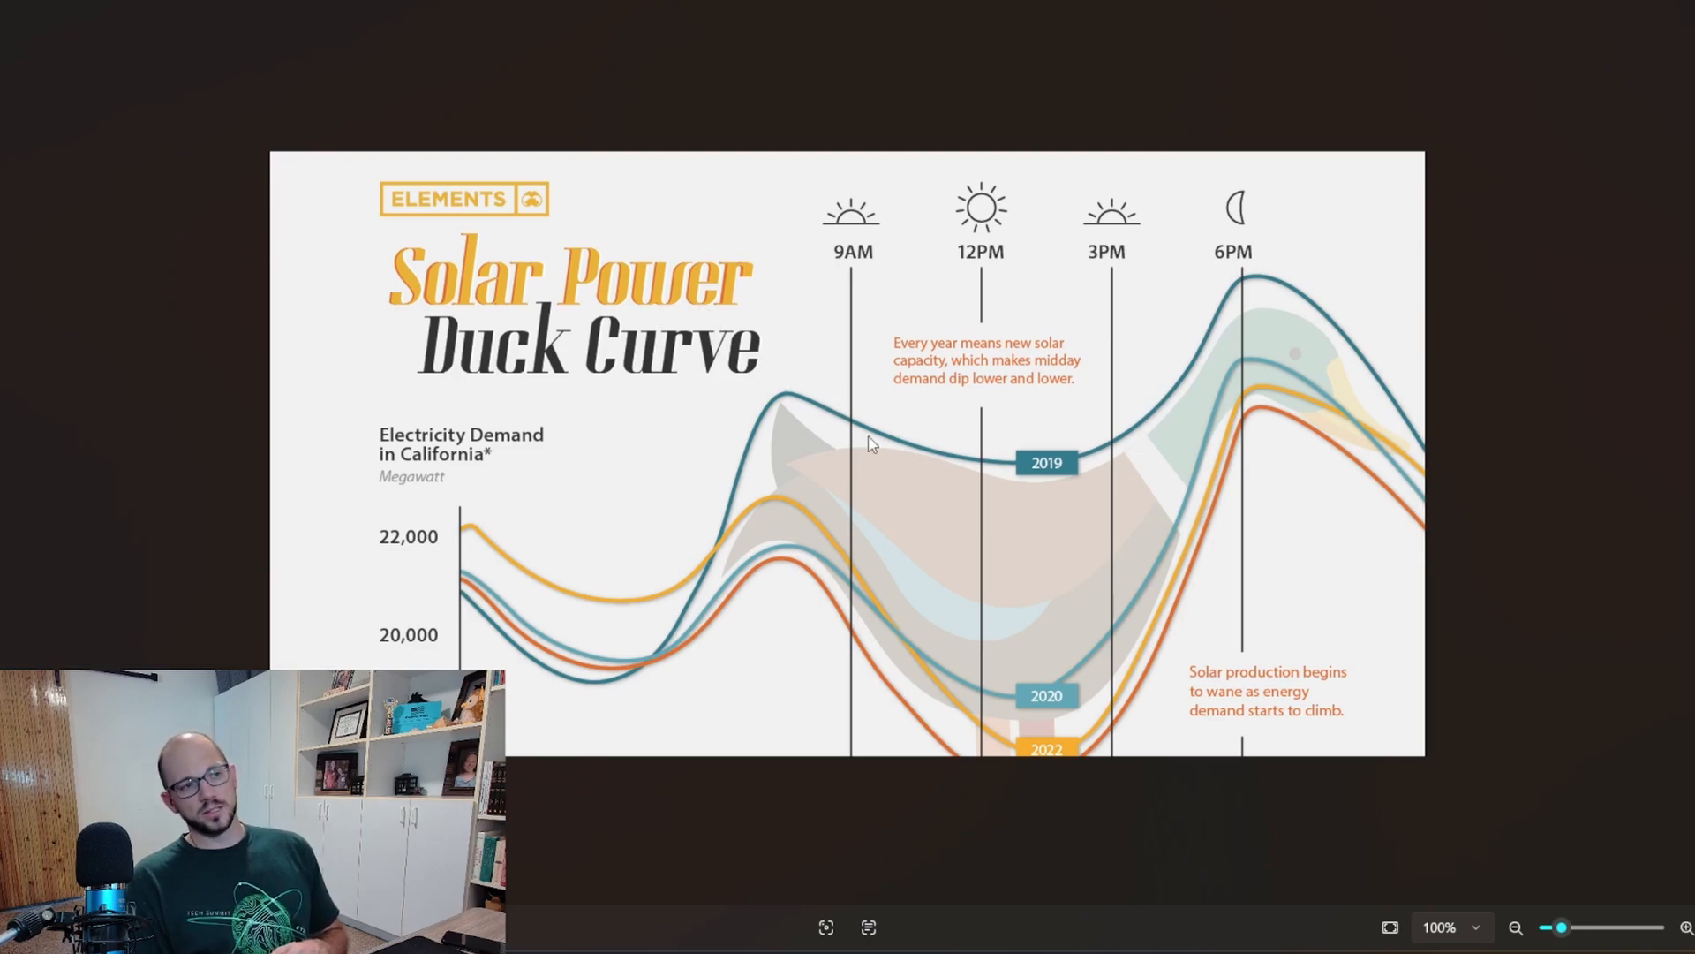
pyautogui.moveTo(1049, 751)
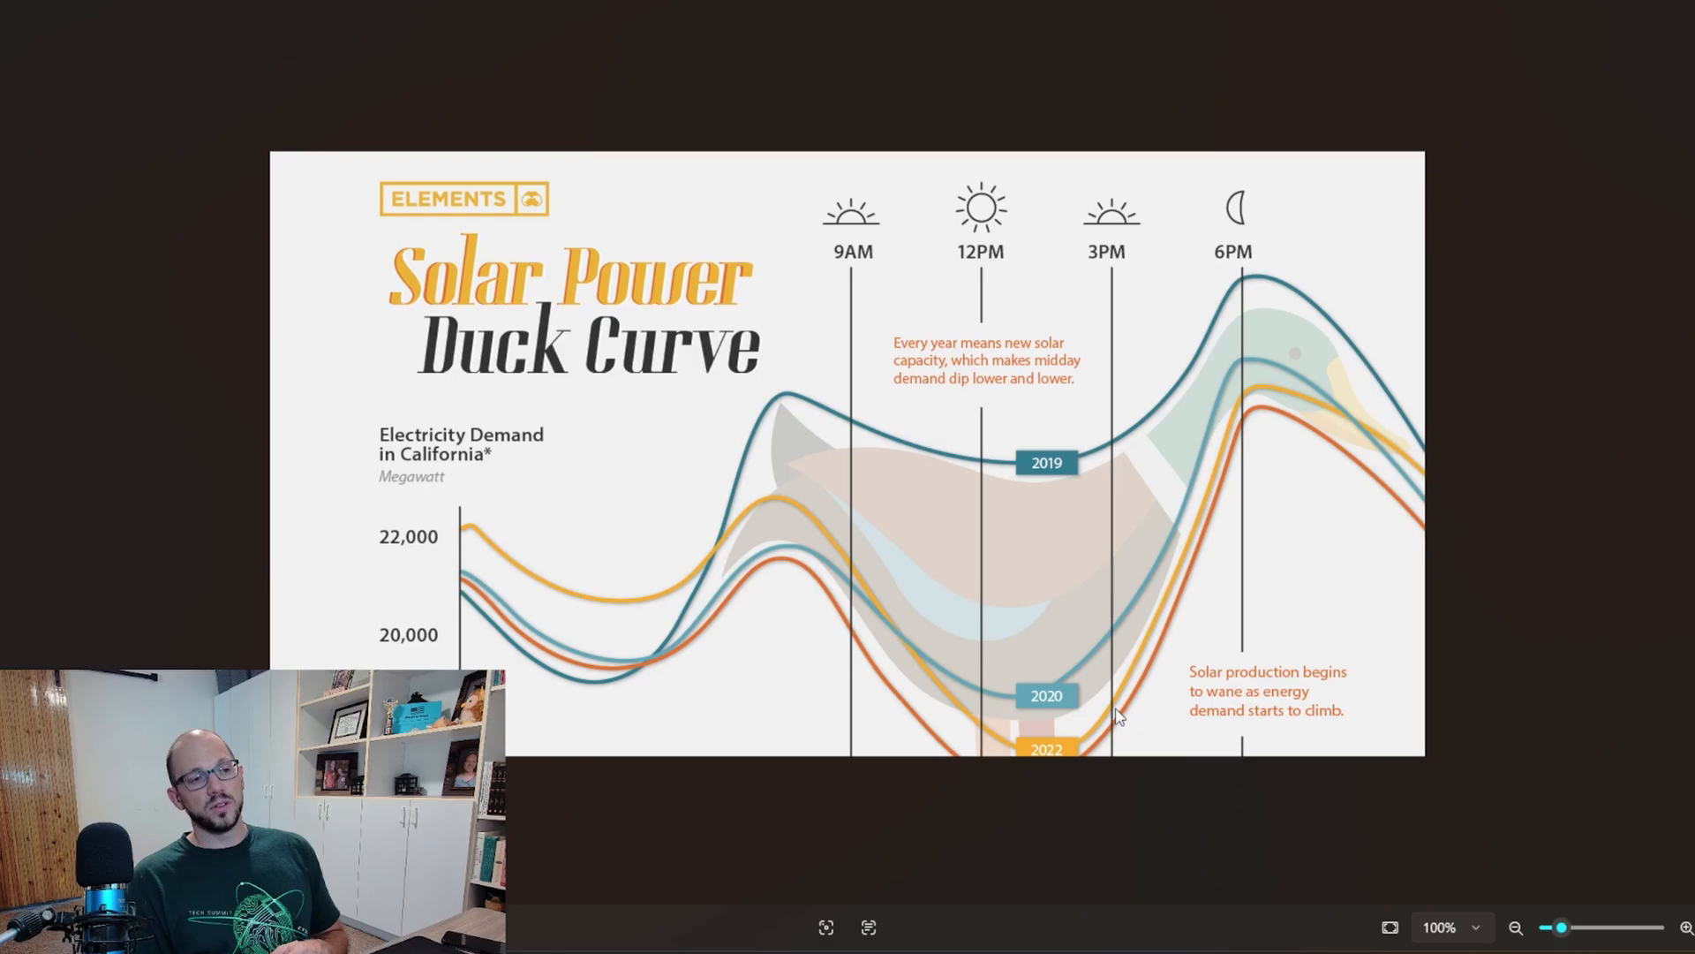
pyautogui.moveTo(1326, 422)
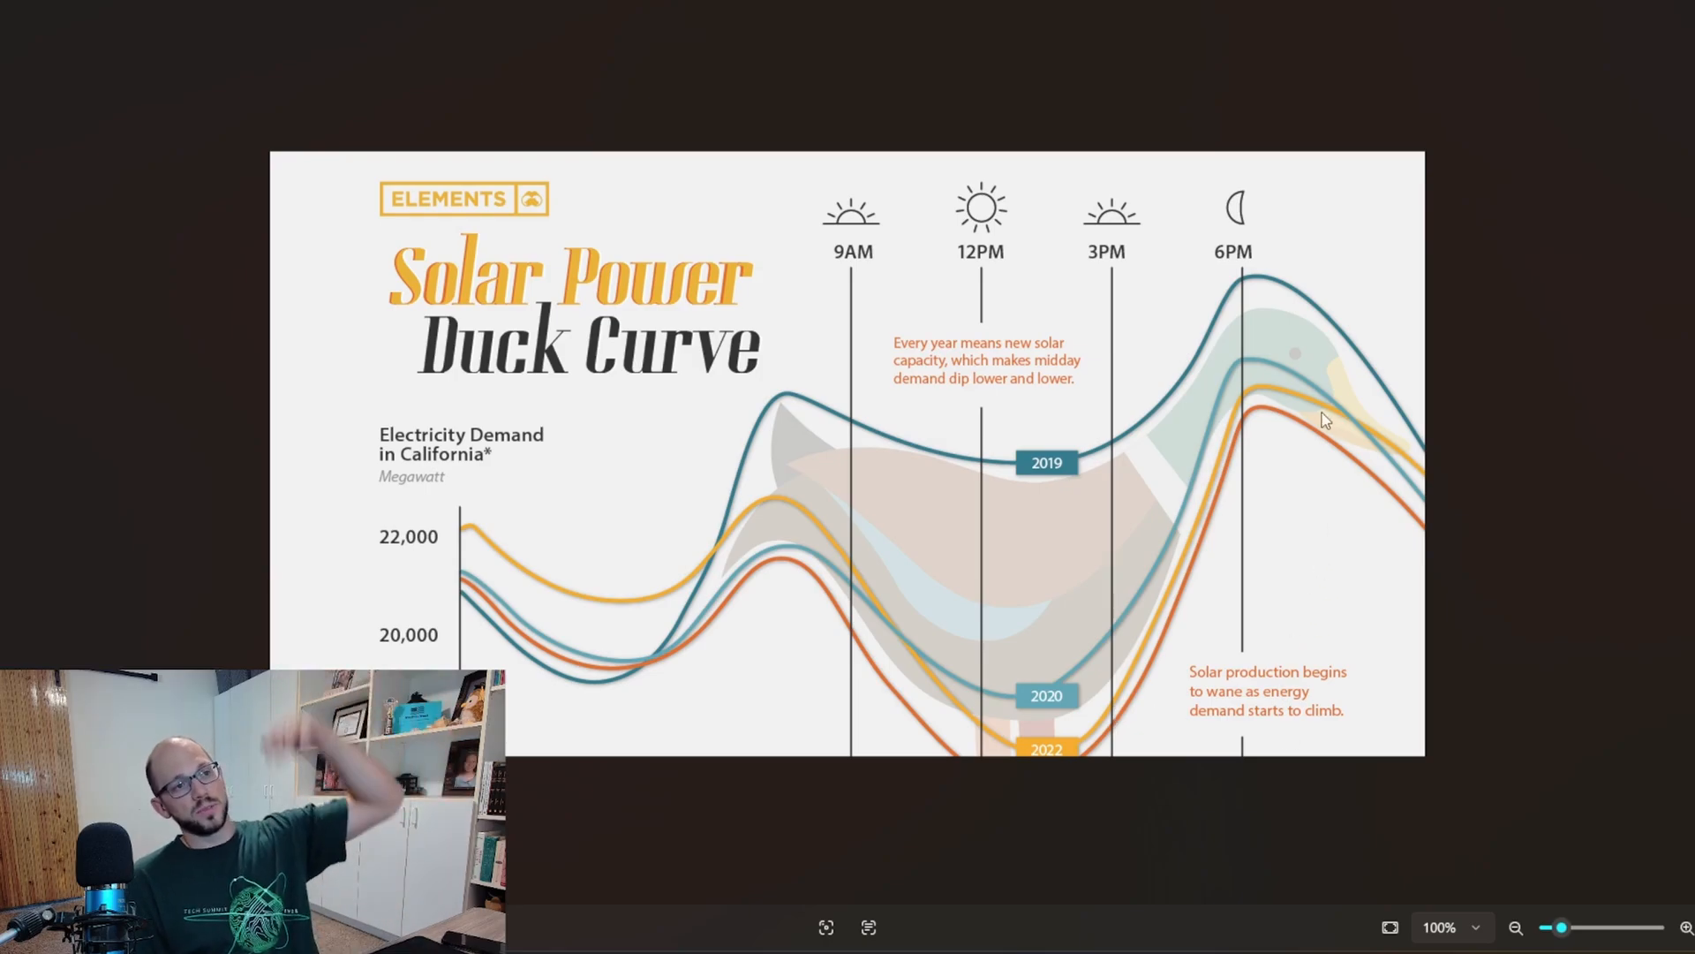
pyautogui.moveTo(1215, 395)
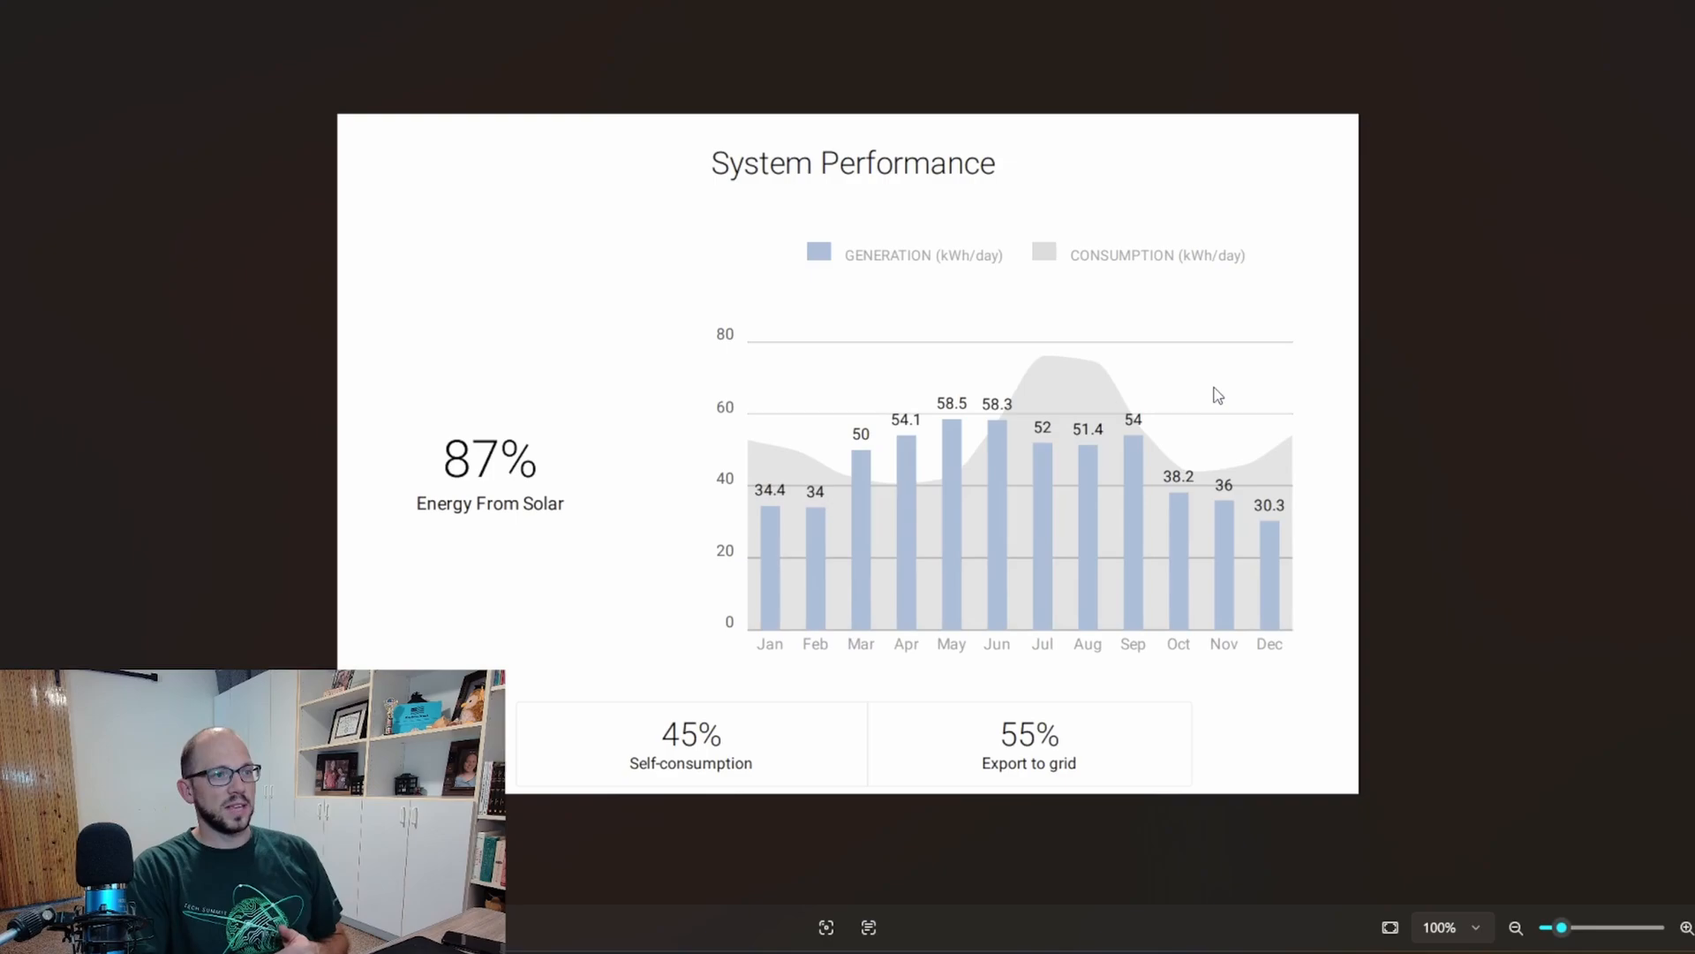
pyautogui.moveTo(1472, 366)
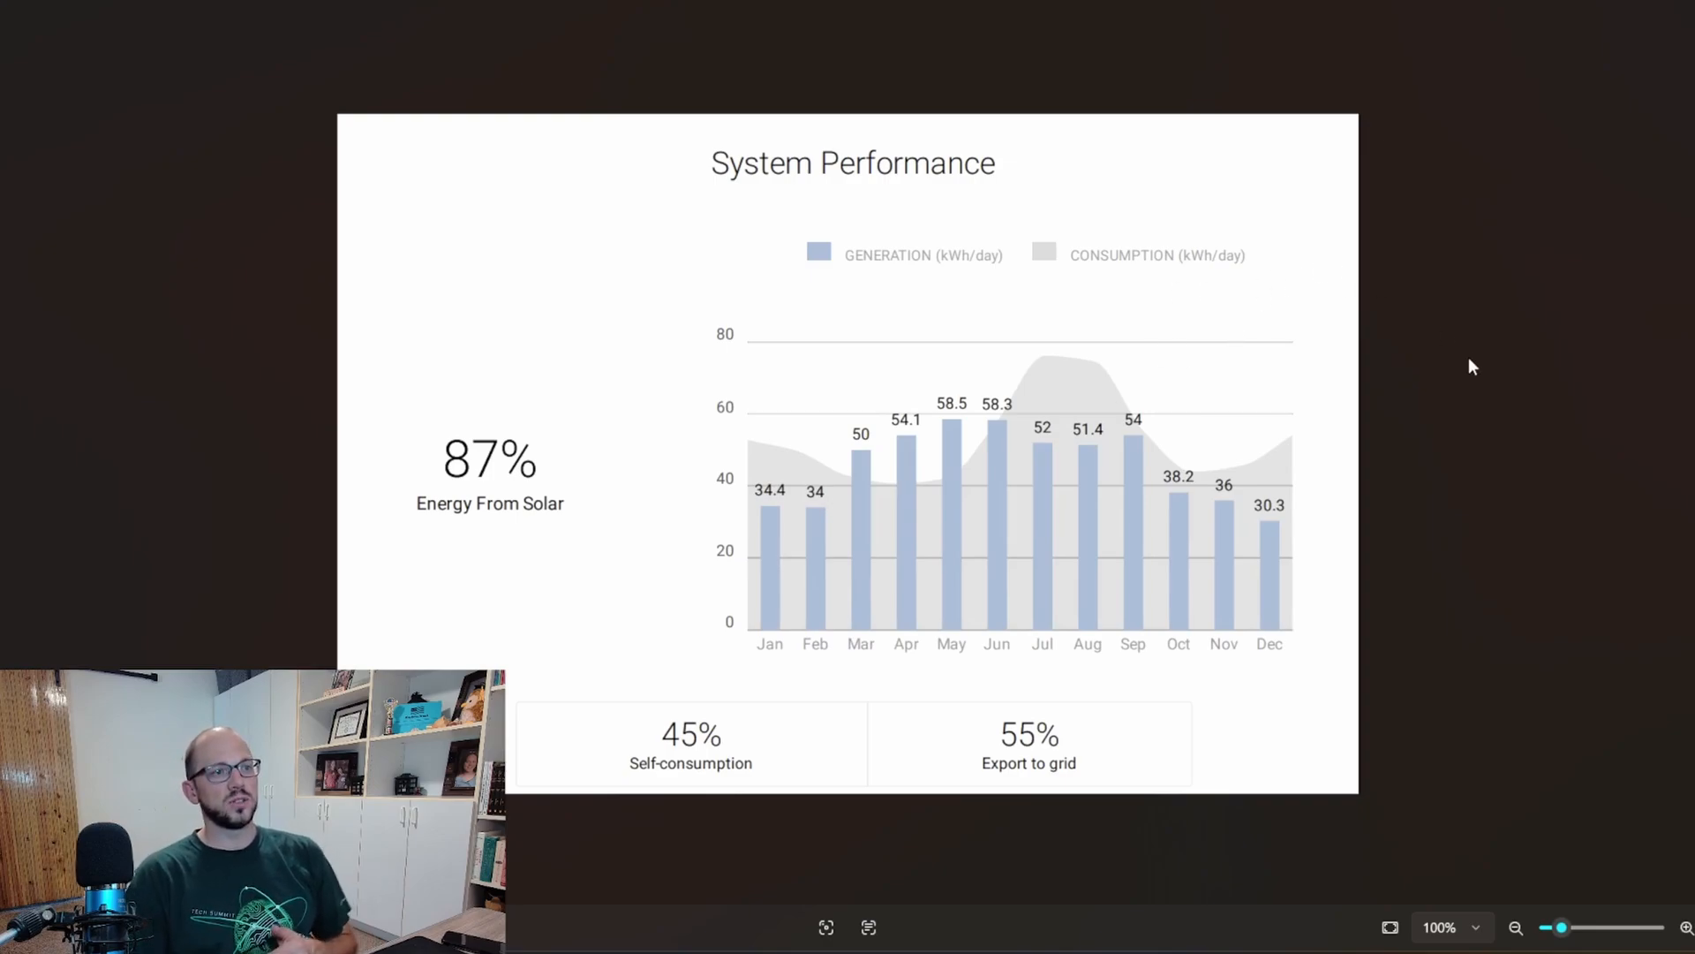
pyautogui.moveTo(721, 327)
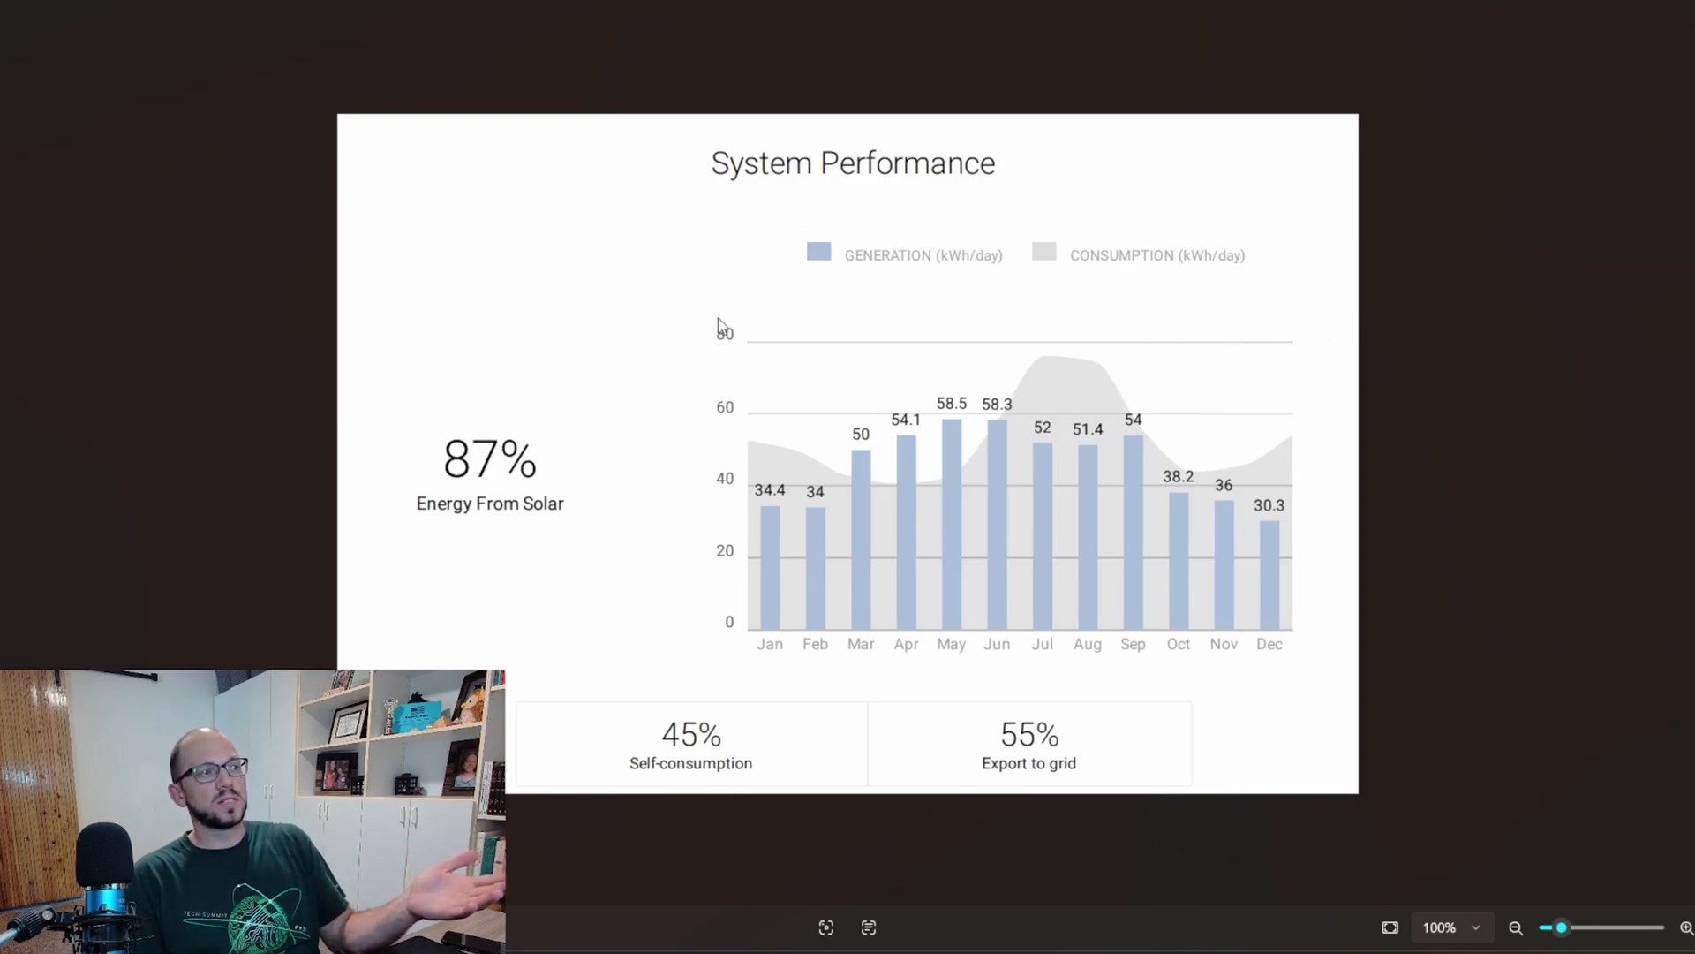
pyautogui.moveTo(1652, 604)
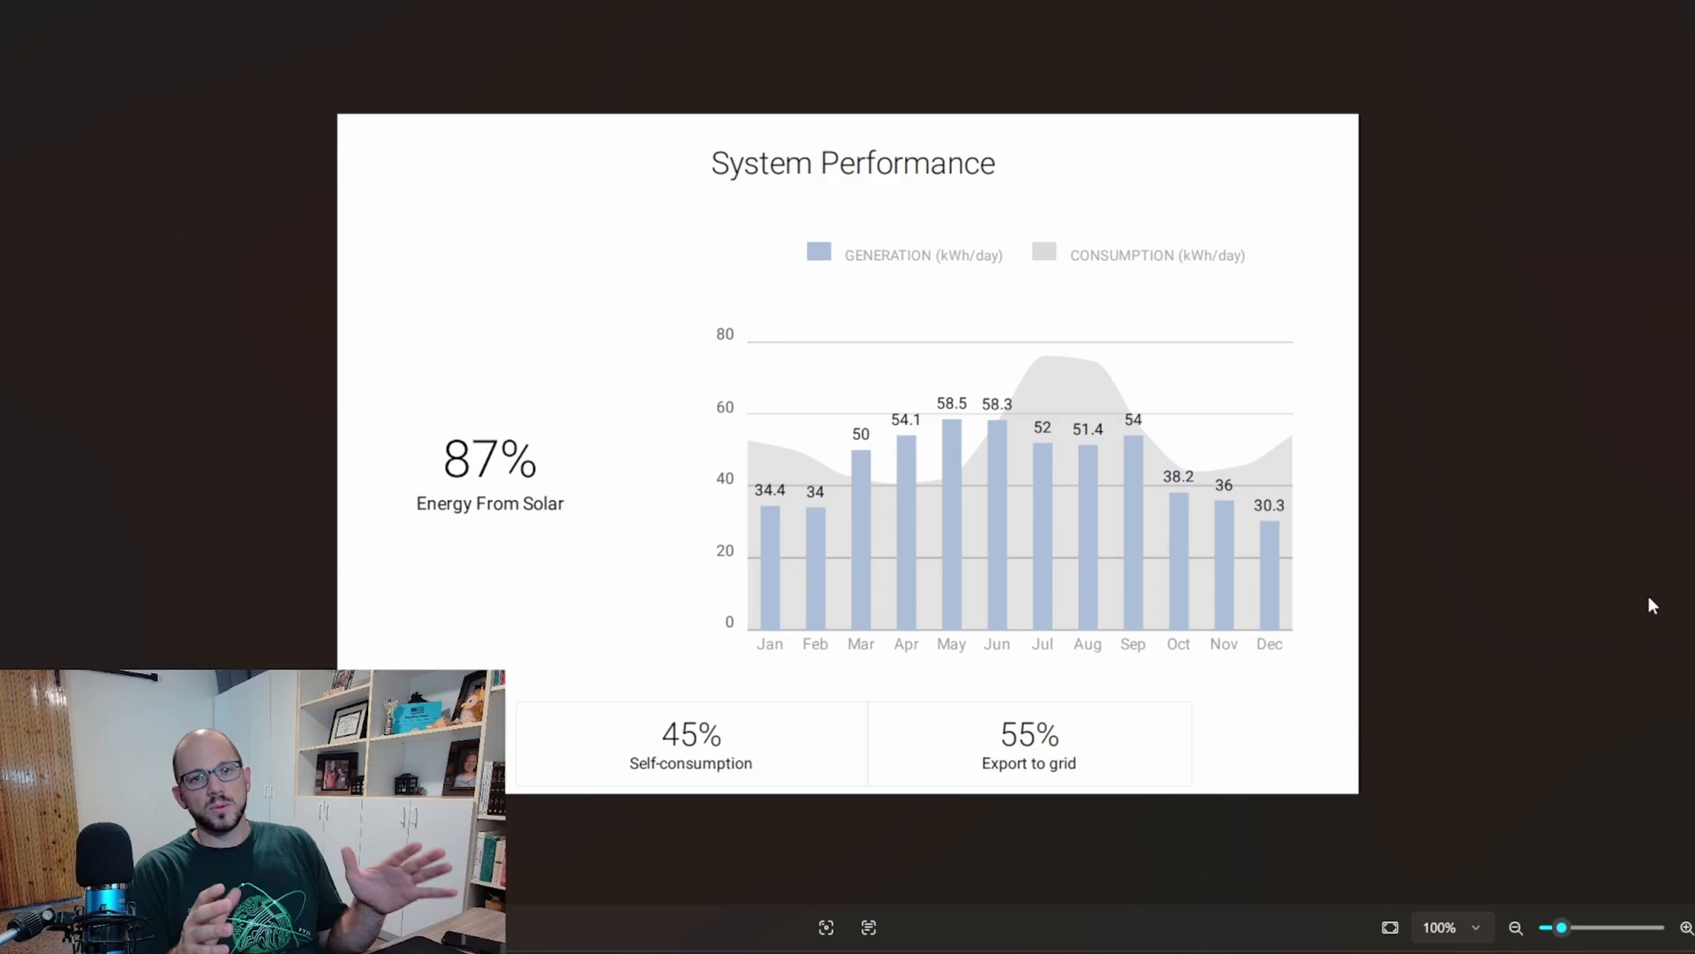
pyautogui.moveTo(439, 525)
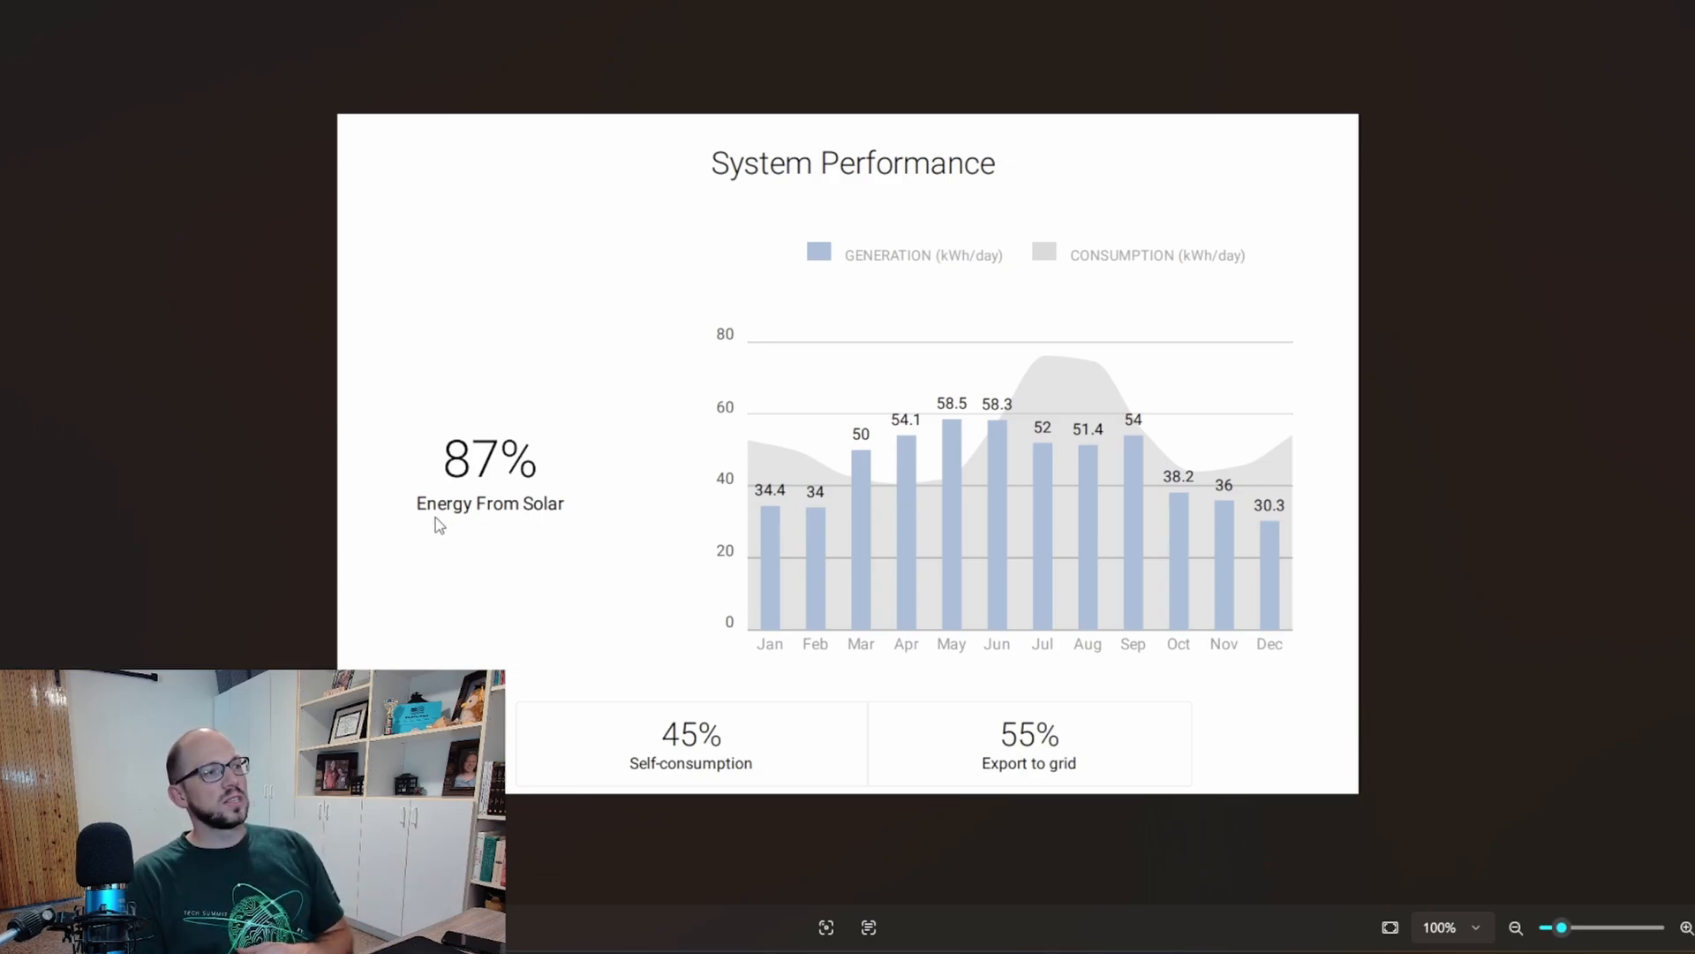
pyautogui.moveTo(380, 384)
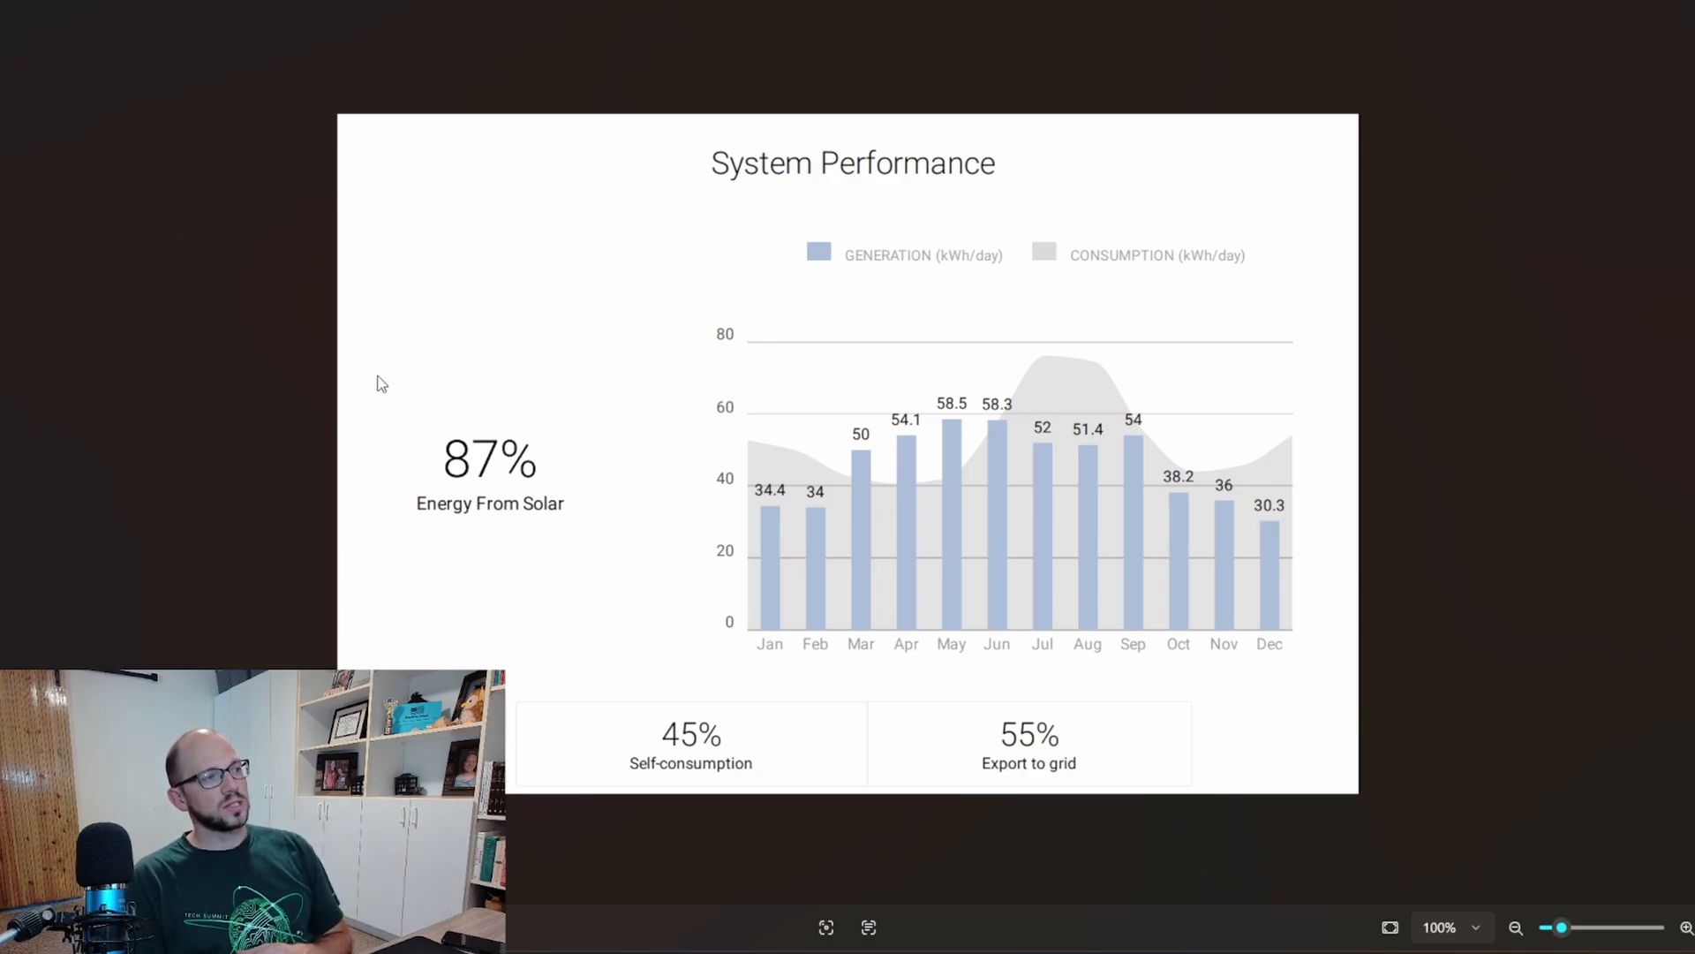
pyautogui.moveTo(554, 565)
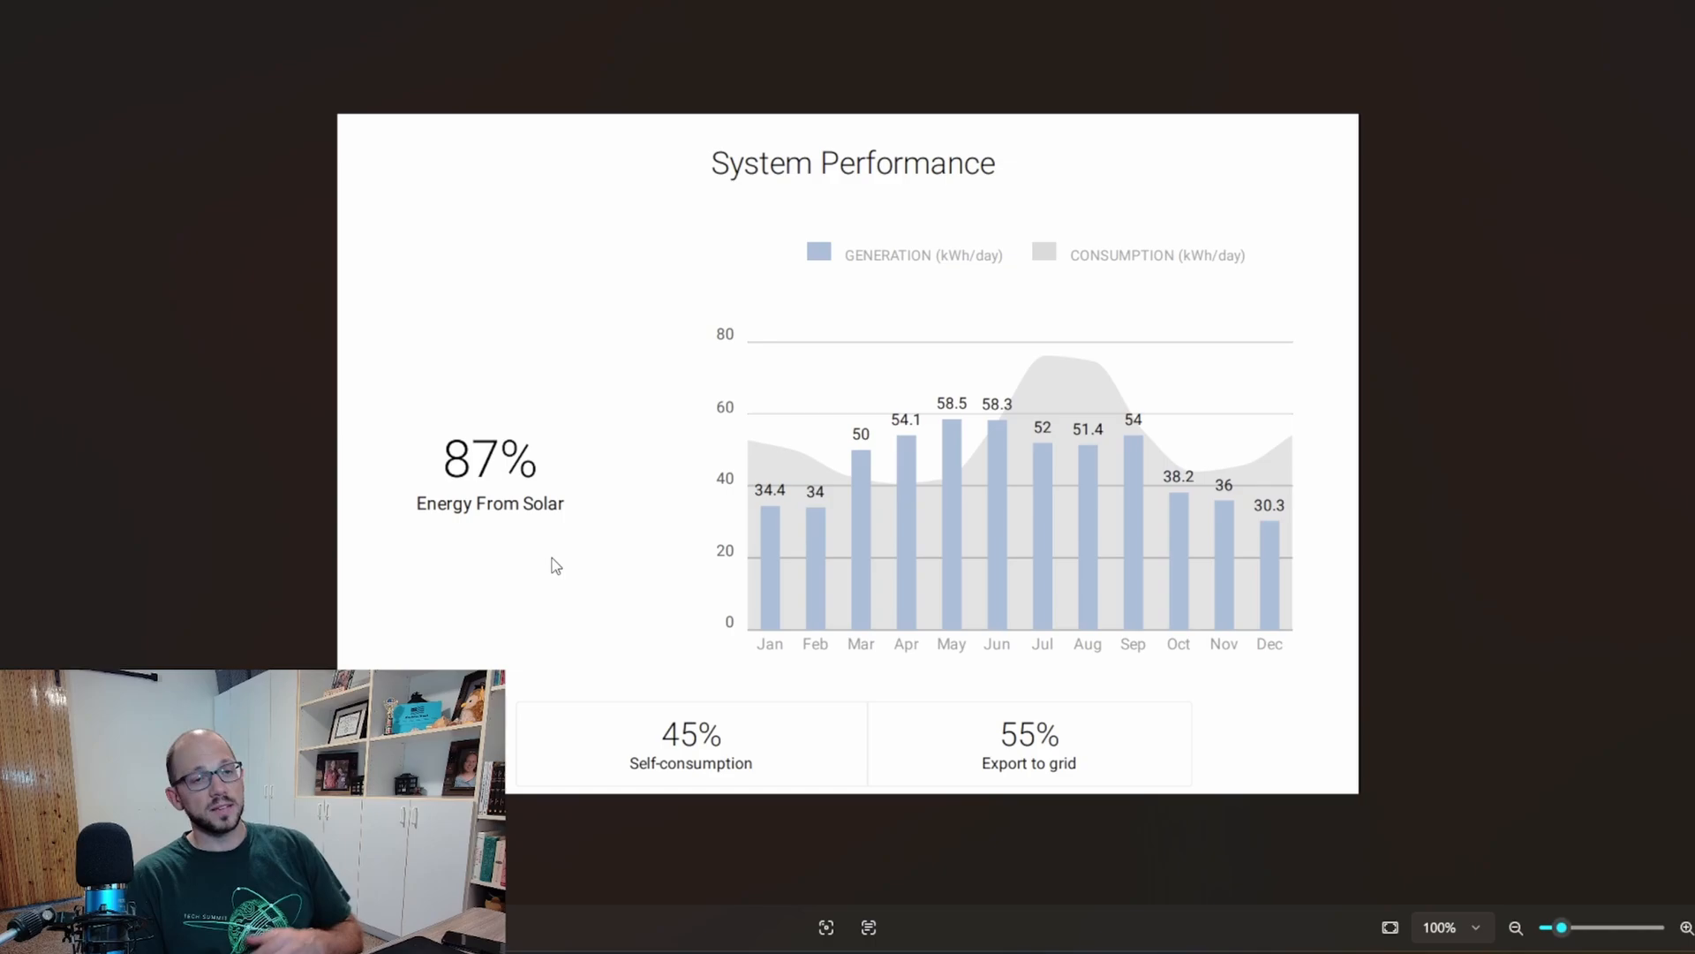
pyautogui.moveTo(665, 486)
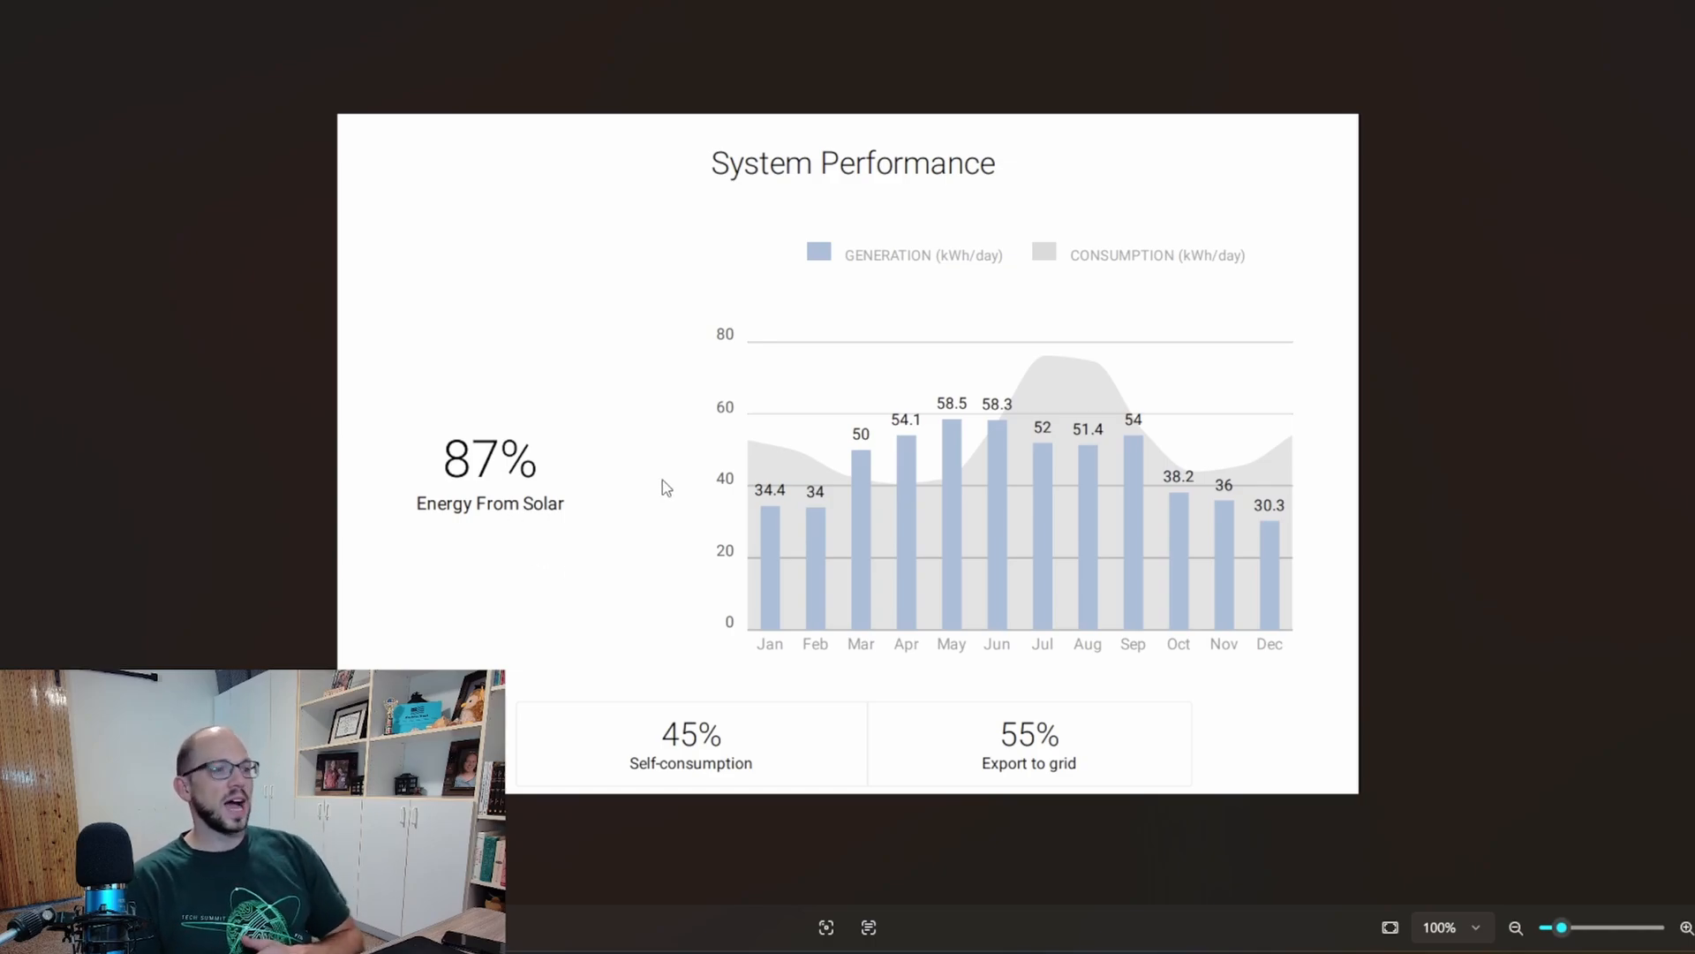
pyautogui.moveTo(769, 781)
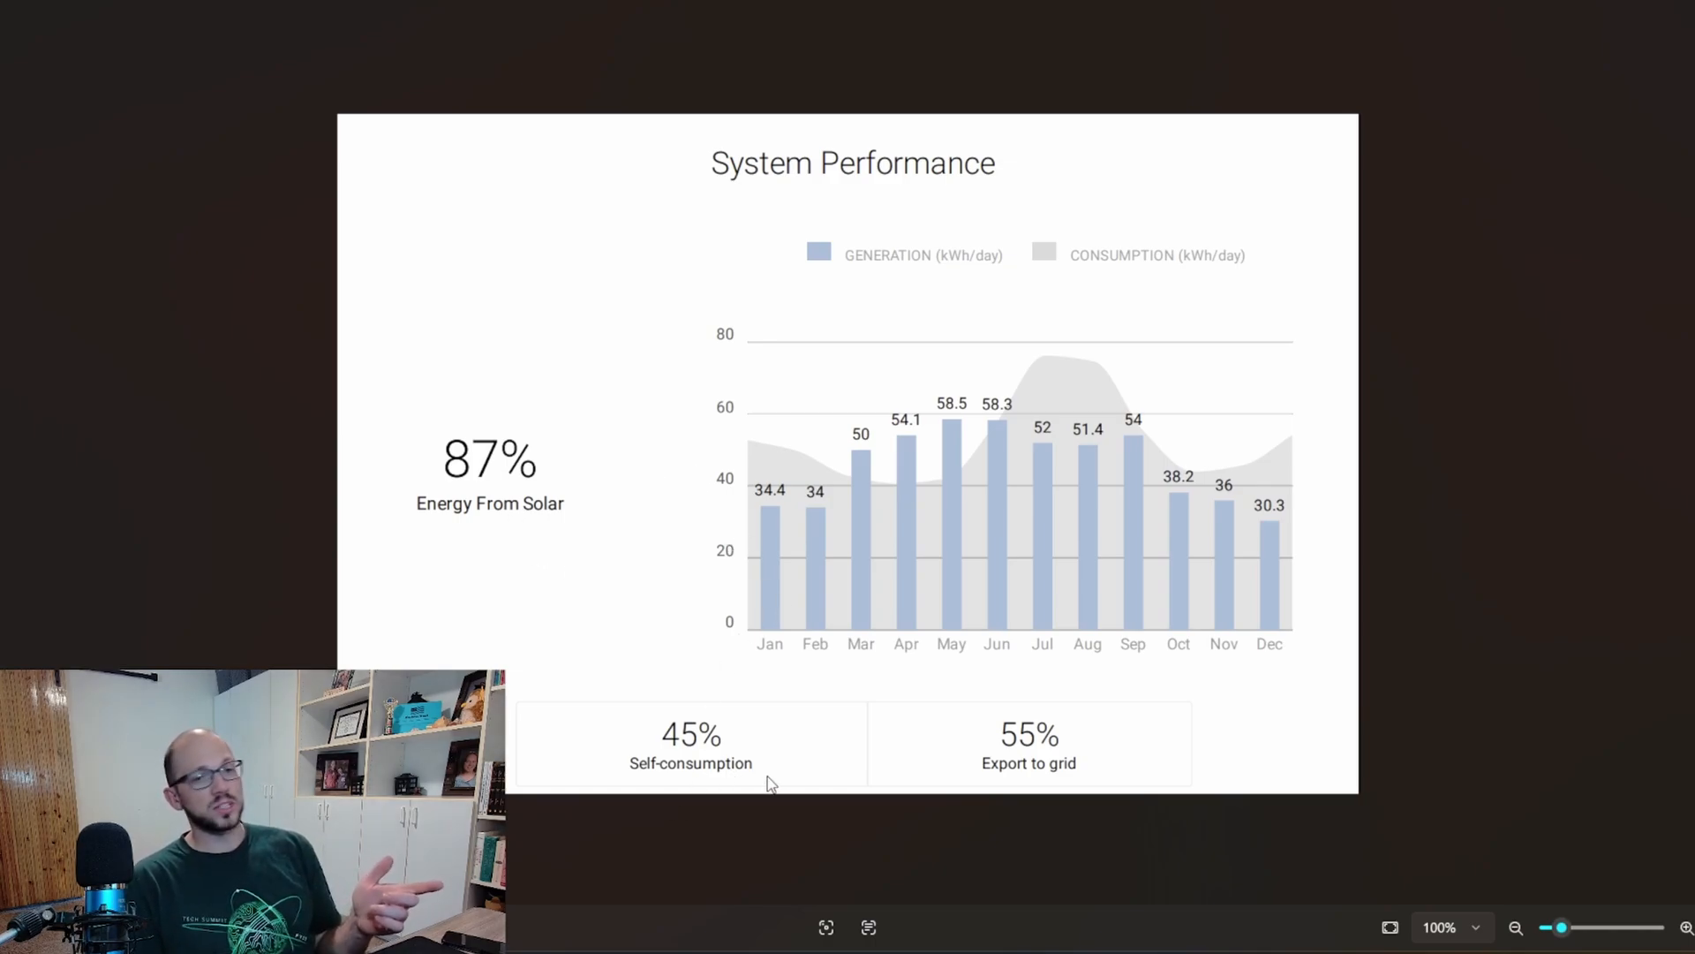
pyautogui.moveTo(698, 786)
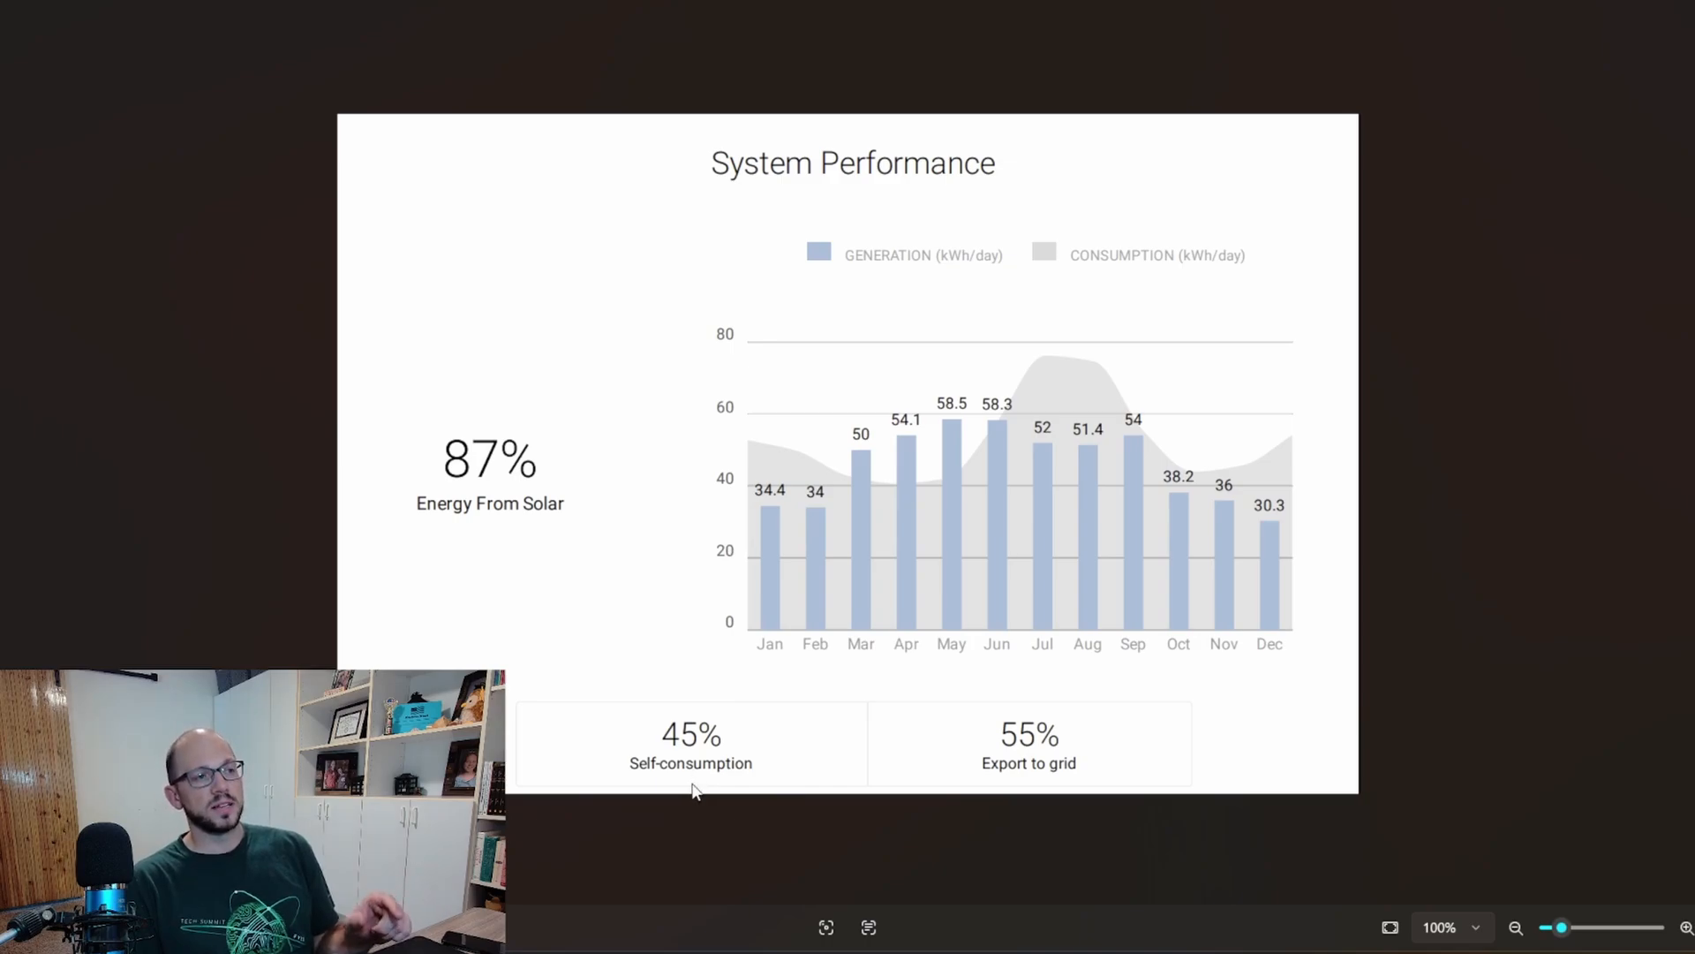
pyautogui.moveTo(789, 790)
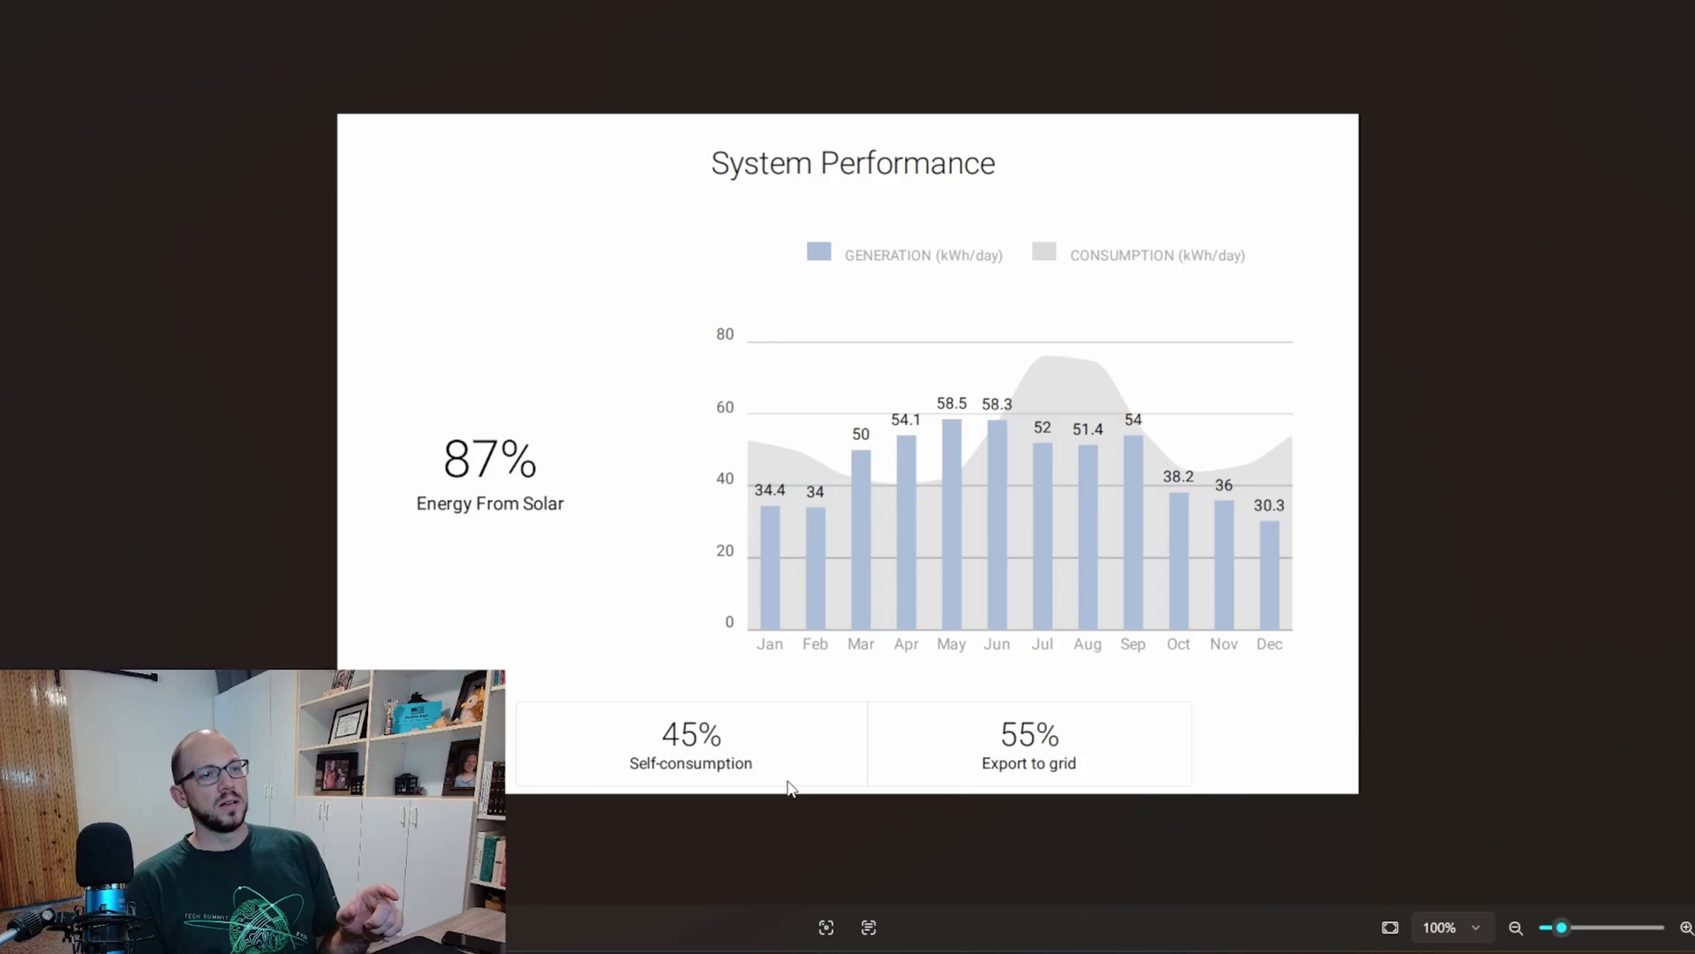
pyautogui.moveTo(1070, 740)
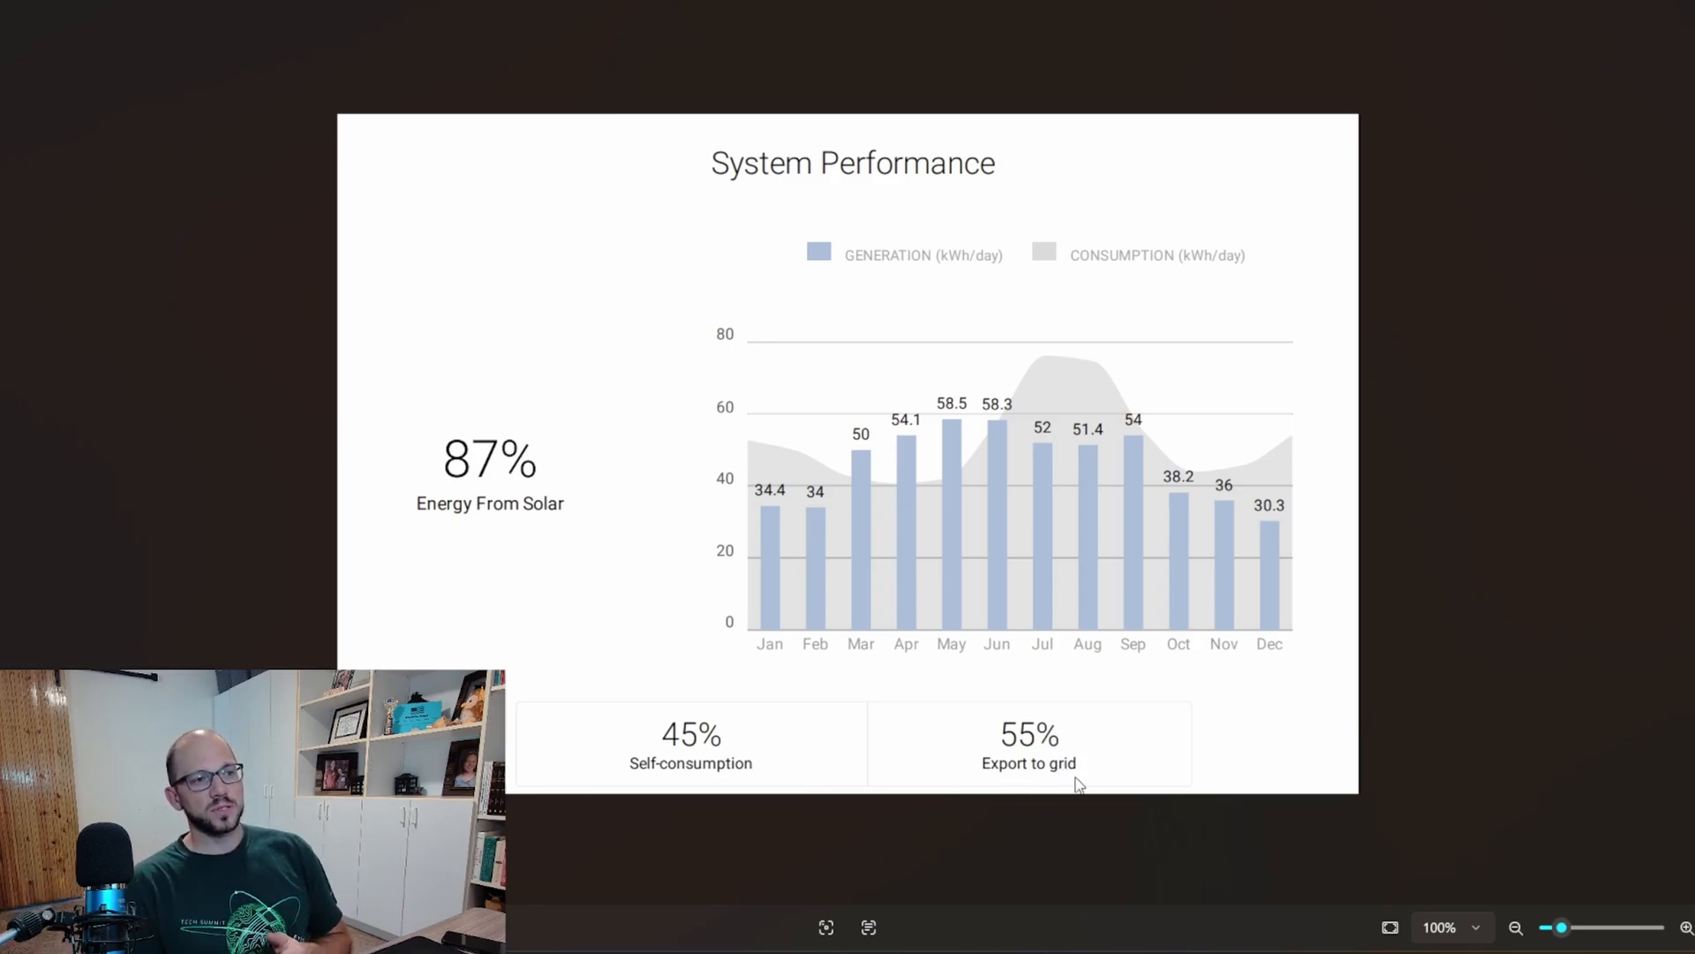
pyautogui.moveTo(1010, 453)
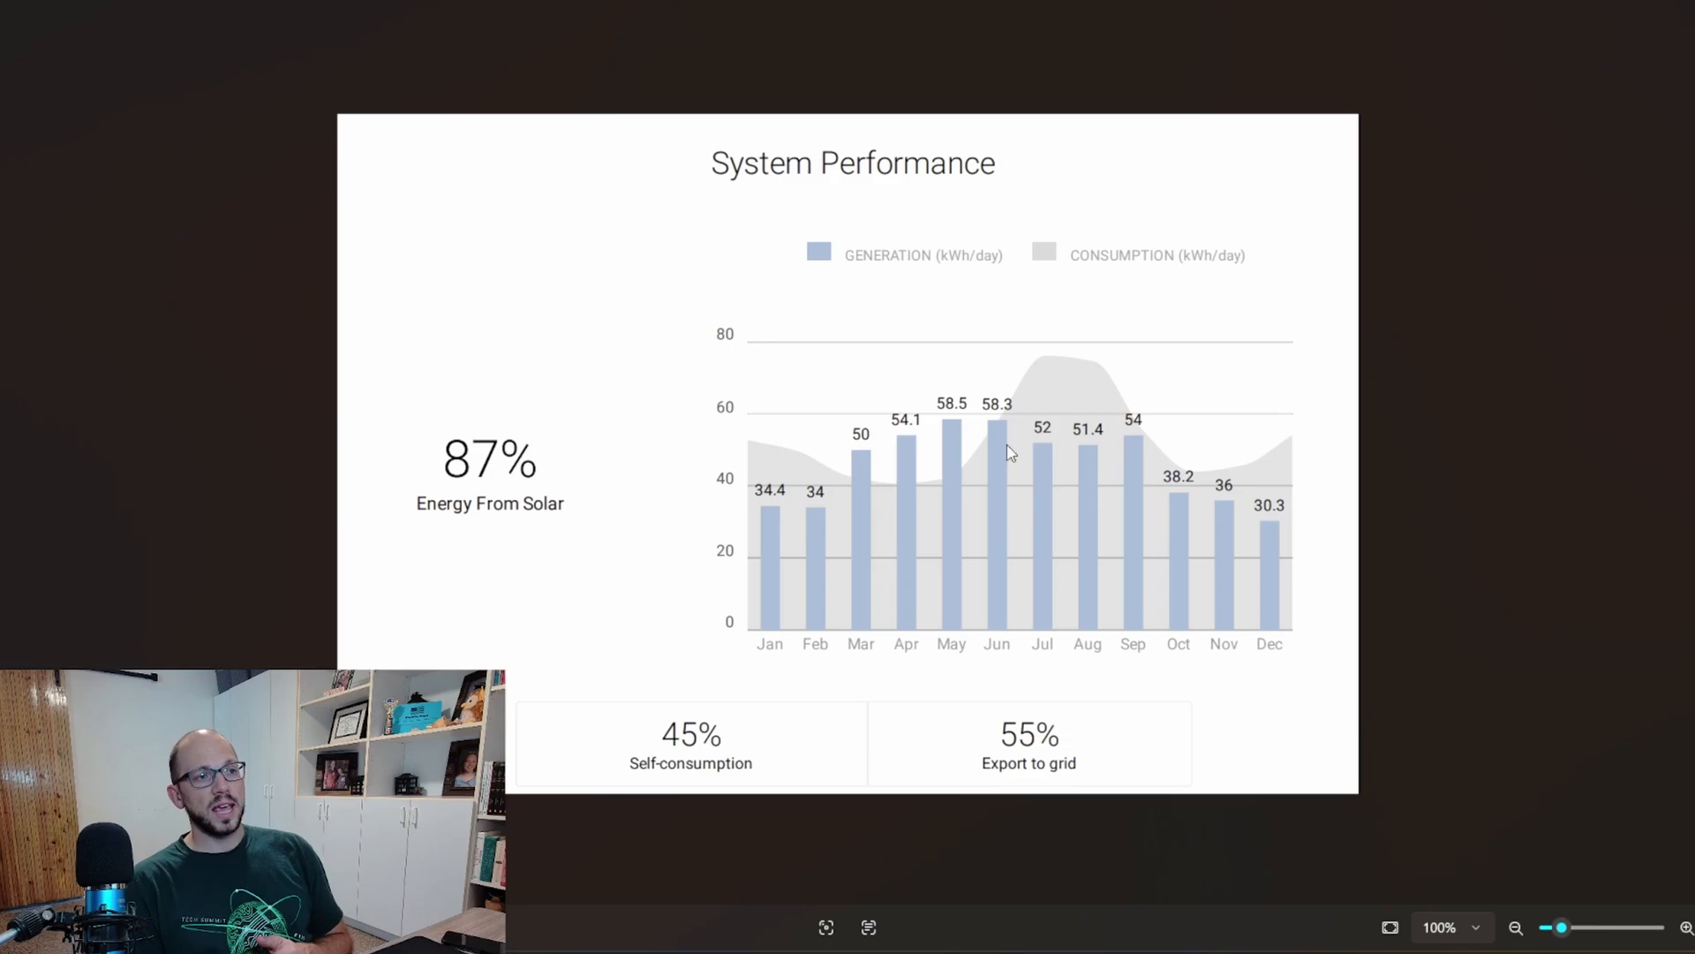
pyautogui.moveTo(1098, 535)
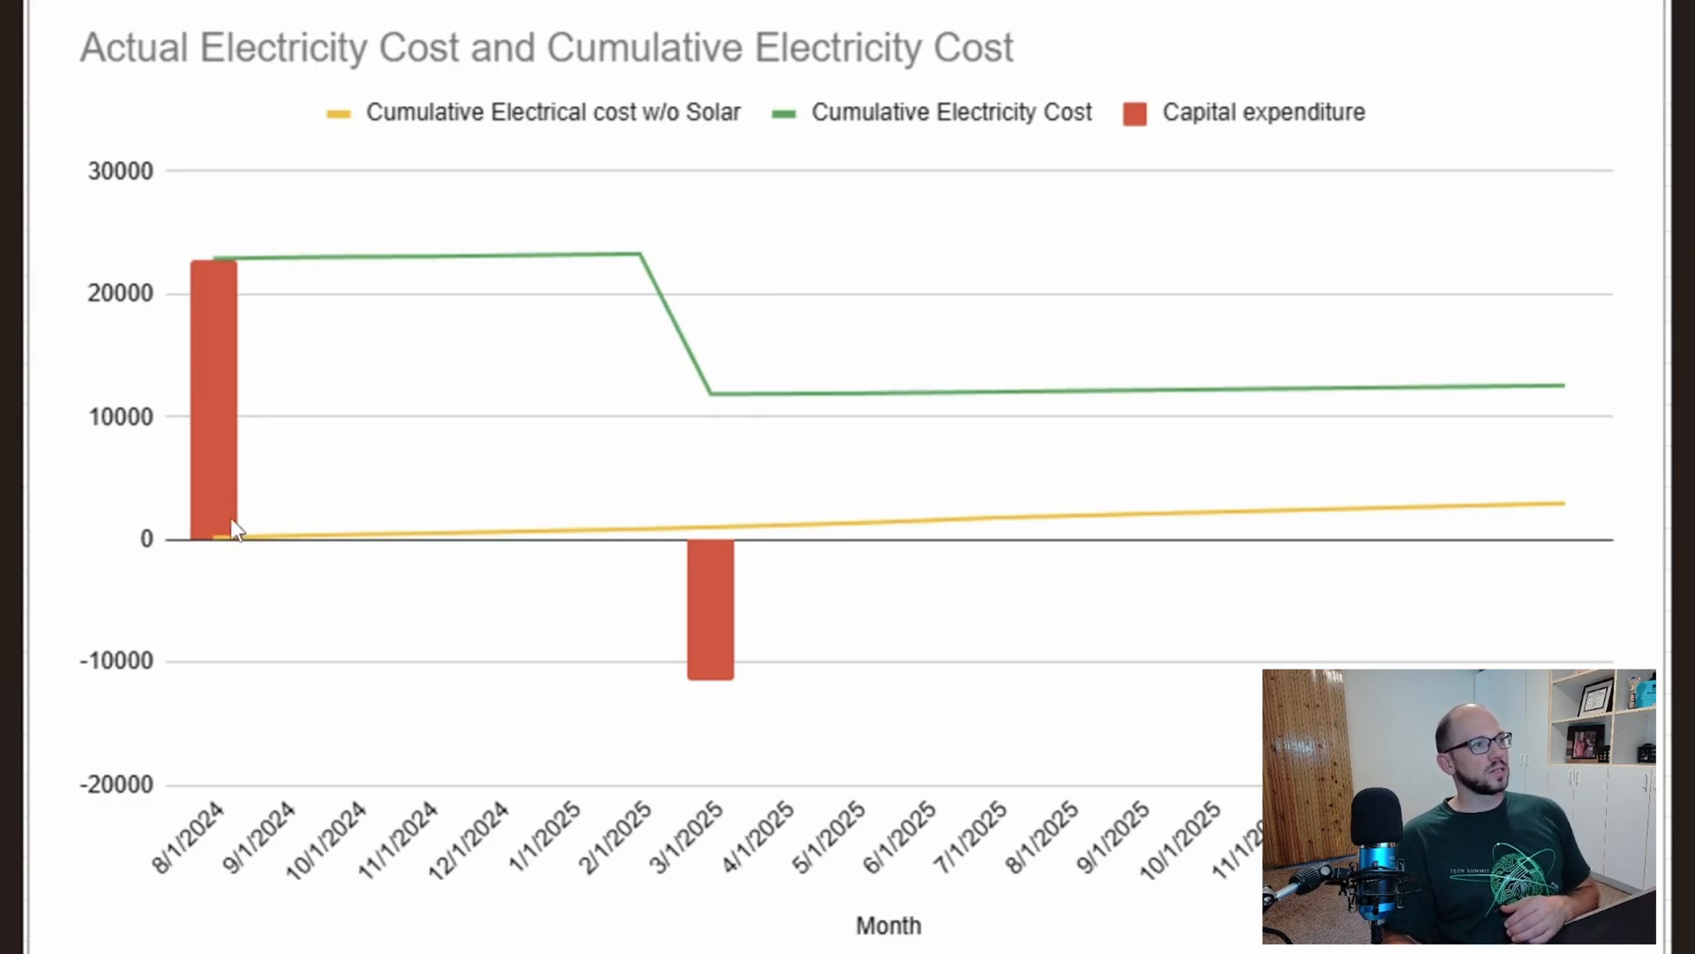
pyautogui.moveTo(140, 273)
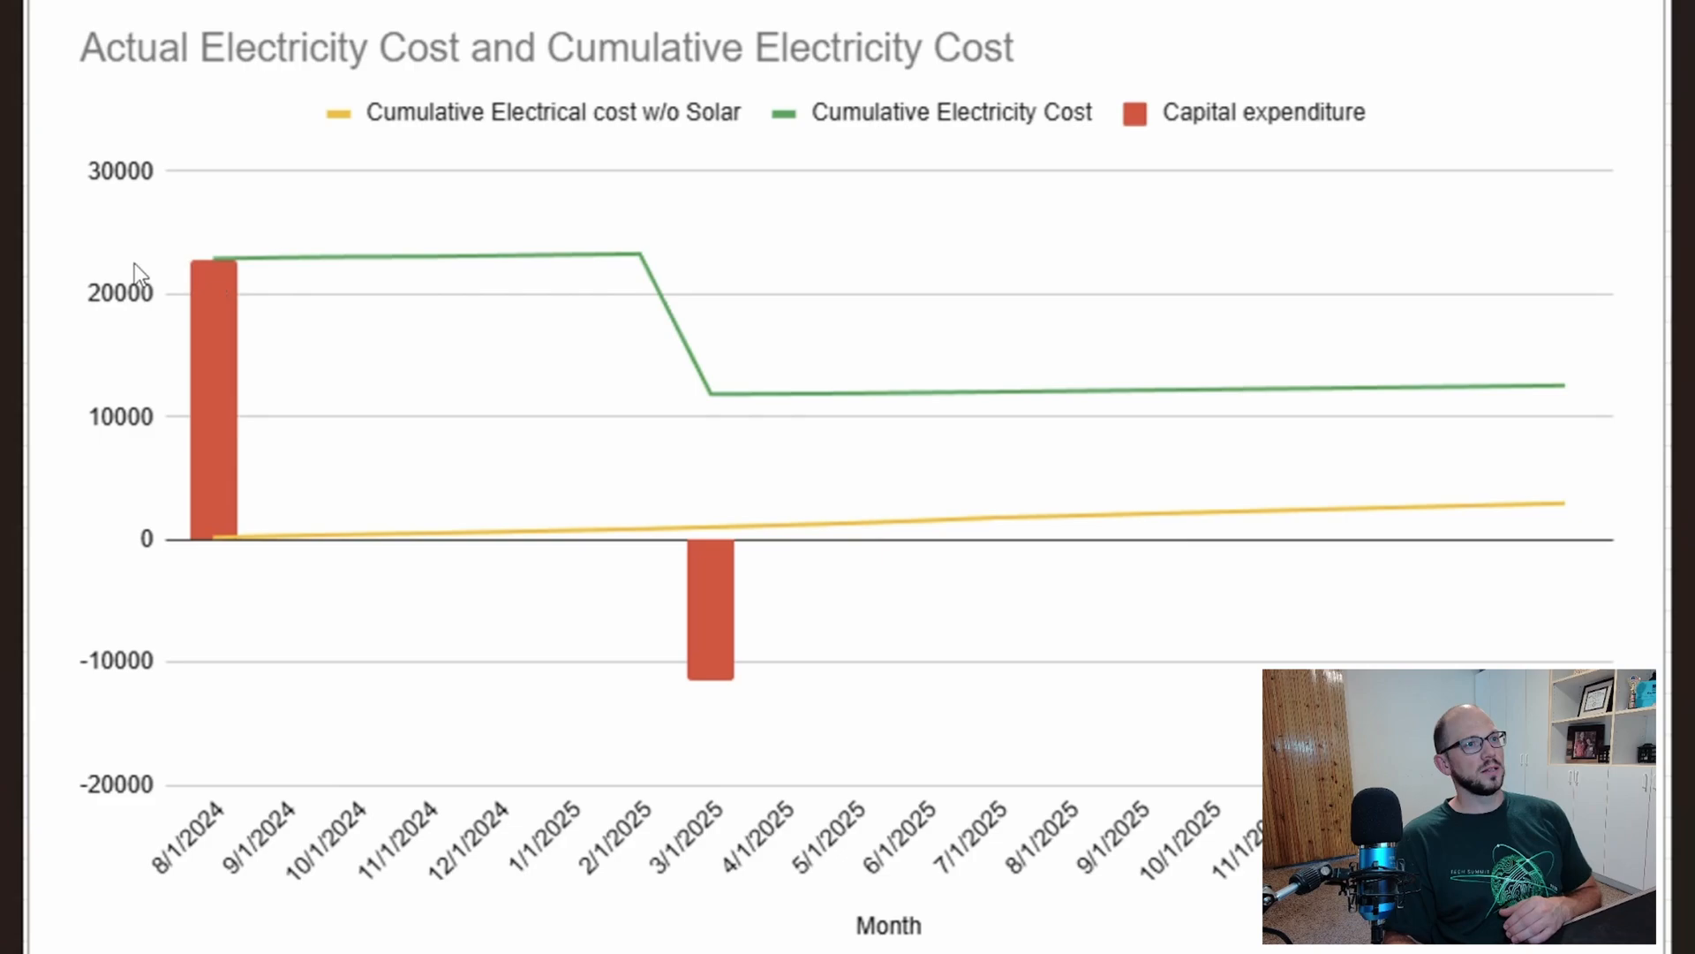
pyautogui.moveTo(262, 285)
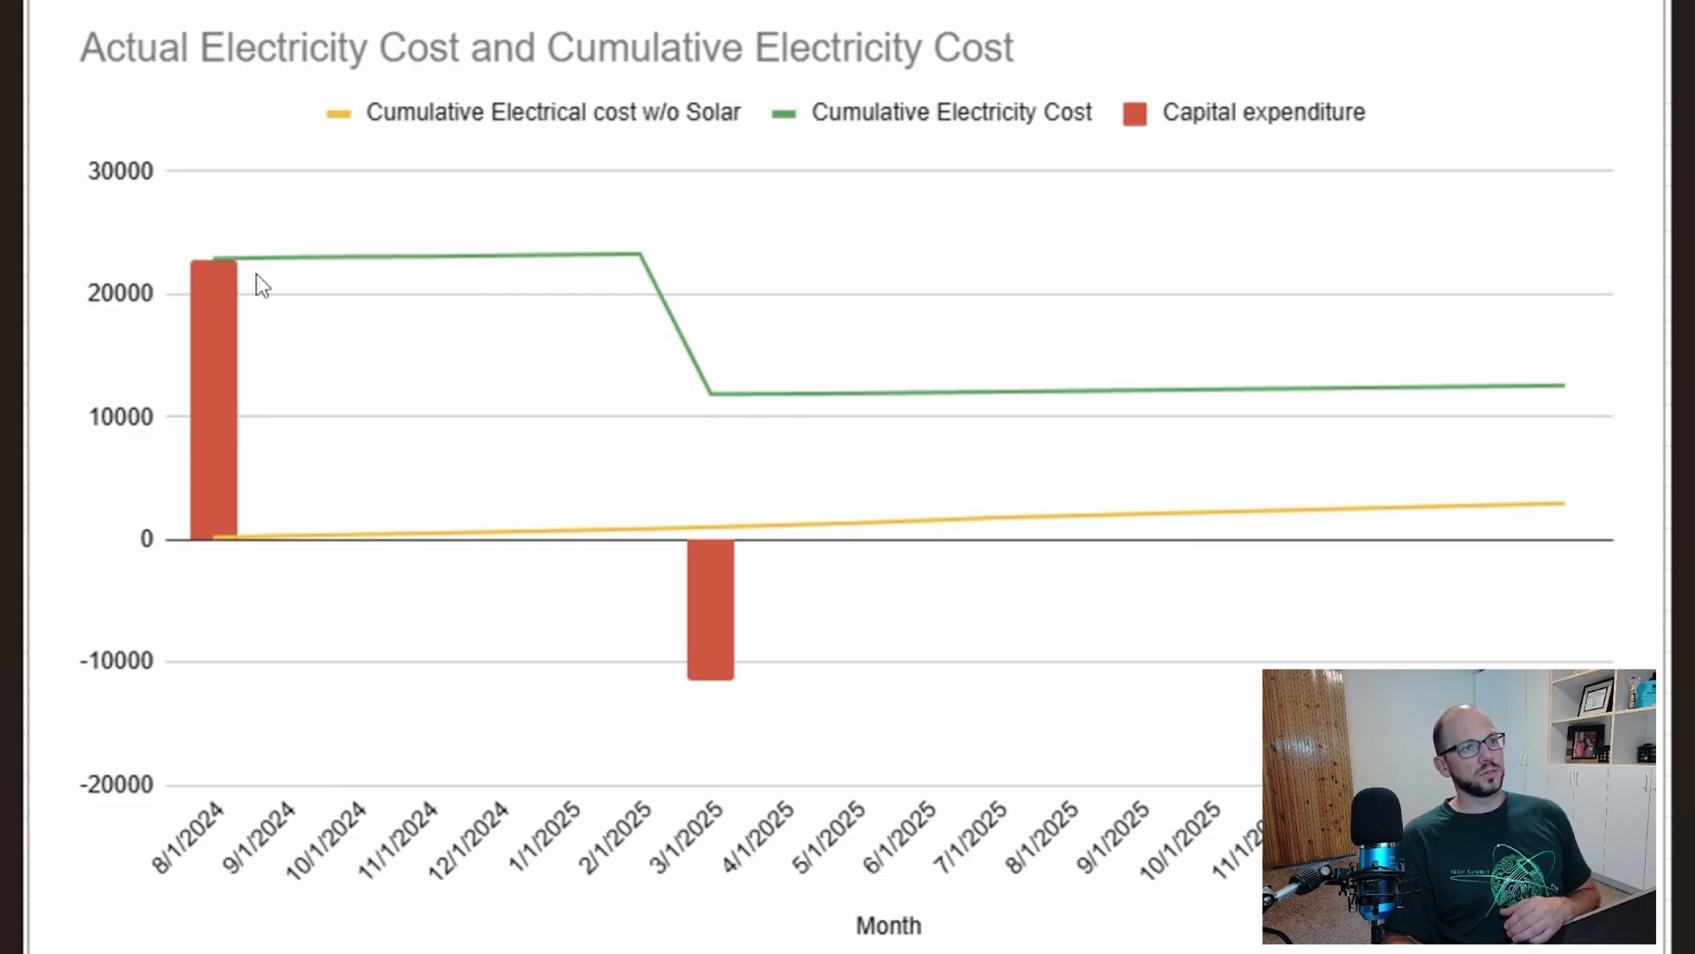
pyautogui.moveTo(491, 275)
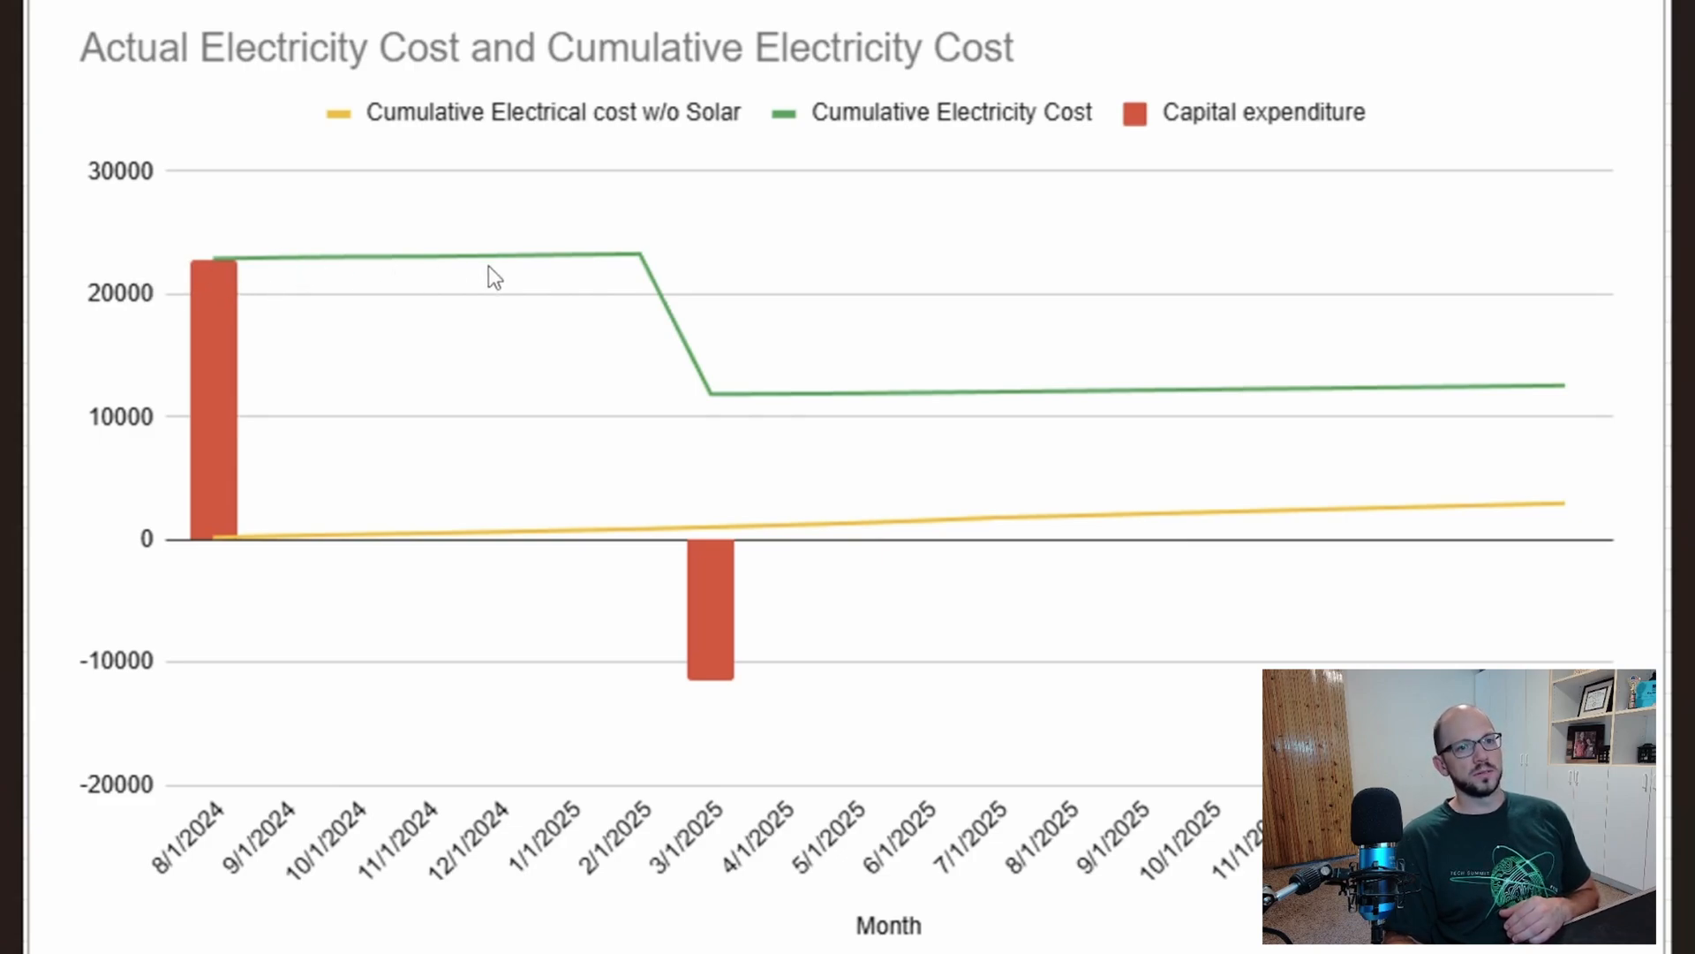
pyautogui.moveTo(314, 286)
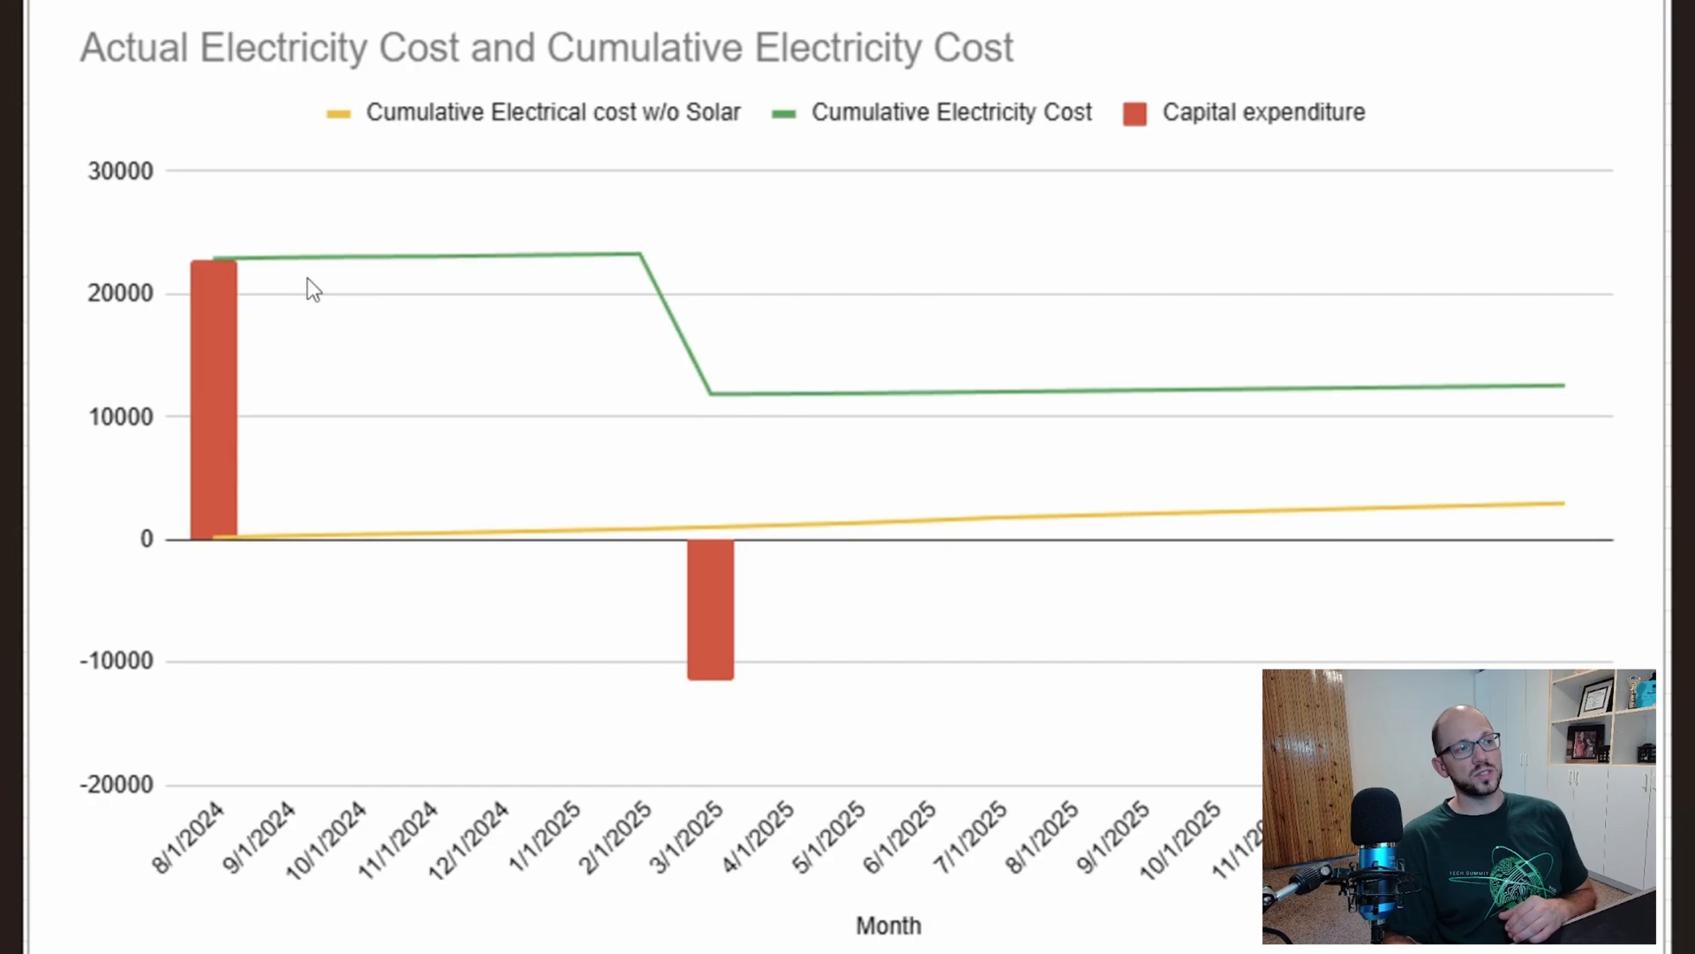
pyautogui.moveTo(654, 293)
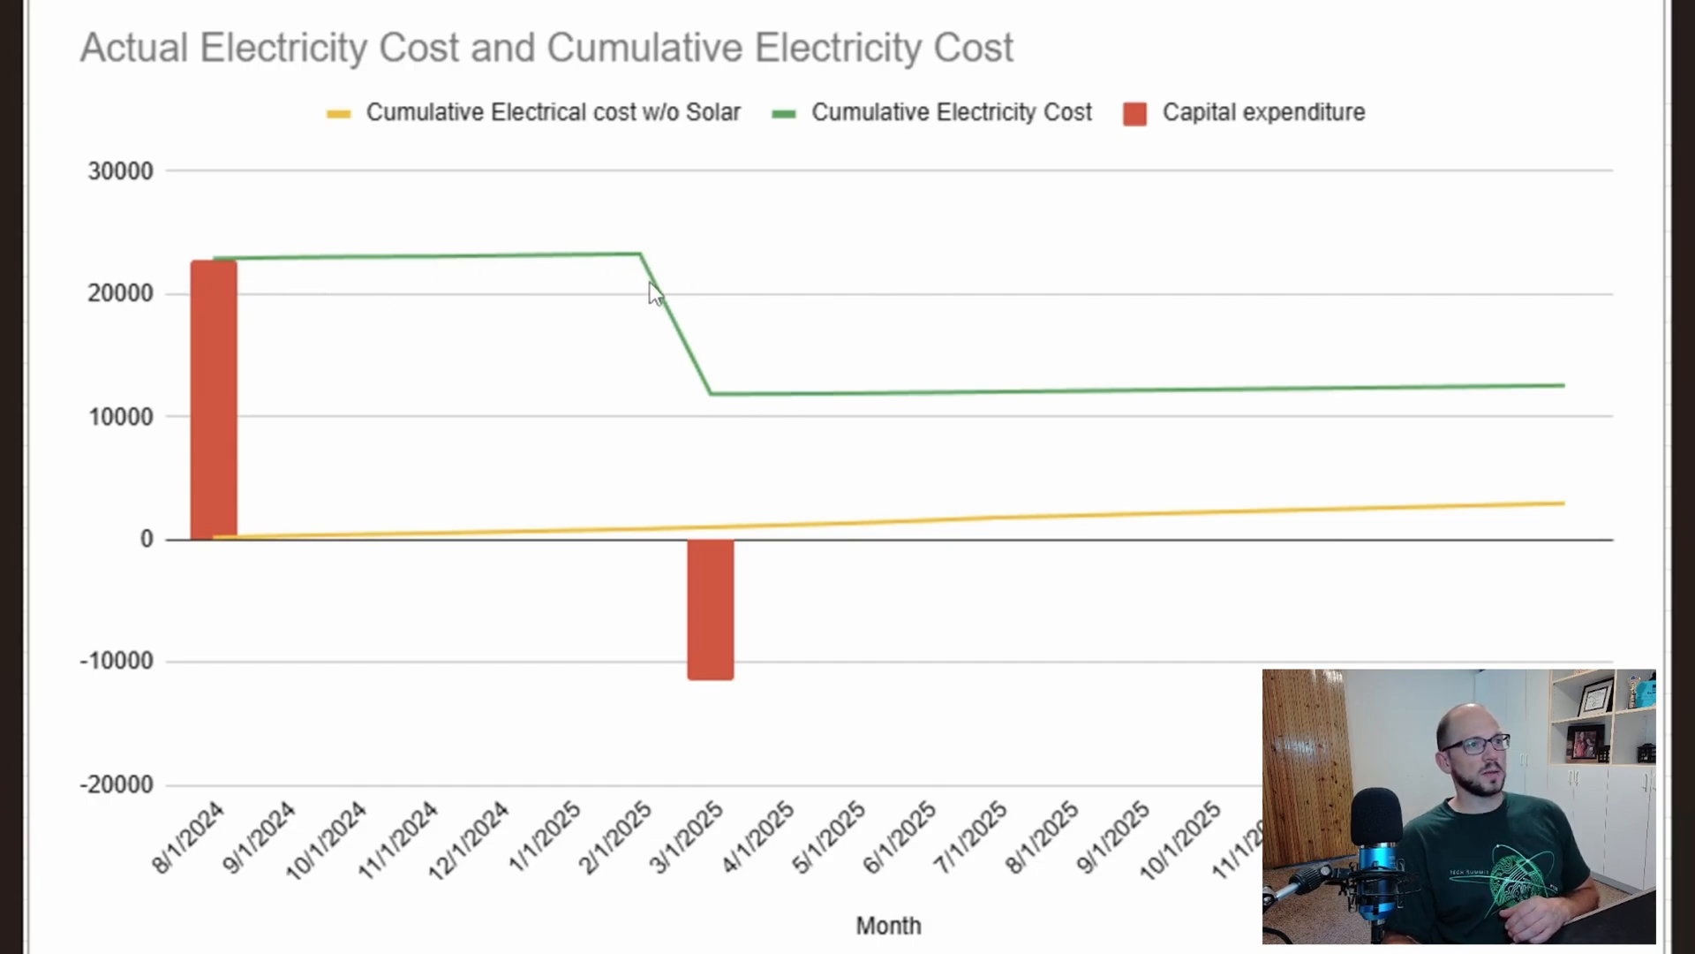
pyautogui.moveTo(719, 617)
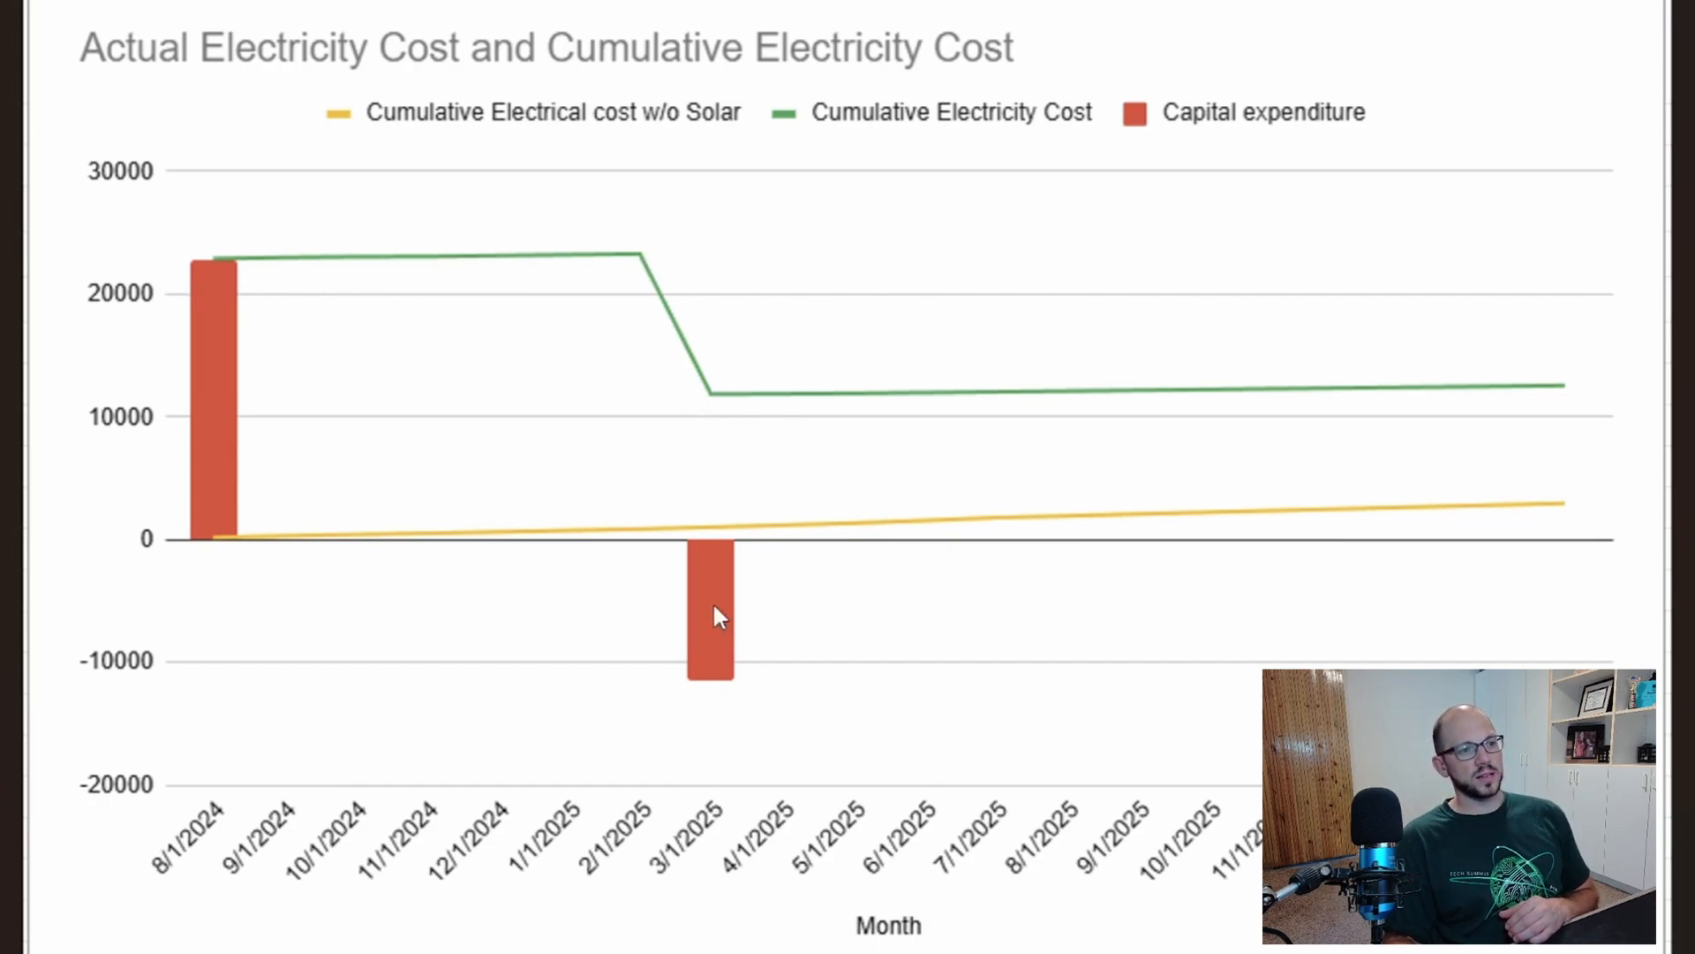
pyautogui.moveTo(757, 802)
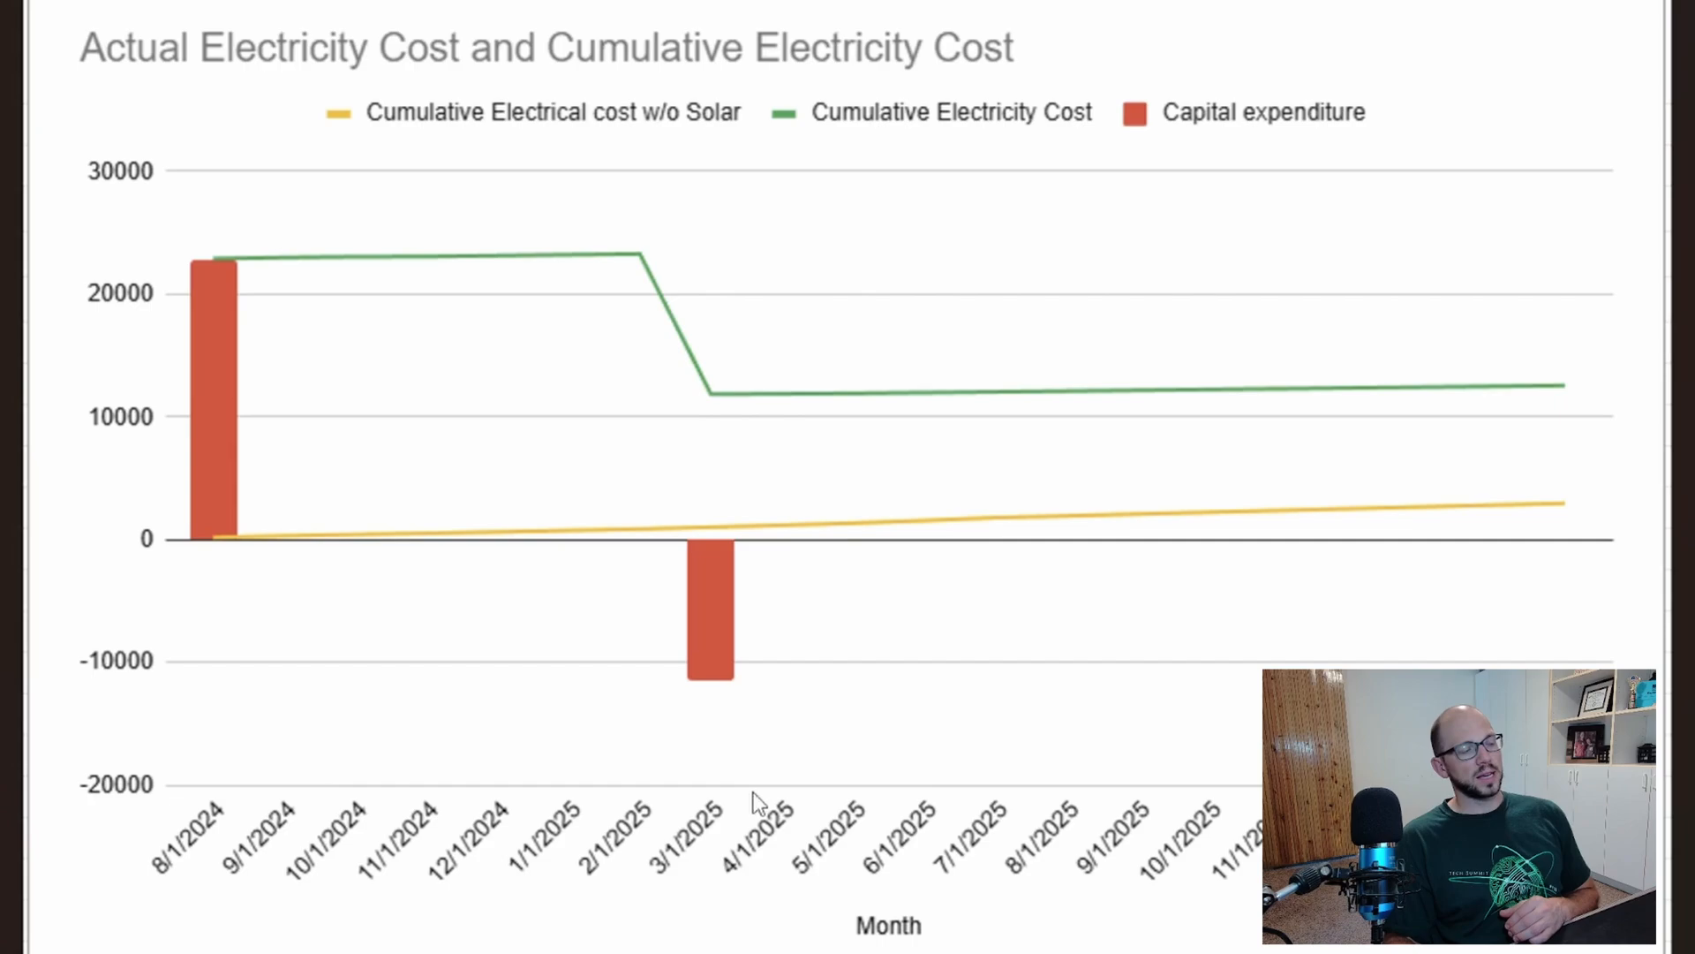
pyautogui.moveTo(774, 453)
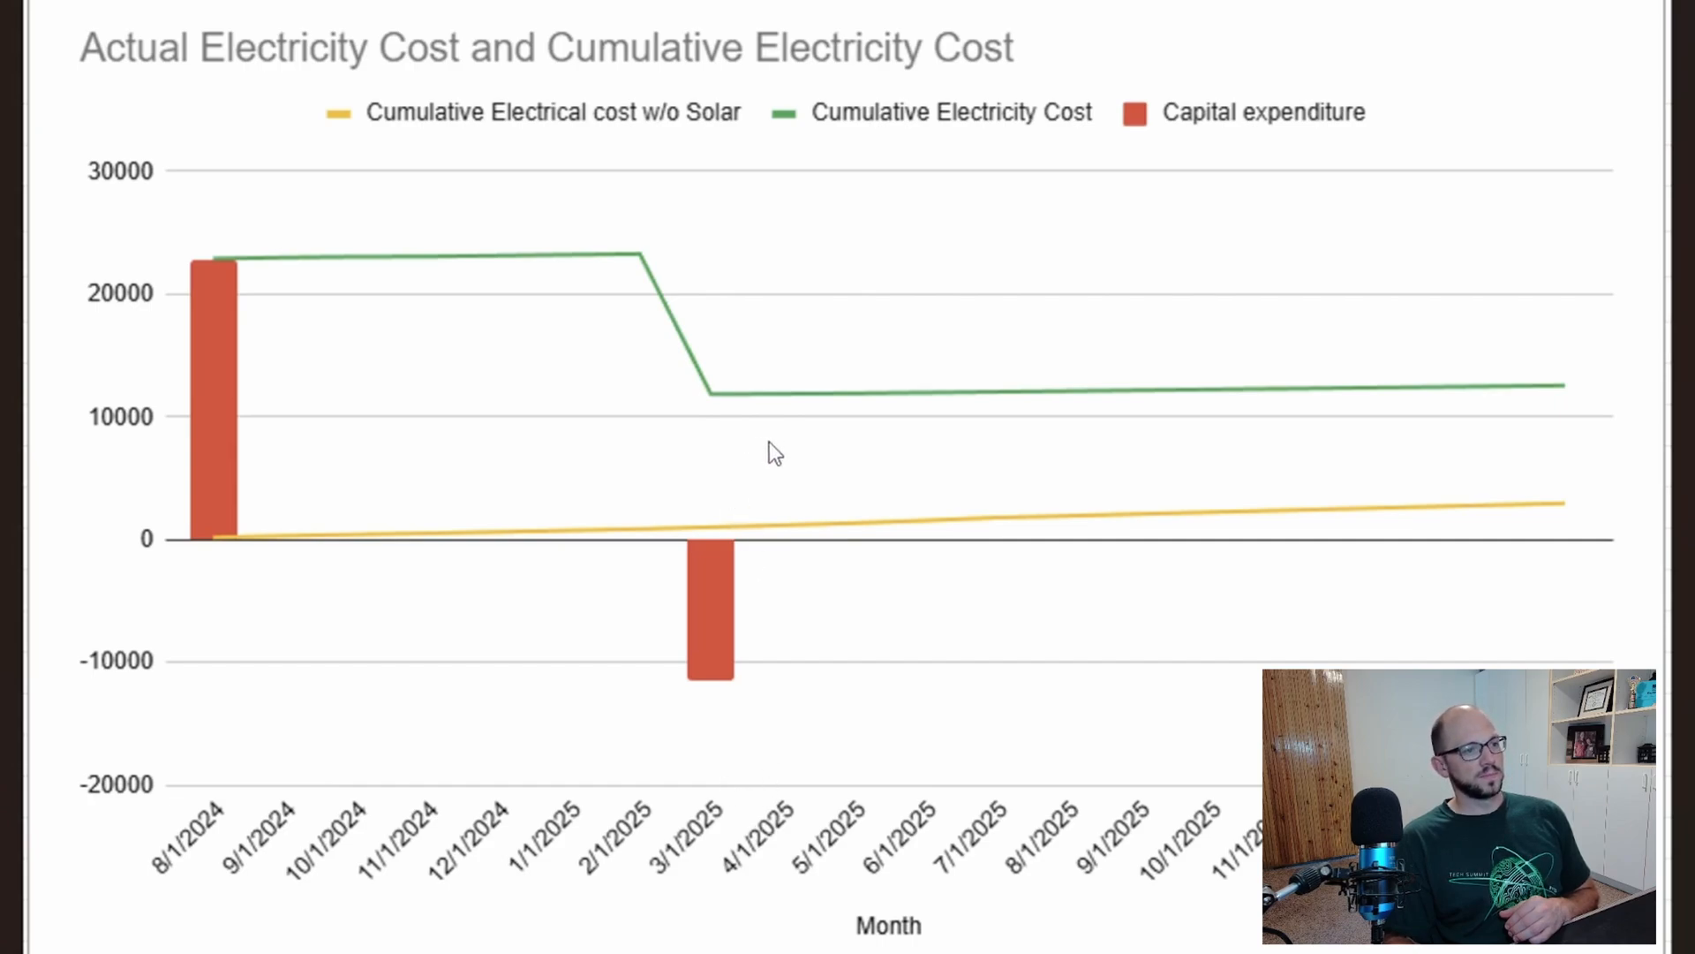
pyautogui.moveTo(684, 279)
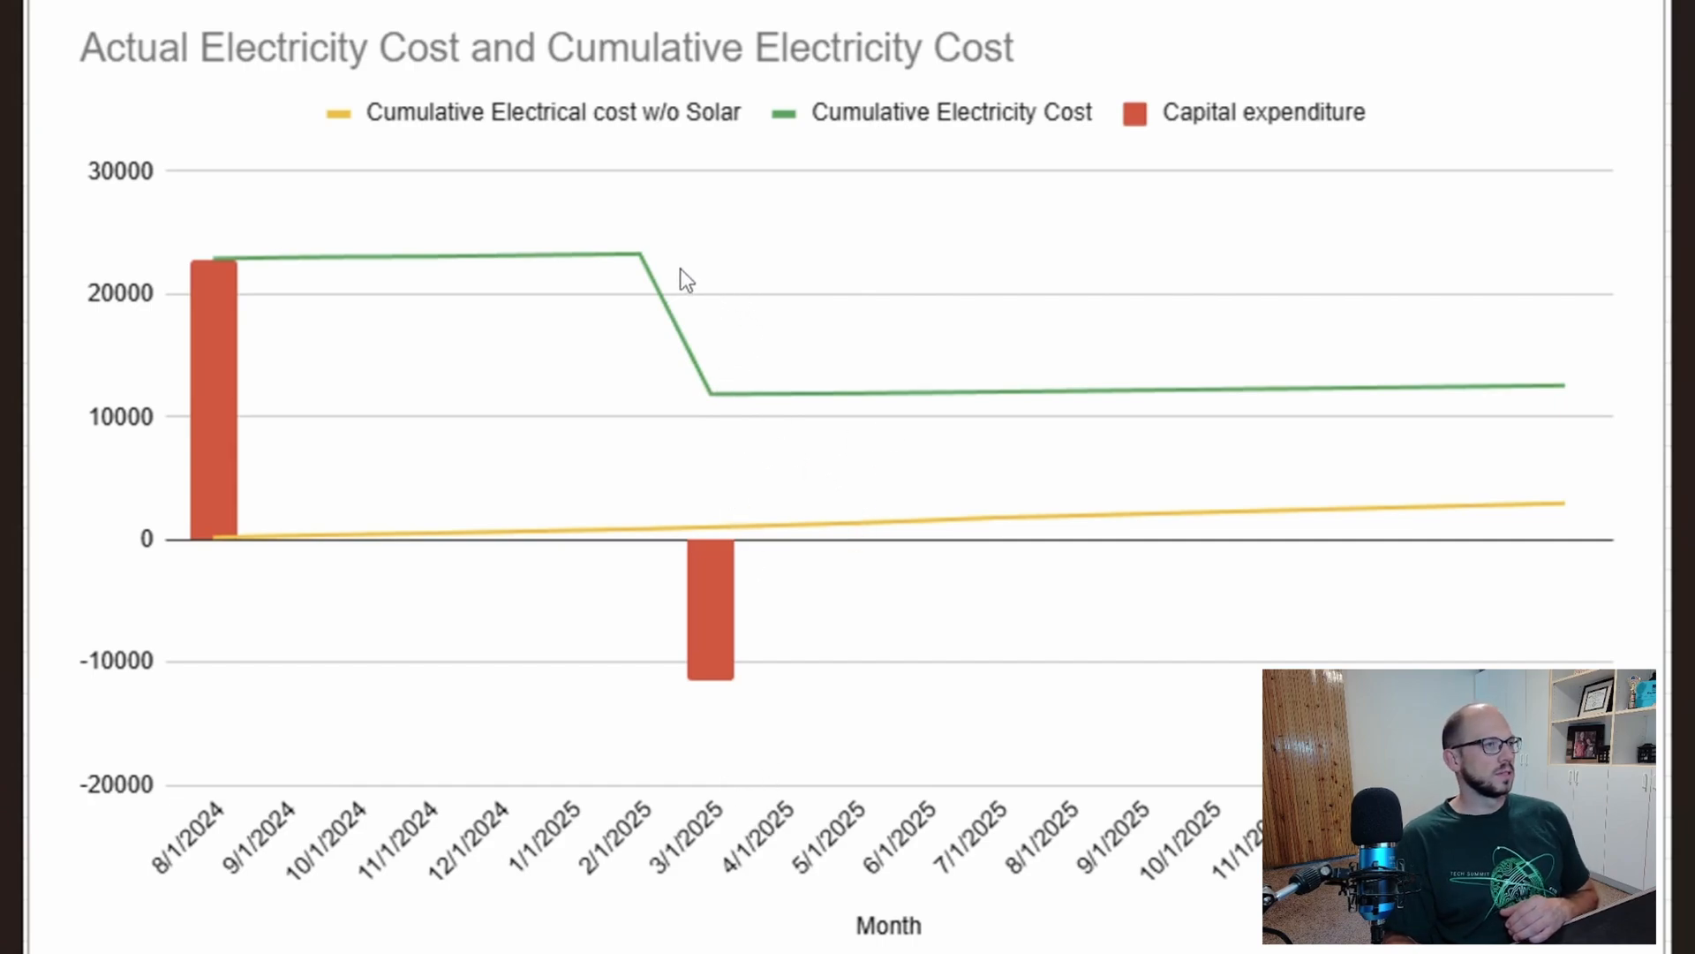
pyautogui.moveTo(722, 420)
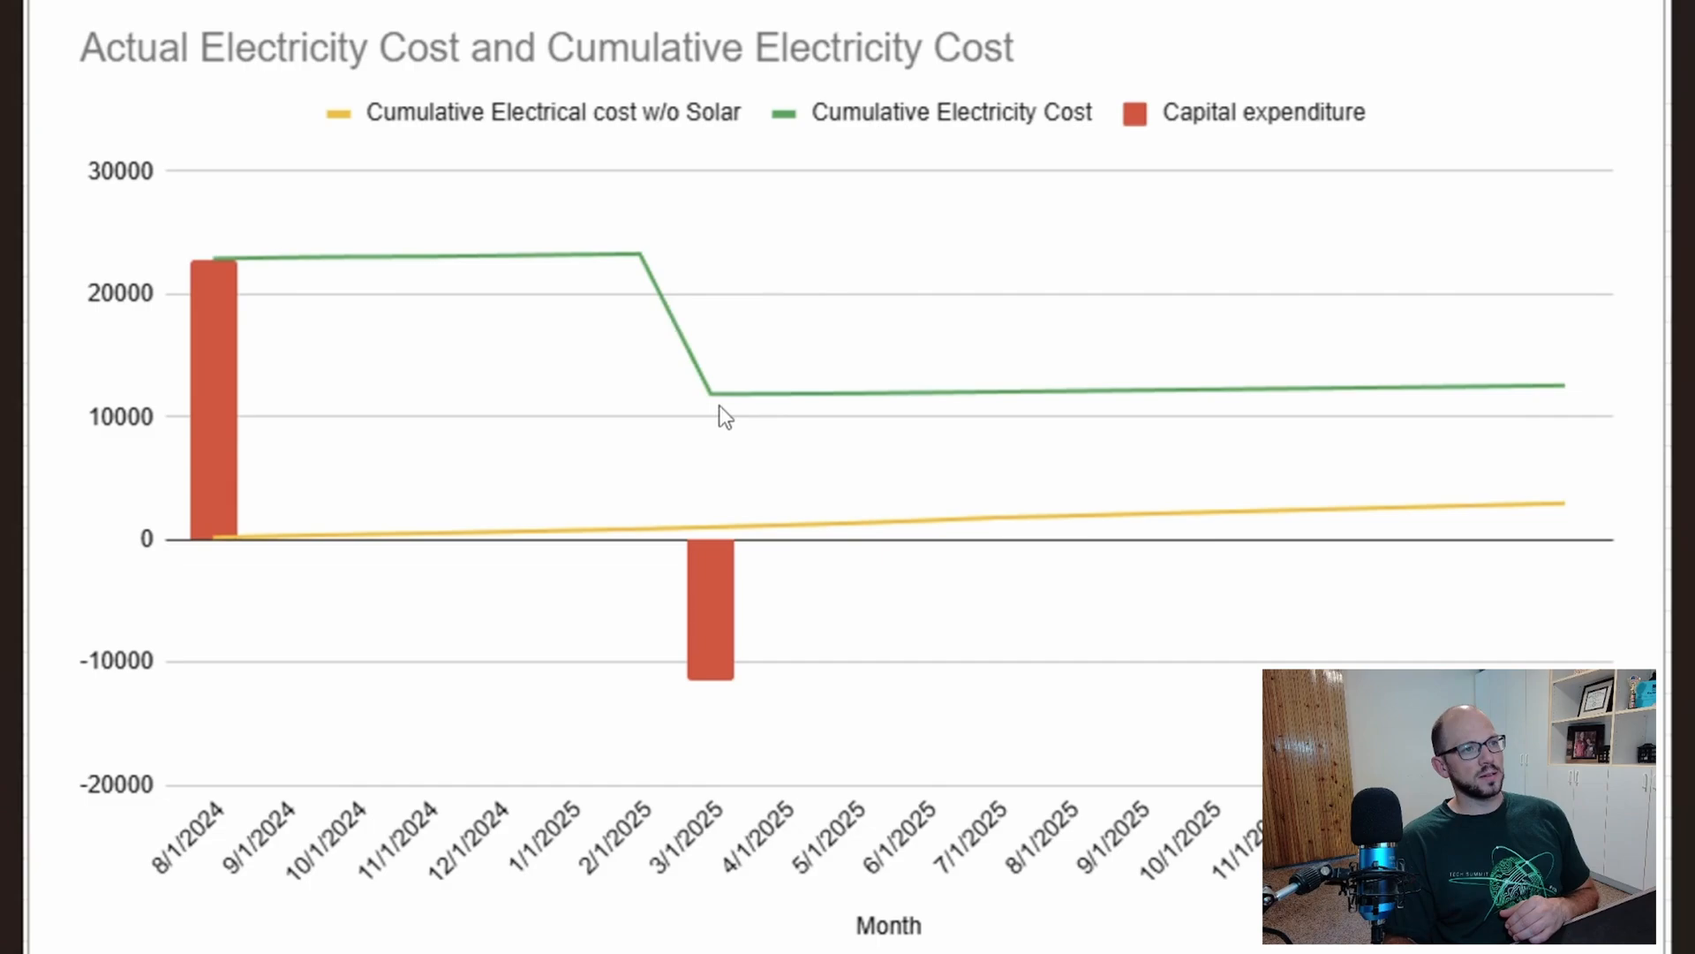
pyautogui.moveTo(750, 419)
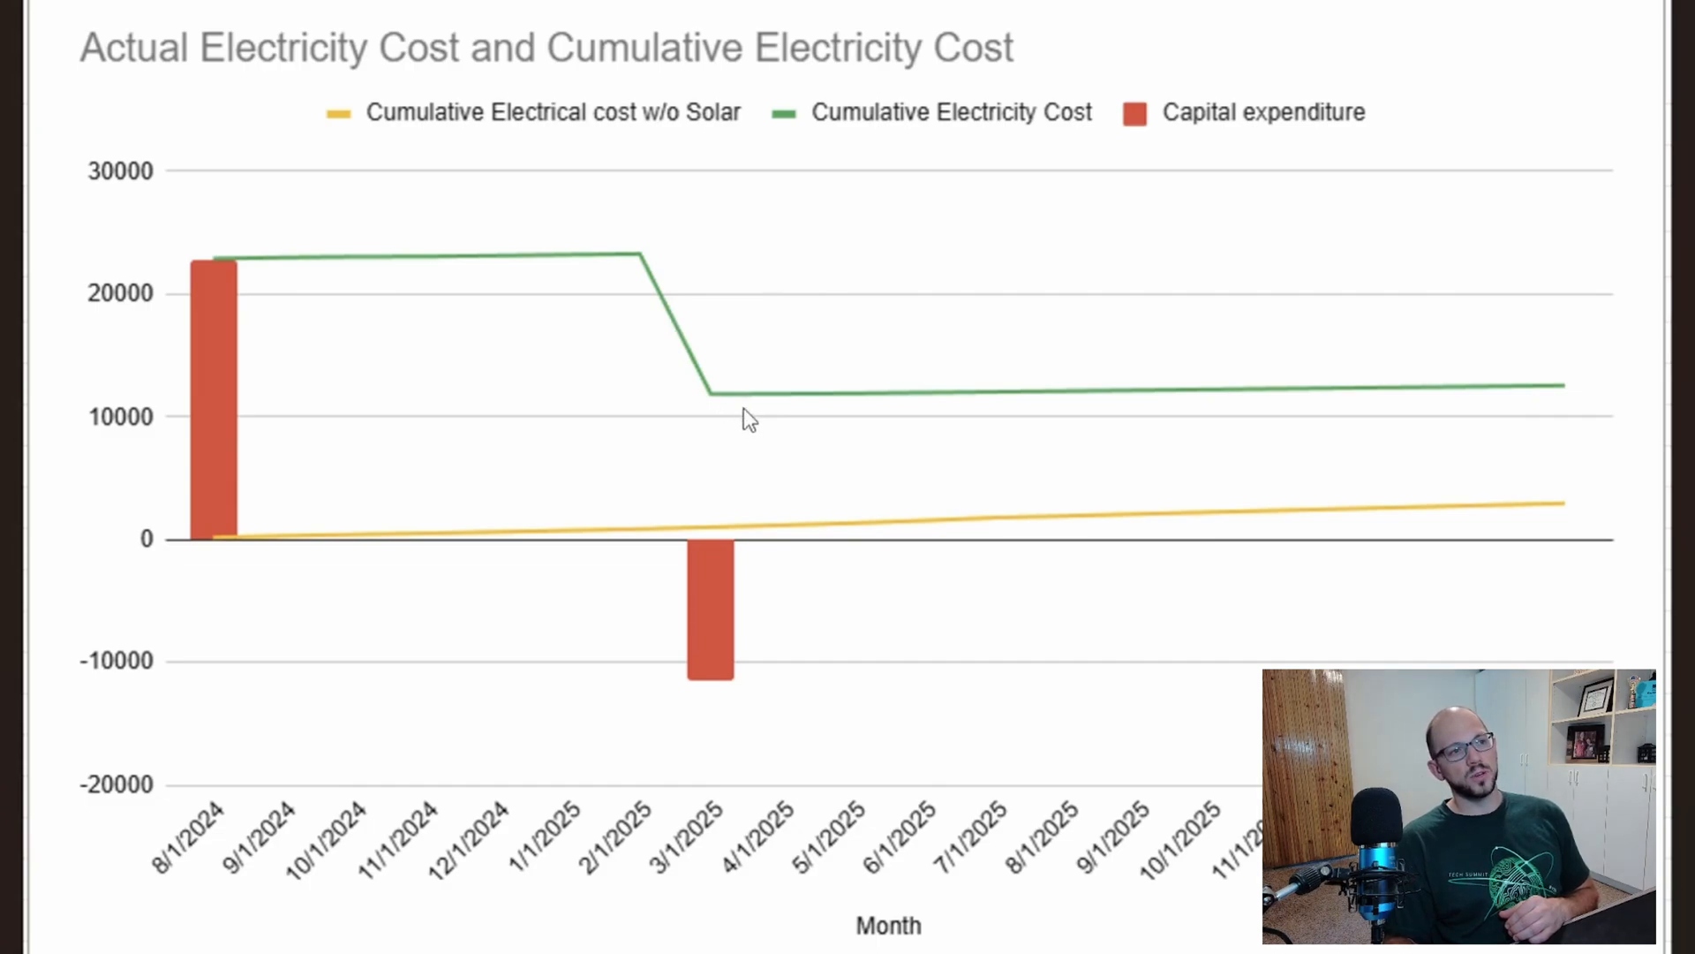
pyautogui.moveTo(724, 485)
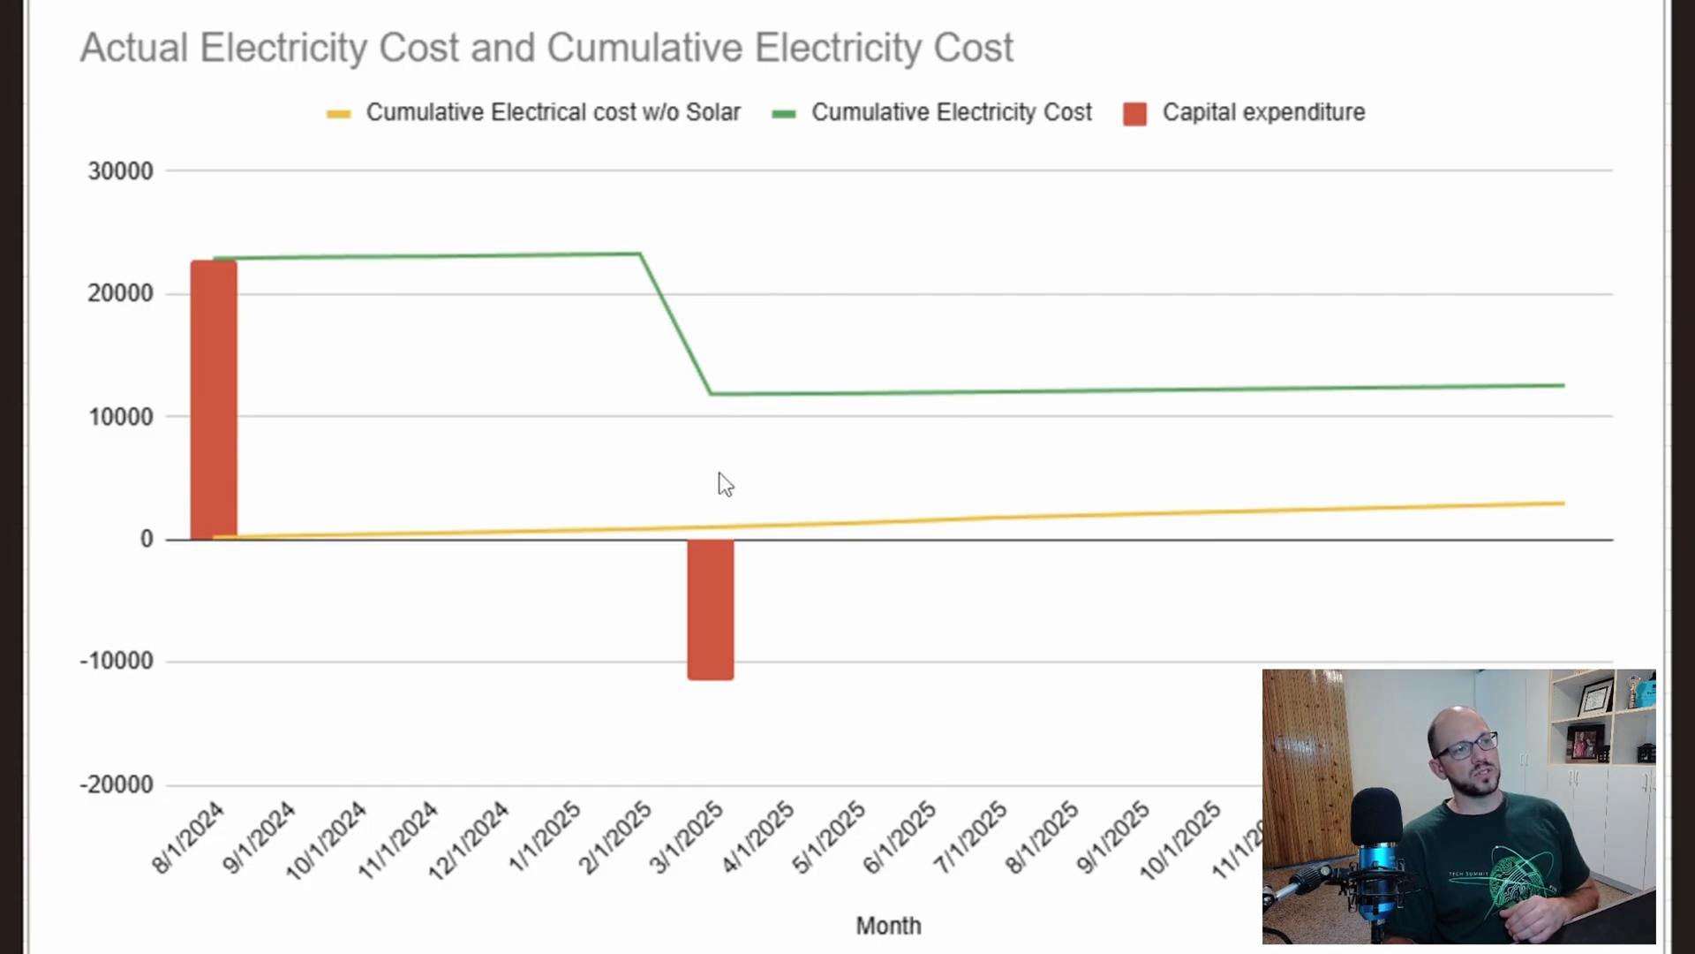
pyautogui.moveTo(721, 569)
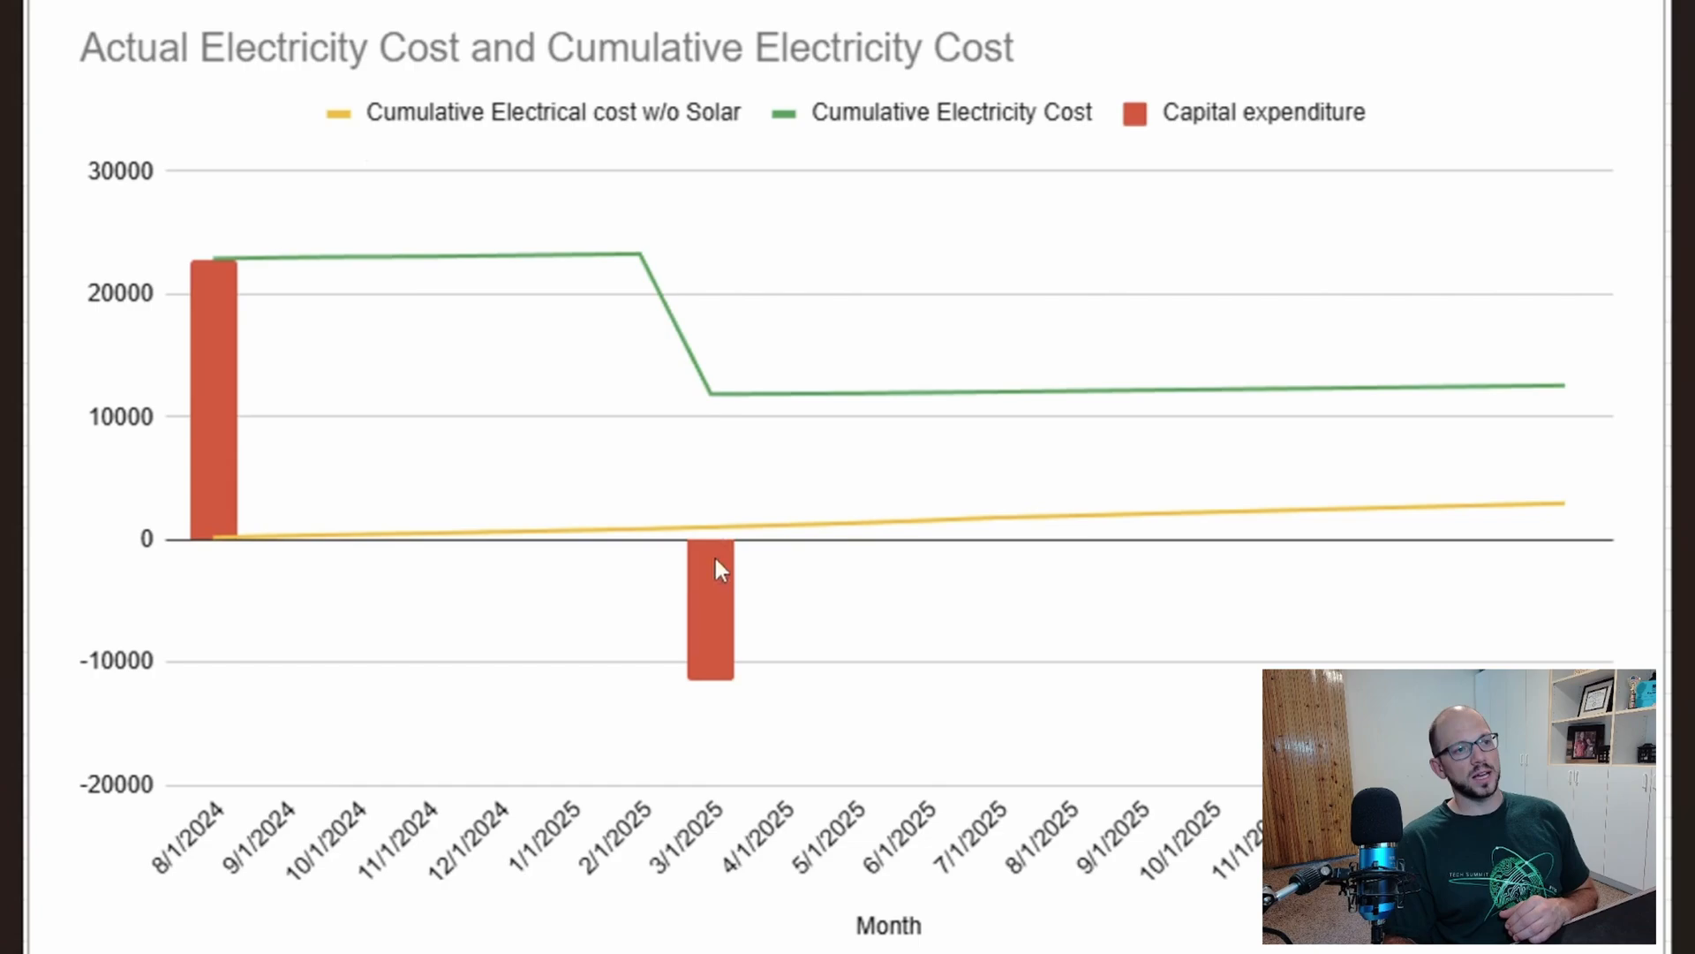
pyautogui.moveTo(1571, 530)
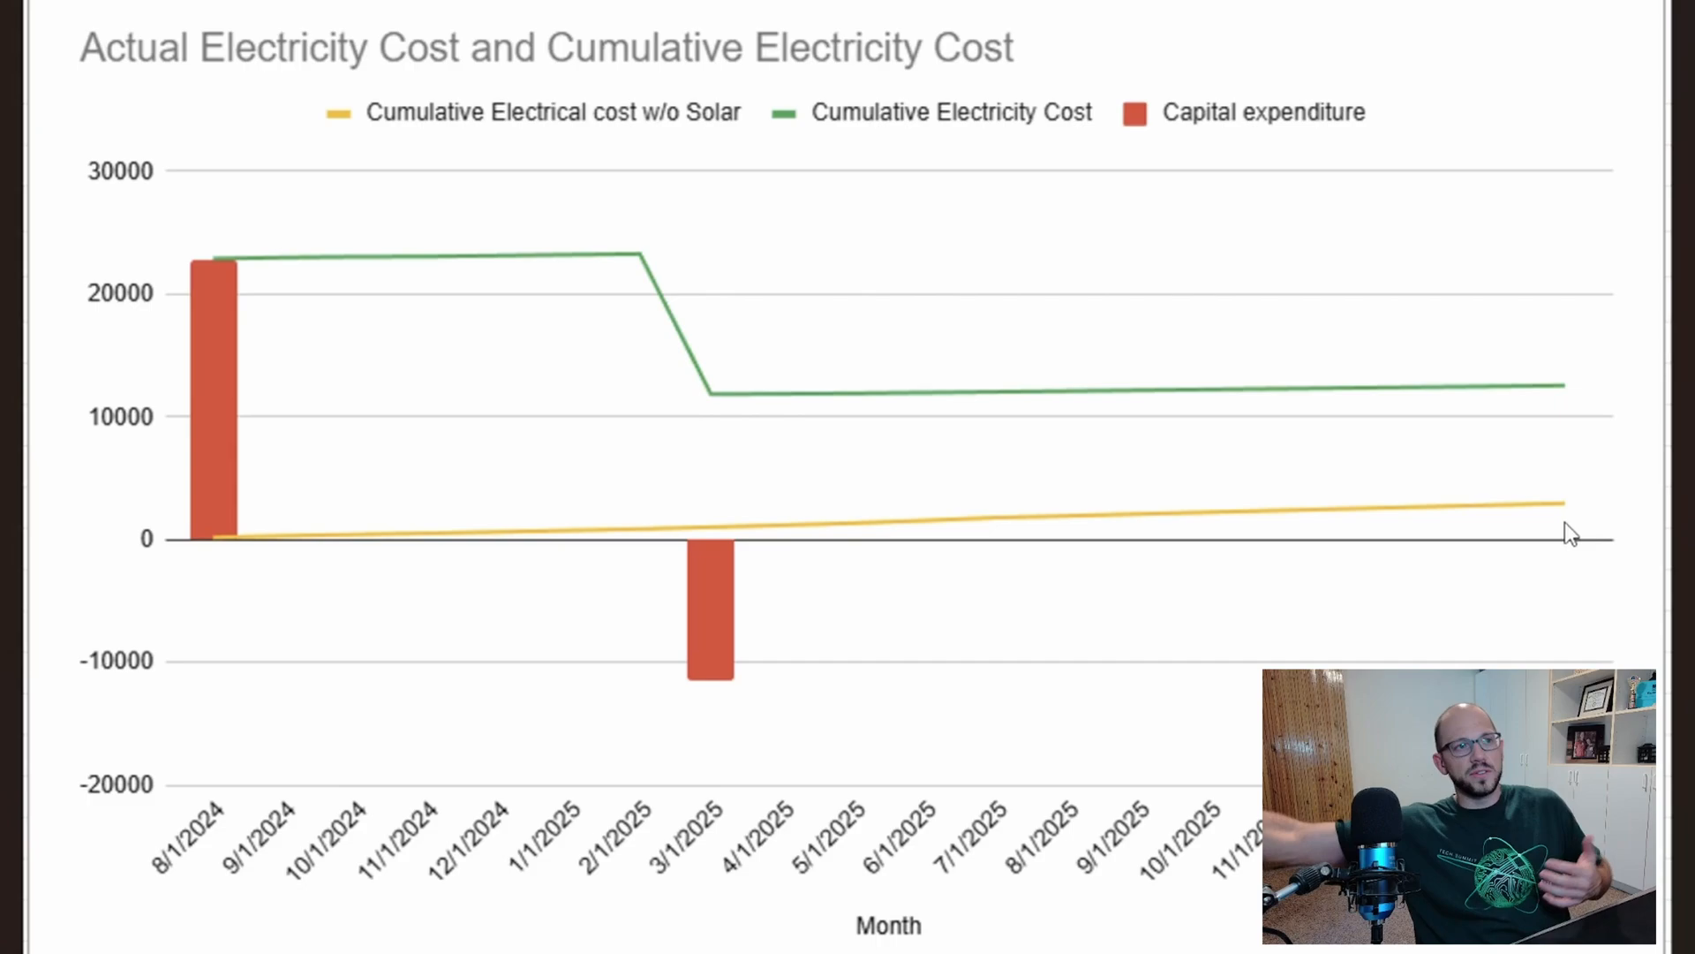
pyautogui.moveTo(792, 392)
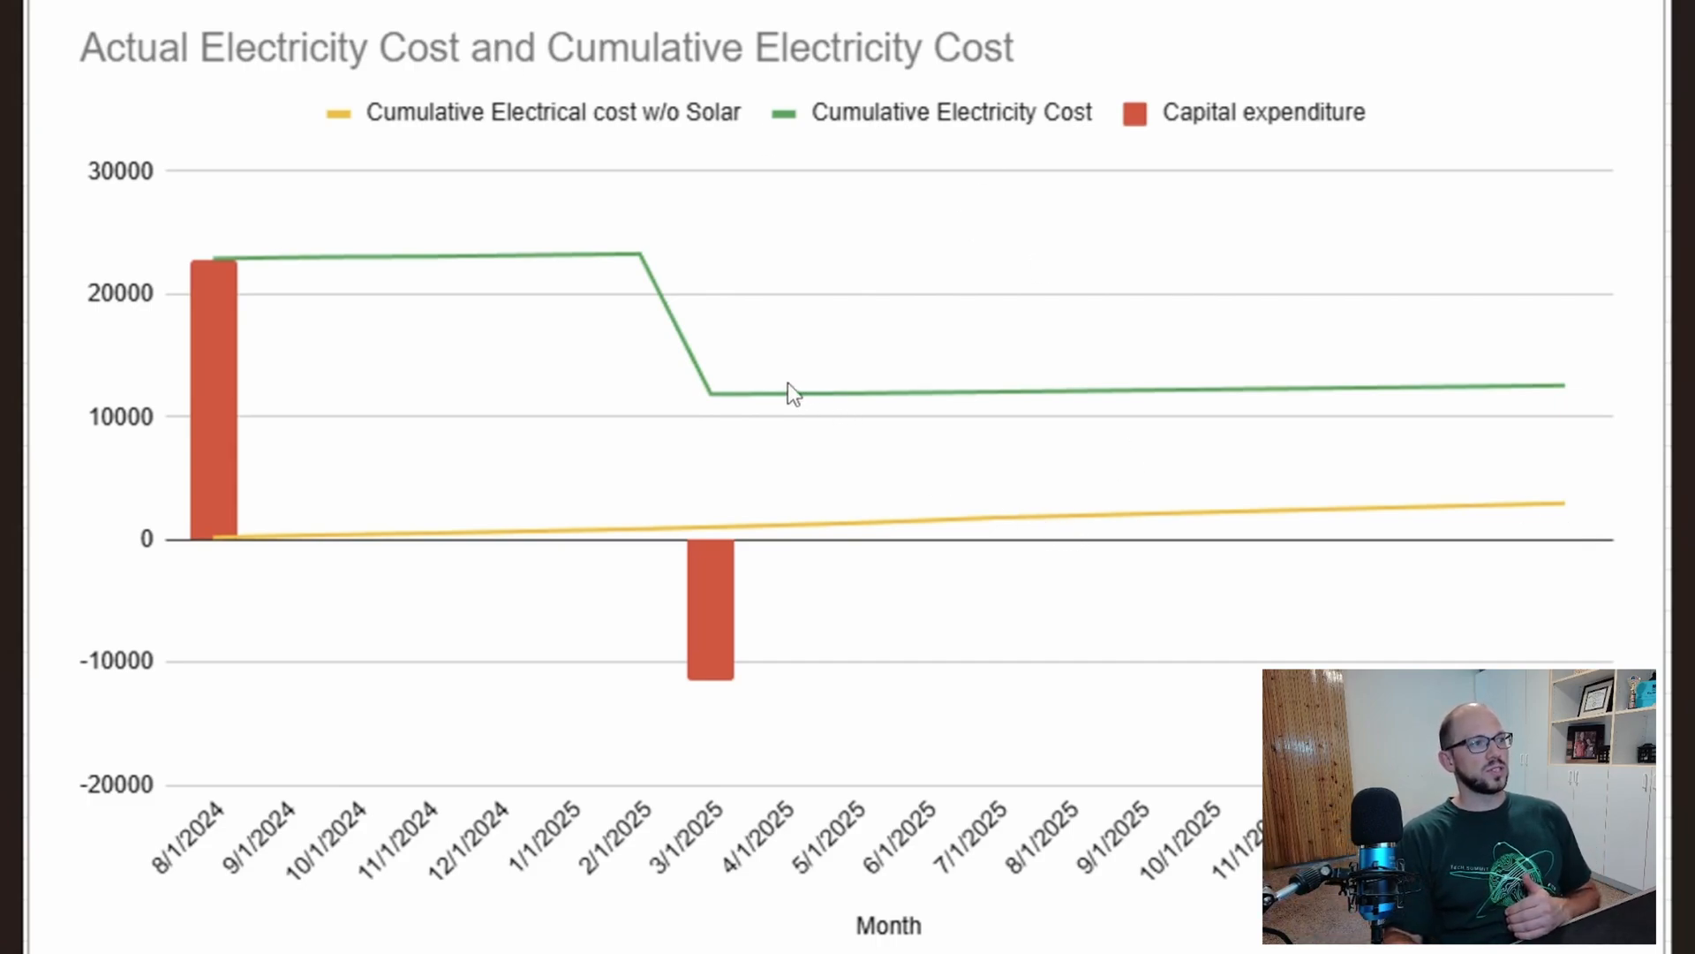
pyautogui.moveTo(692, 545)
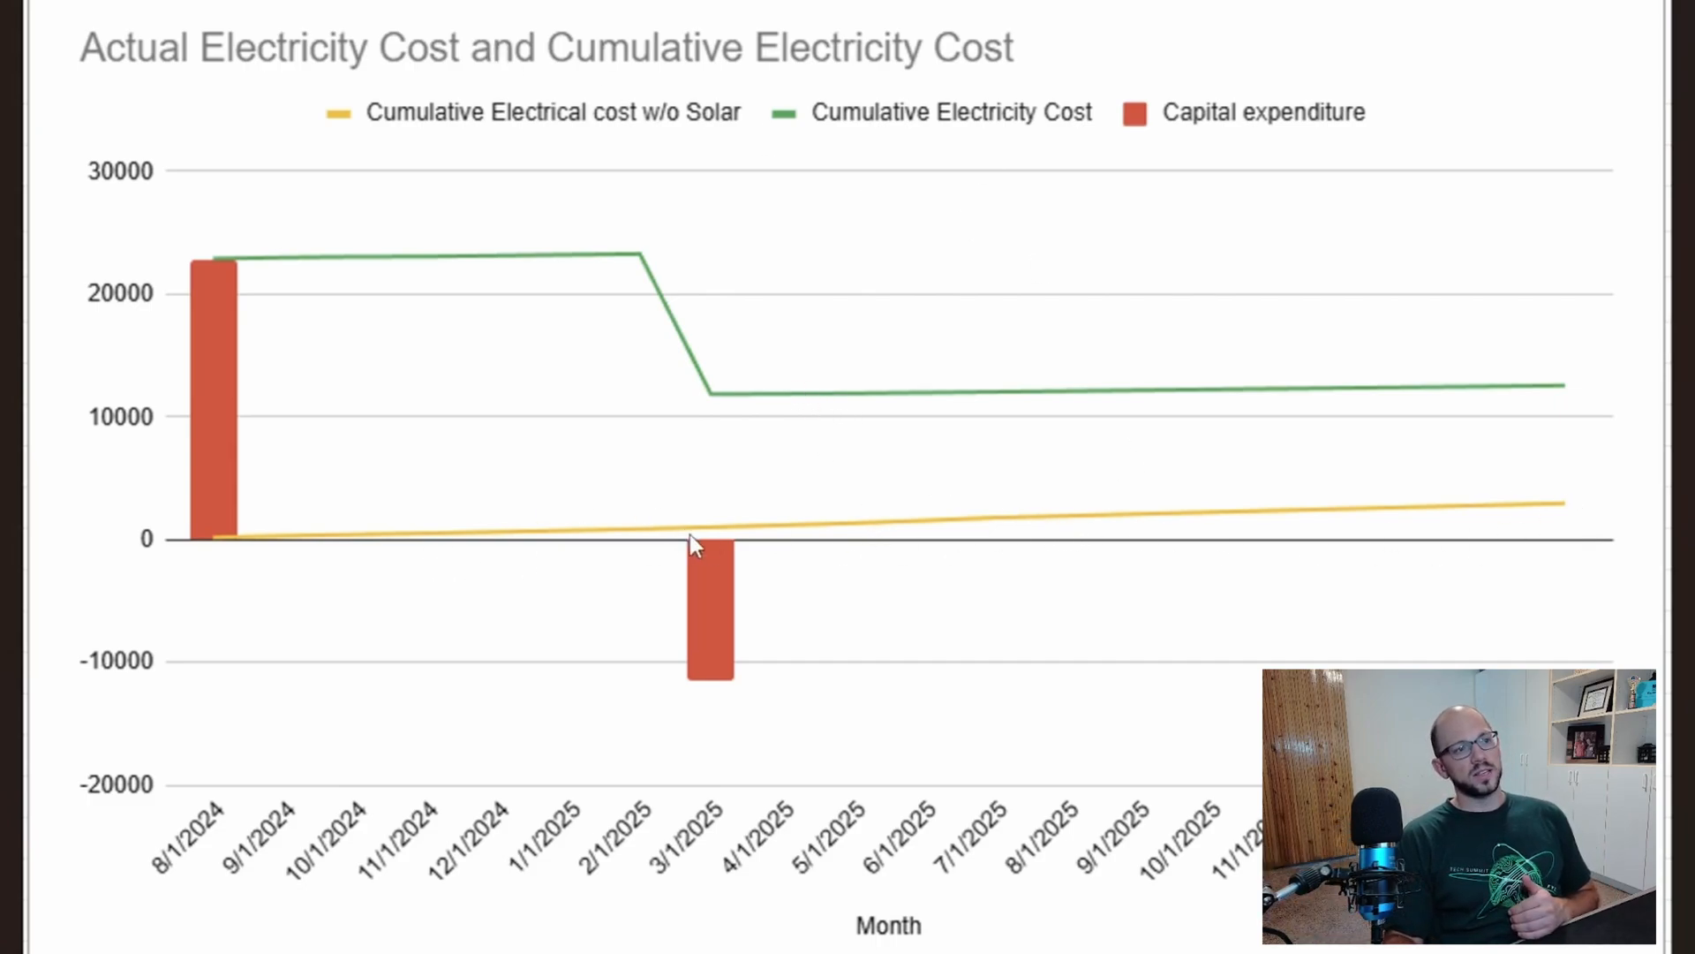
pyautogui.moveTo(1495, 395)
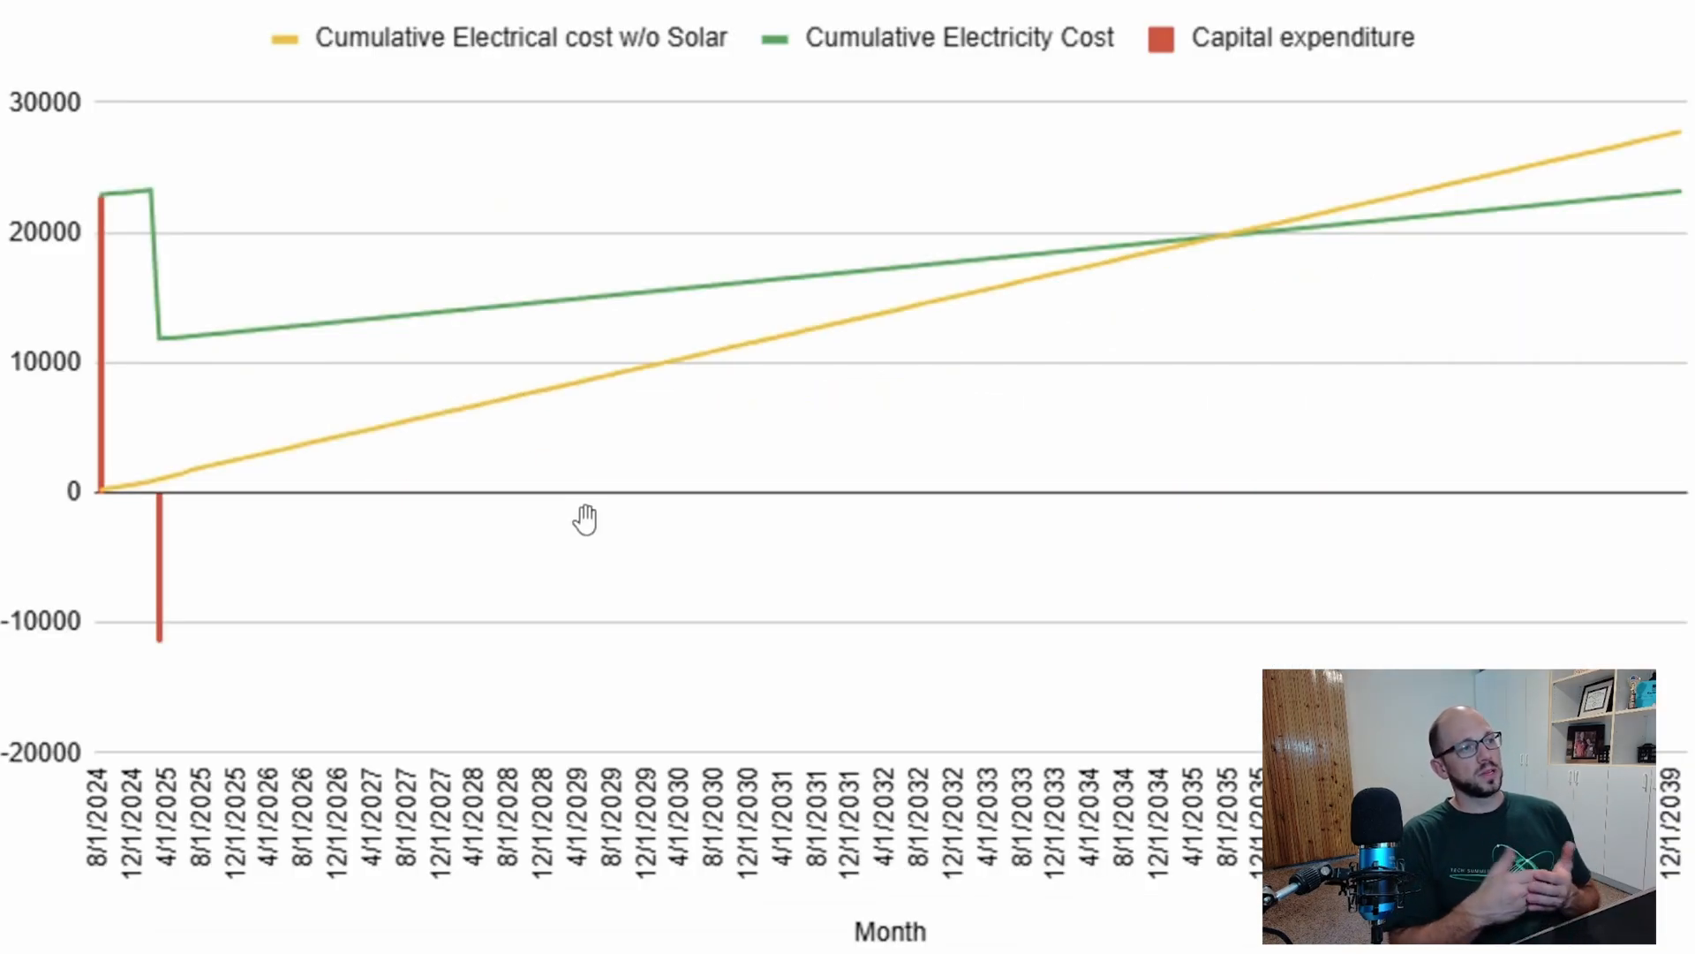
pyautogui.moveTo(430, 343)
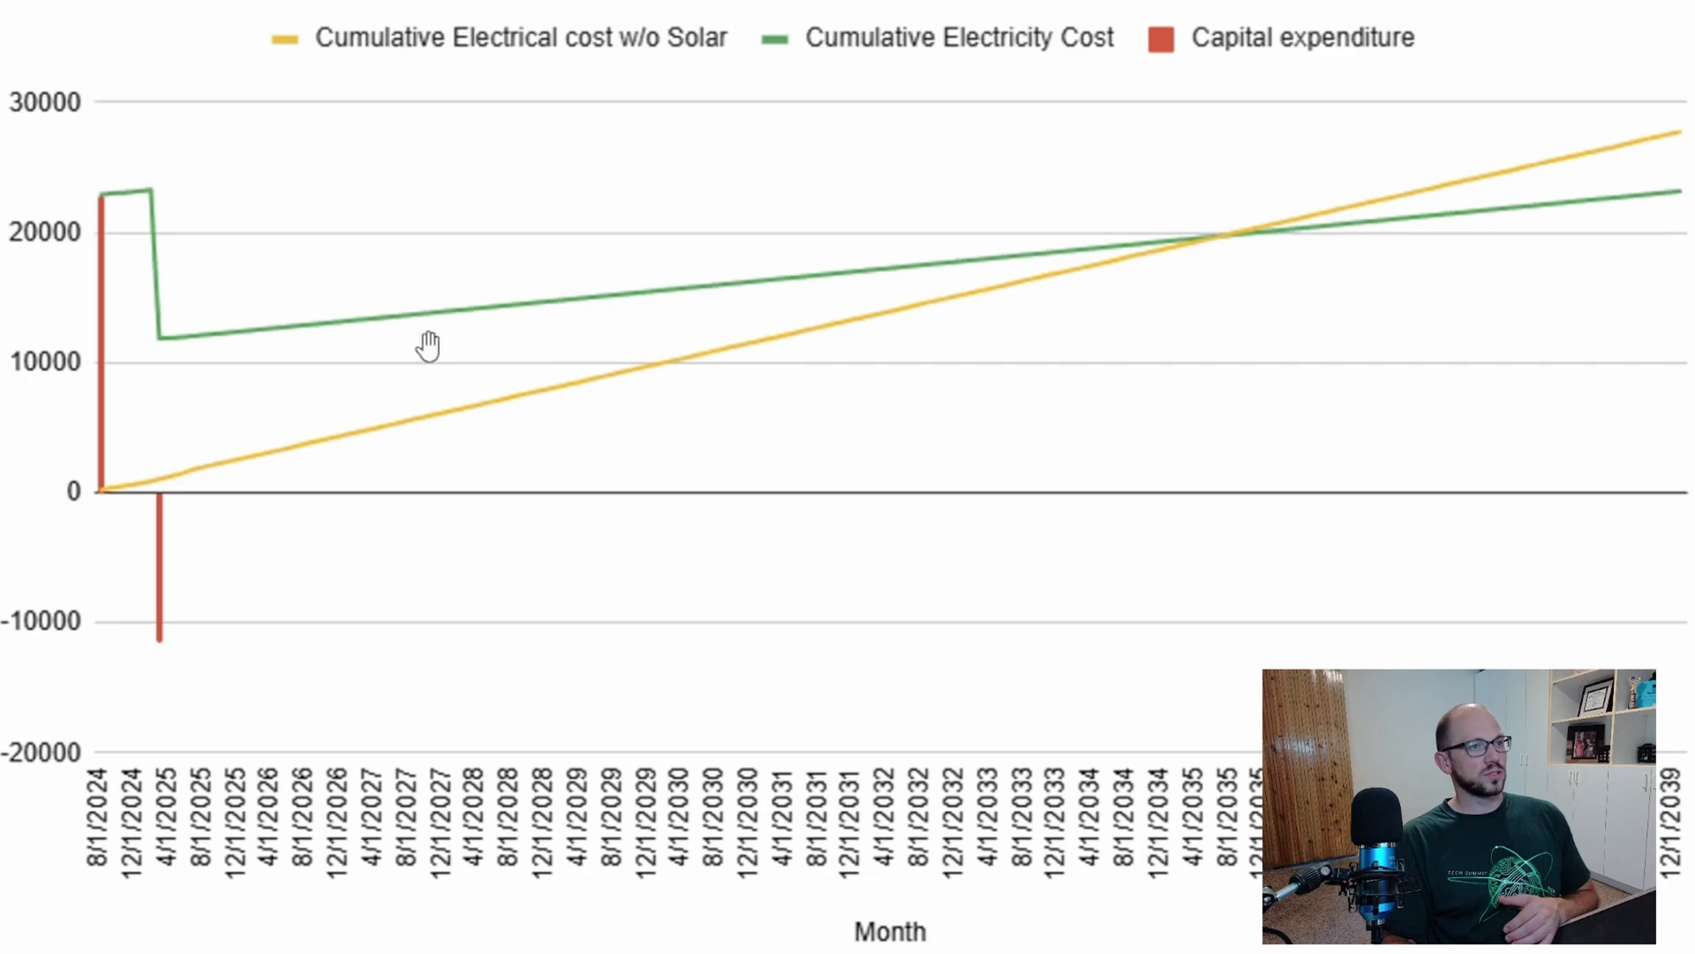
pyautogui.moveTo(1219, 259)
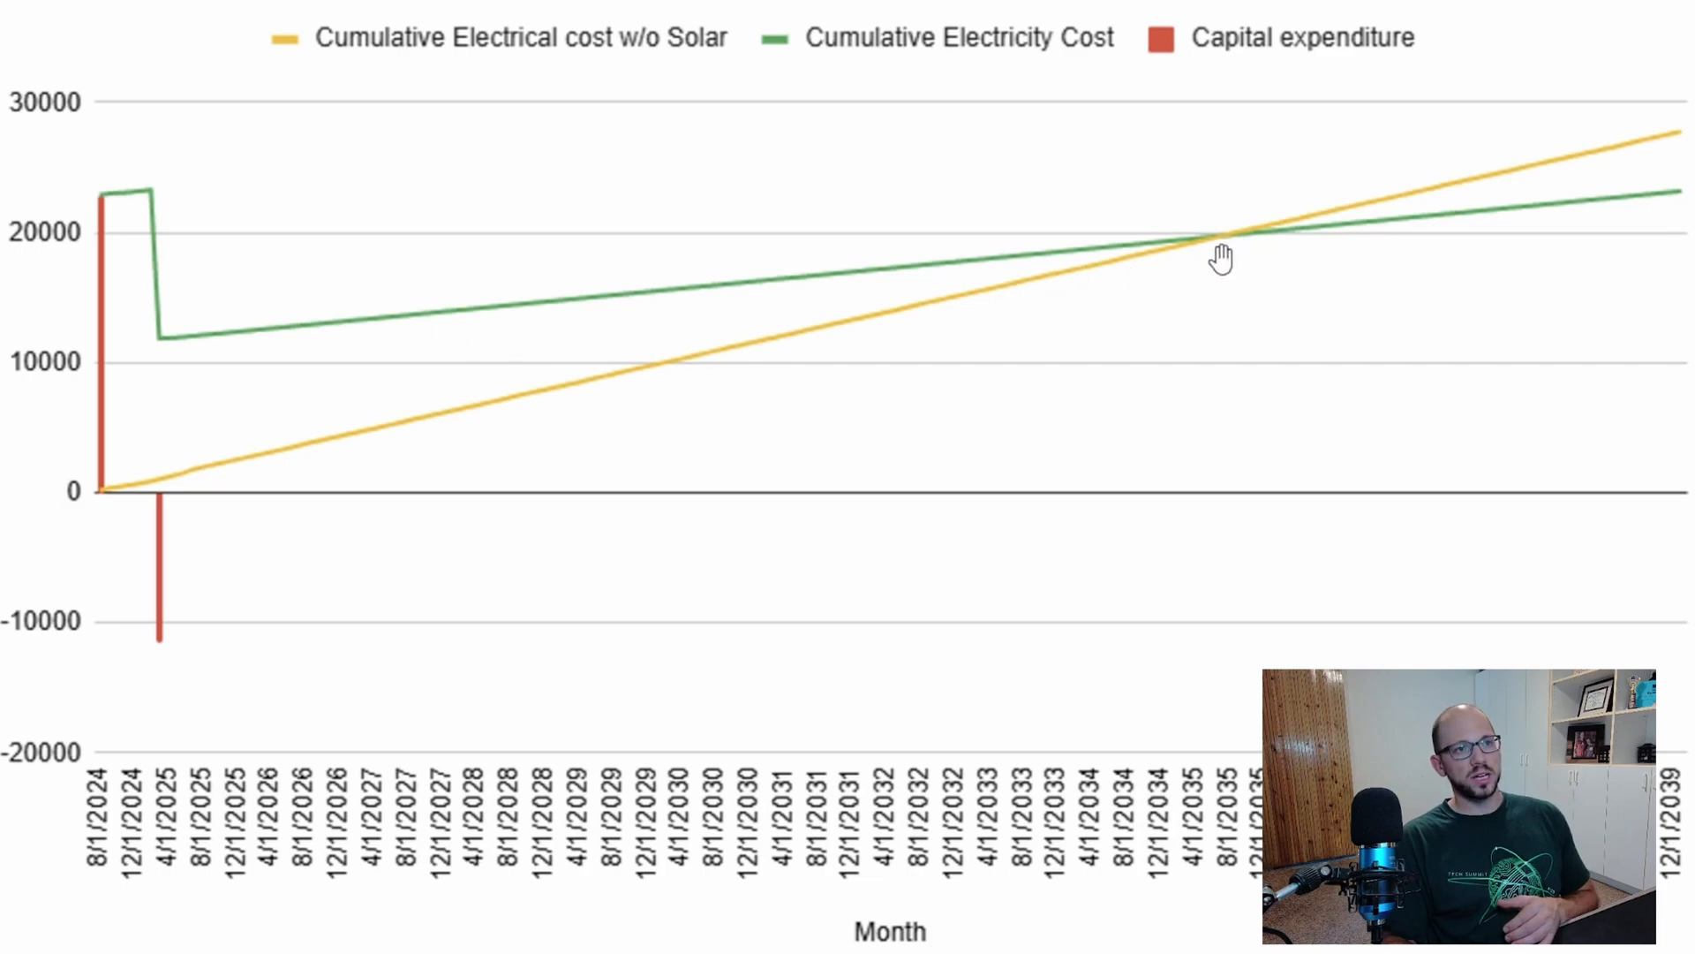
pyautogui.moveTo(1006, 469)
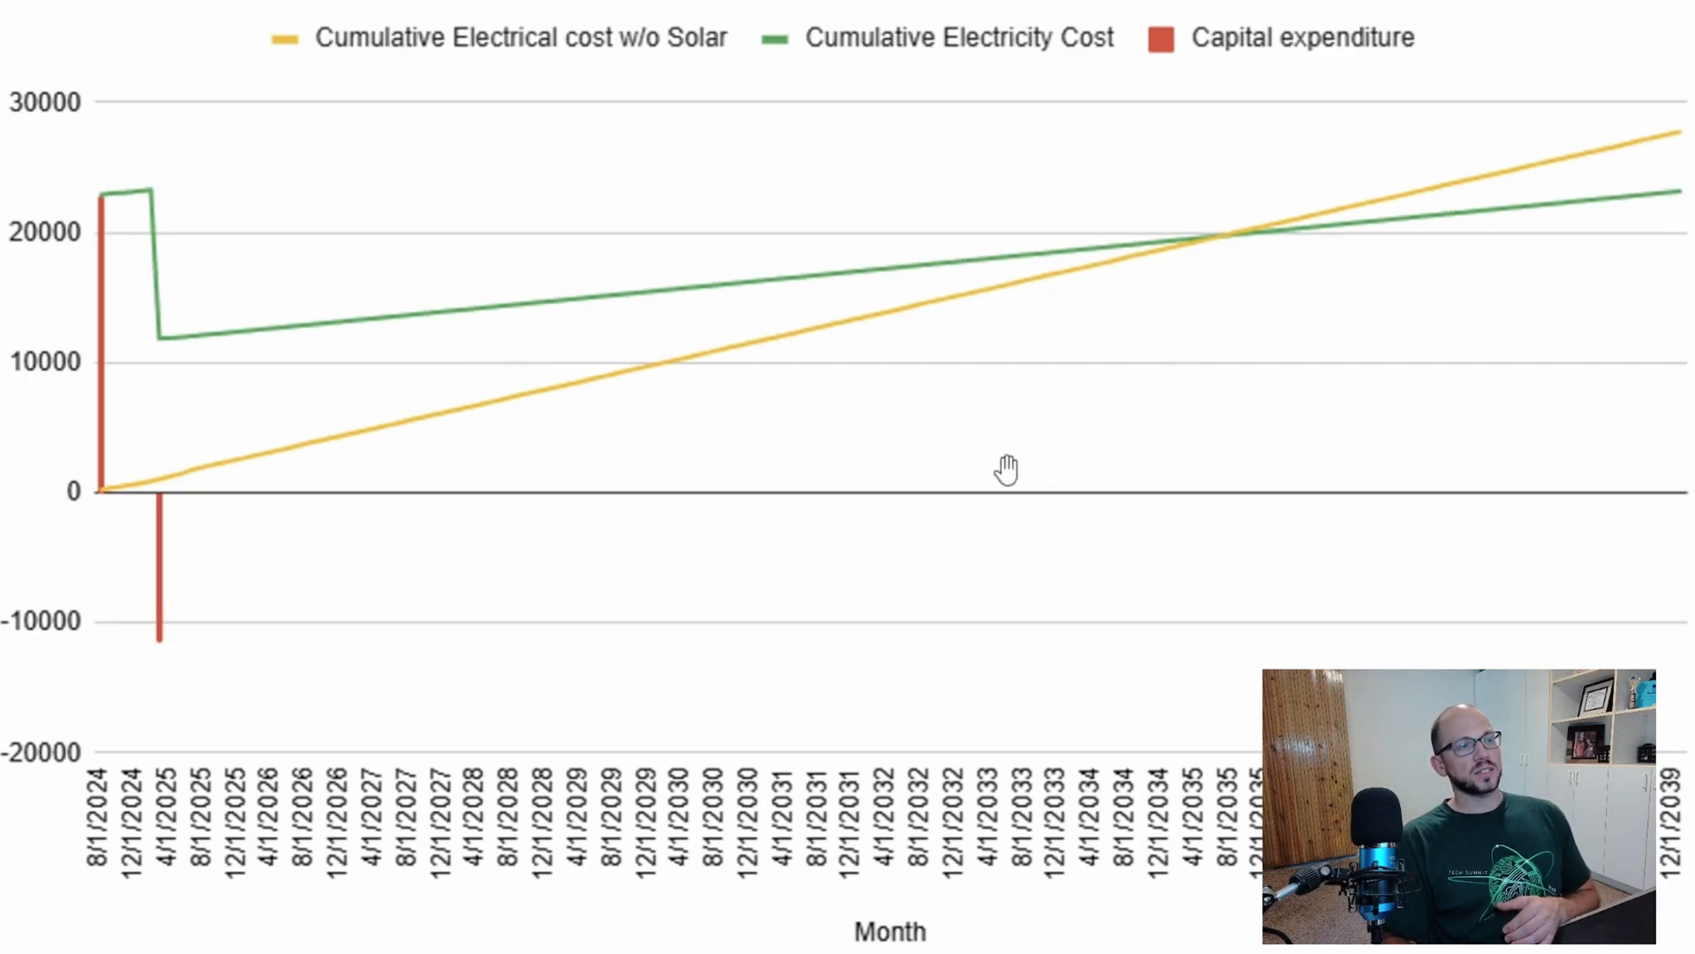
pyautogui.moveTo(551, 8)
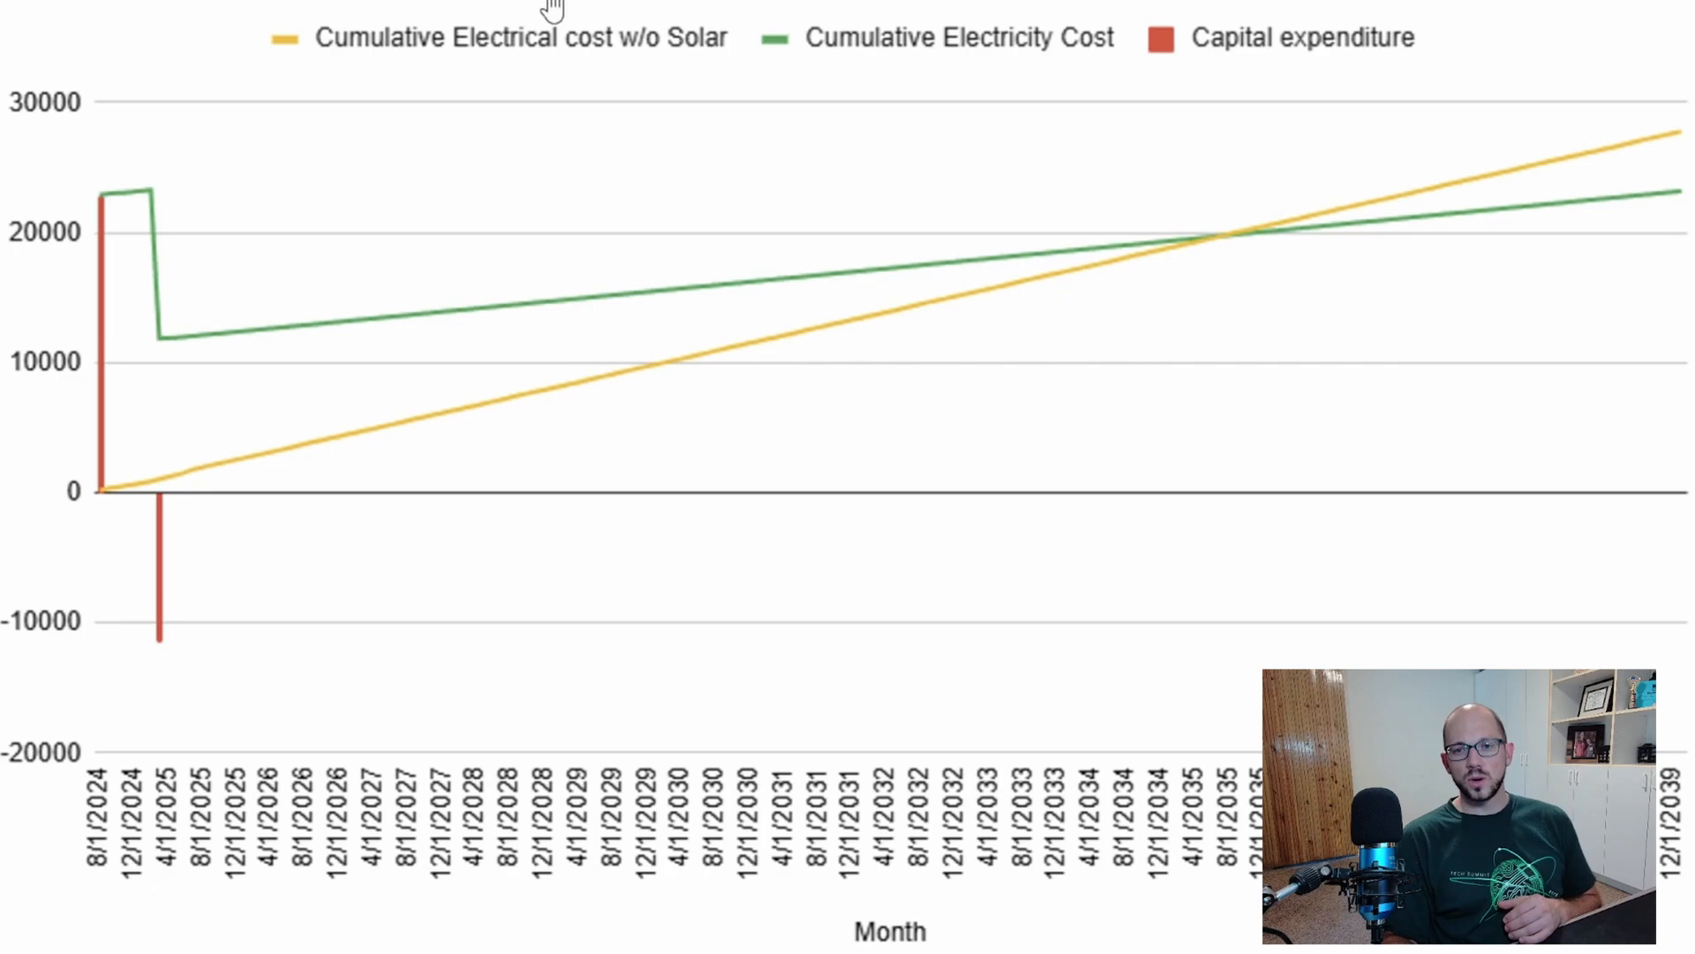
pyautogui.moveTo(1398, 246)
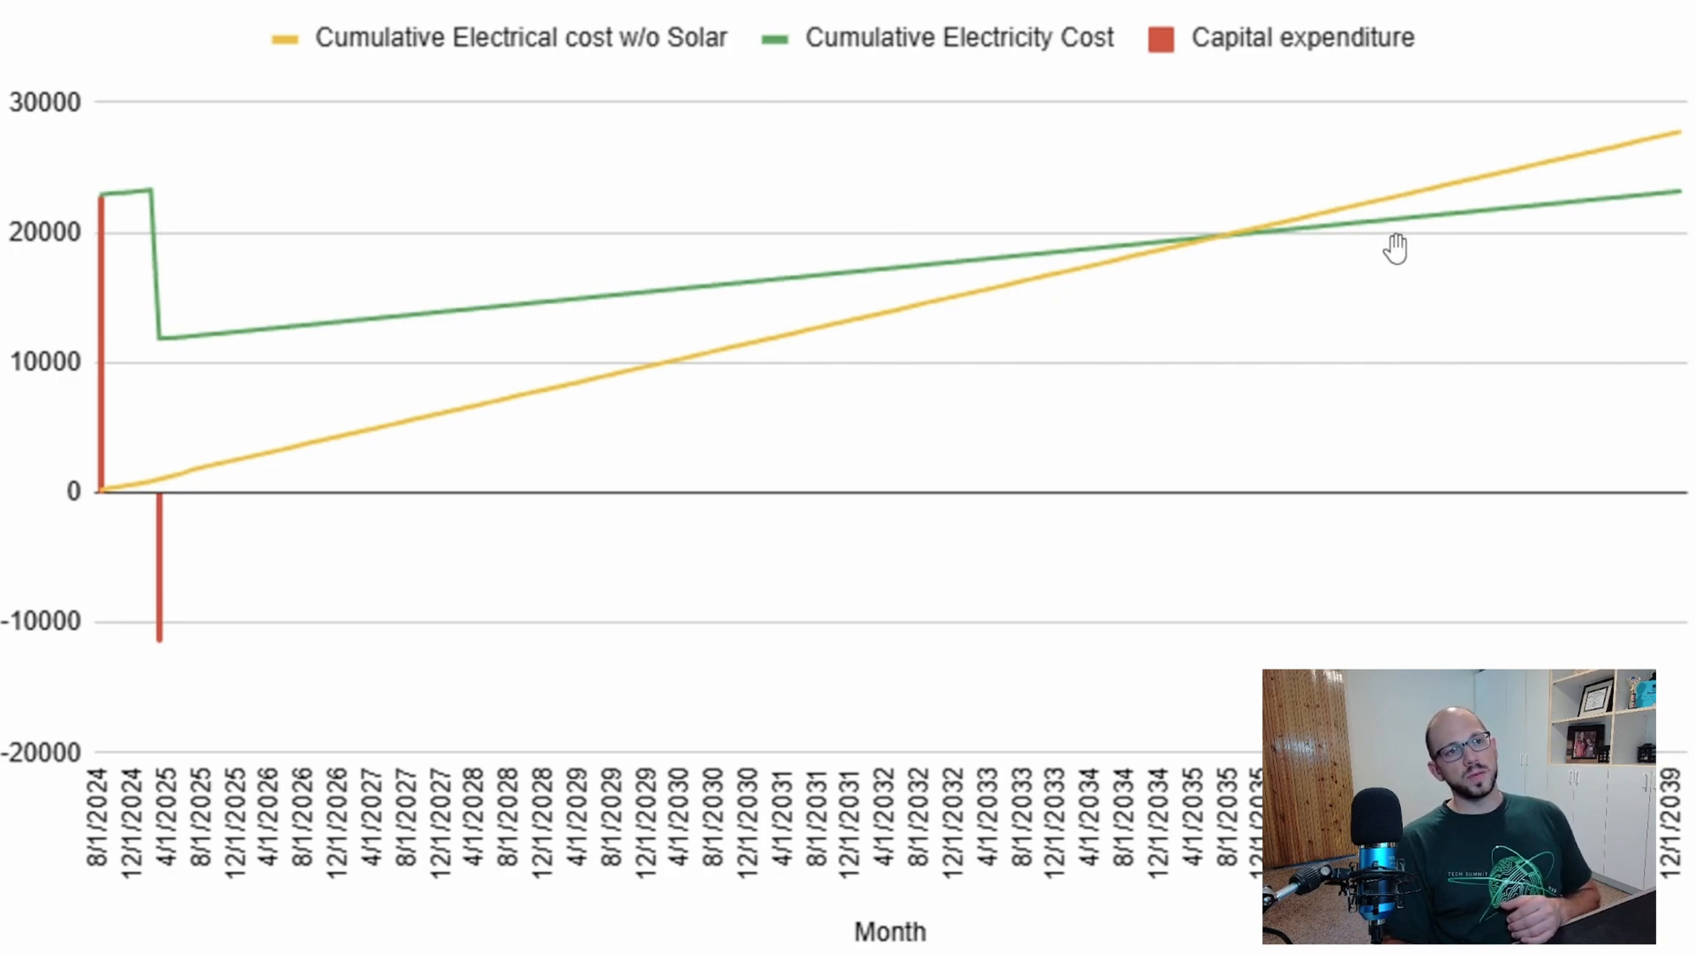
pyautogui.moveTo(1426, 241)
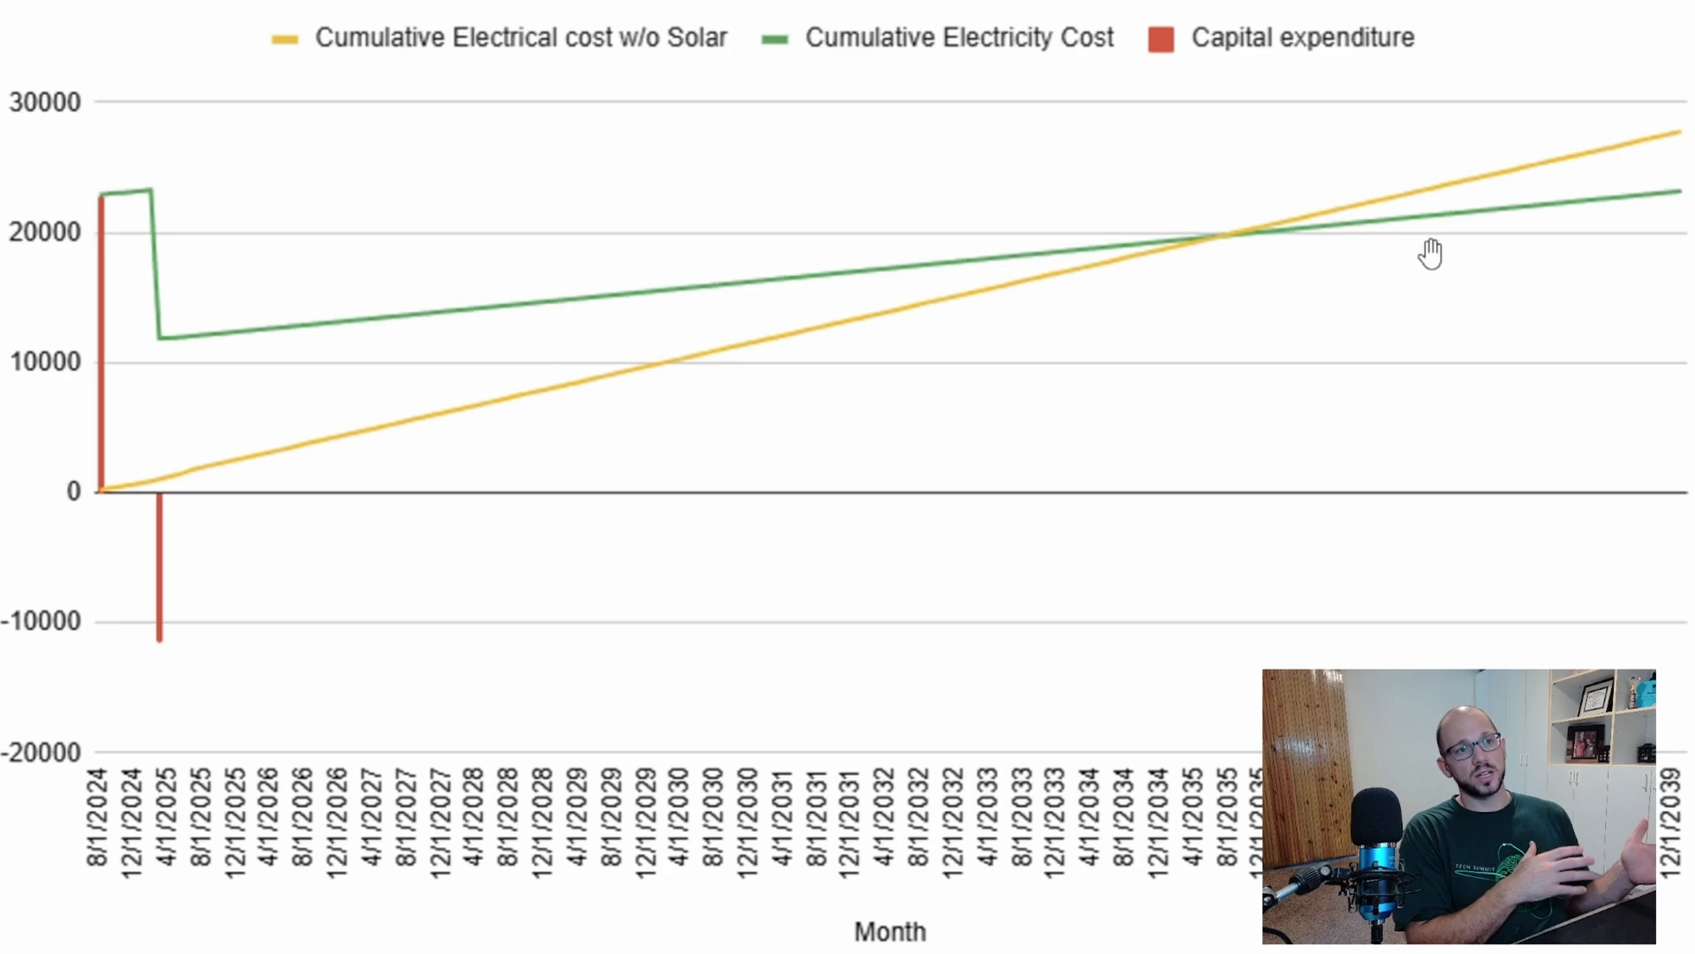
pyautogui.moveTo(1174, 282)
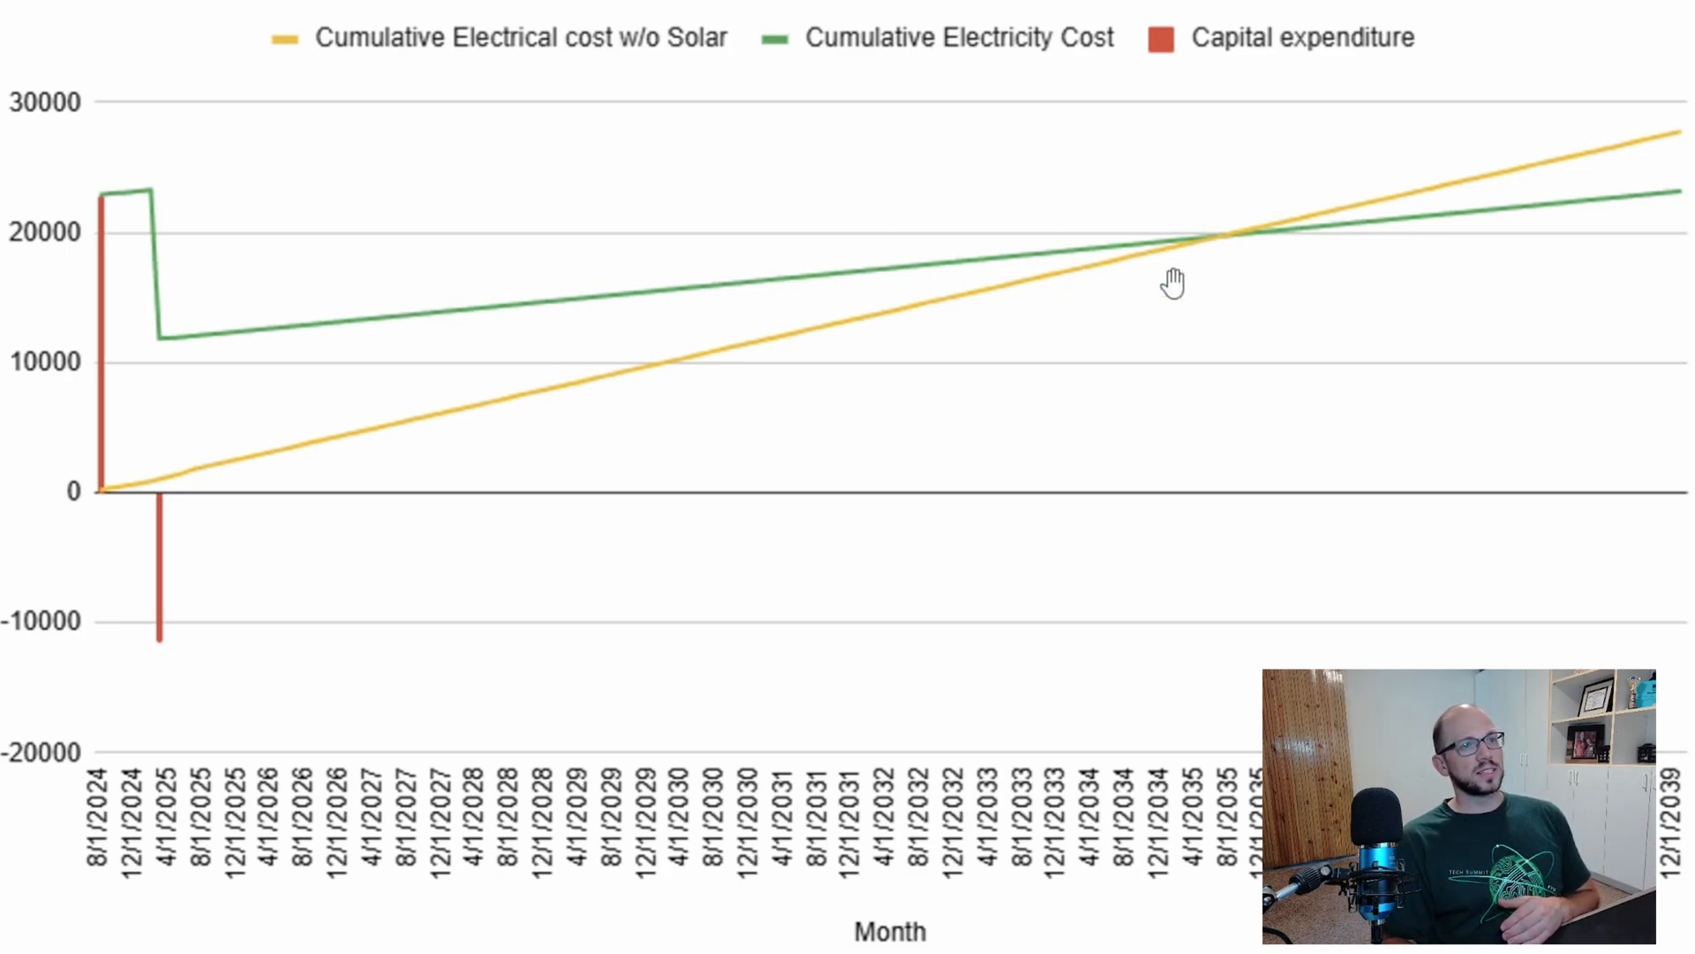
pyautogui.moveTo(1222, 265)
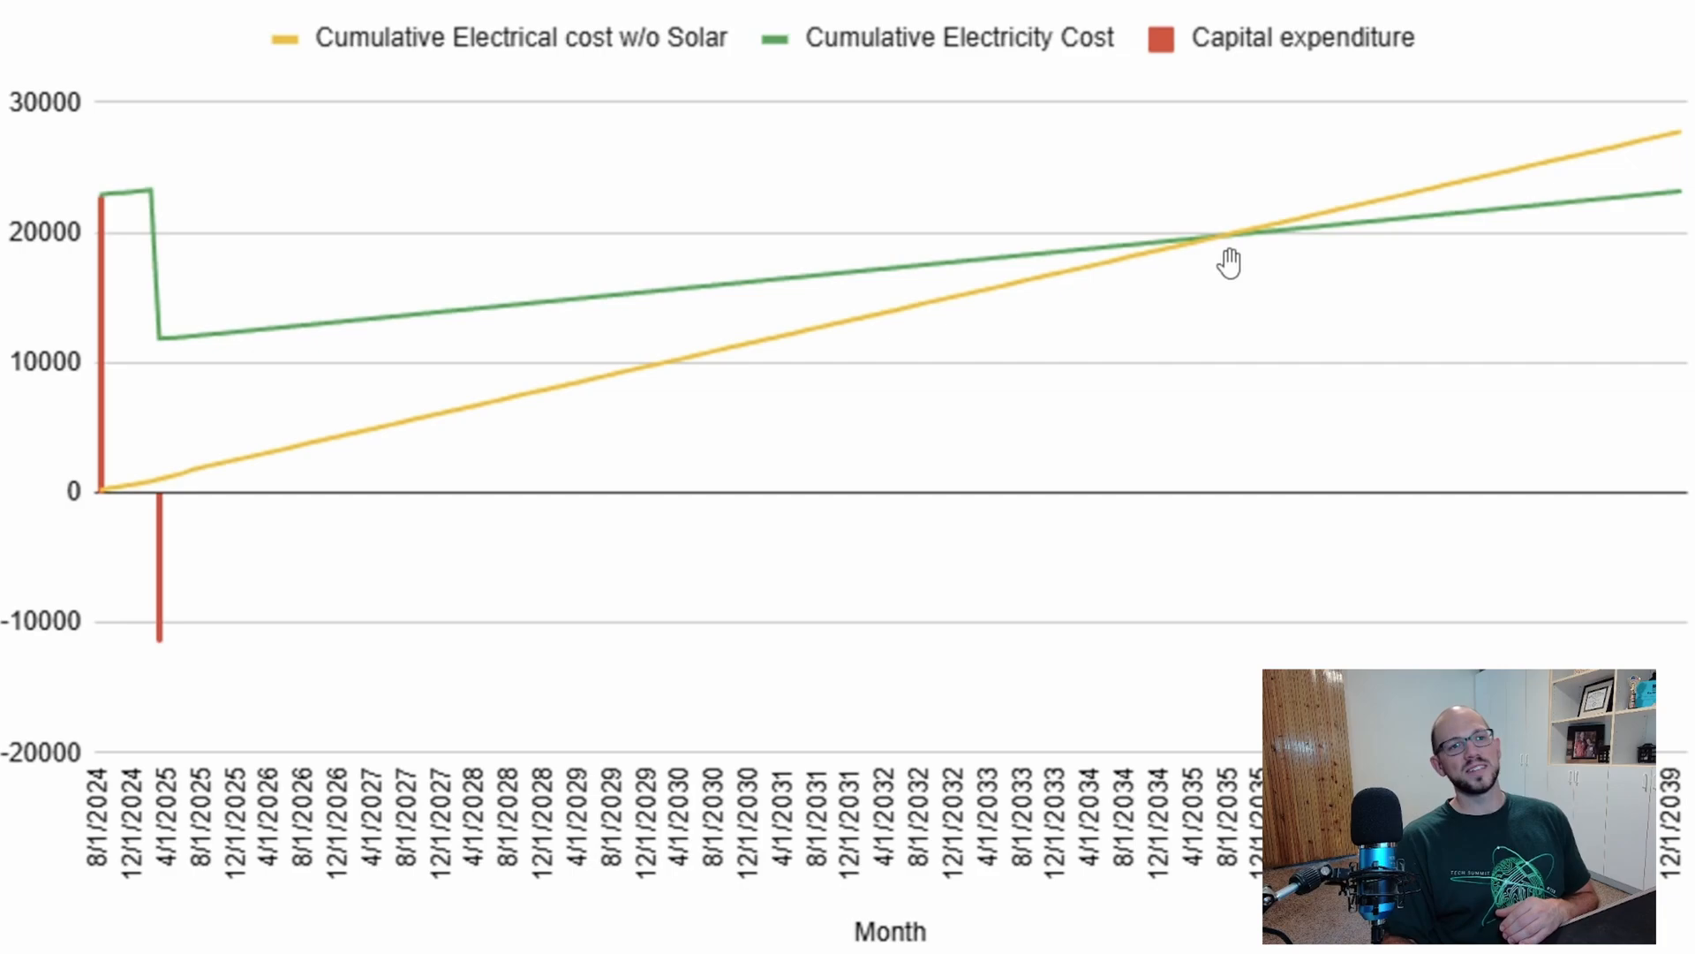
pyautogui.moveTo(1362, 225)
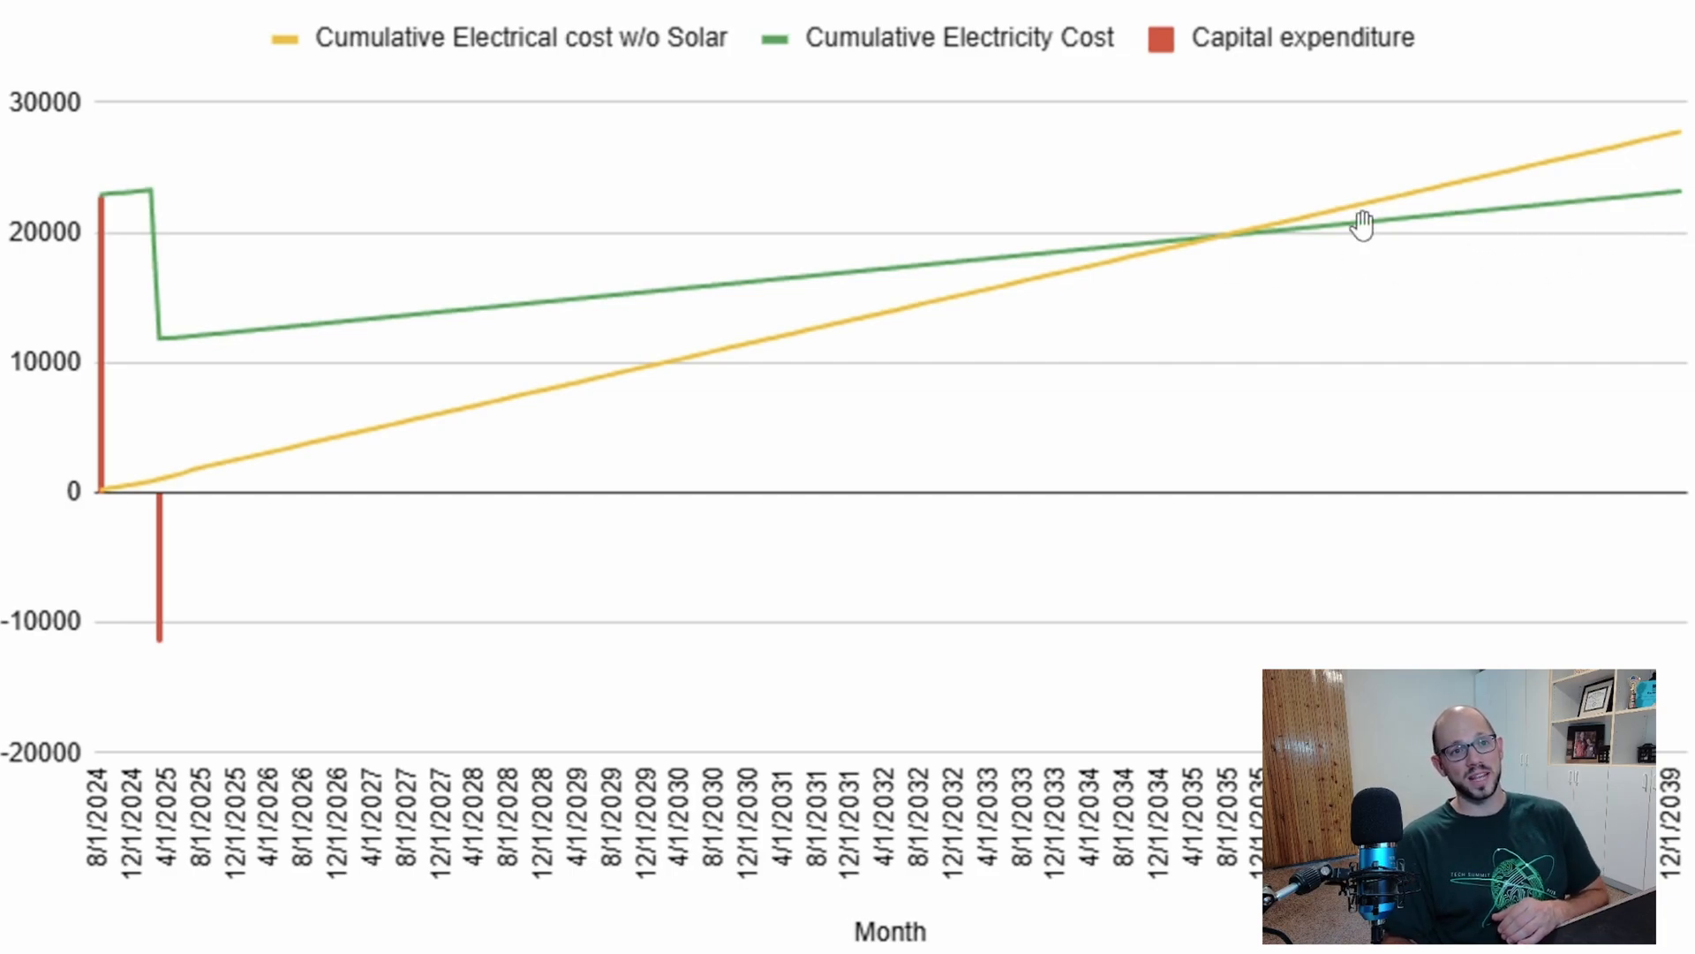